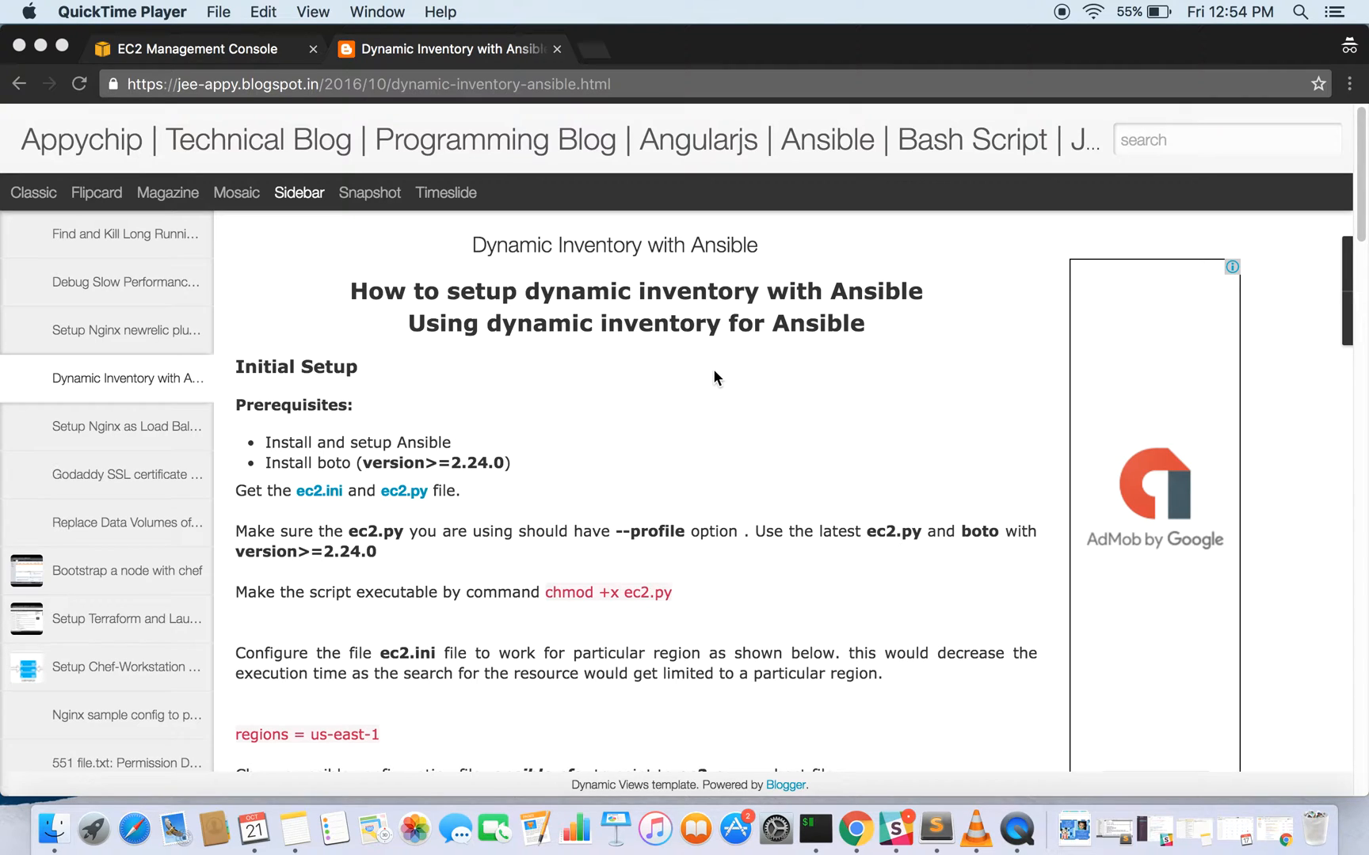
mouse_move(616, 292)
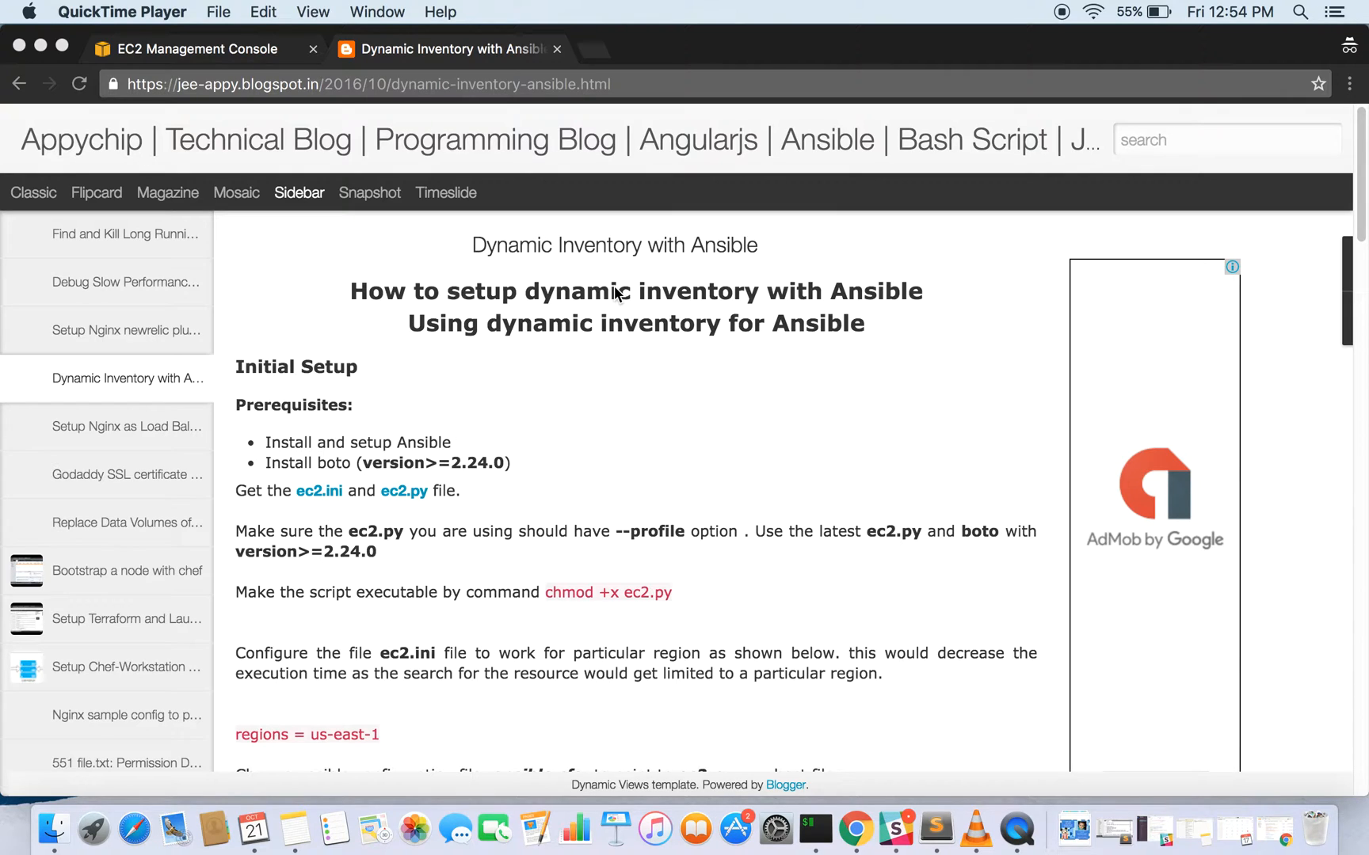
mouse_move(535, 376)
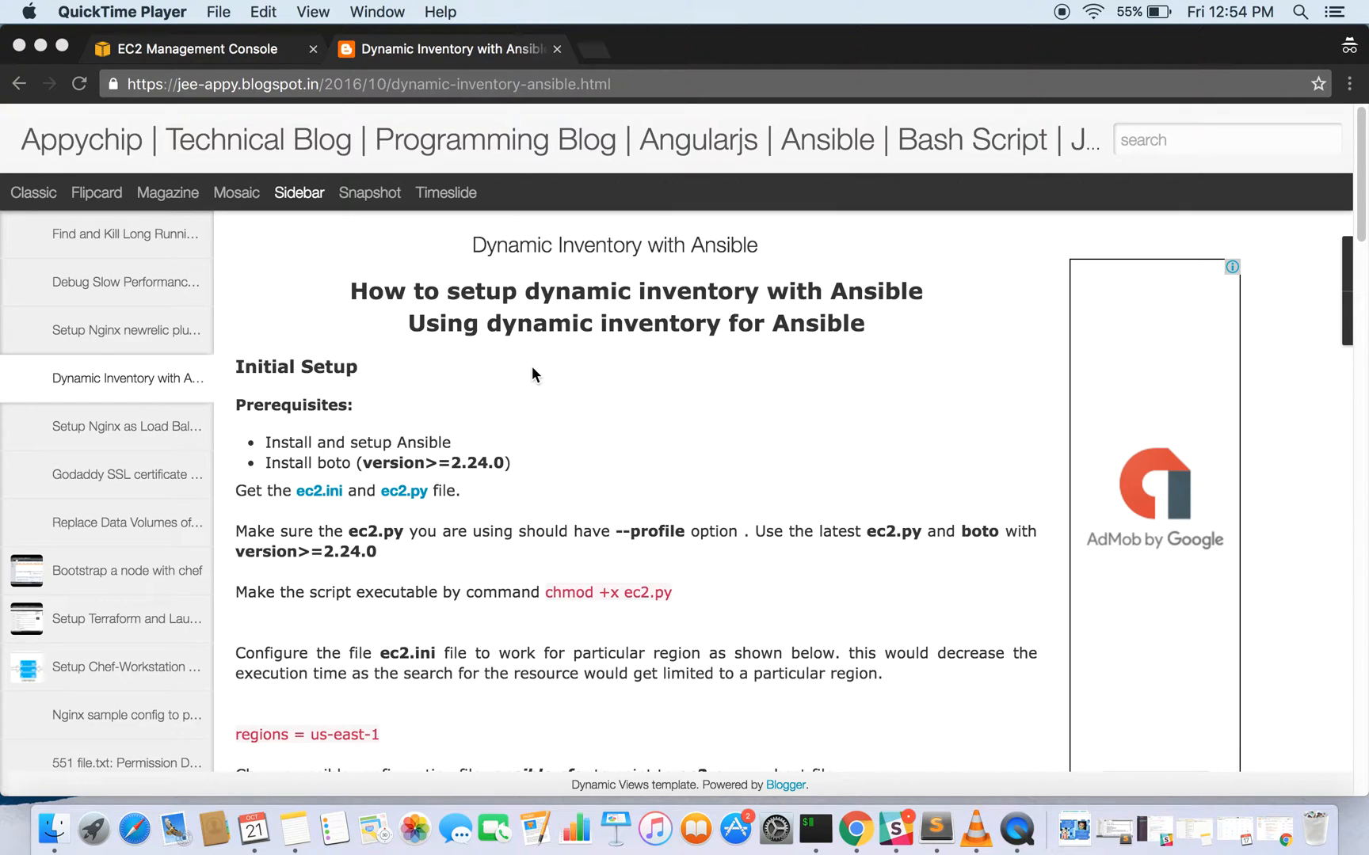
mouse_move(524, 421)
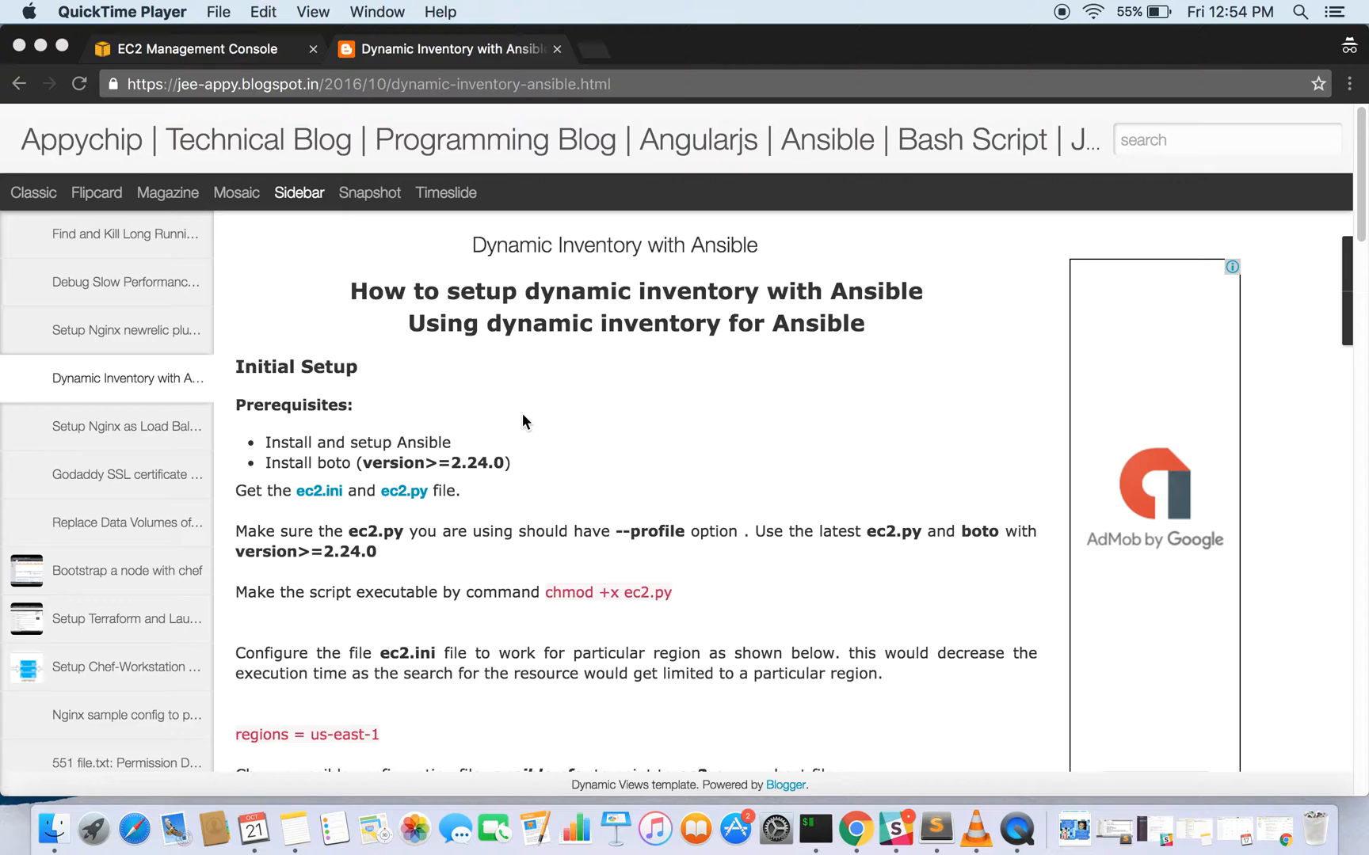
mouse_move(382, 435)
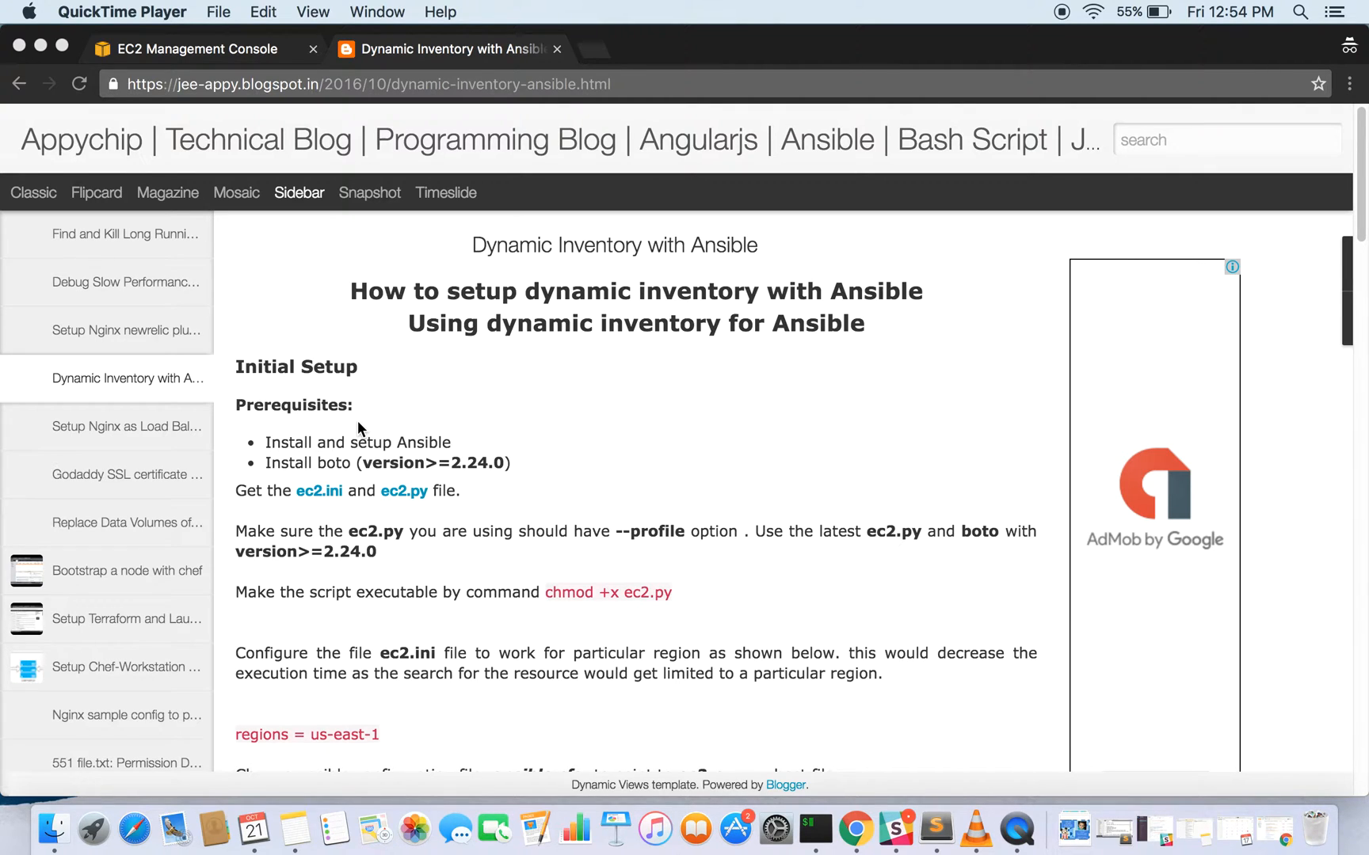
mouse_move(393, 463)
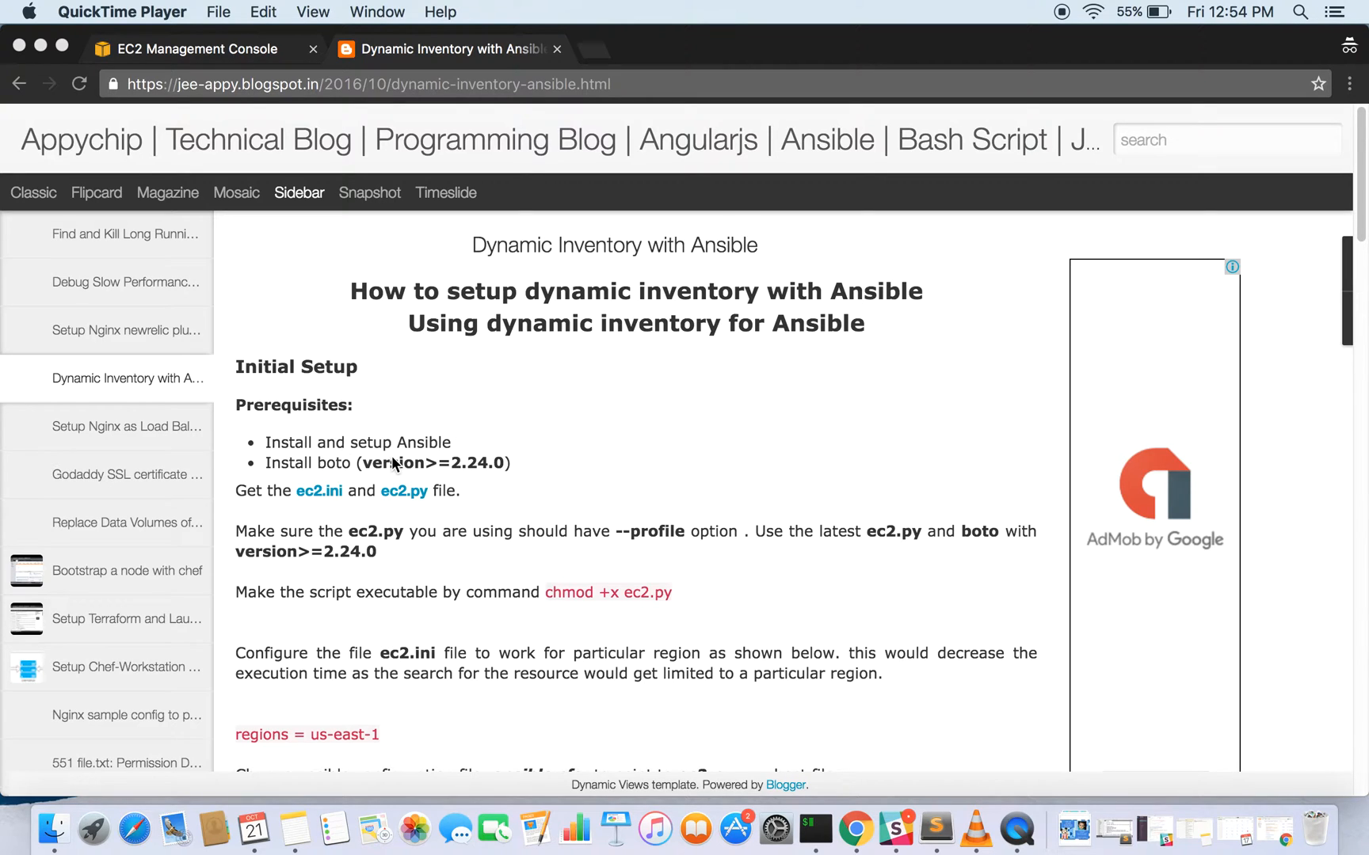
mouse_move(323, 496)
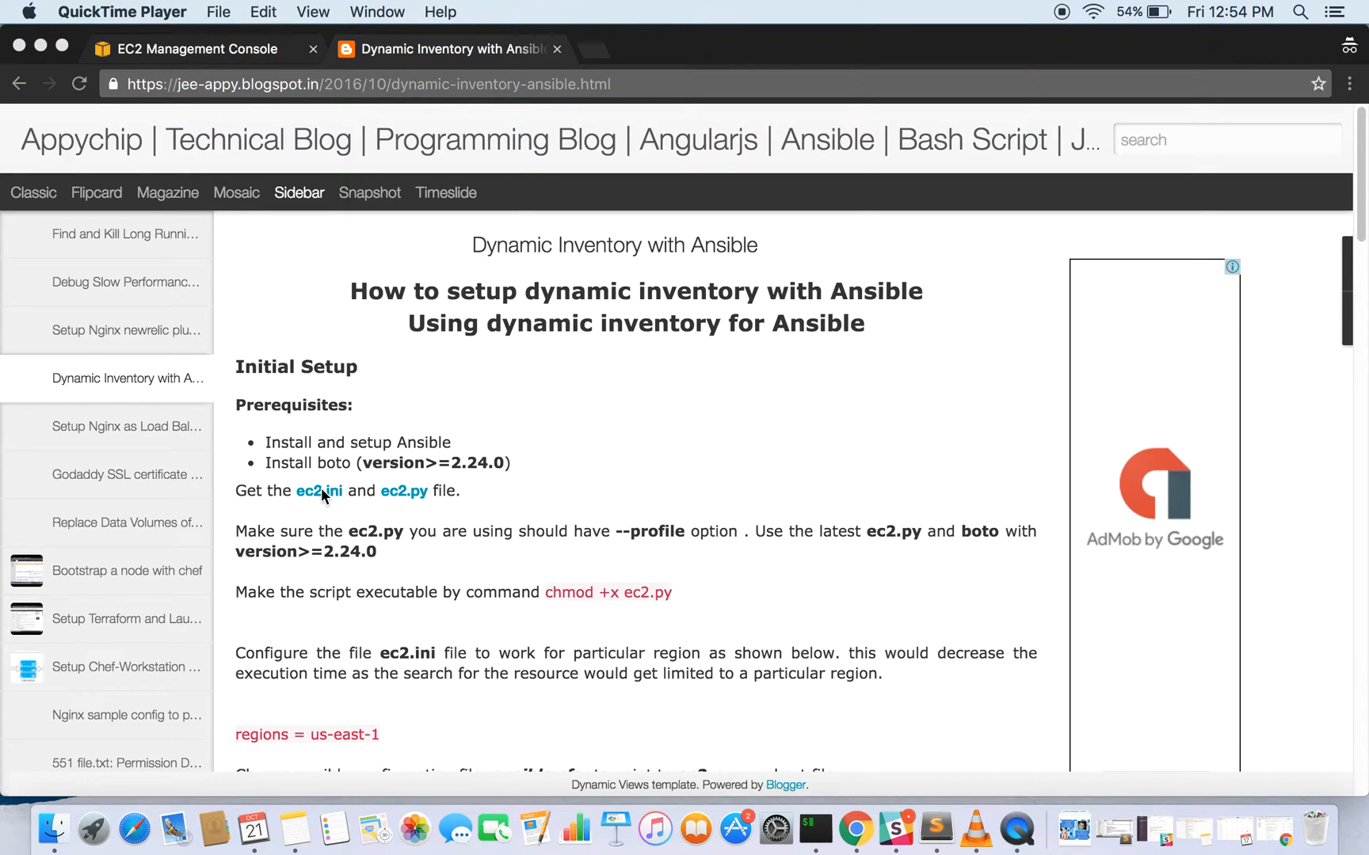
mouse_move(403, 485)
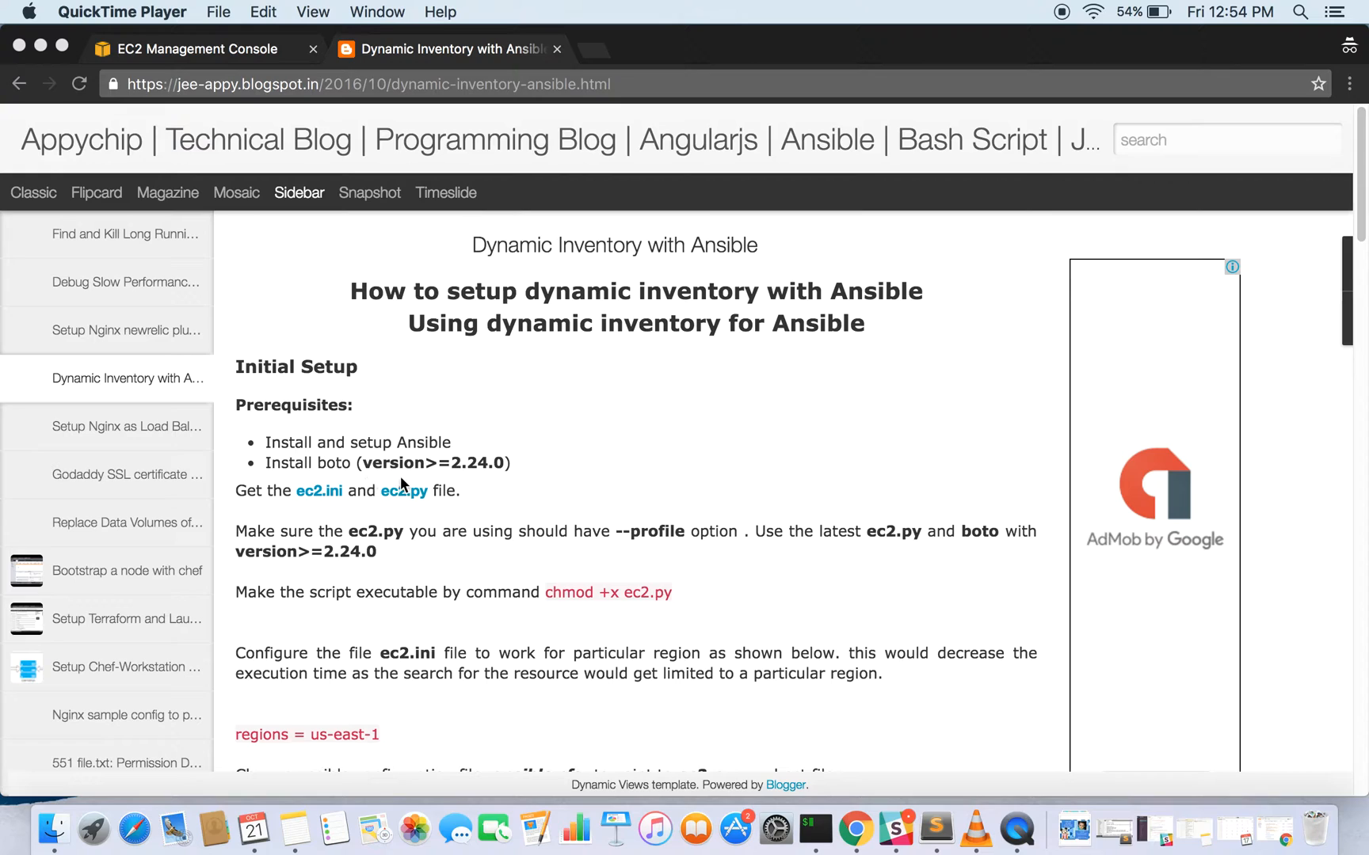
mouse_move(472, 478)
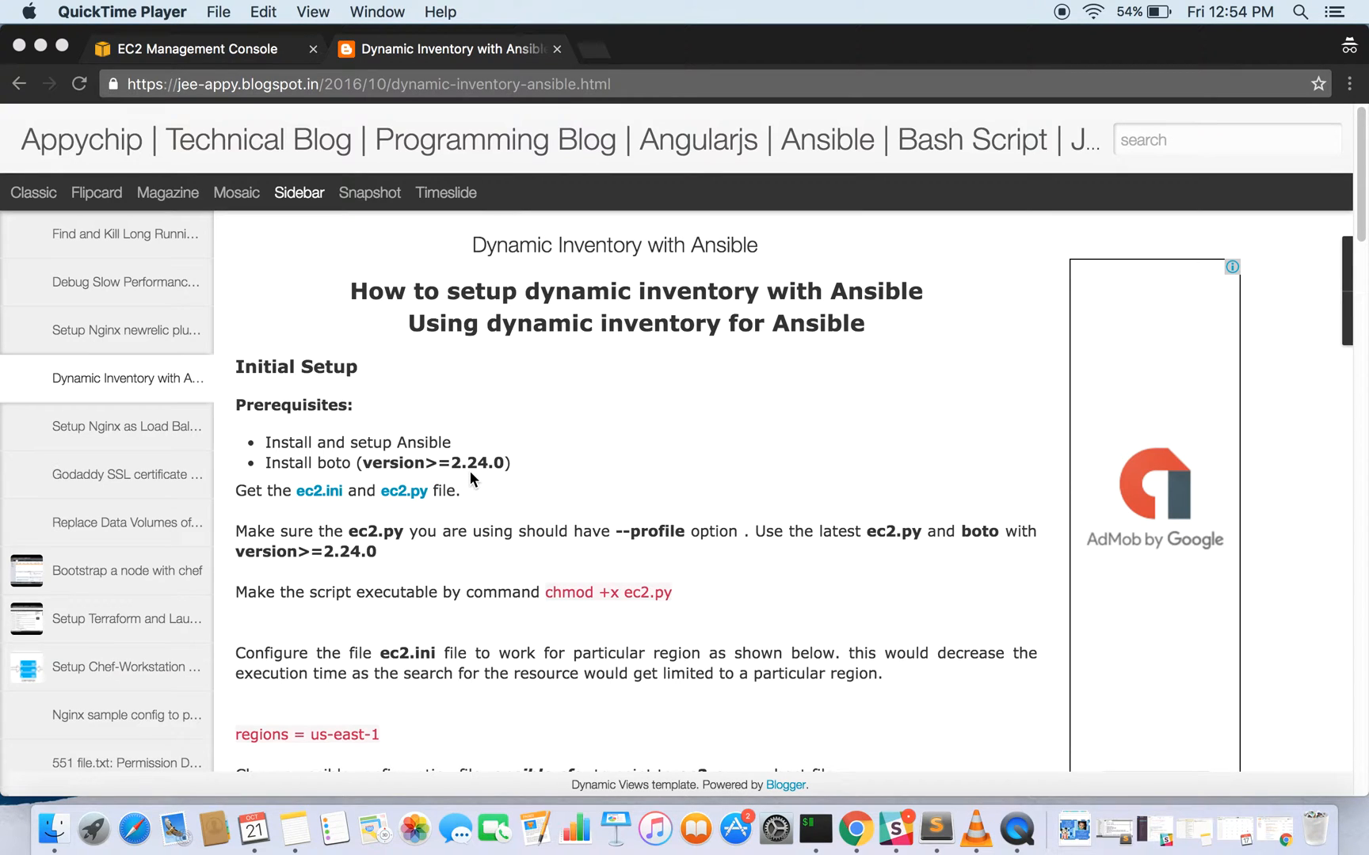
mouse_move(323, 502)
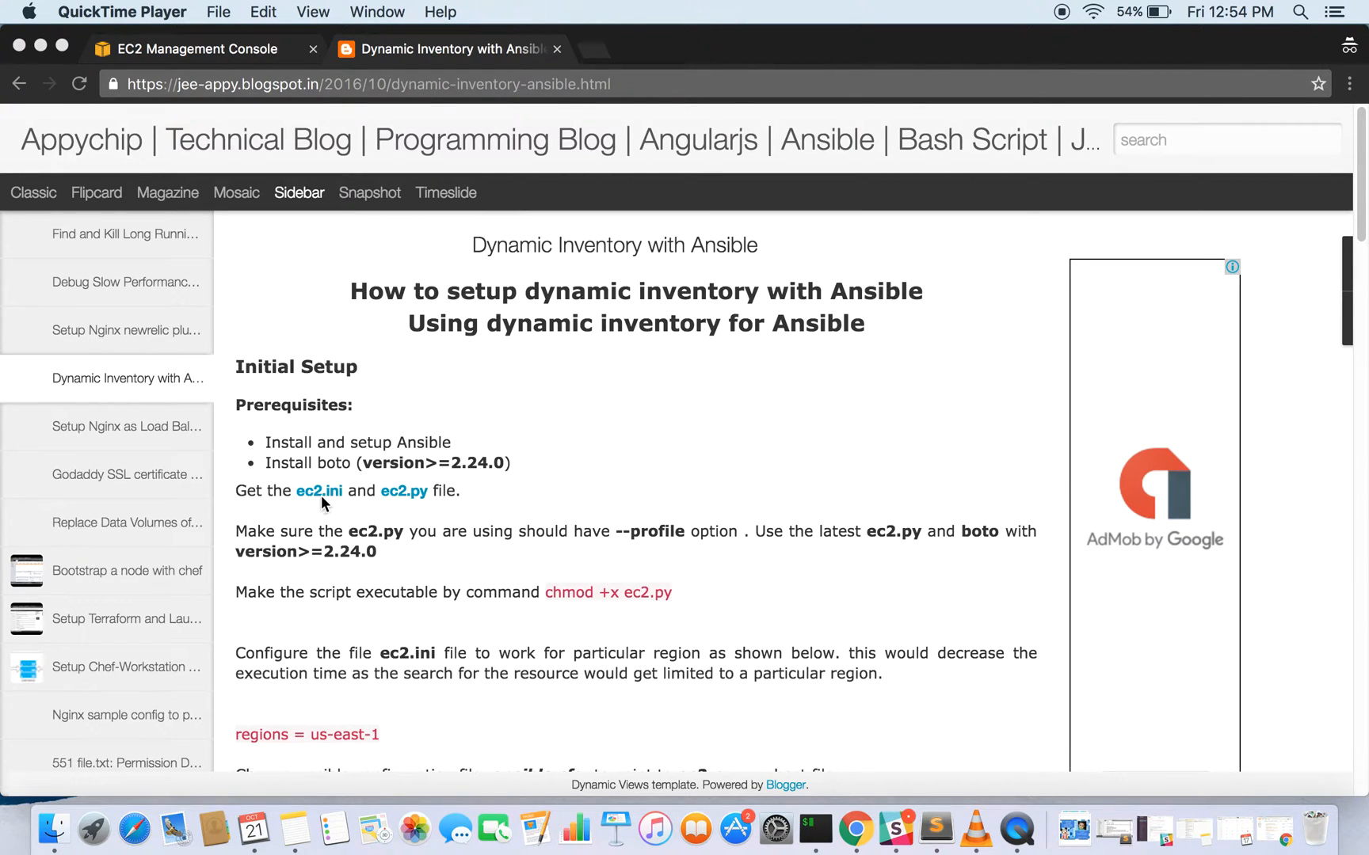
mouse_move(388, 505)
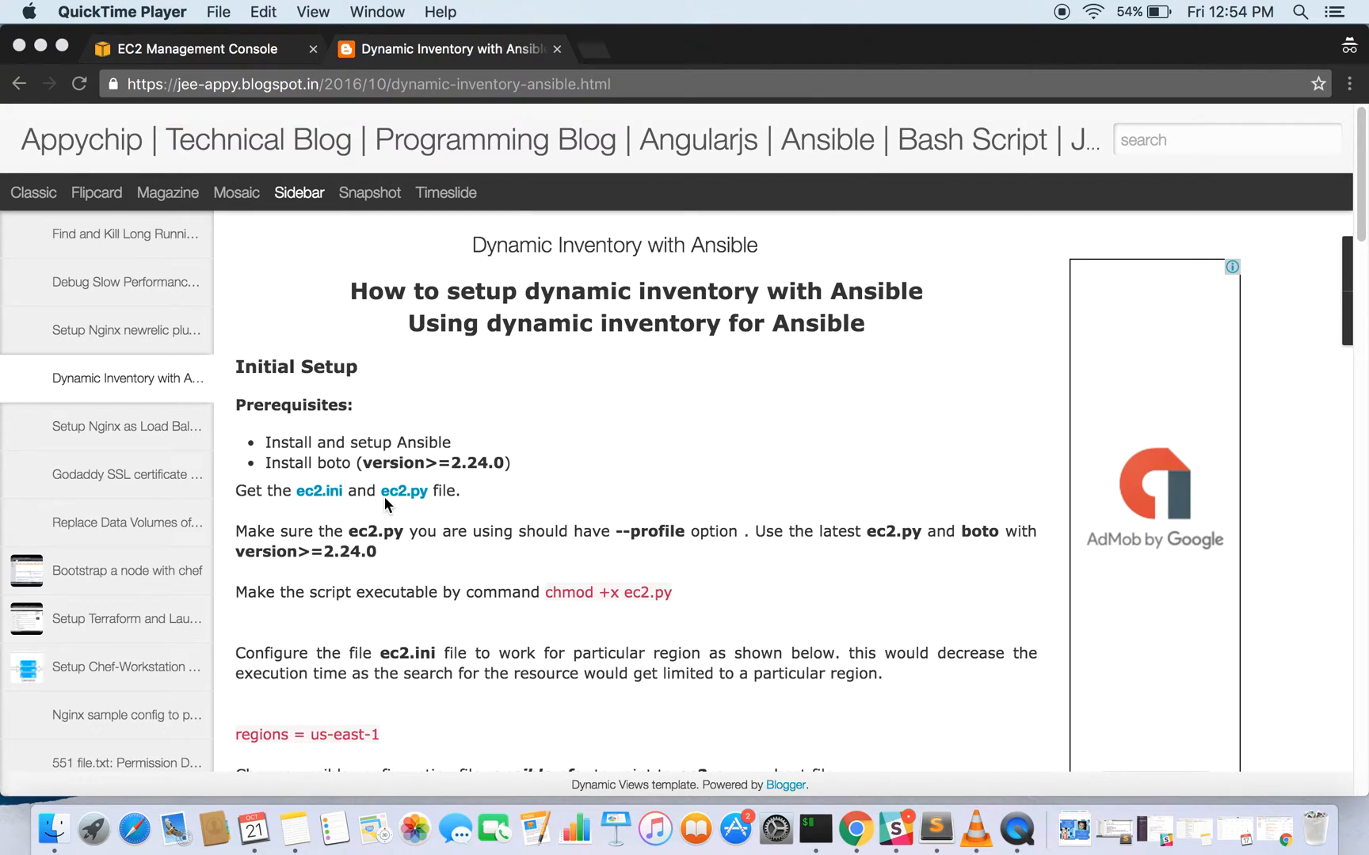
mouse_move(347, 505)
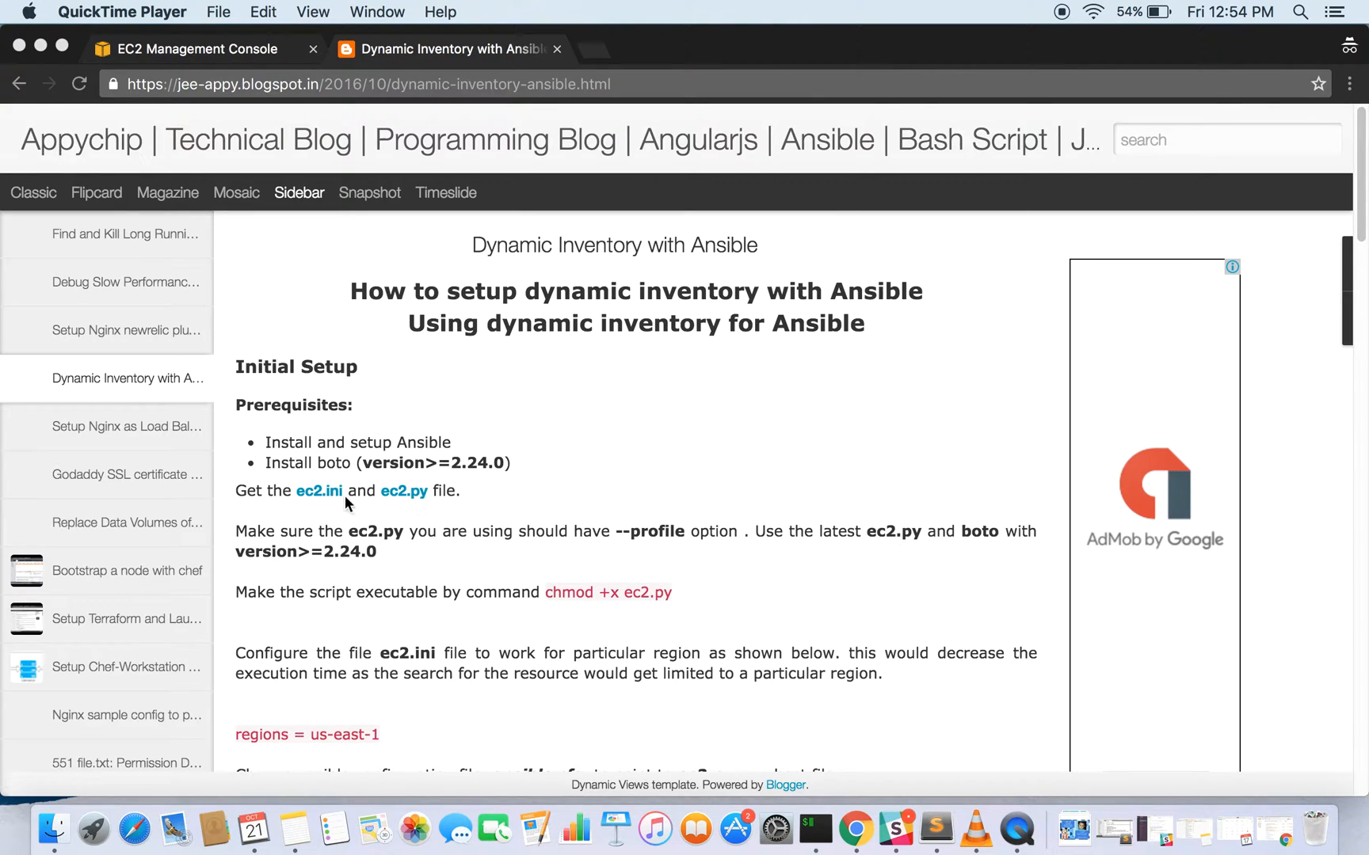
mouse_move(531, 489)
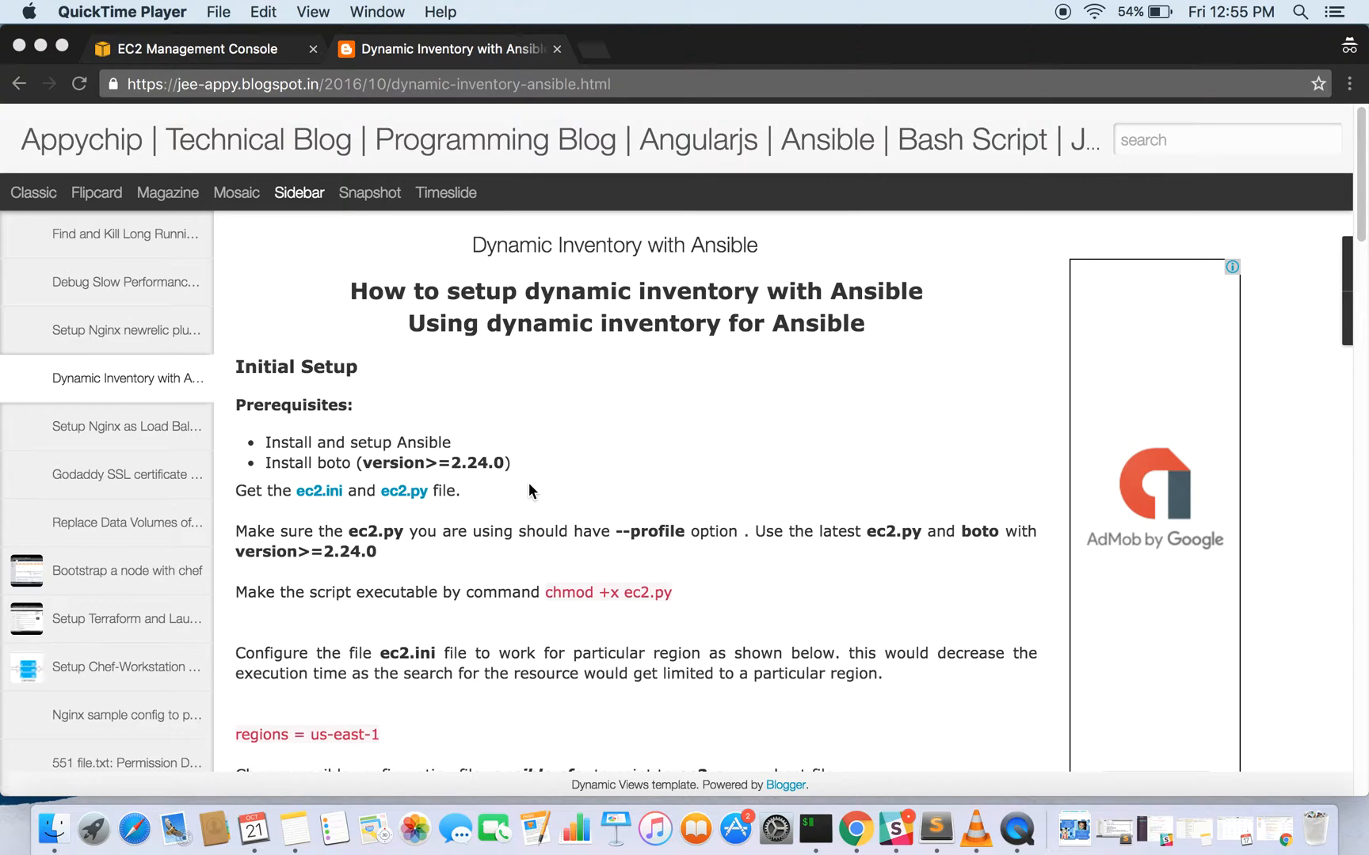
- Scroll through the dynamic-inventory project to bring up ec2.ini
scroll("down", 3)
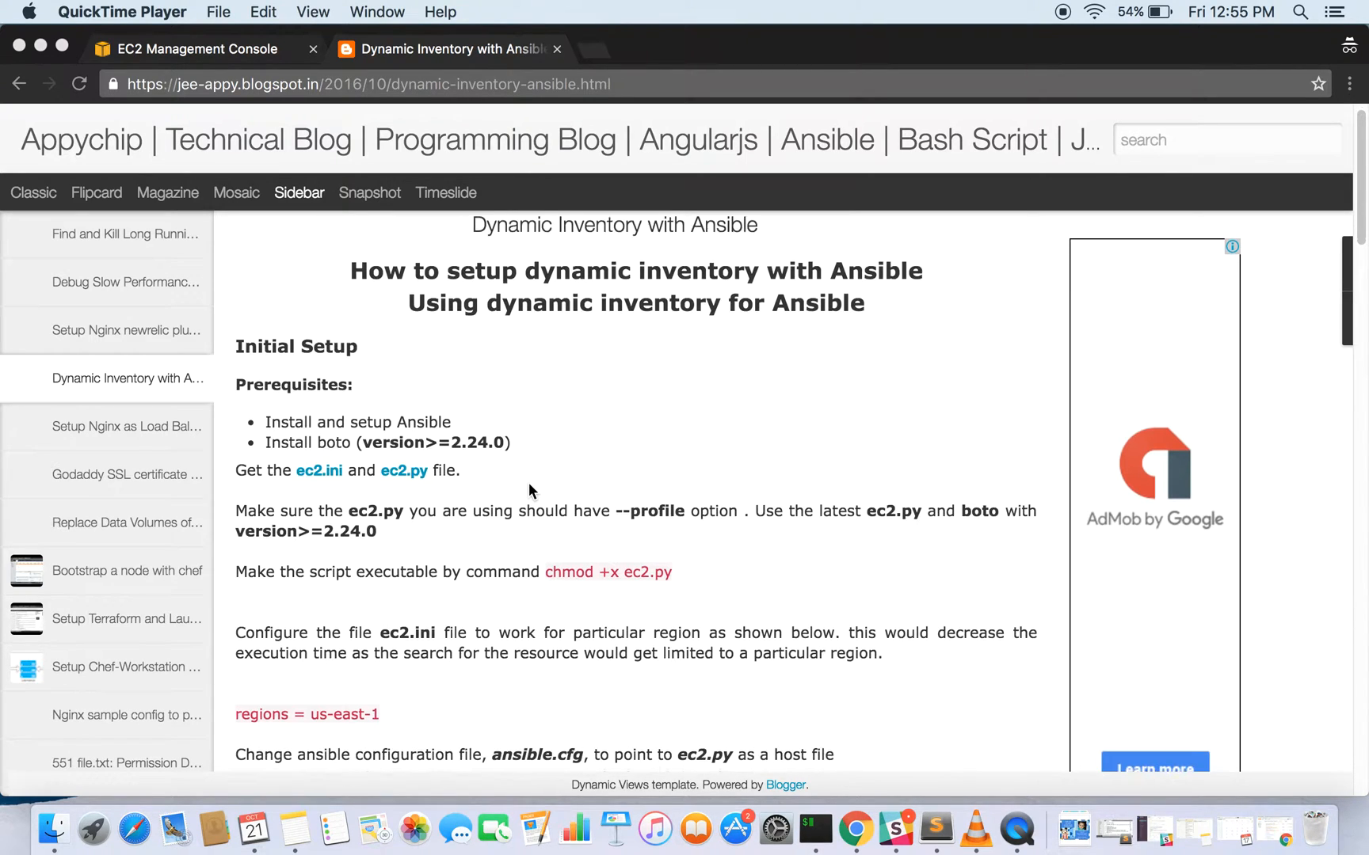
scroll("down", 3)
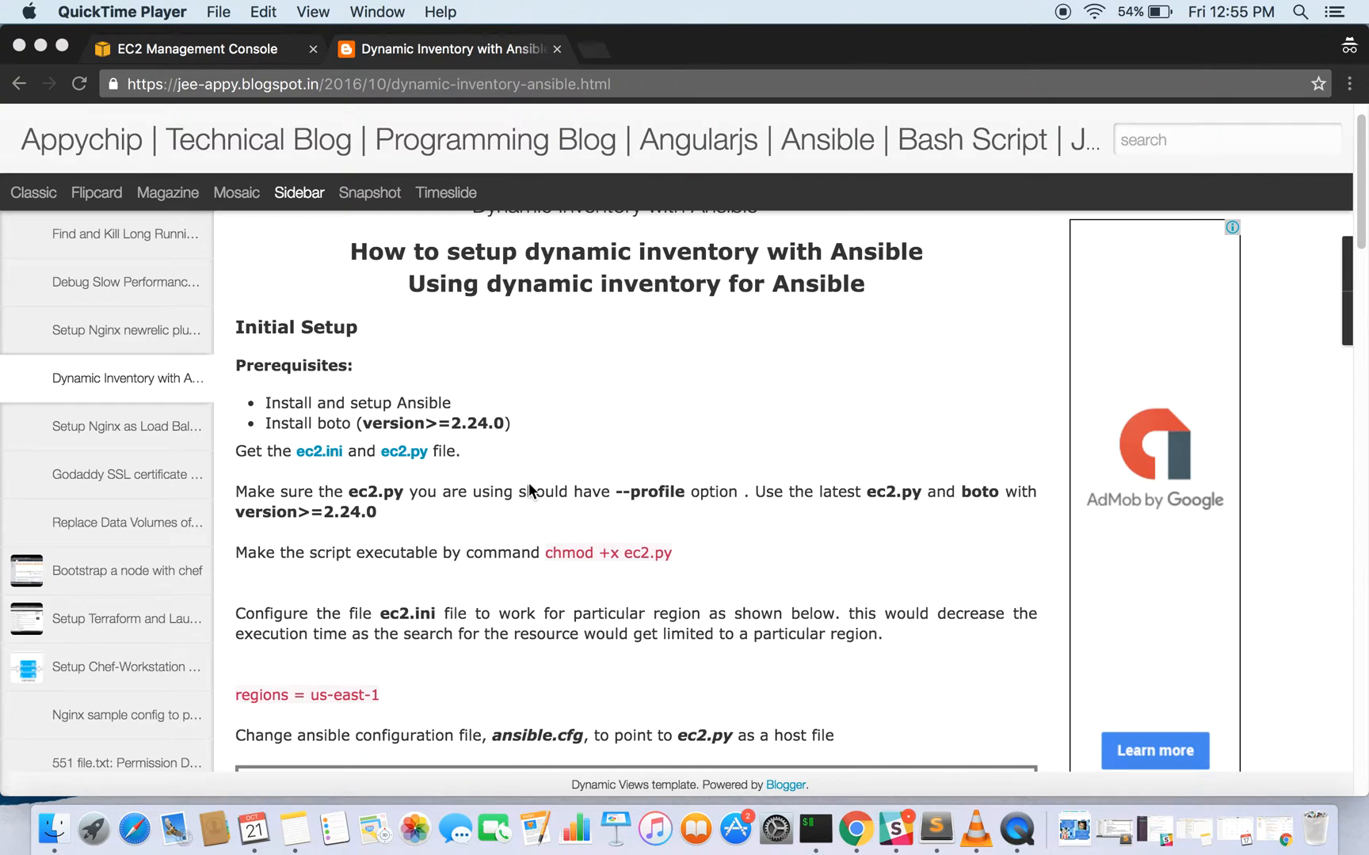
mouse_move(557, 460)
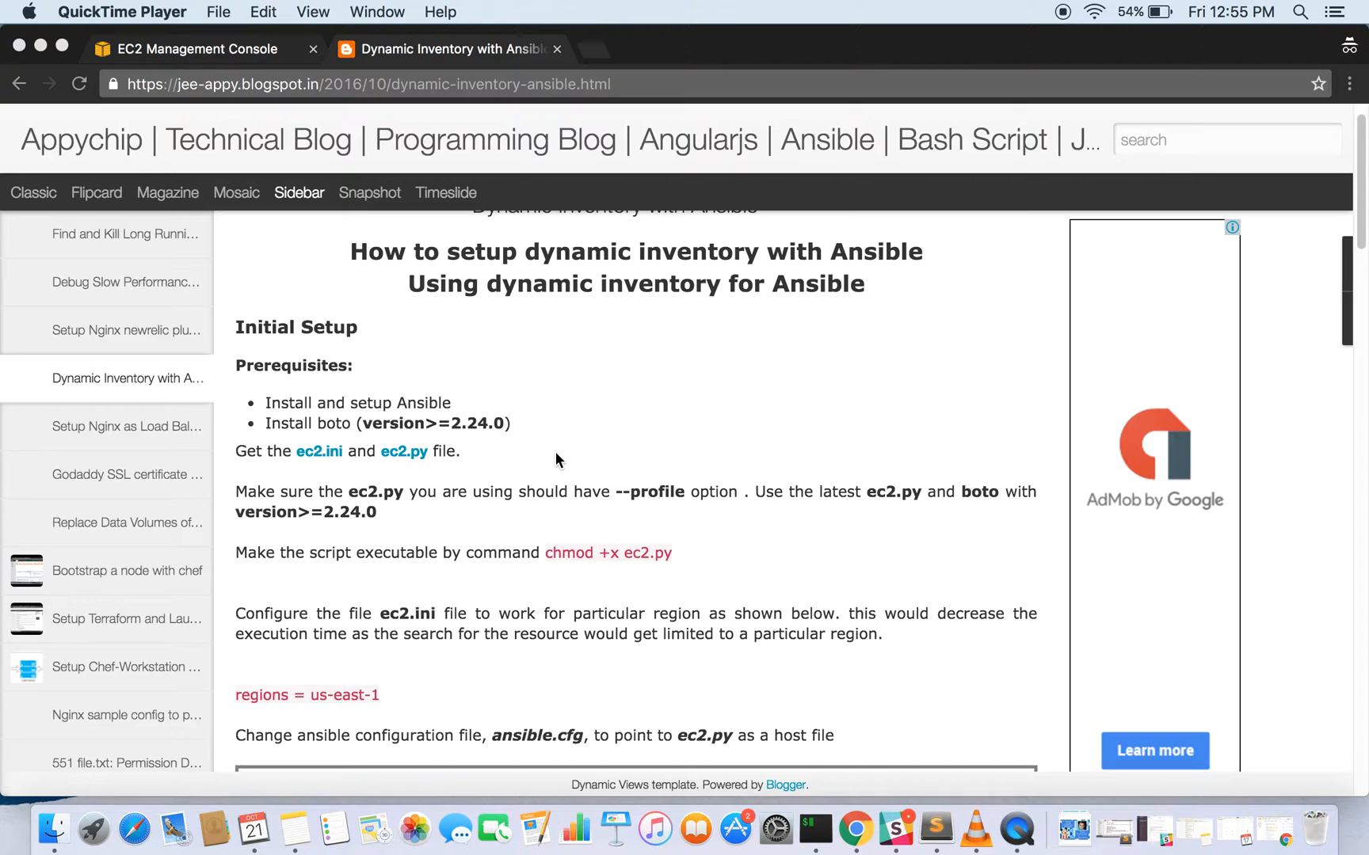
mouse_move(494, 486)
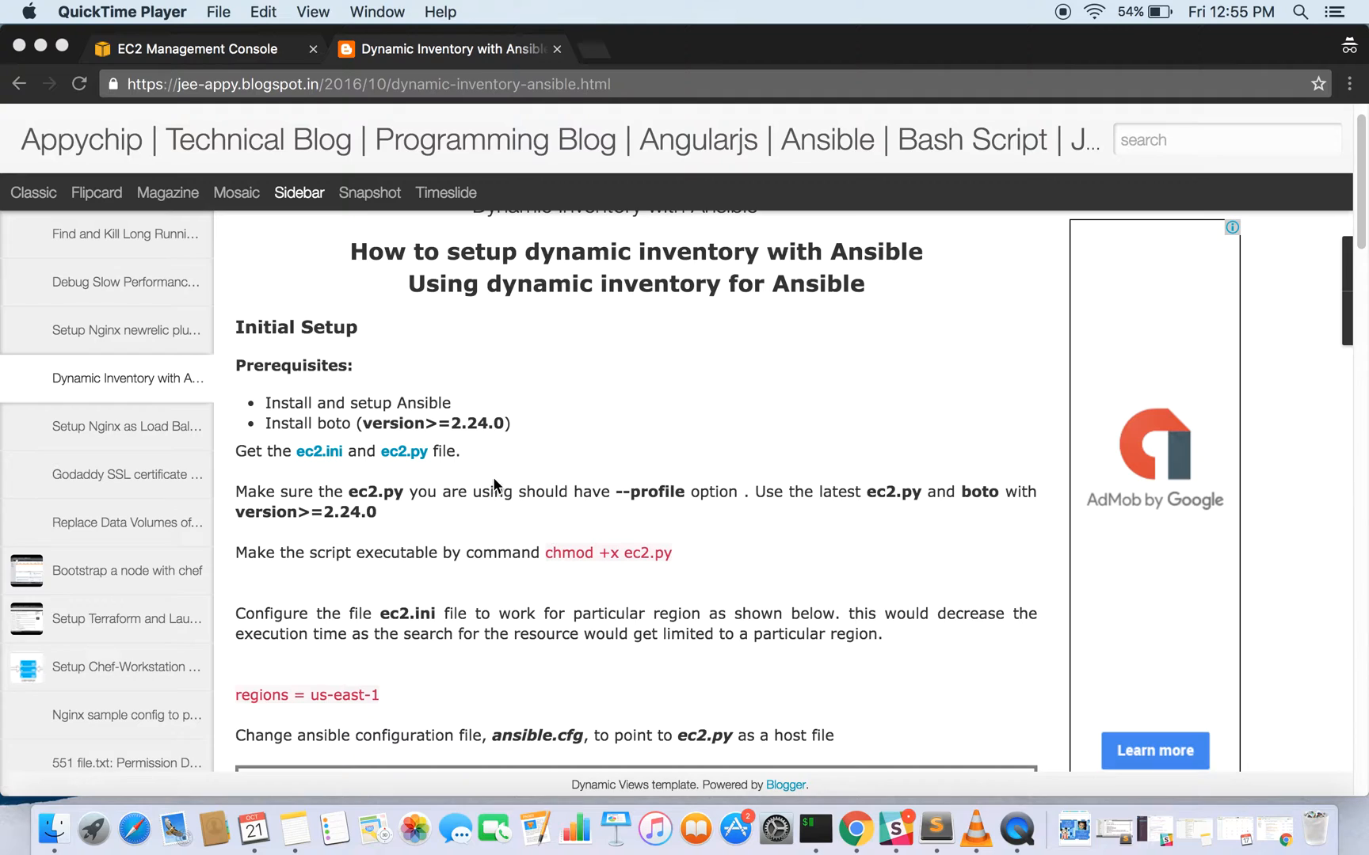
mouse_move(400, 515)
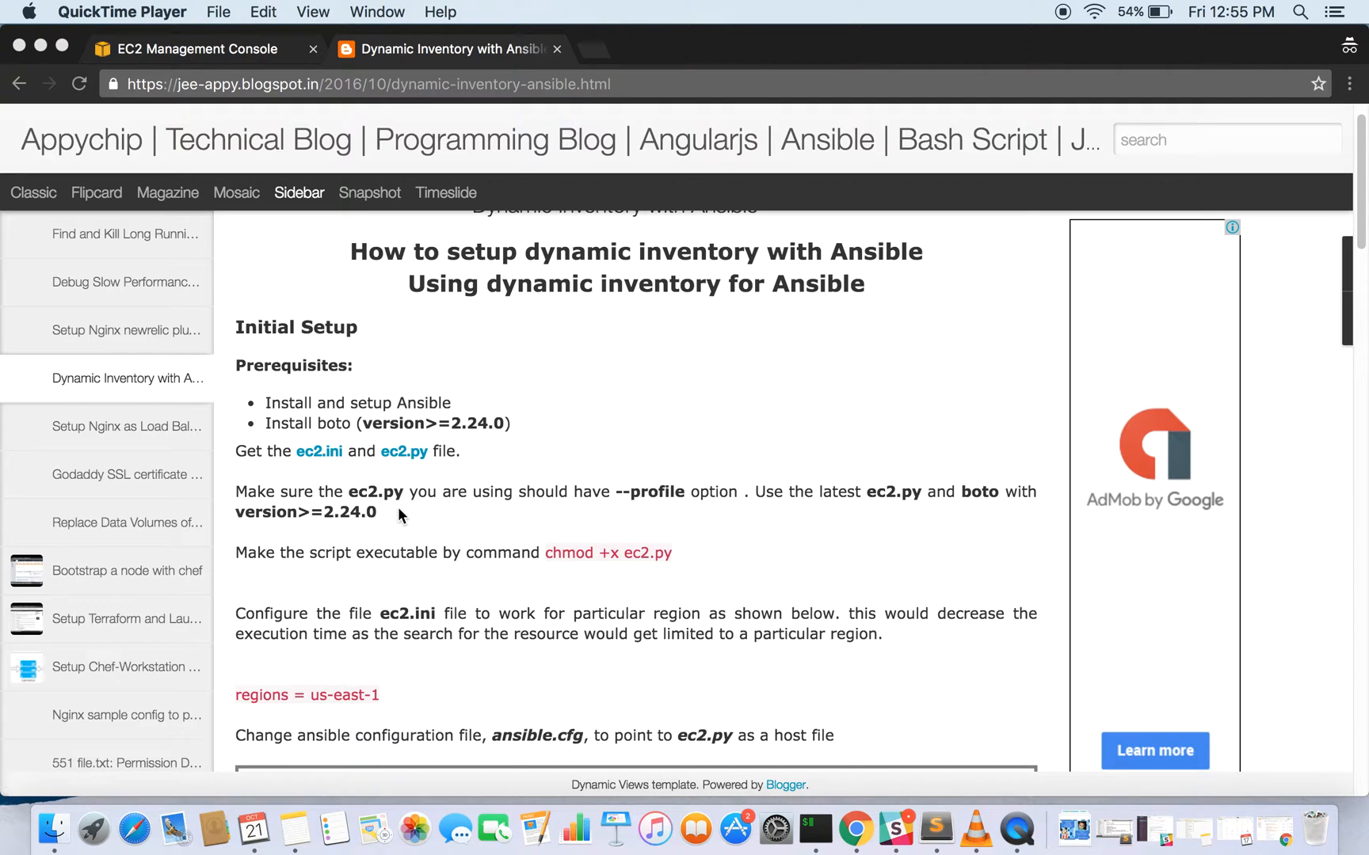
mouse_move(603, 521)
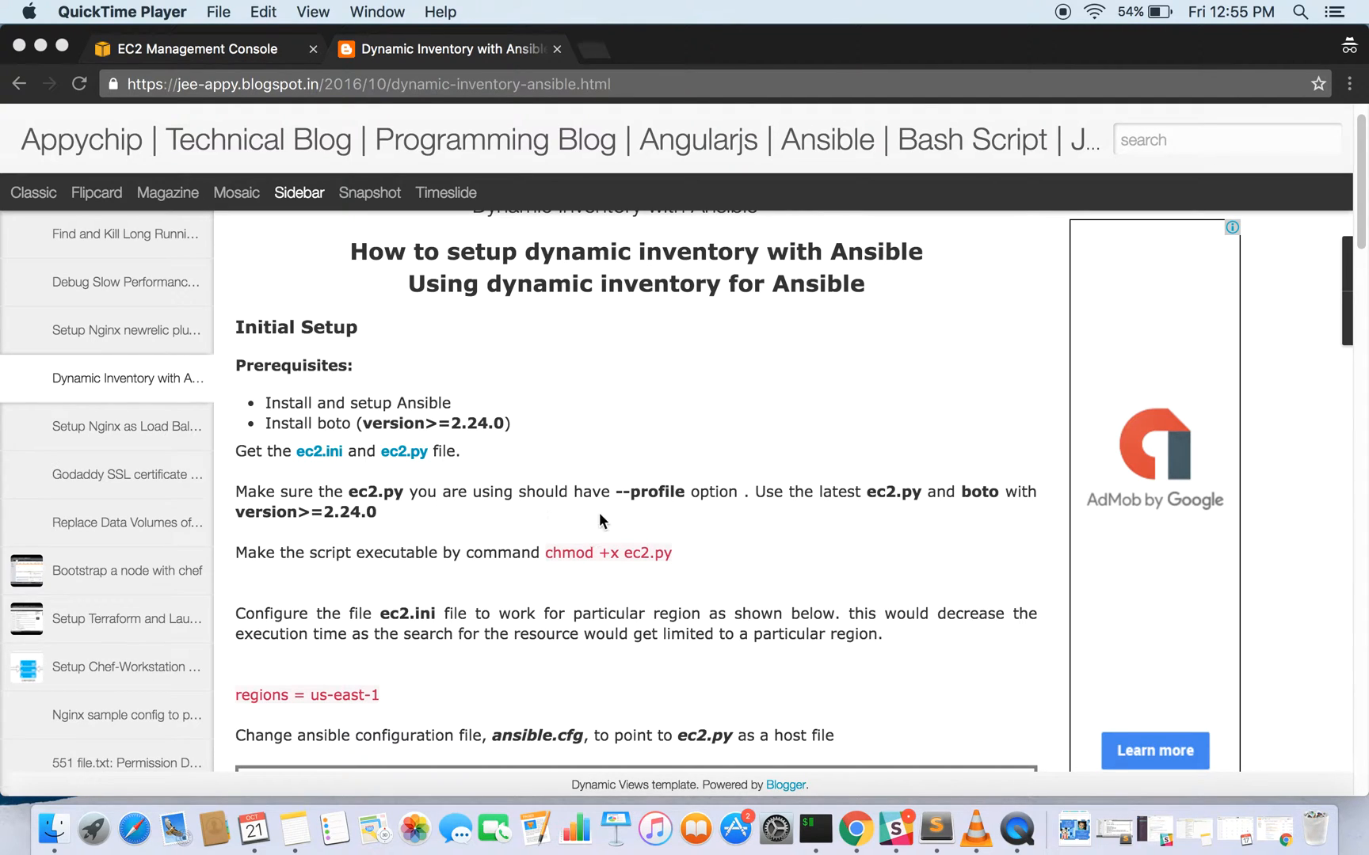
mouse_move(677, 508)
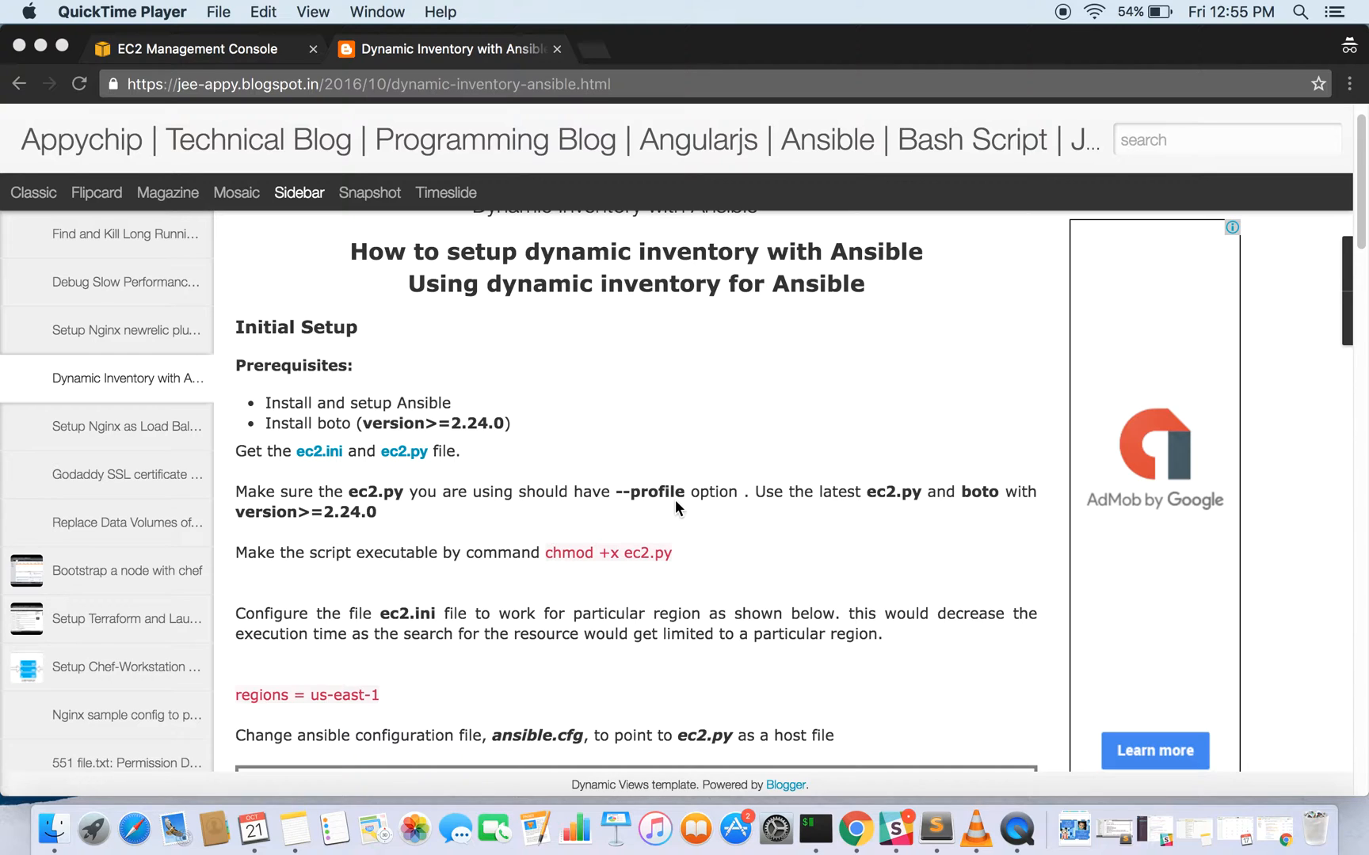
mouse_move(739, 500)
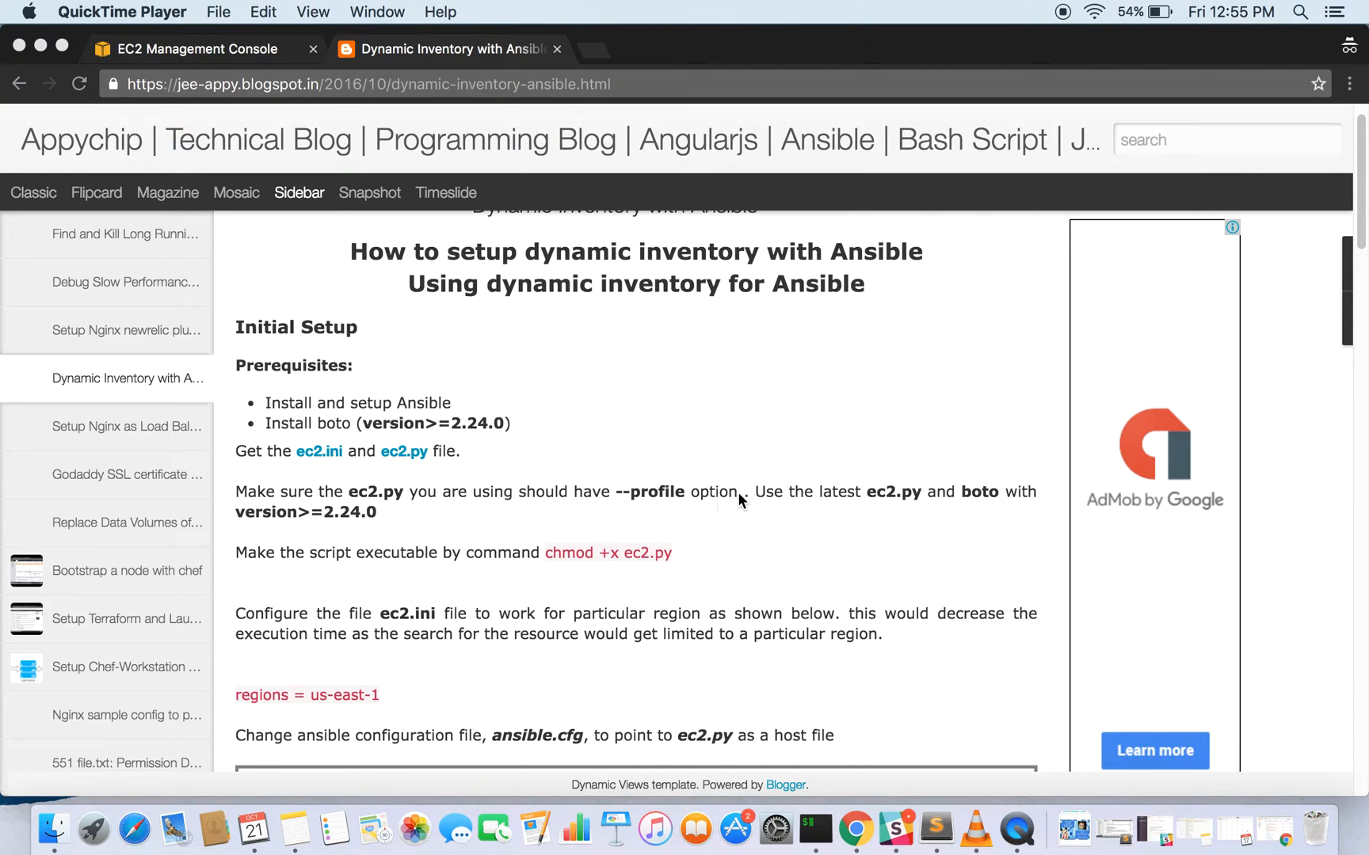
mouse_move(882, 506)
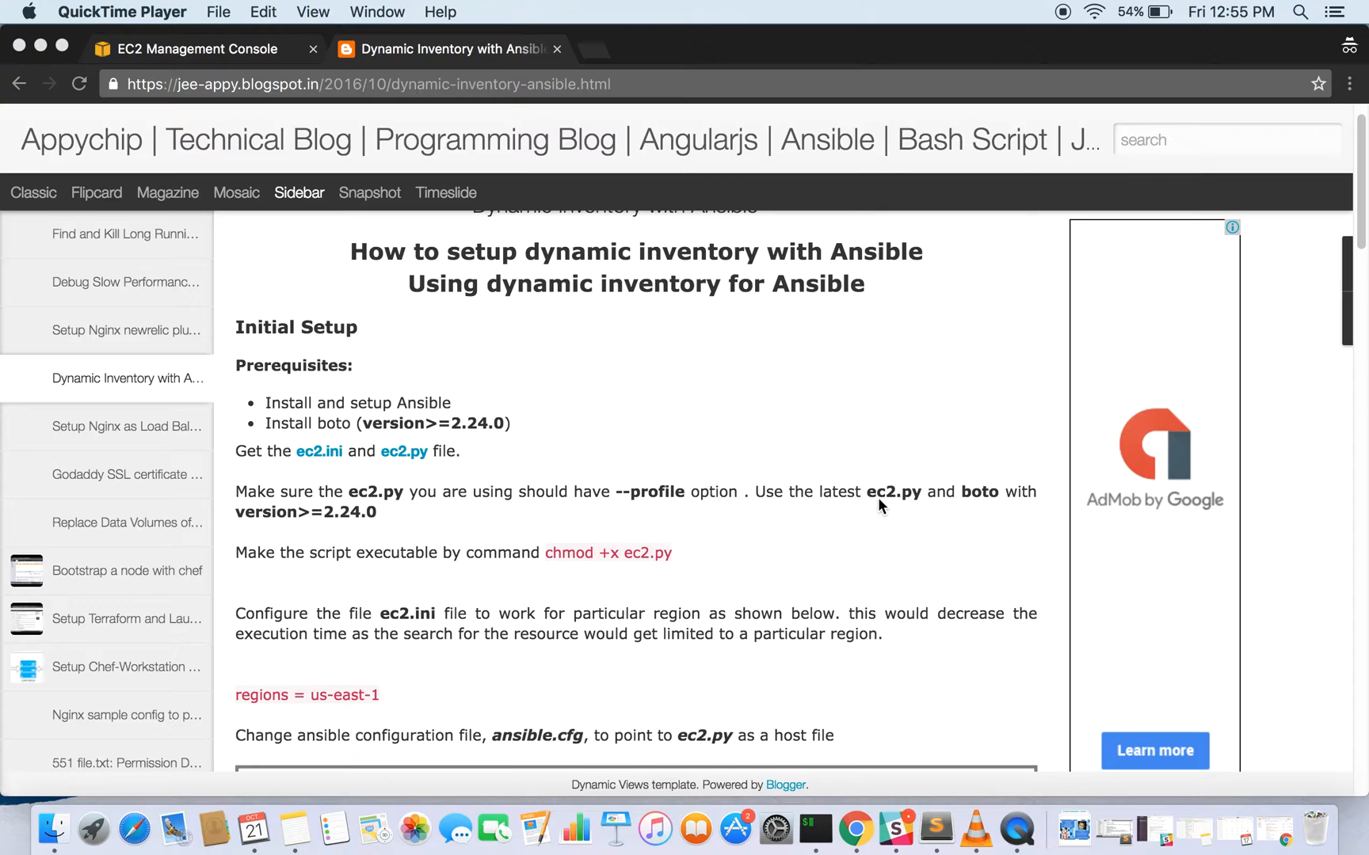
mouse_move(332, 528)
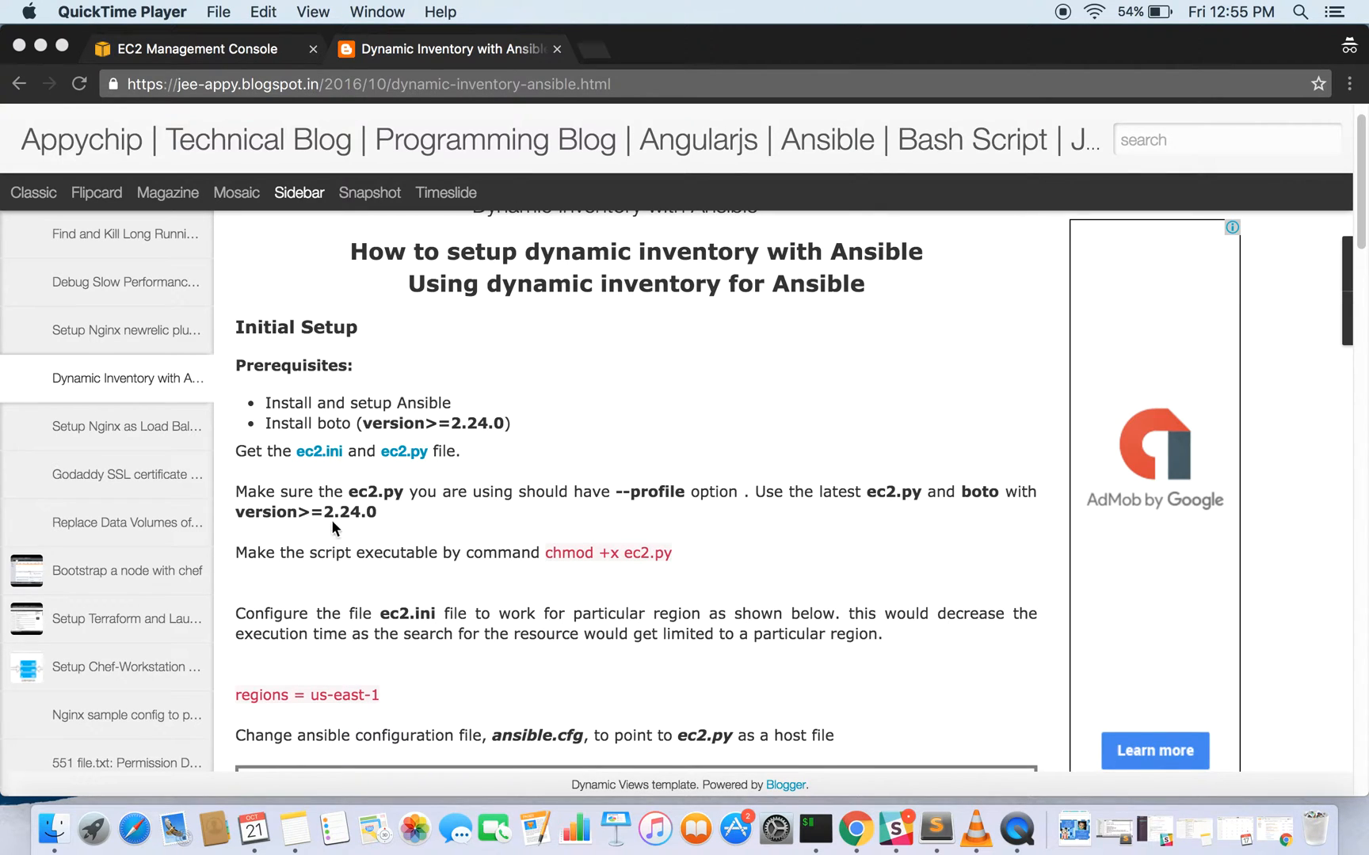
mouse_move(348, 527)
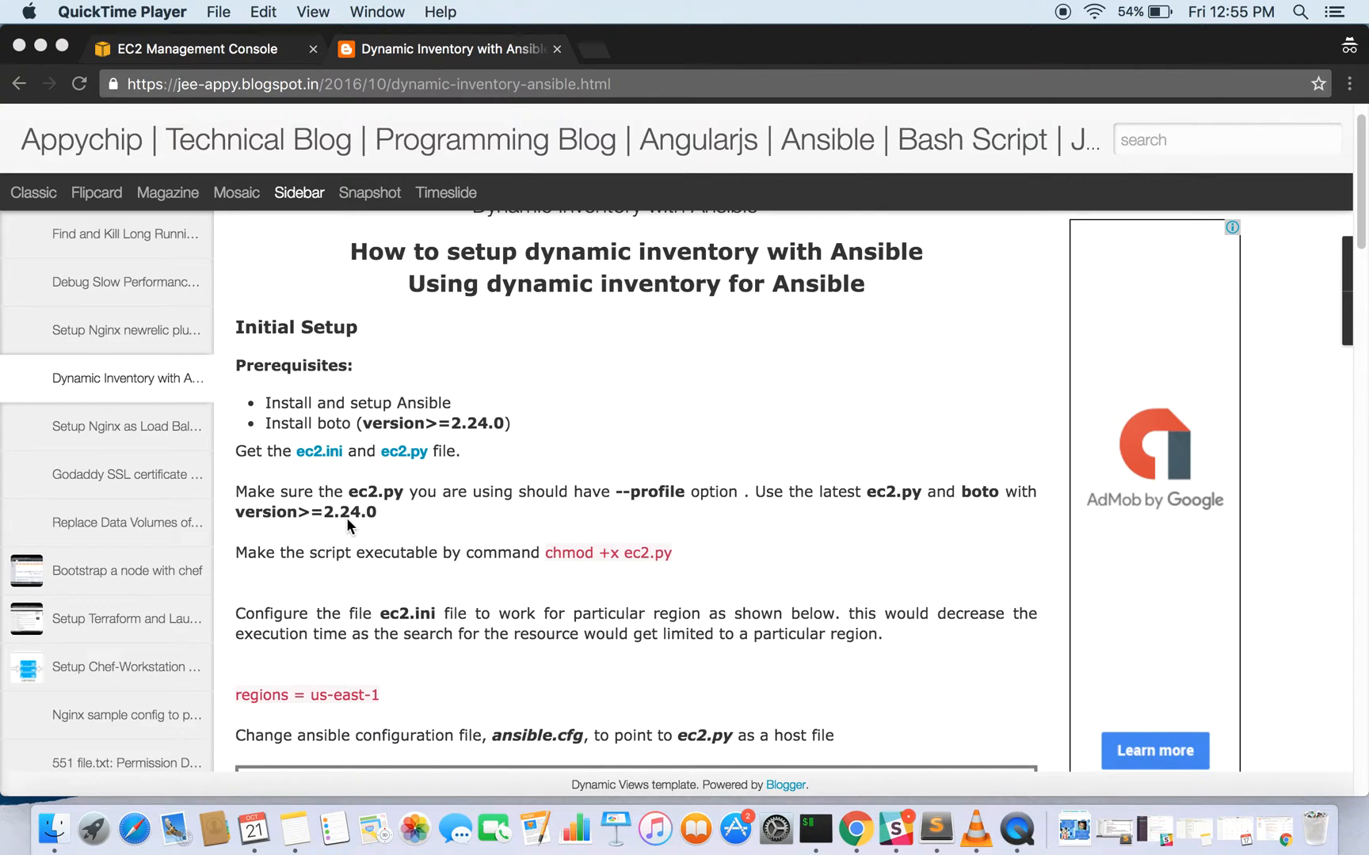
mouse_move(430, 548)
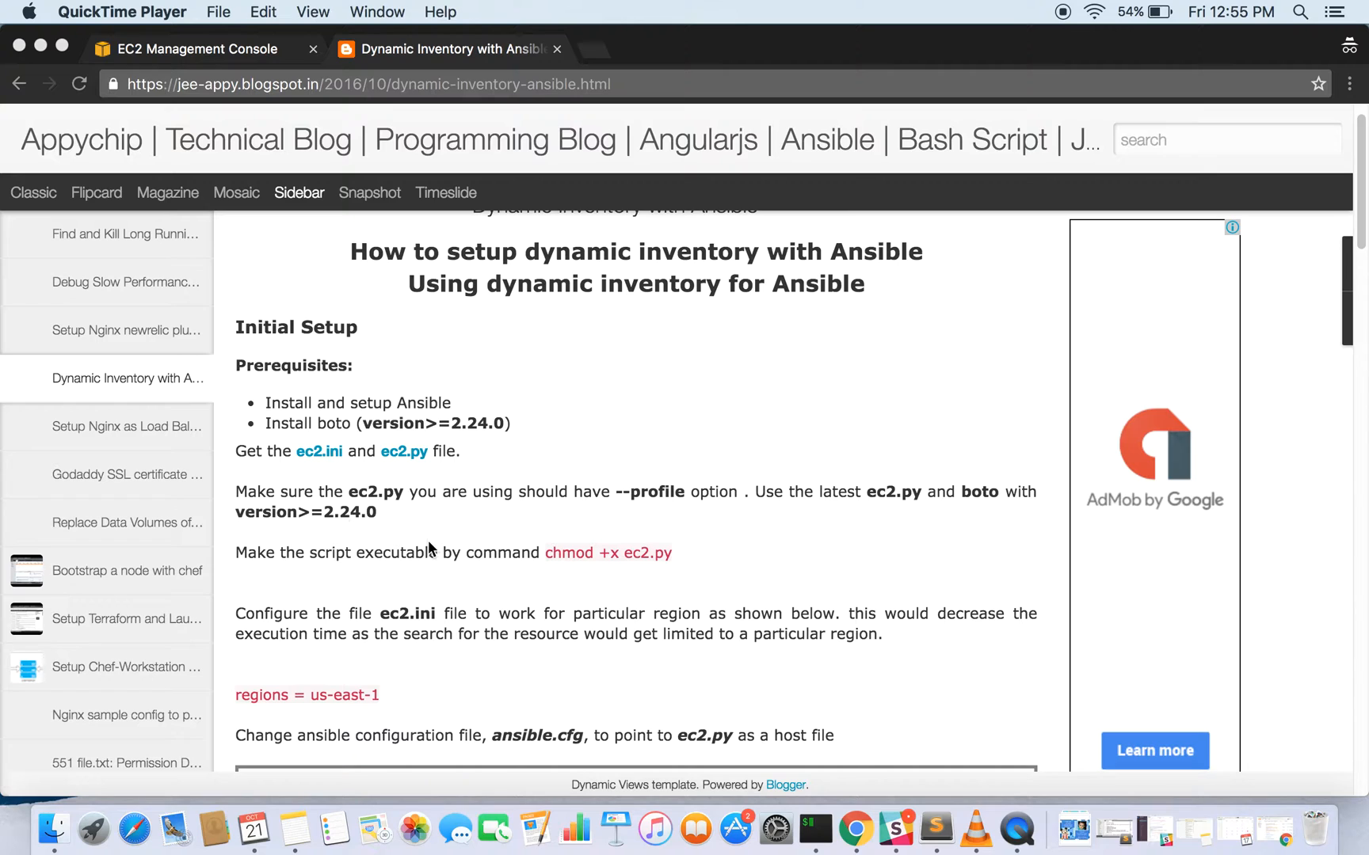
scroll("down", 3)
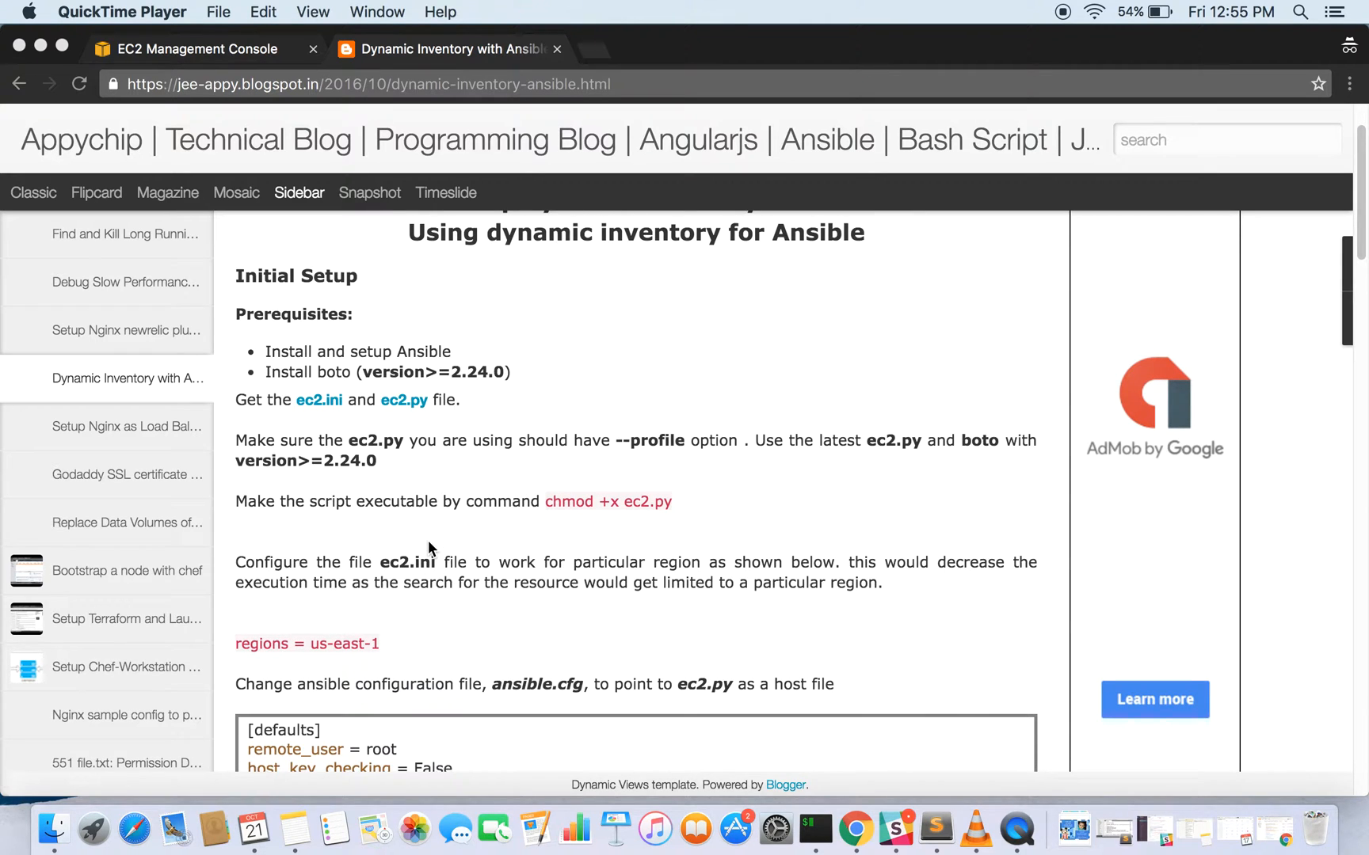
mouse_move(510, 514)
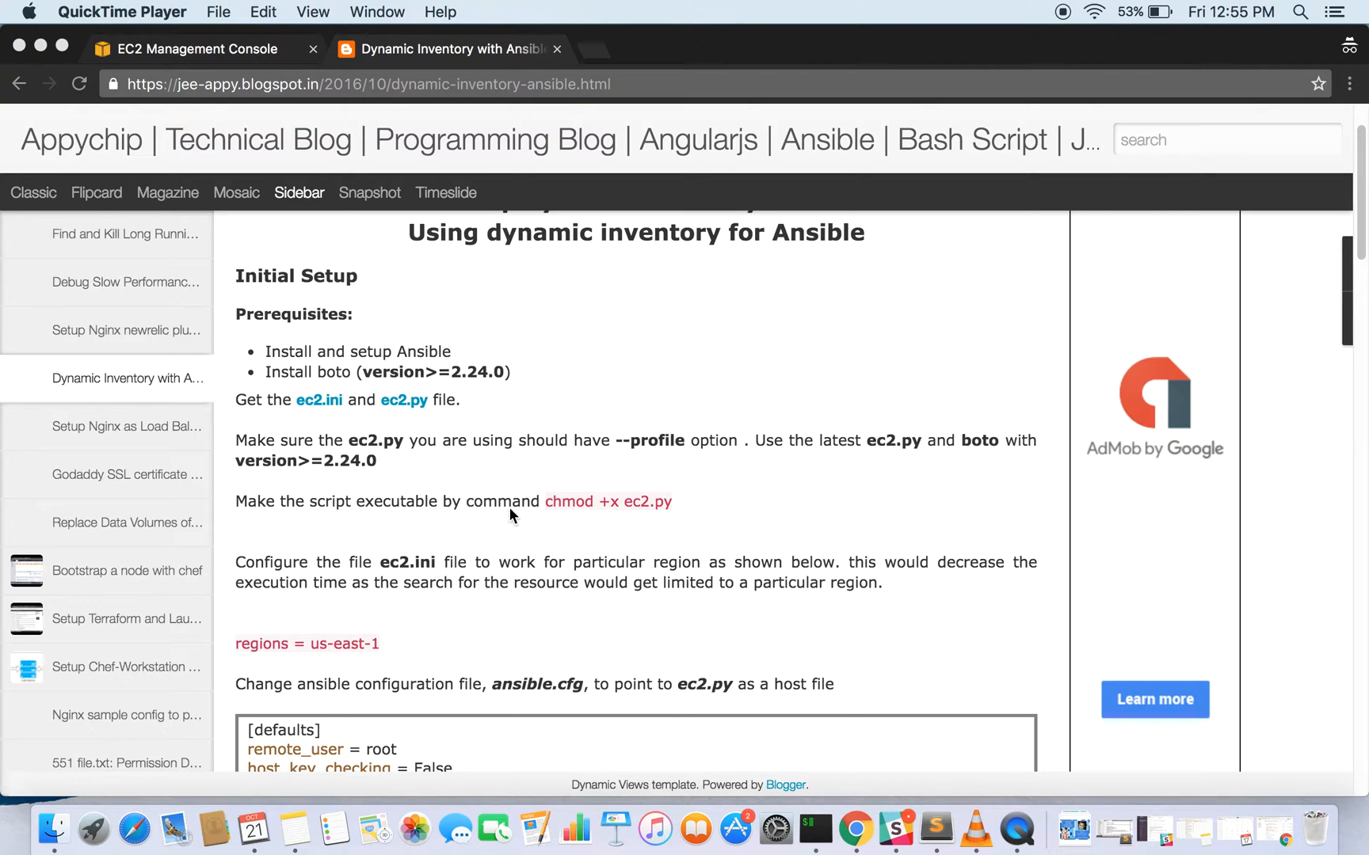
mouse_move(516, 518)
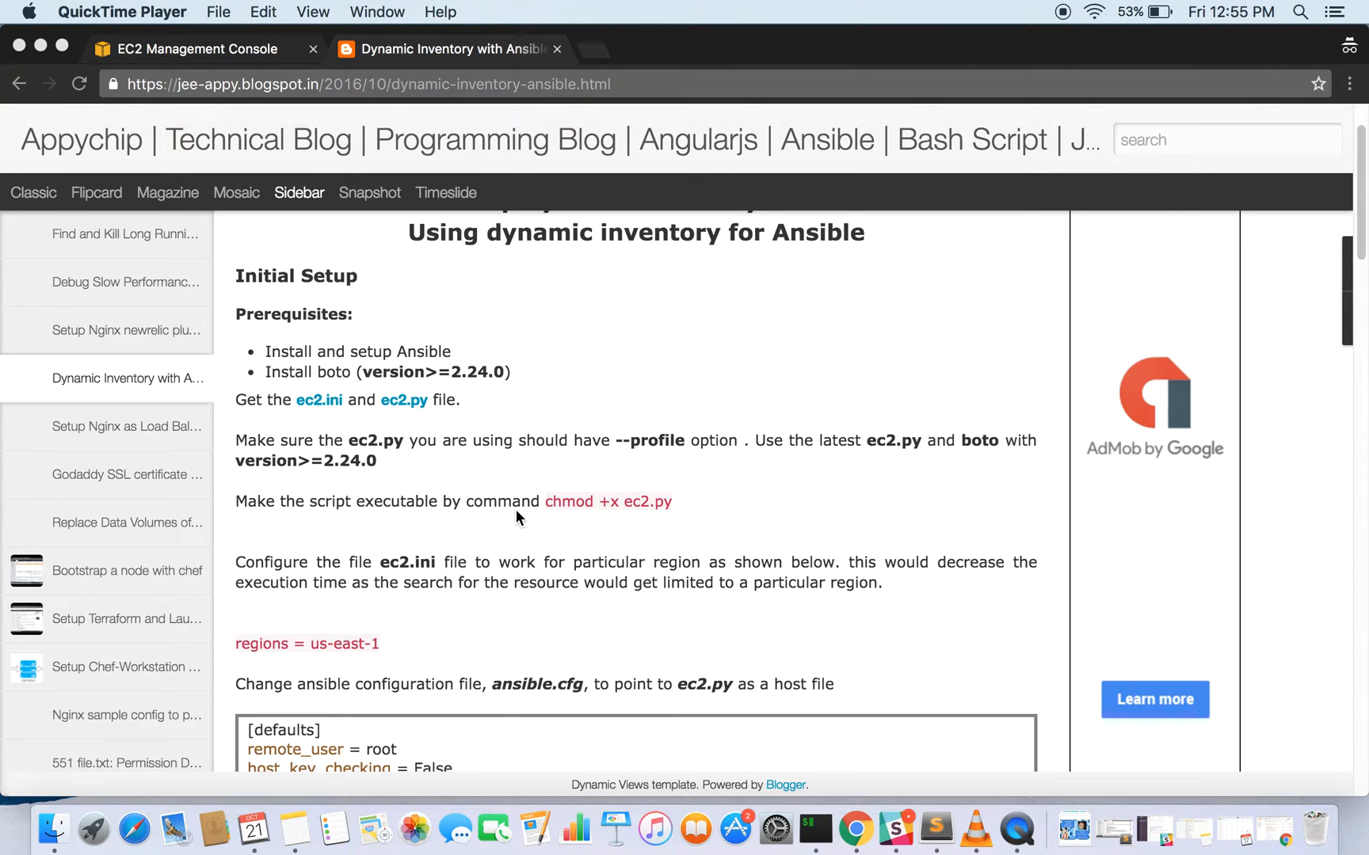
mouse_move(653, 515)
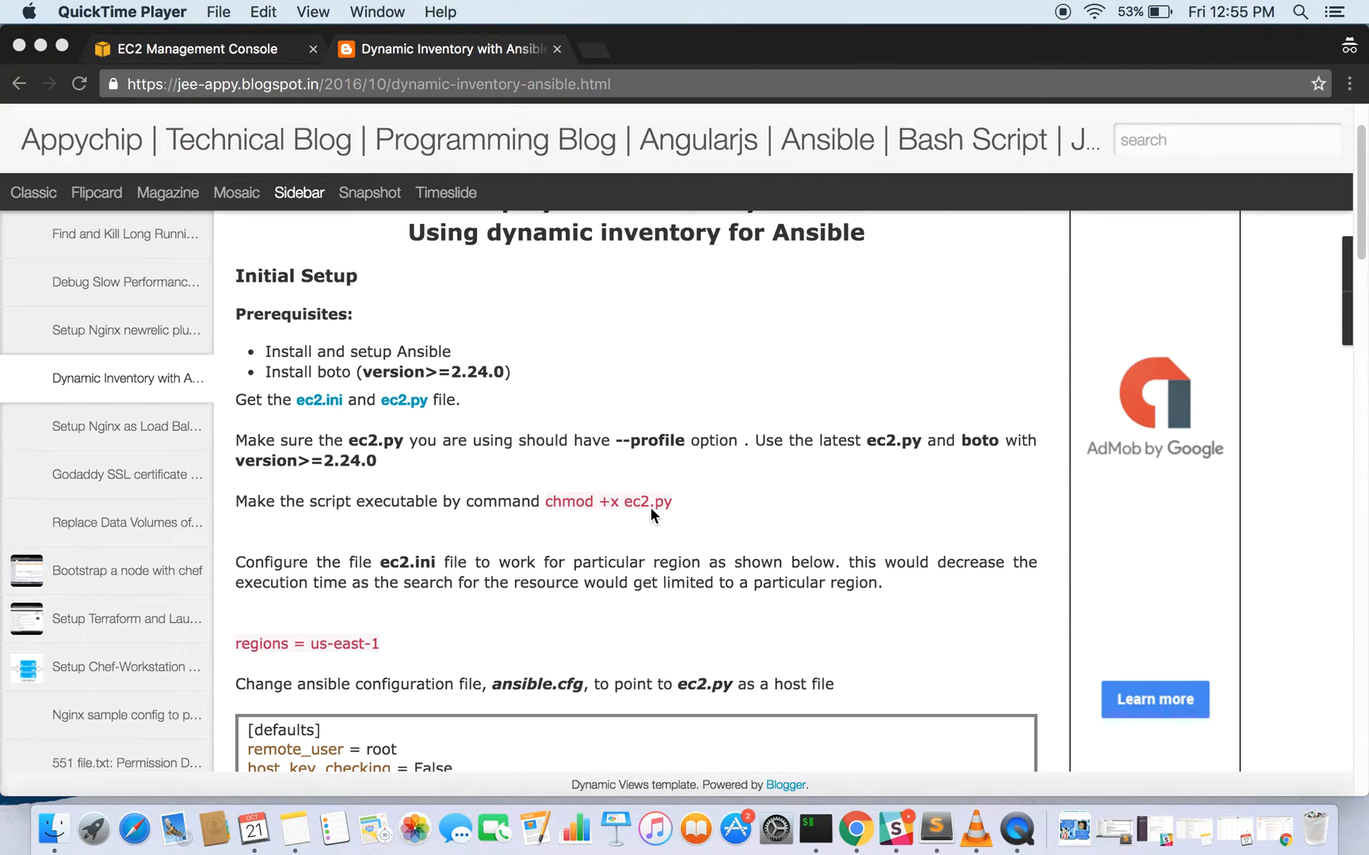
mouse_move(647, 519)
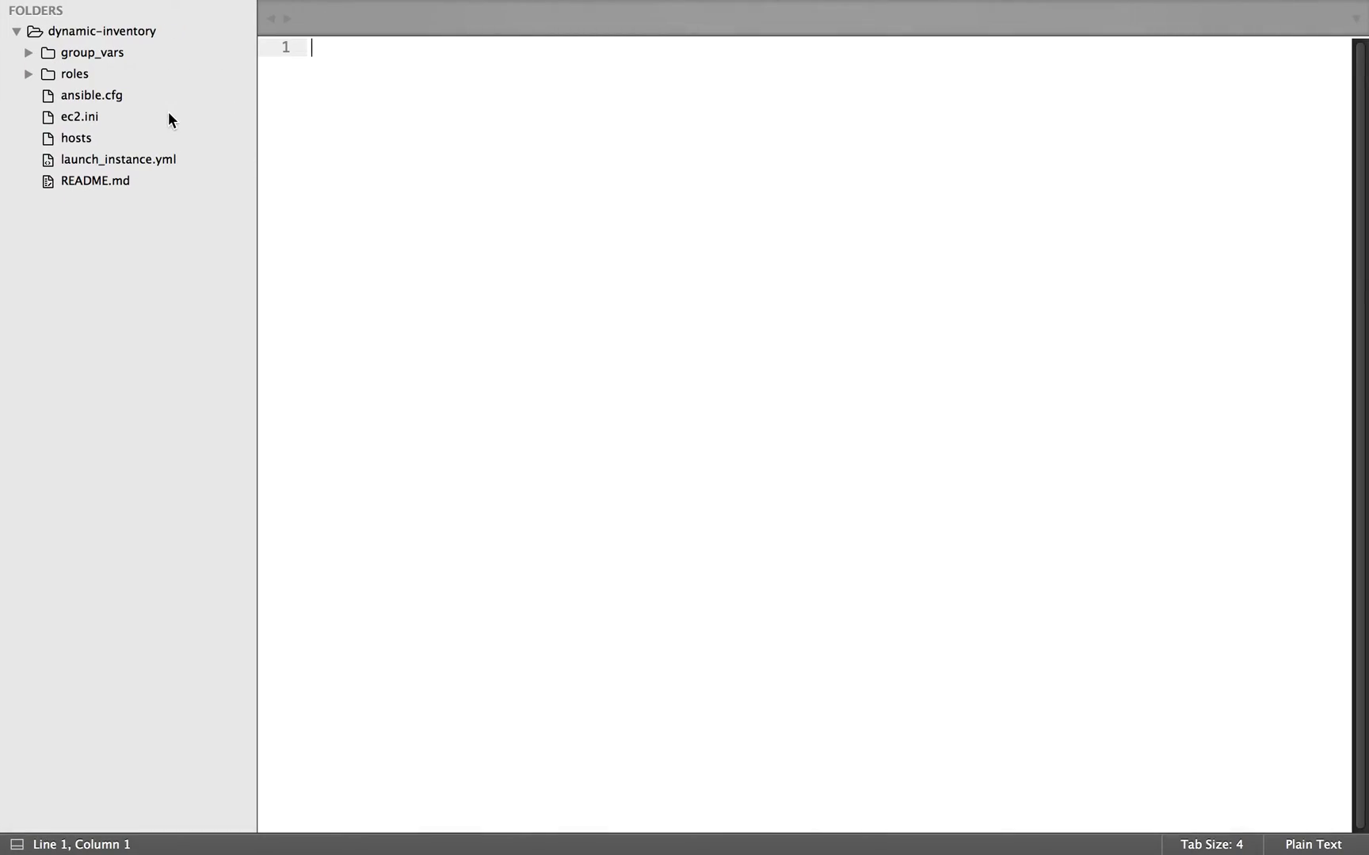
mouse_move(85, 123)
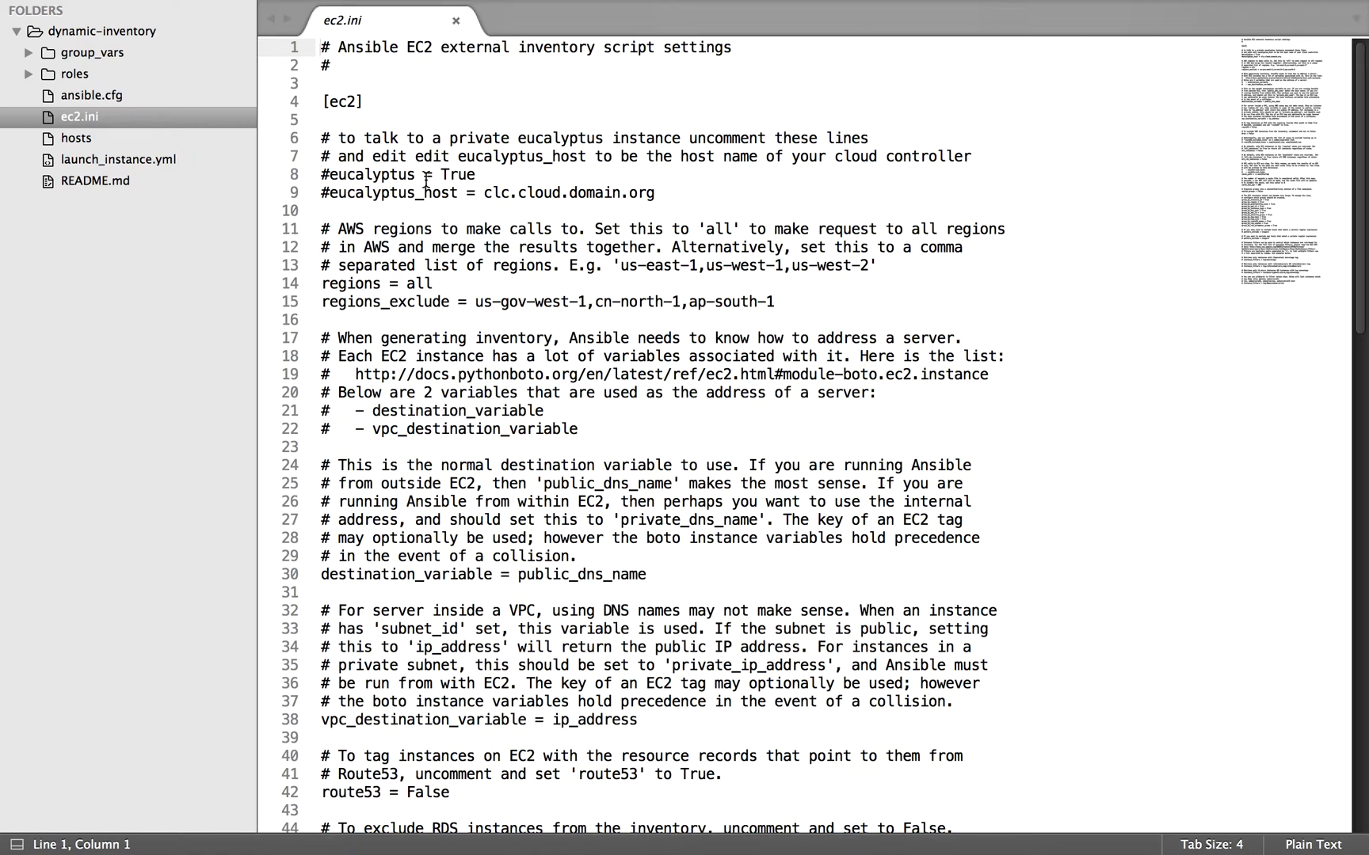
mouse_move(146, 128)
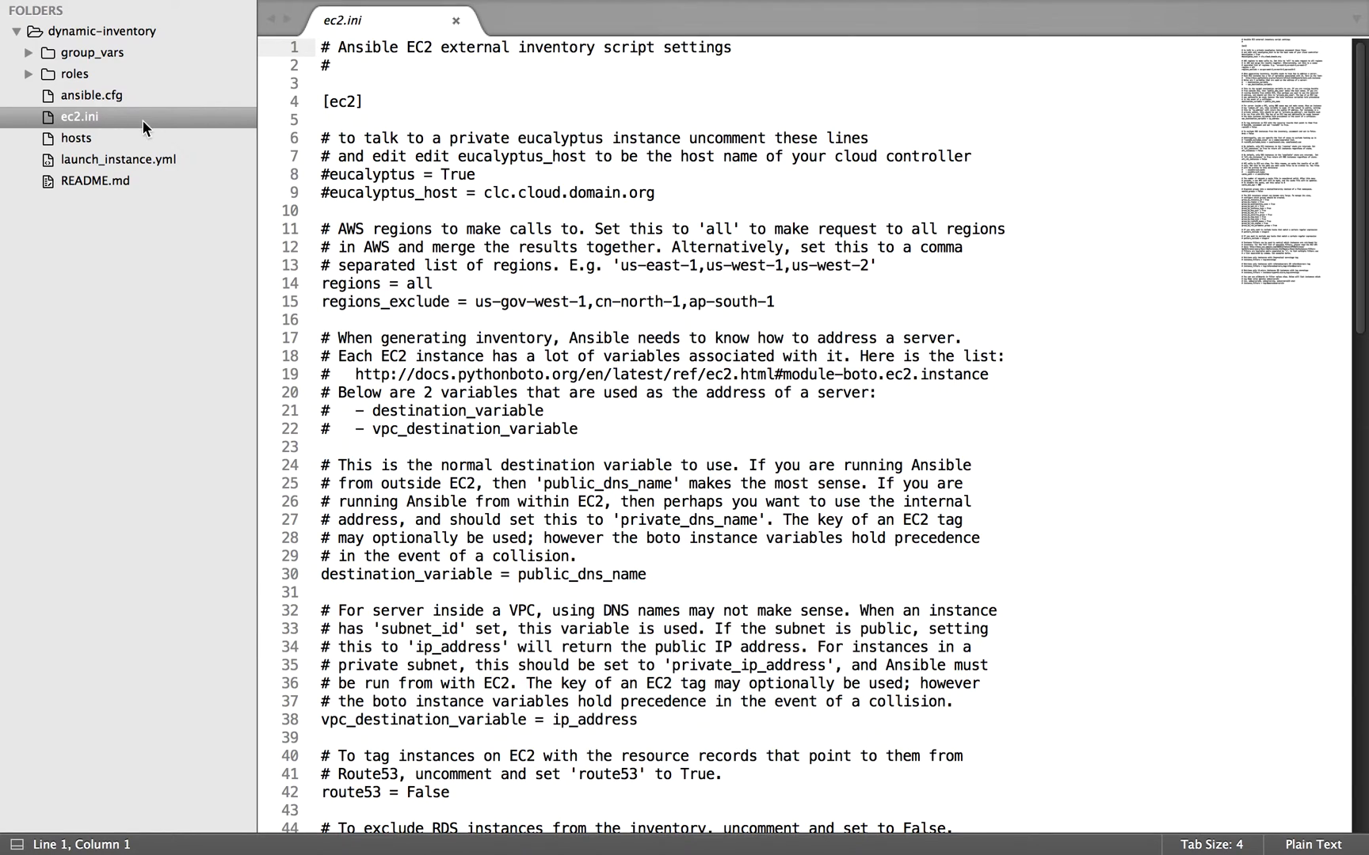
mouse_move(102, 141)
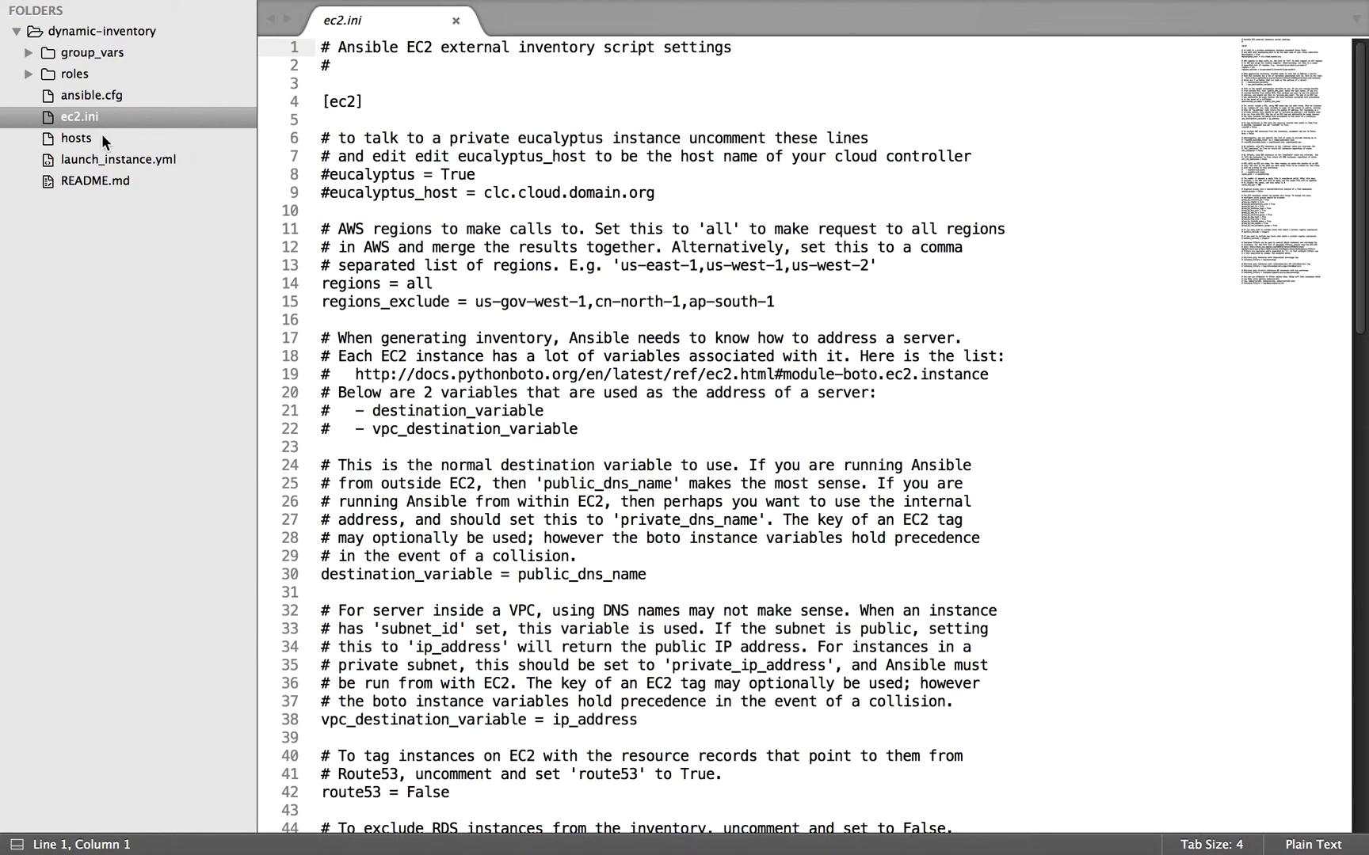
- View the hosts EC2 inventory script and scroll across its header setup notes
left_click(77, 137)
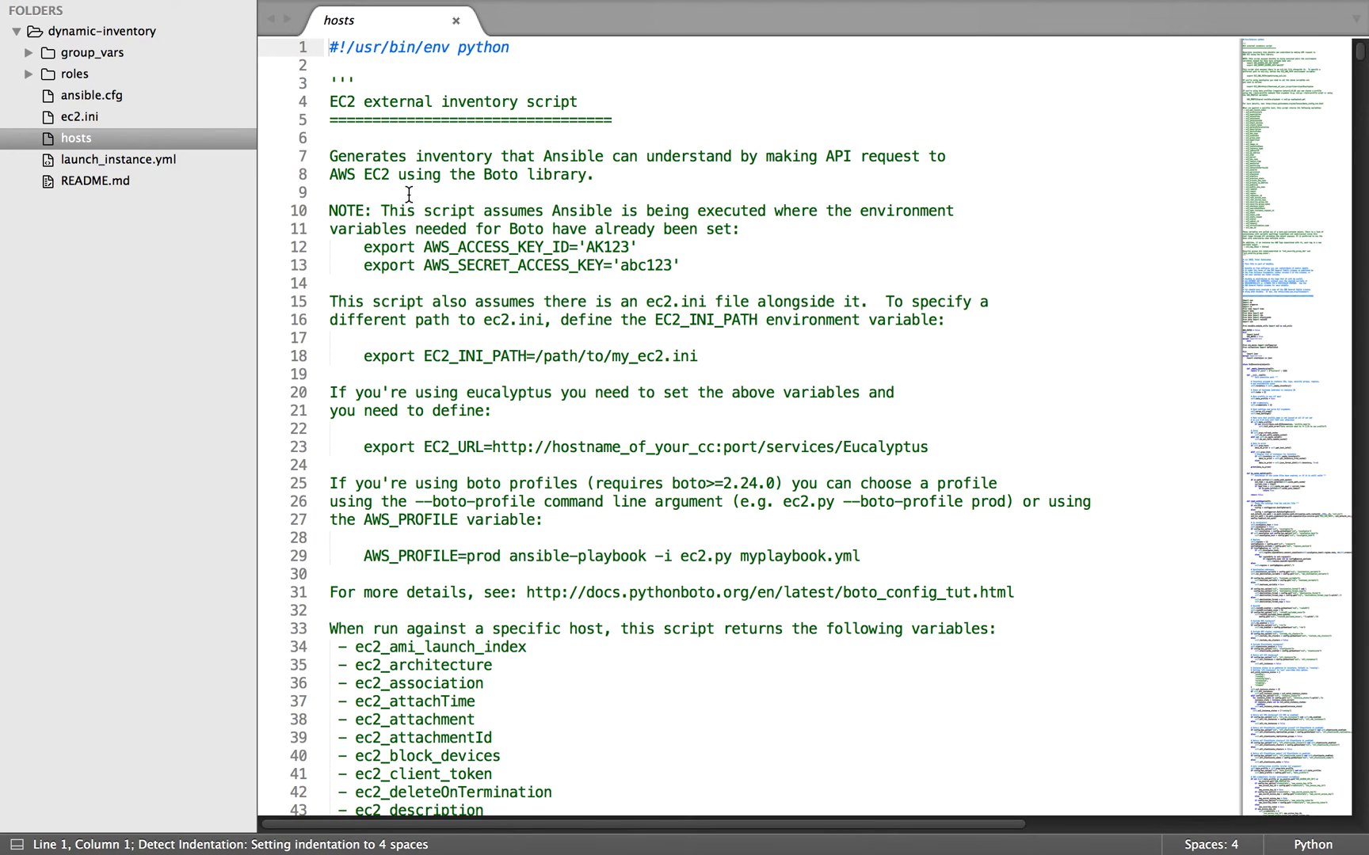
mouse_move(570, 225)
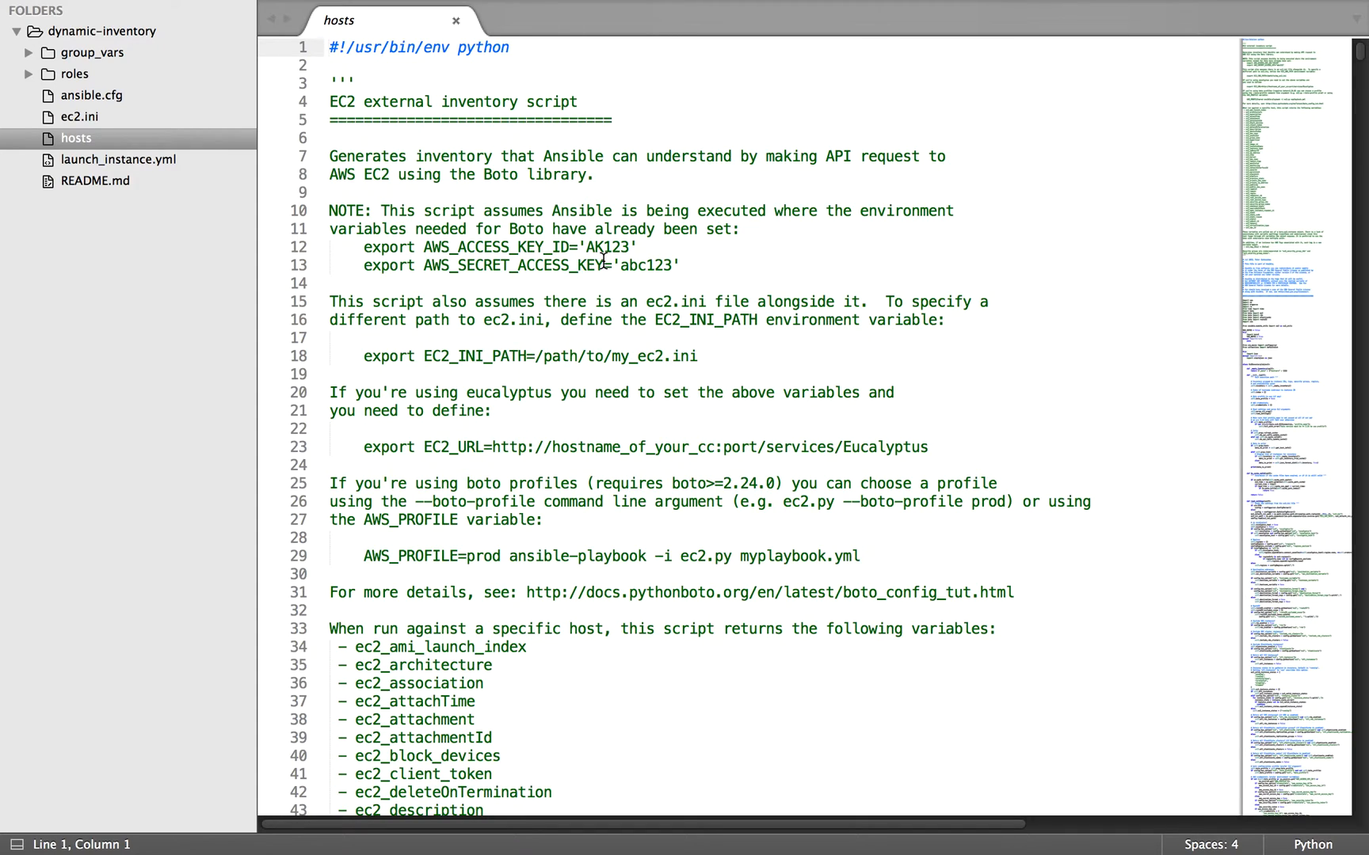
mouse_move(673, 355)
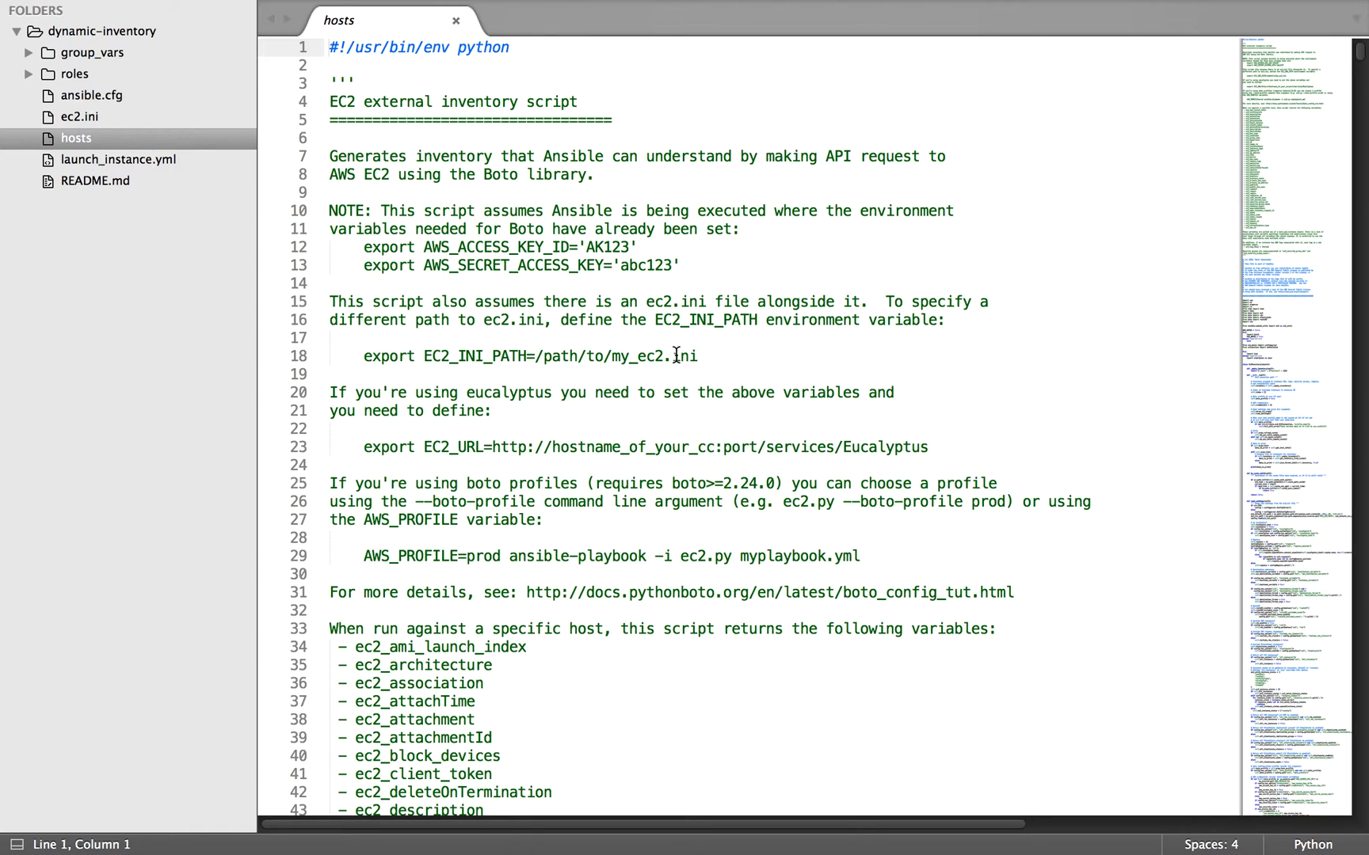
scroll("right", 3)
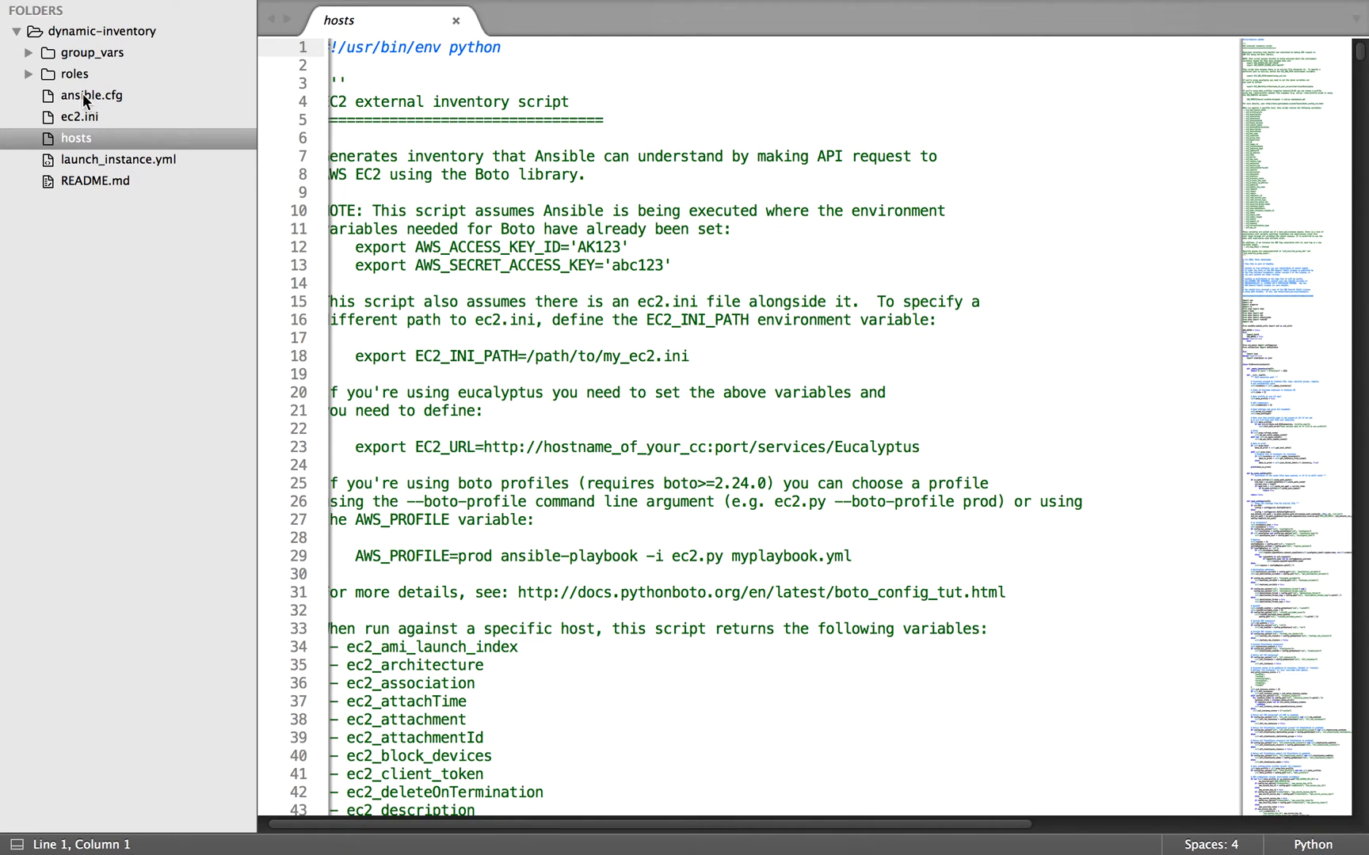
left_click(79, 116)
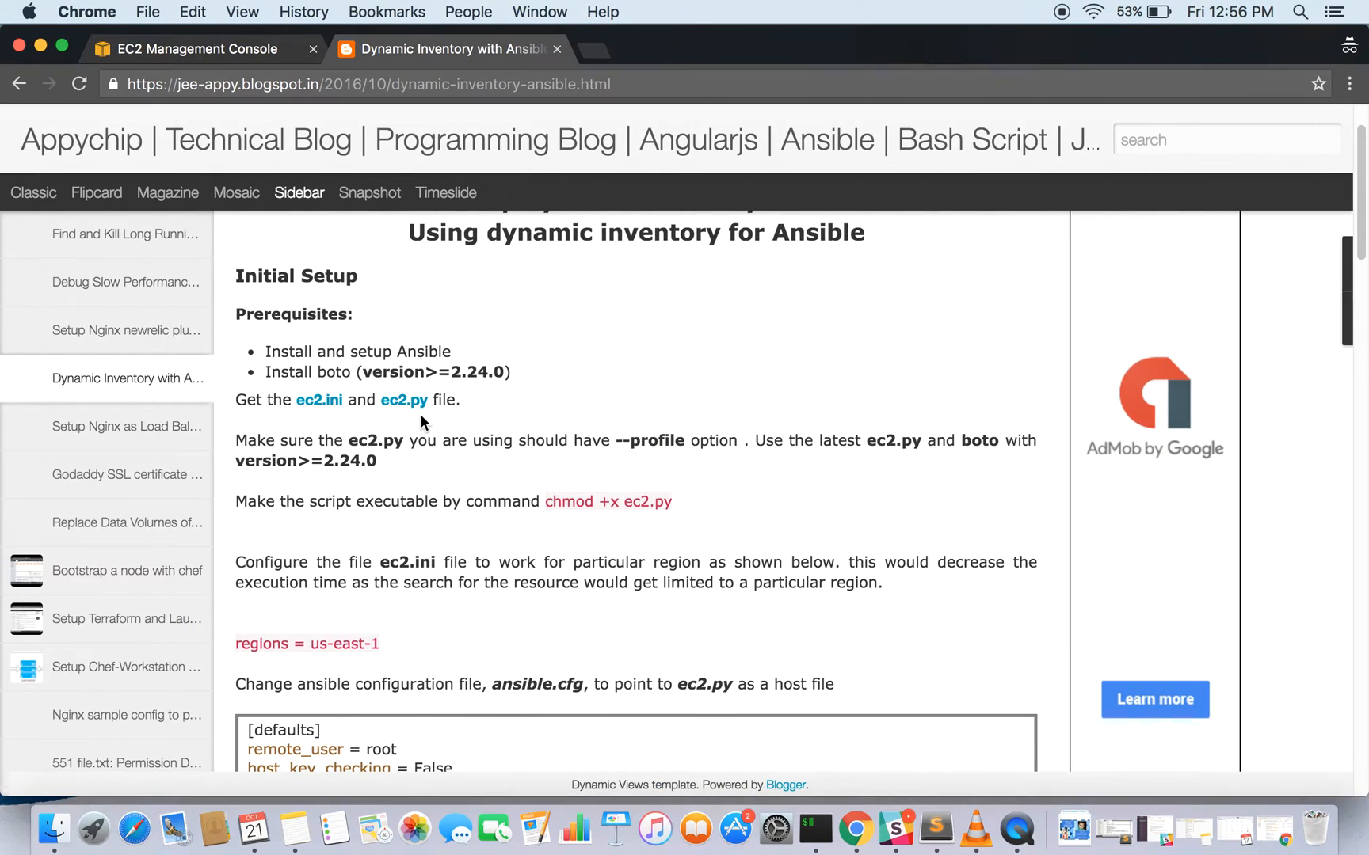
- Read the blog's region advice and select the regions value 'all' on line 14 of ec2.ini
scroll("down", 3)
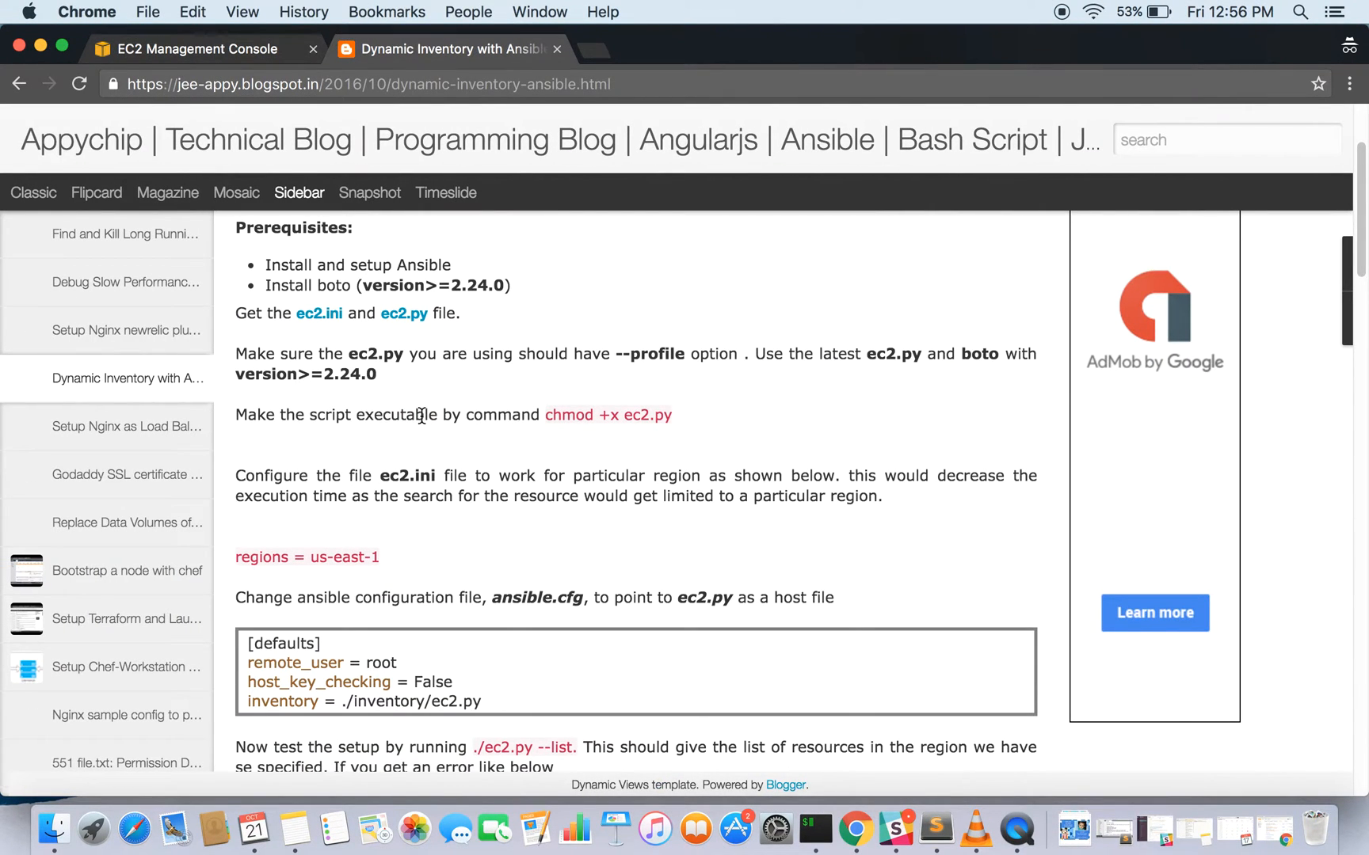
mouse_move(379, 476)
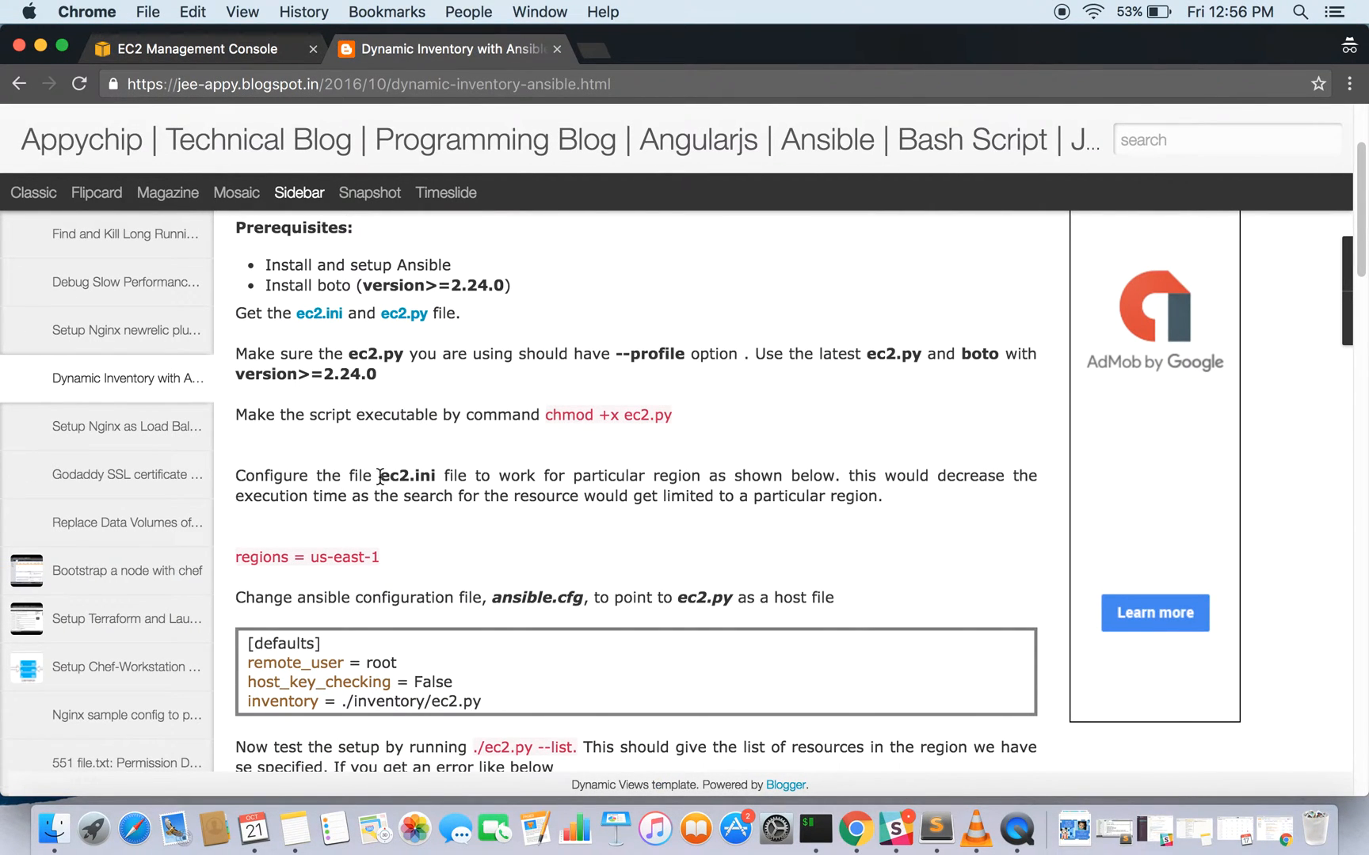
mouse_move(447, 476)
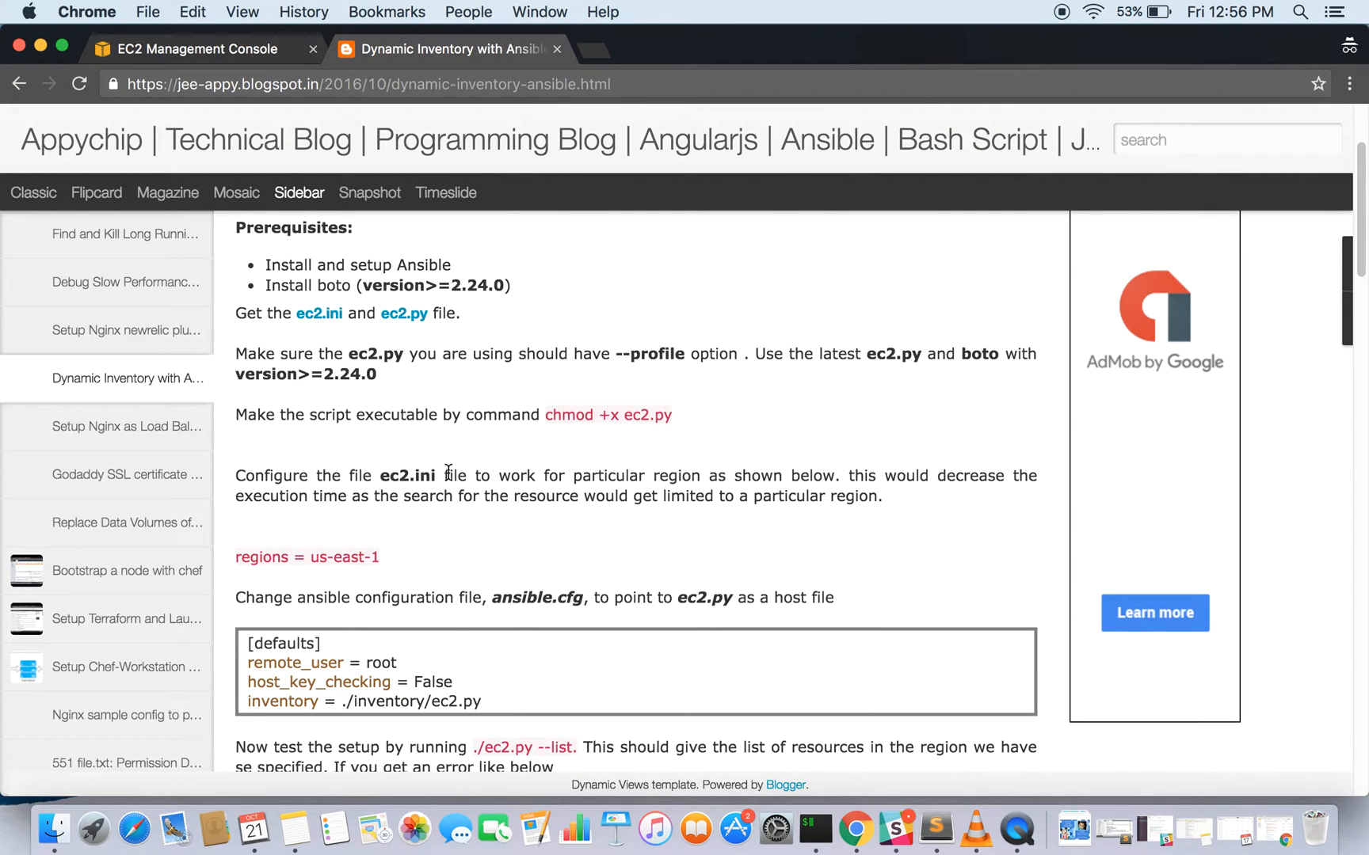
mouse_move(698, 513)
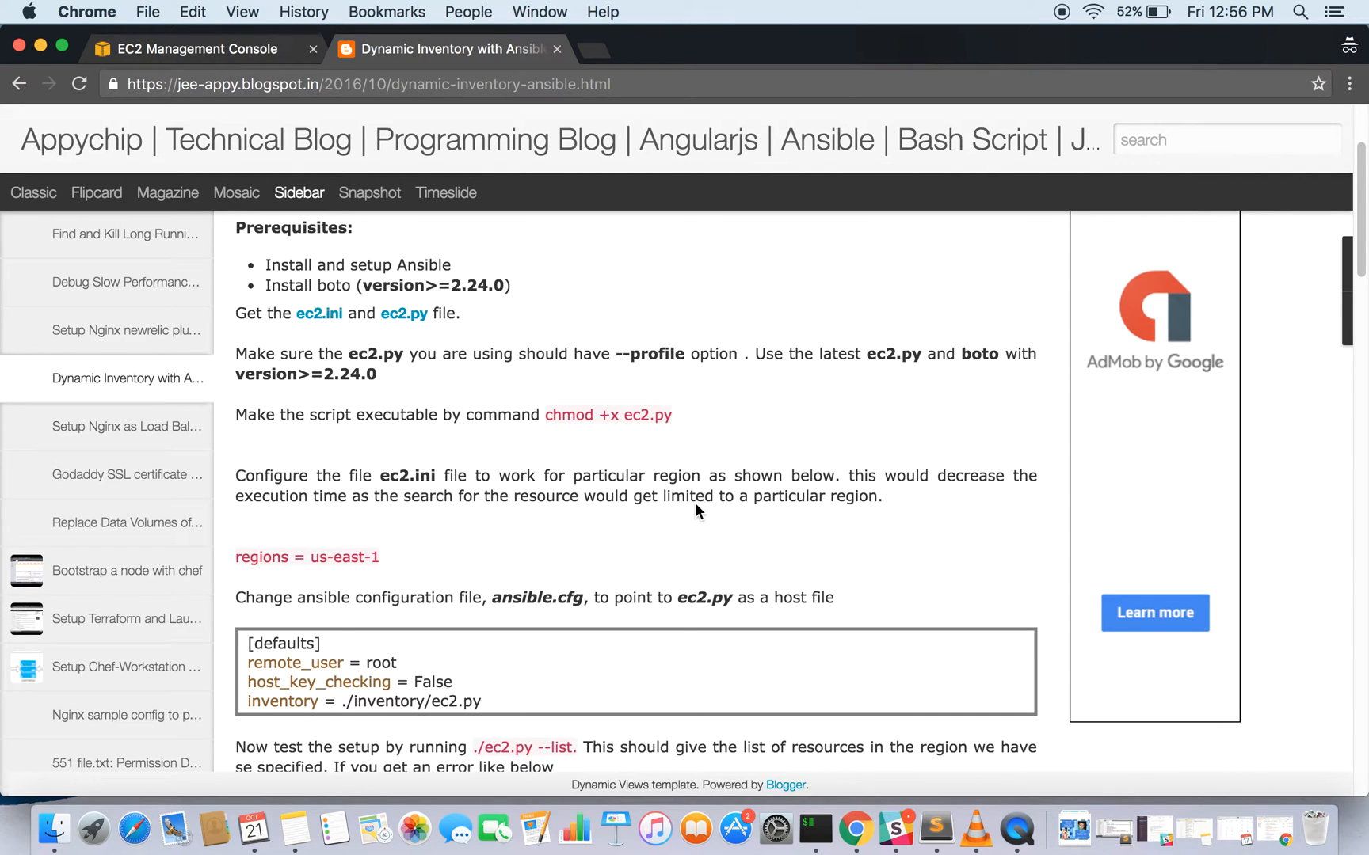
scroll("down", 3)
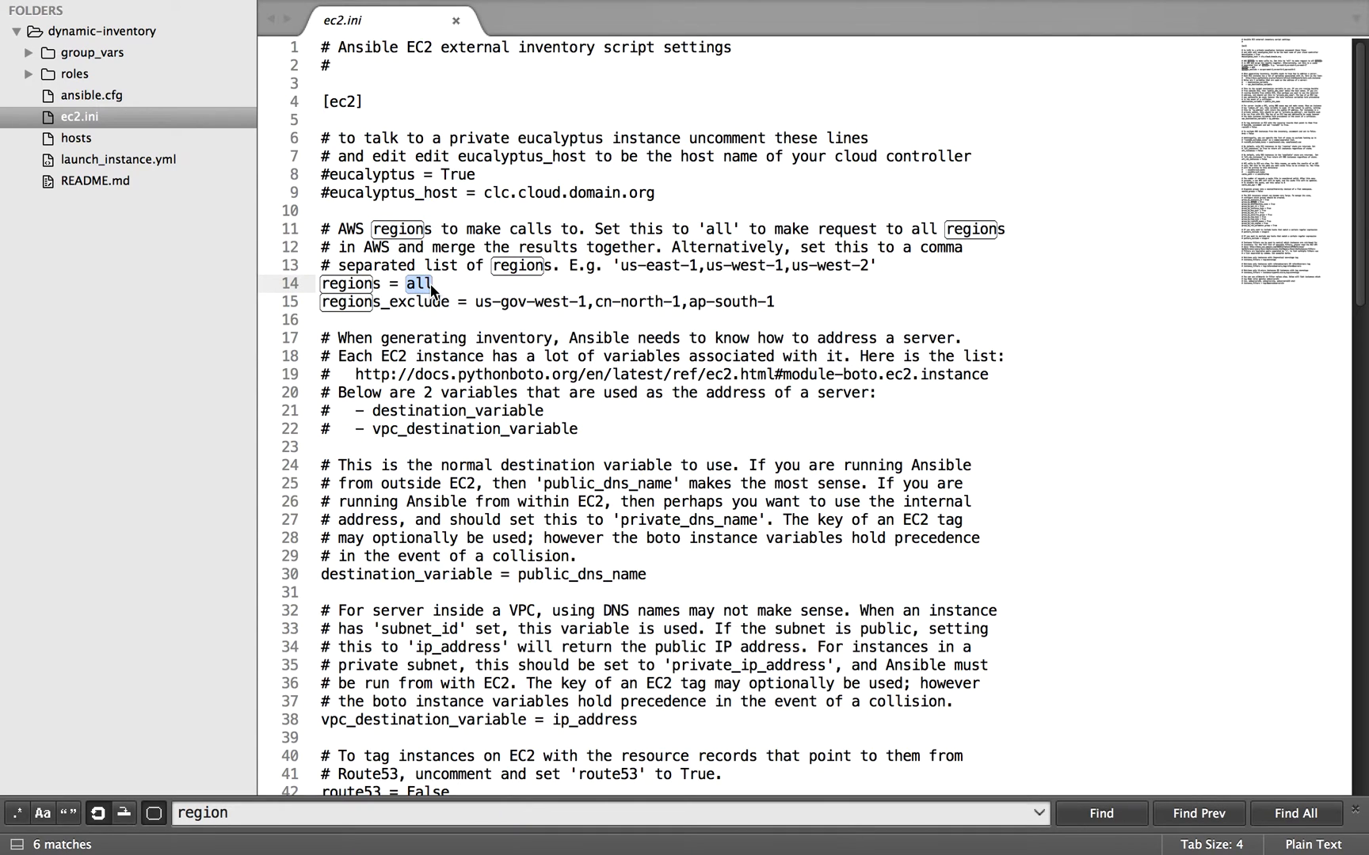
left_click(856, 824)
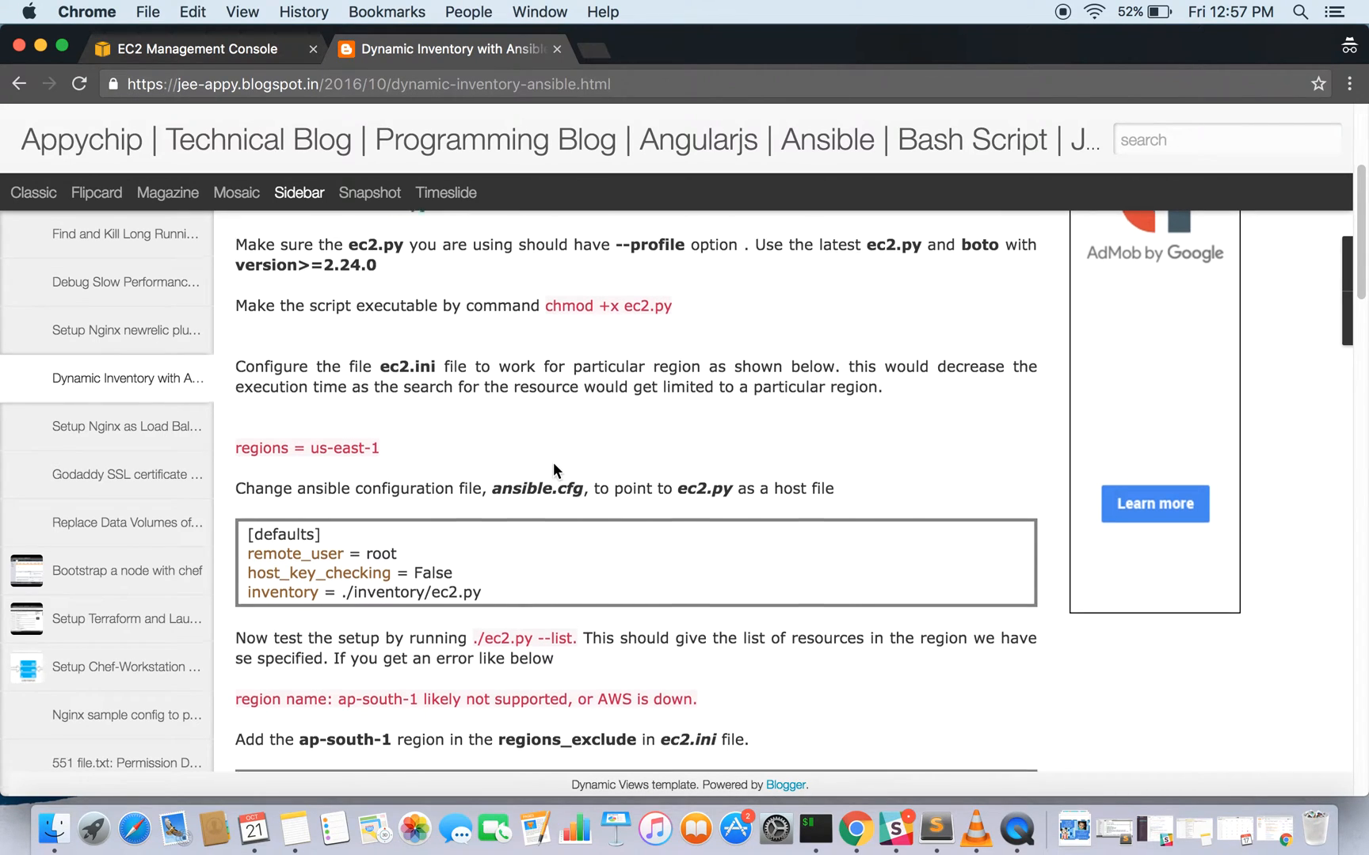
- Scroll the blog down to the ansible.cfg and regions_exclude ap-south-1 sections
scroll("down", 3)
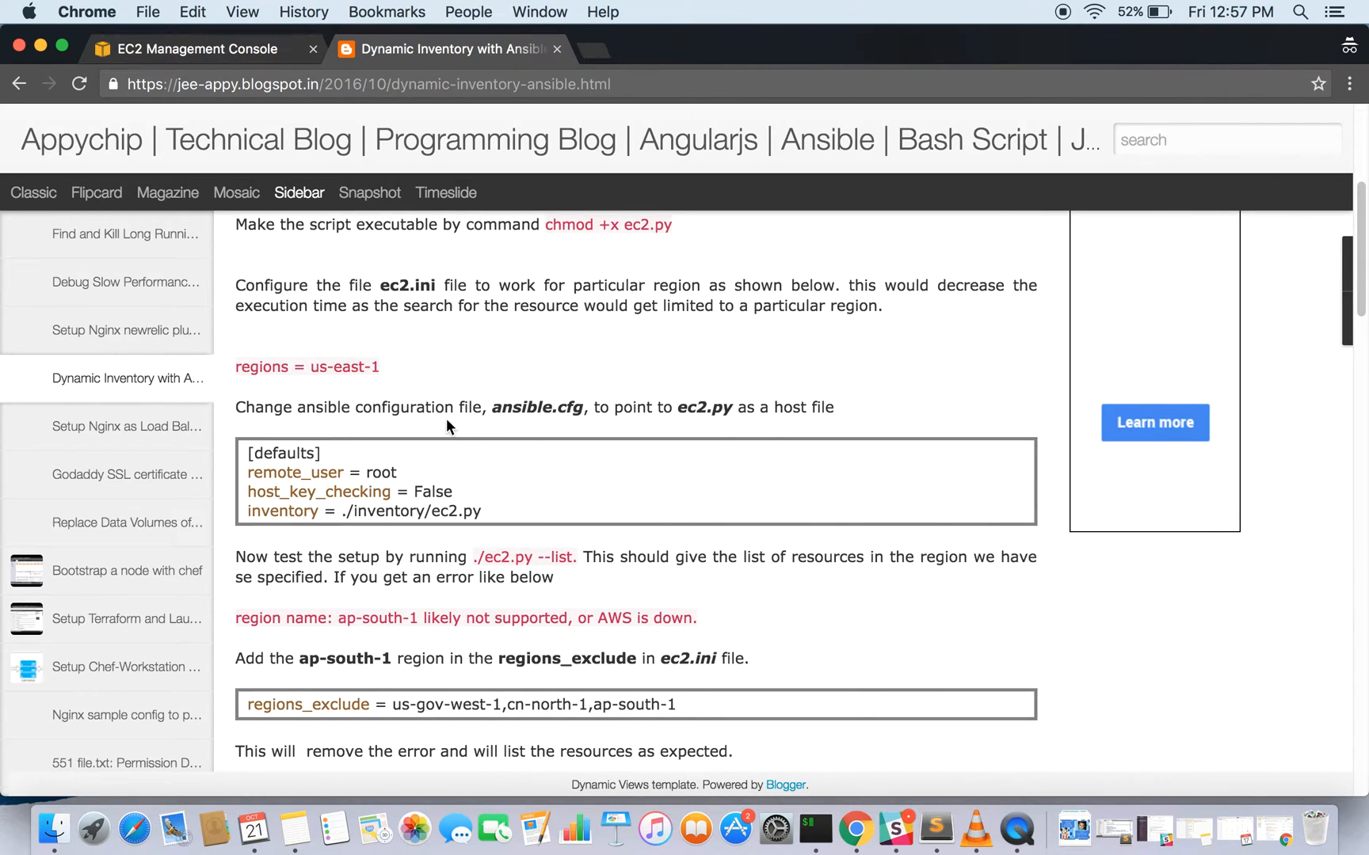
mouse_move(659, 427)
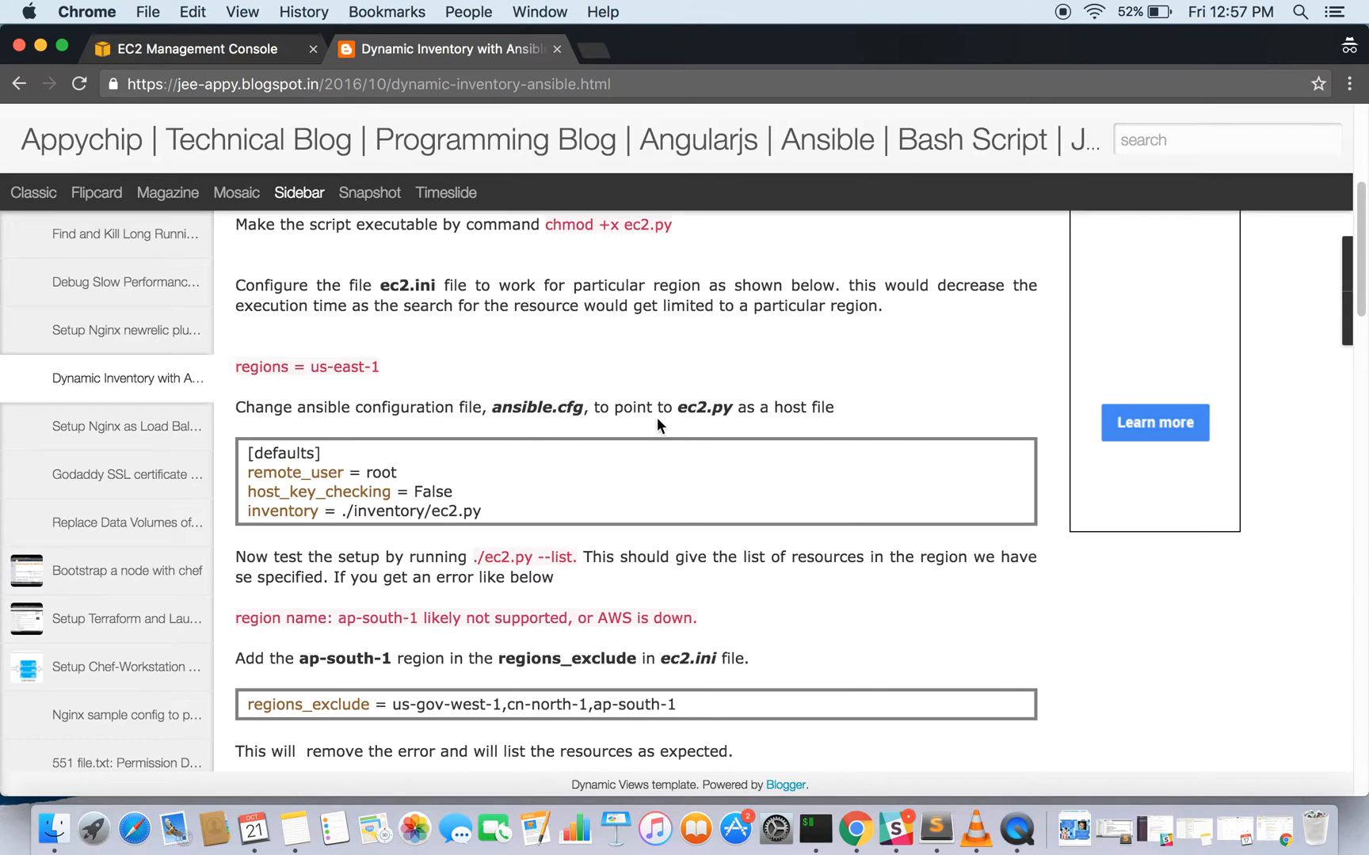
mouse_move(807, 418)
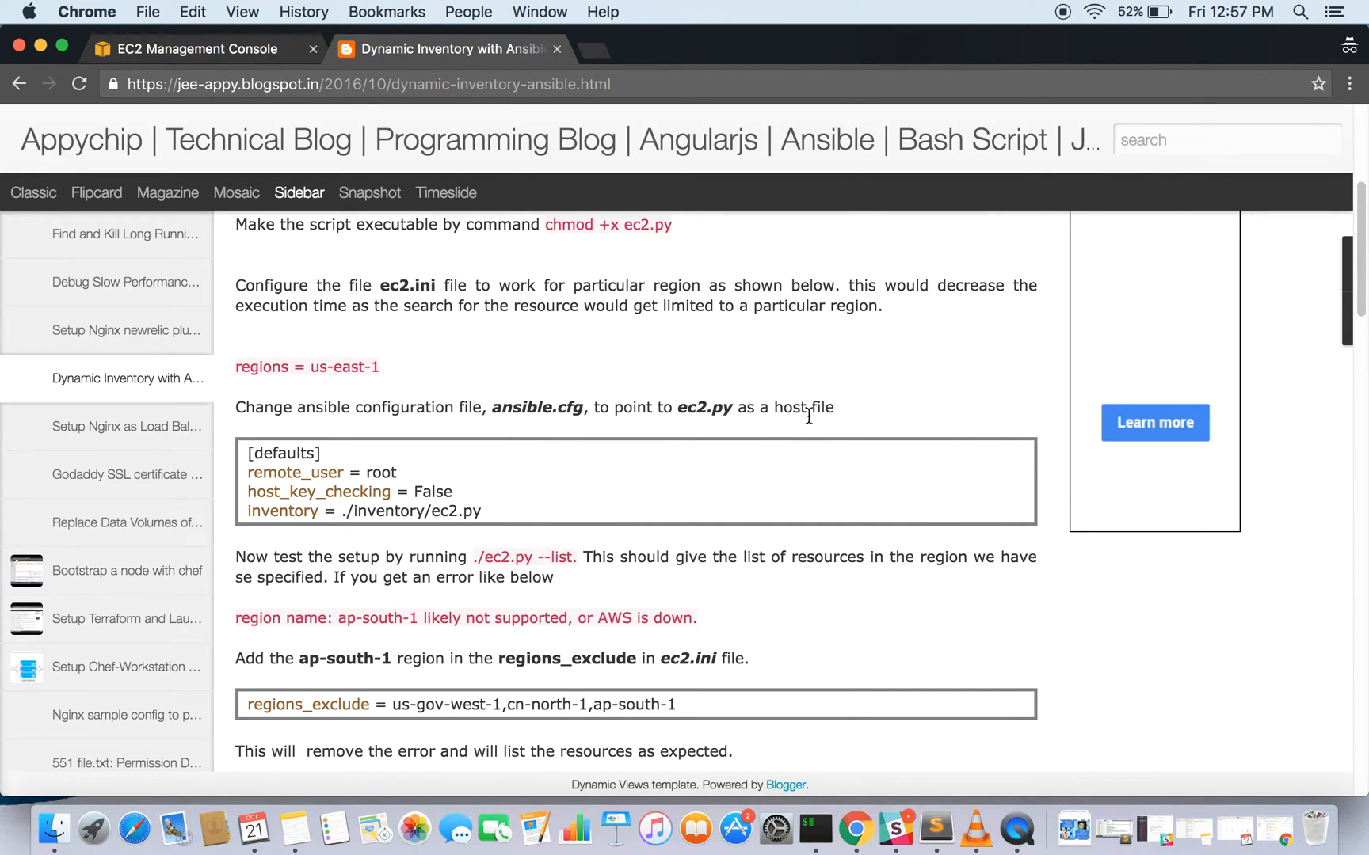
mouse_move(433, 516)
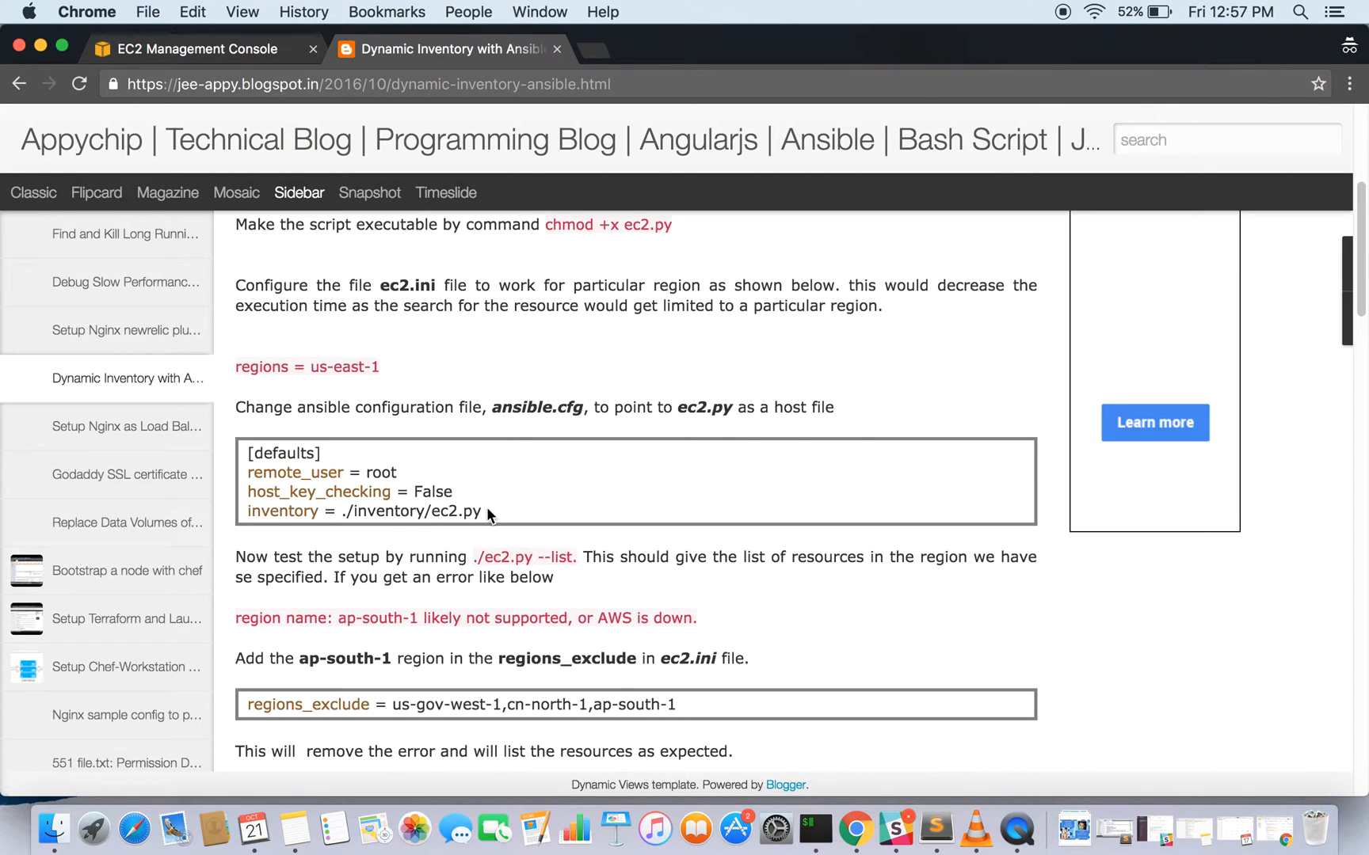
mouse_move(447, 530)
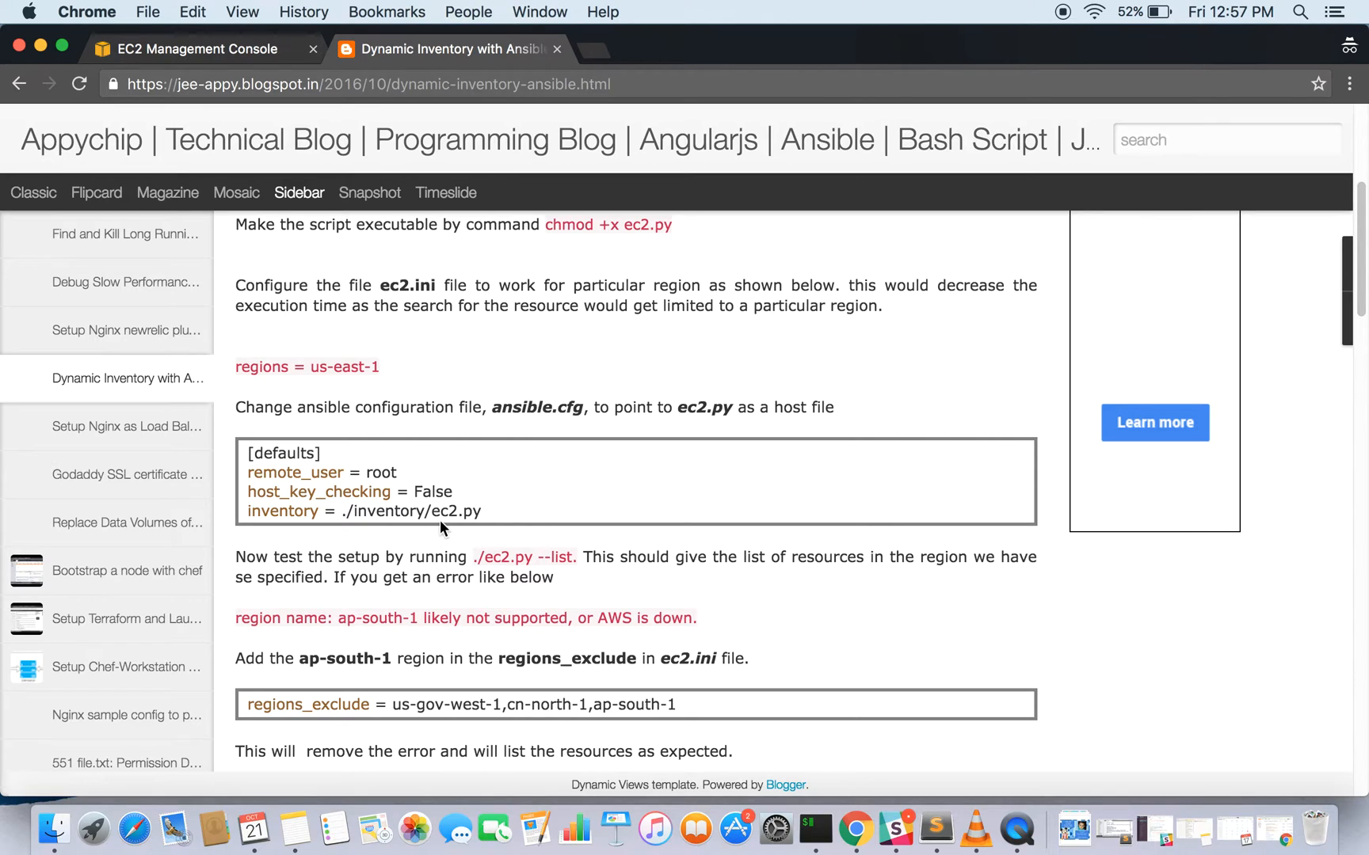
mouse_move(461, 509)
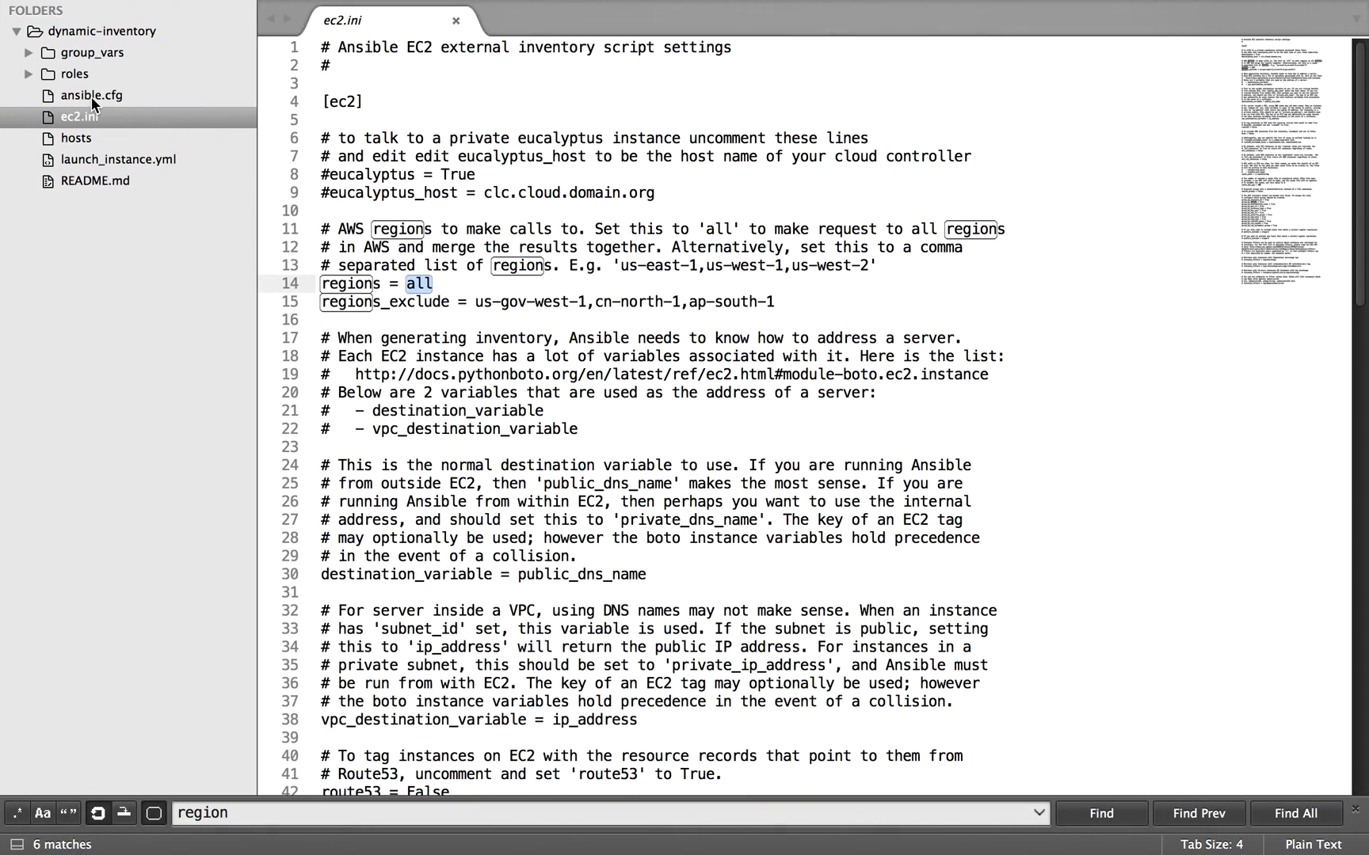
- Review ansible.cfg's [defaults] section, then reopen the hosts inventory script
left_click(92, 95)
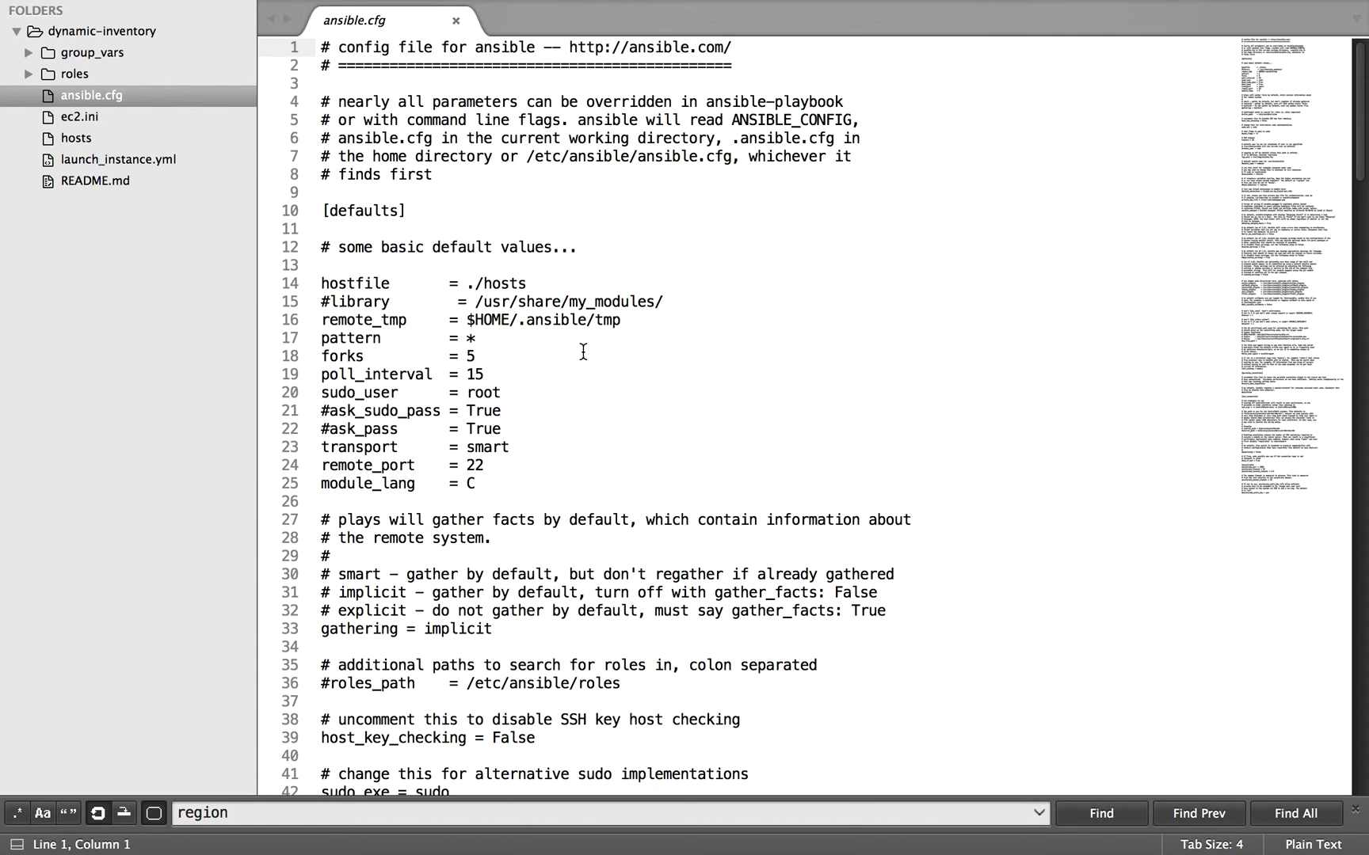
mouse_move(559, 411)
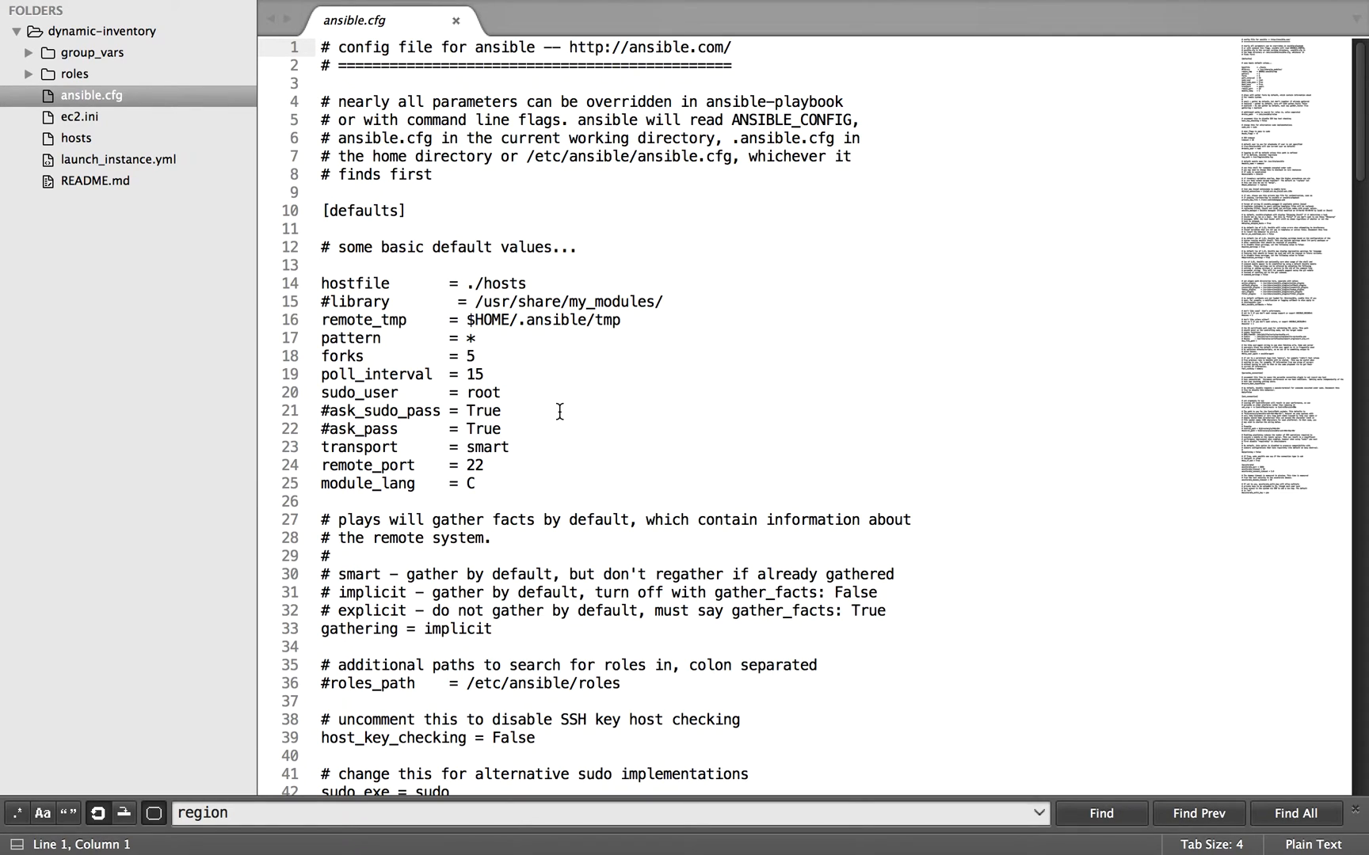
scroll("down", 3)
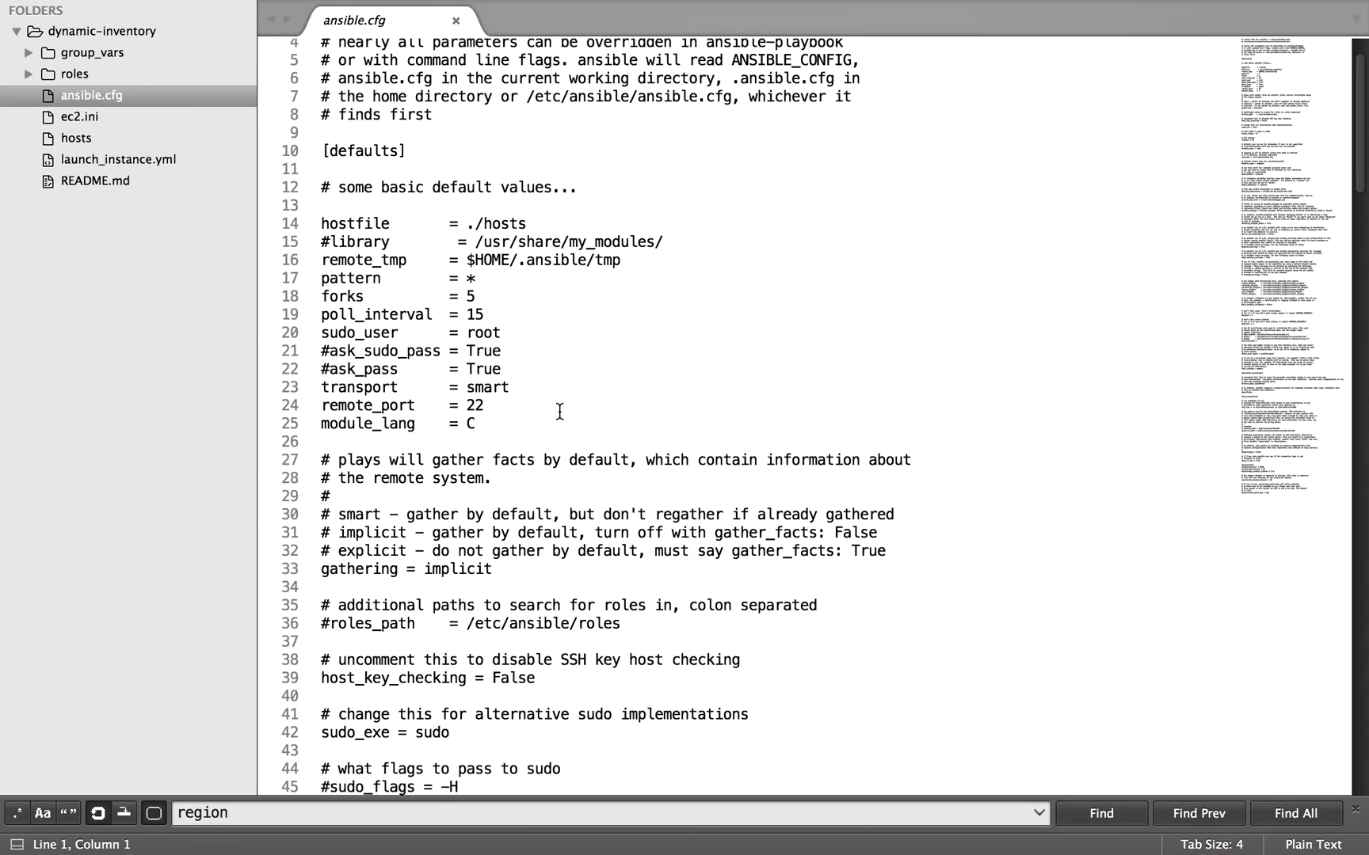
scroll("up", 3)
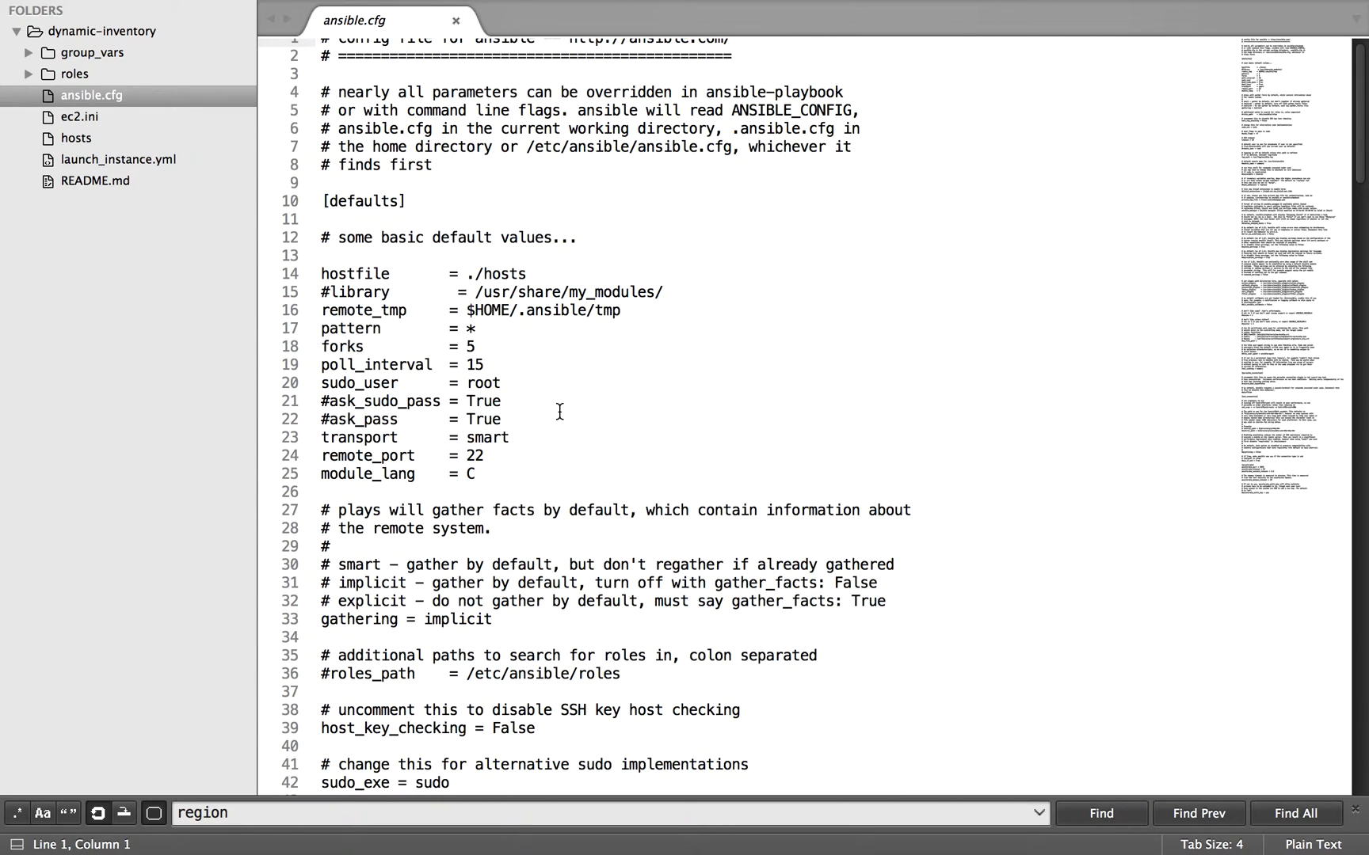
left_click(76, 138)
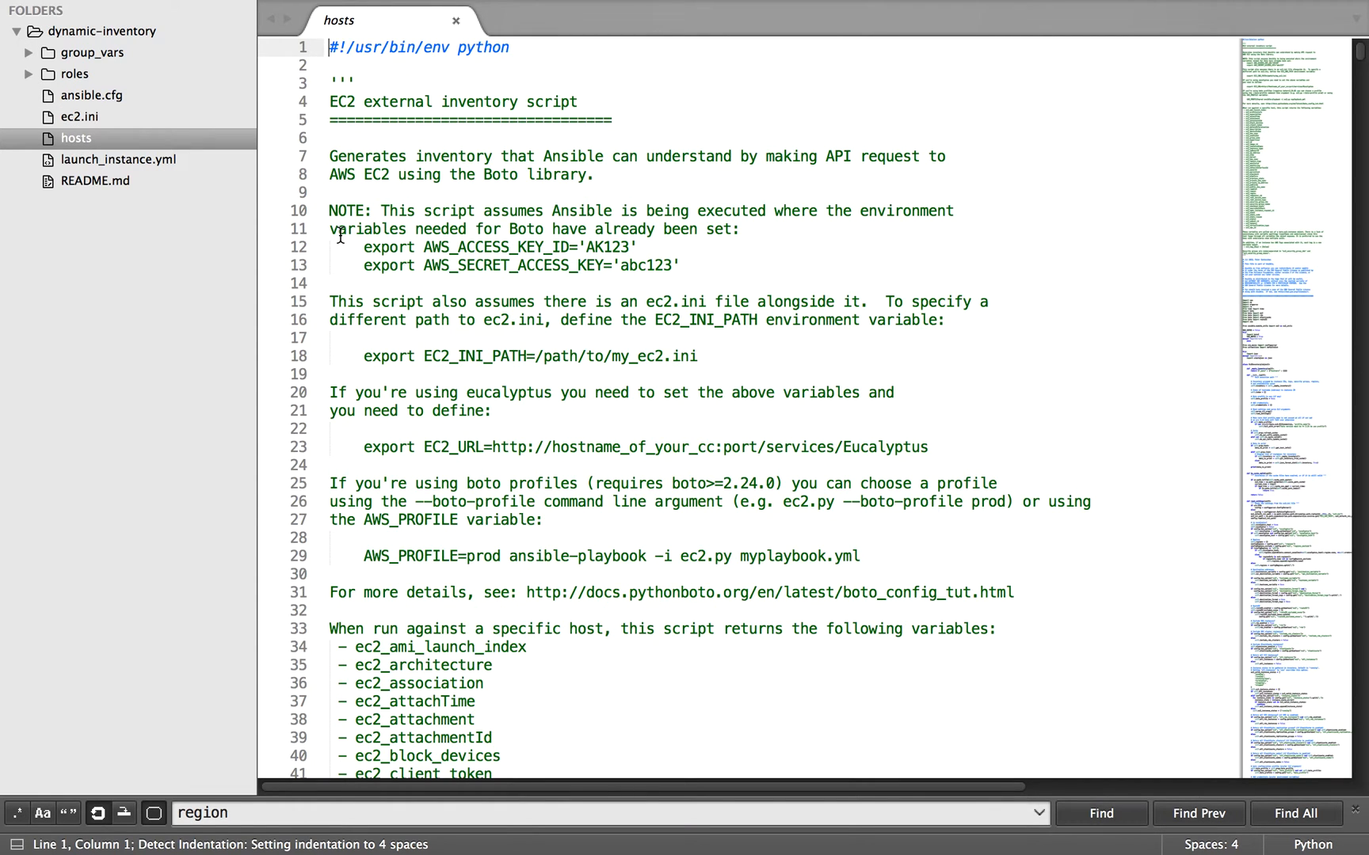
- Scroll the Appychip blog post to the ./ec2.py --list and regions_exclude instructions
left_click(855, 831)
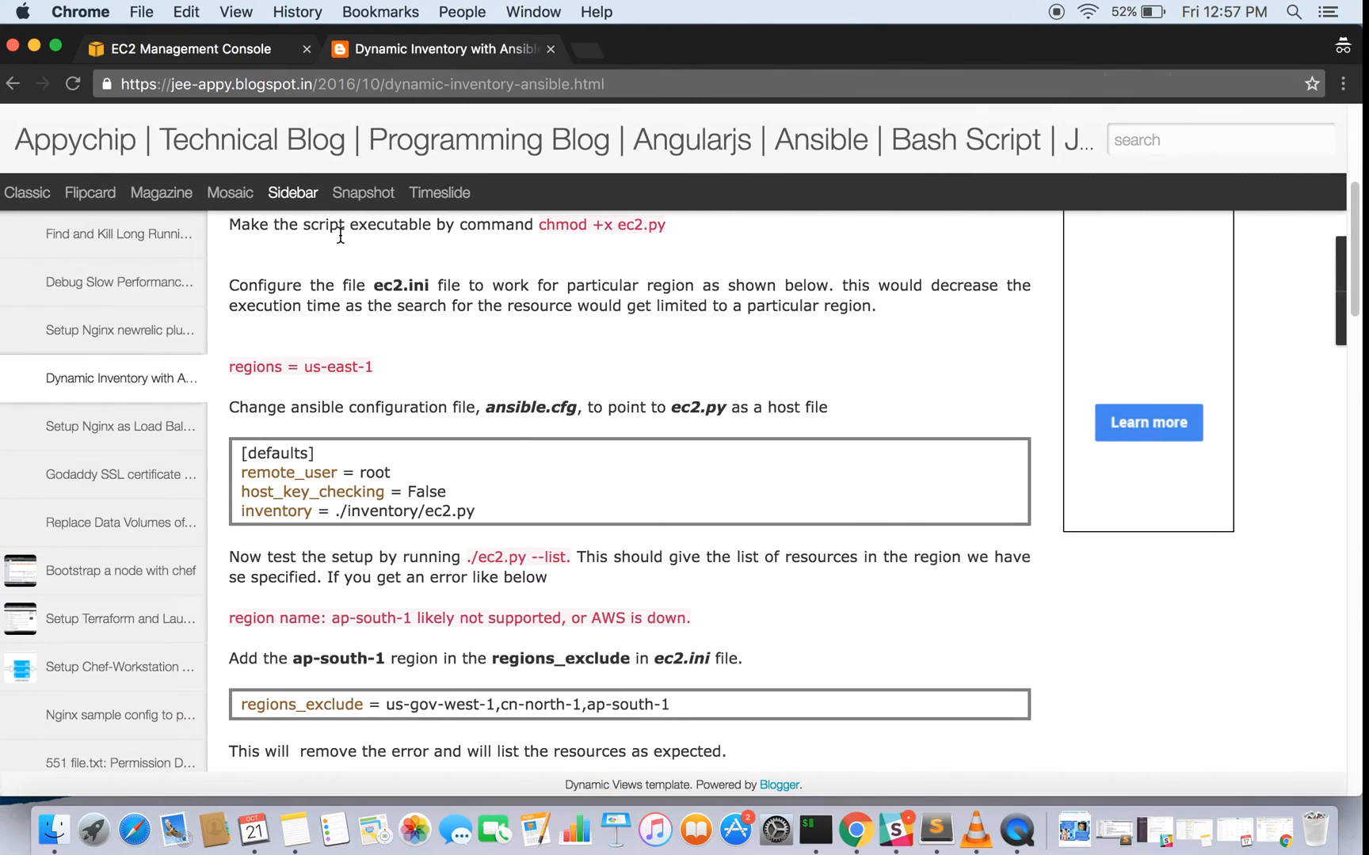
scroll("down", 3)
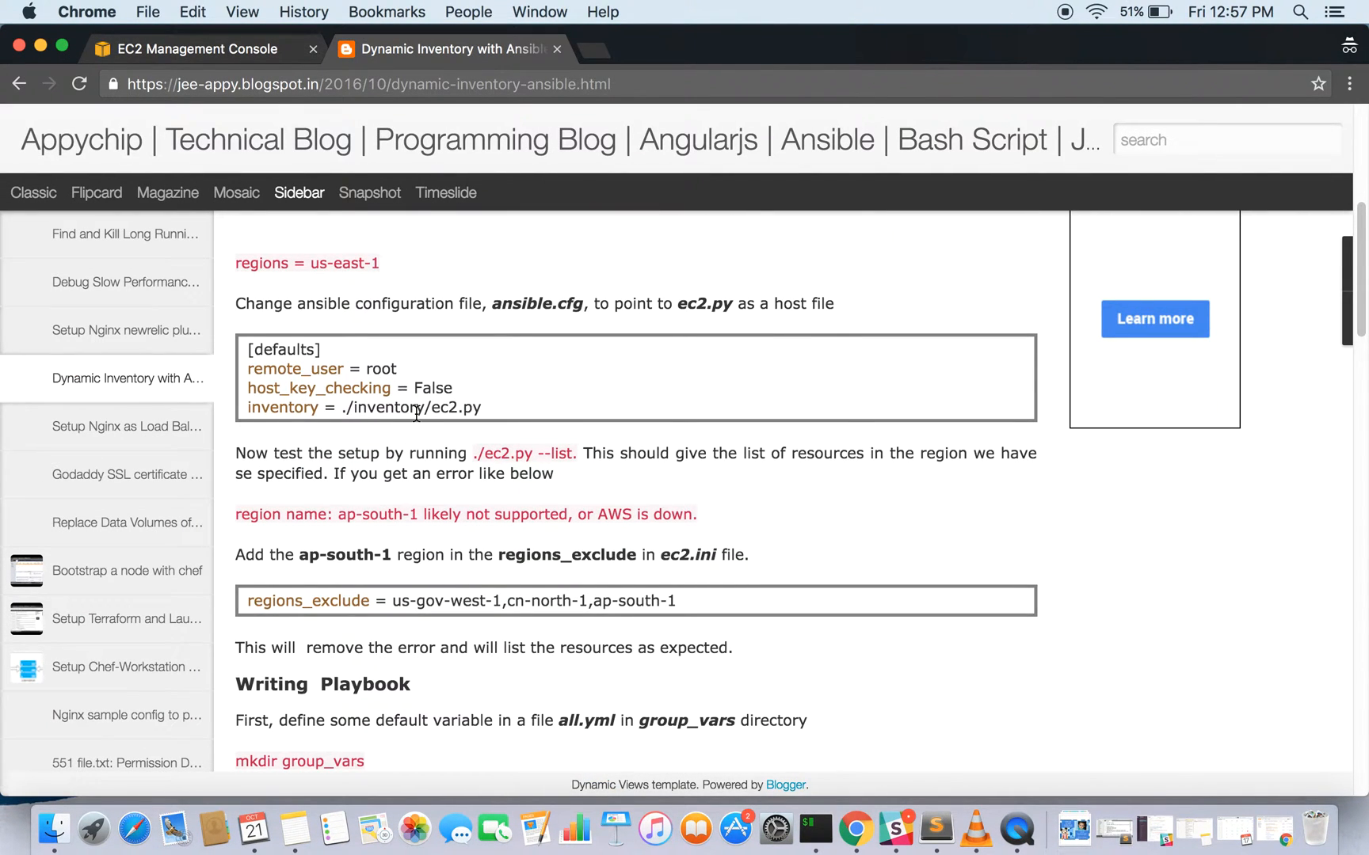
scroll("down", 3)
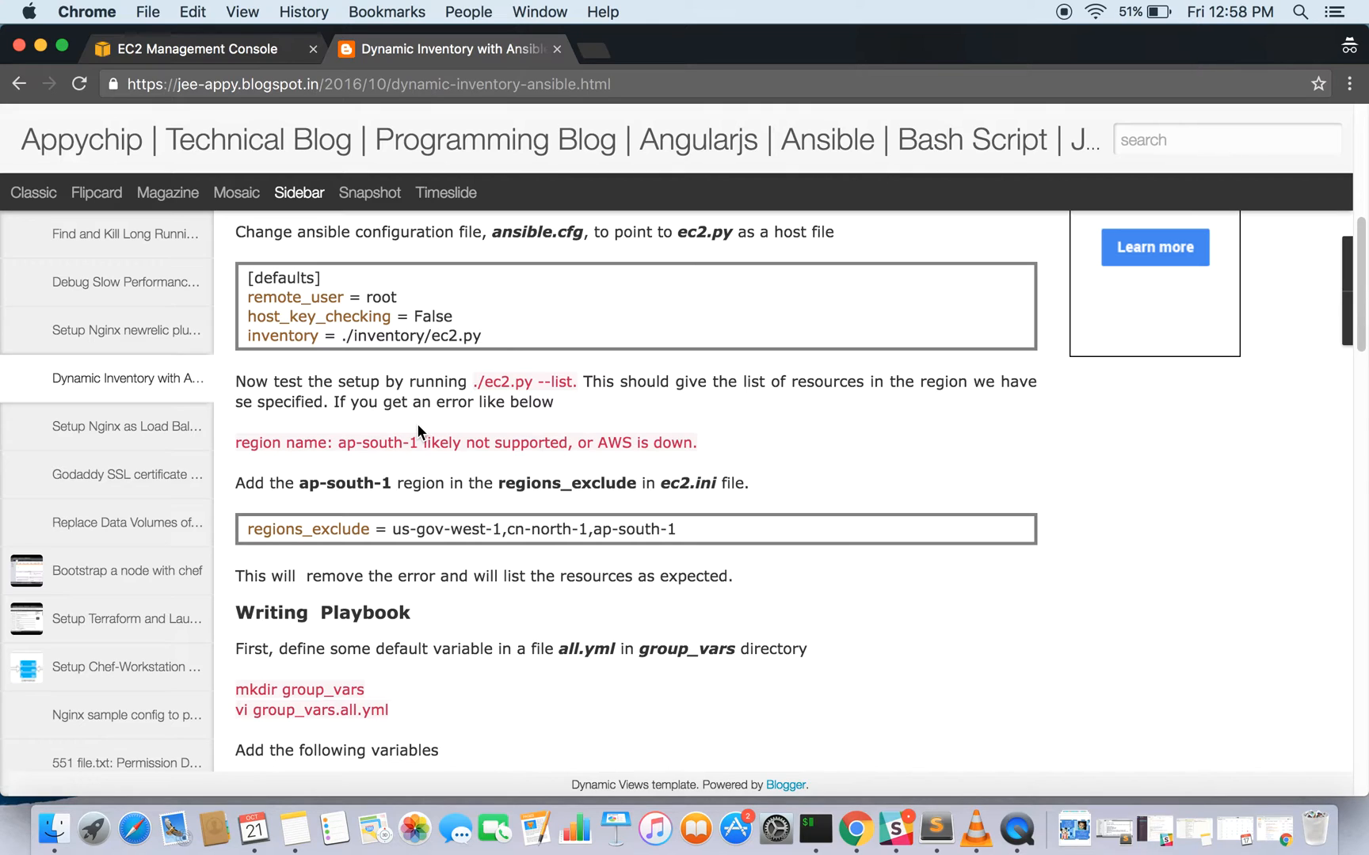
mouse_move(529, 399)
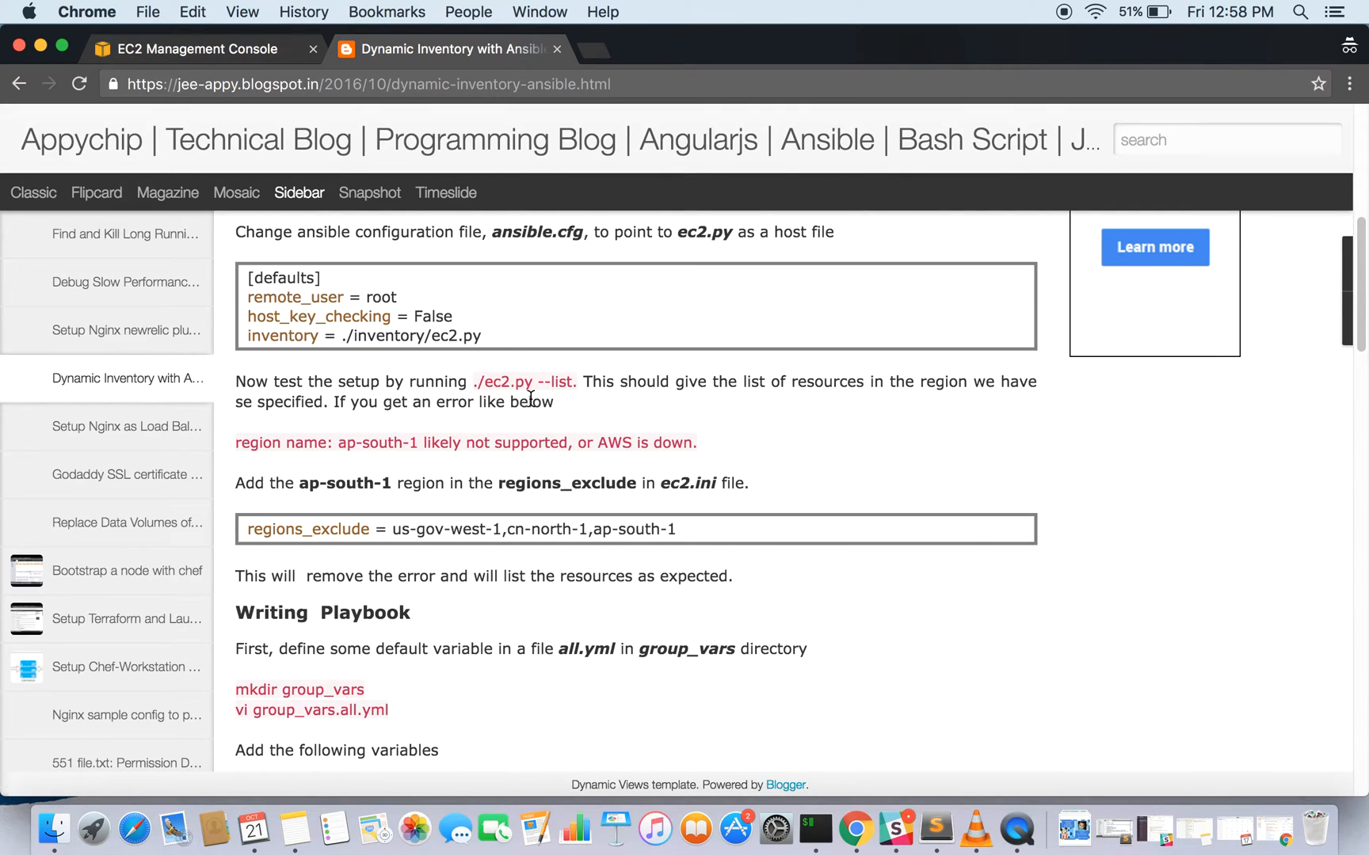
mouse_move(575, 402)
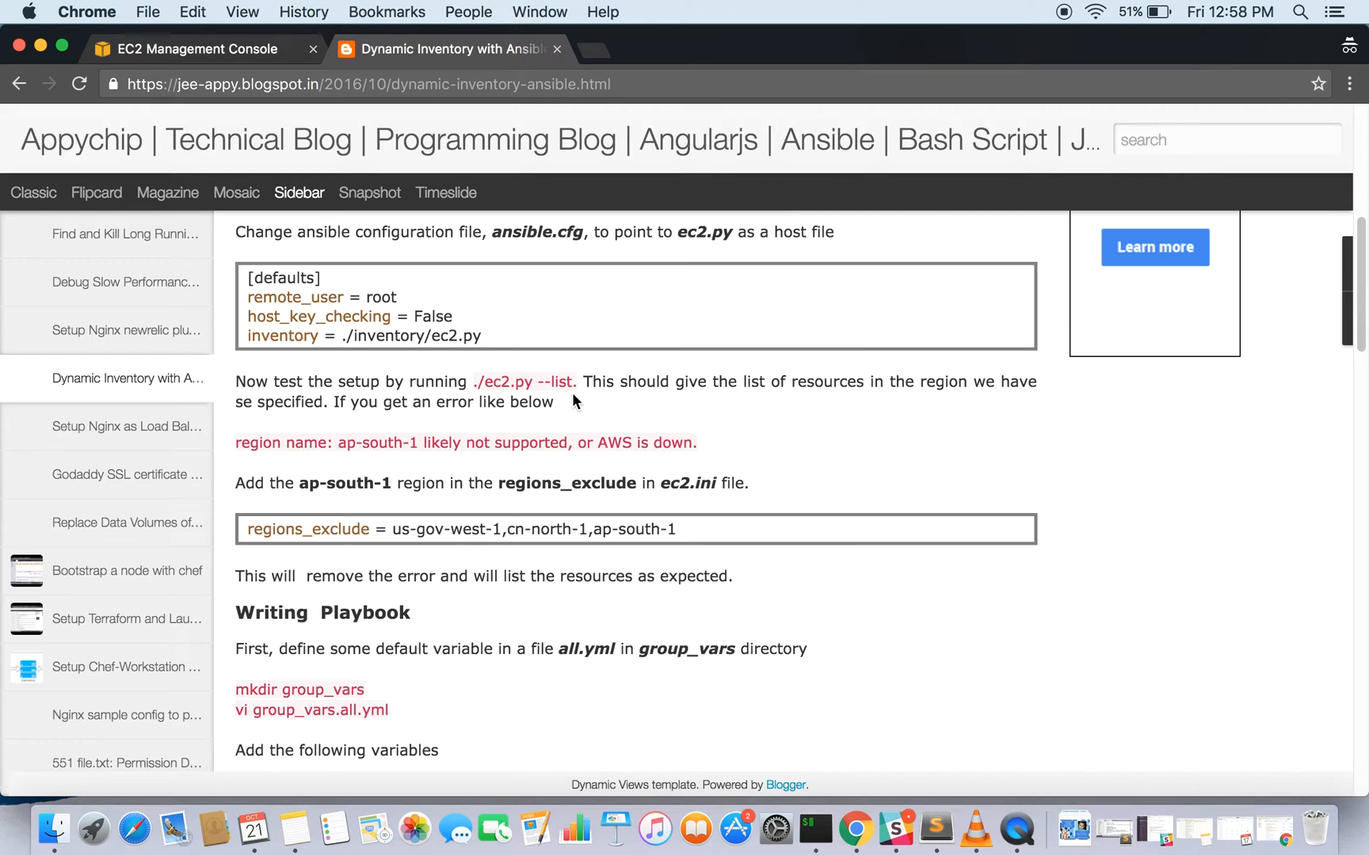
scroll("up", 3)
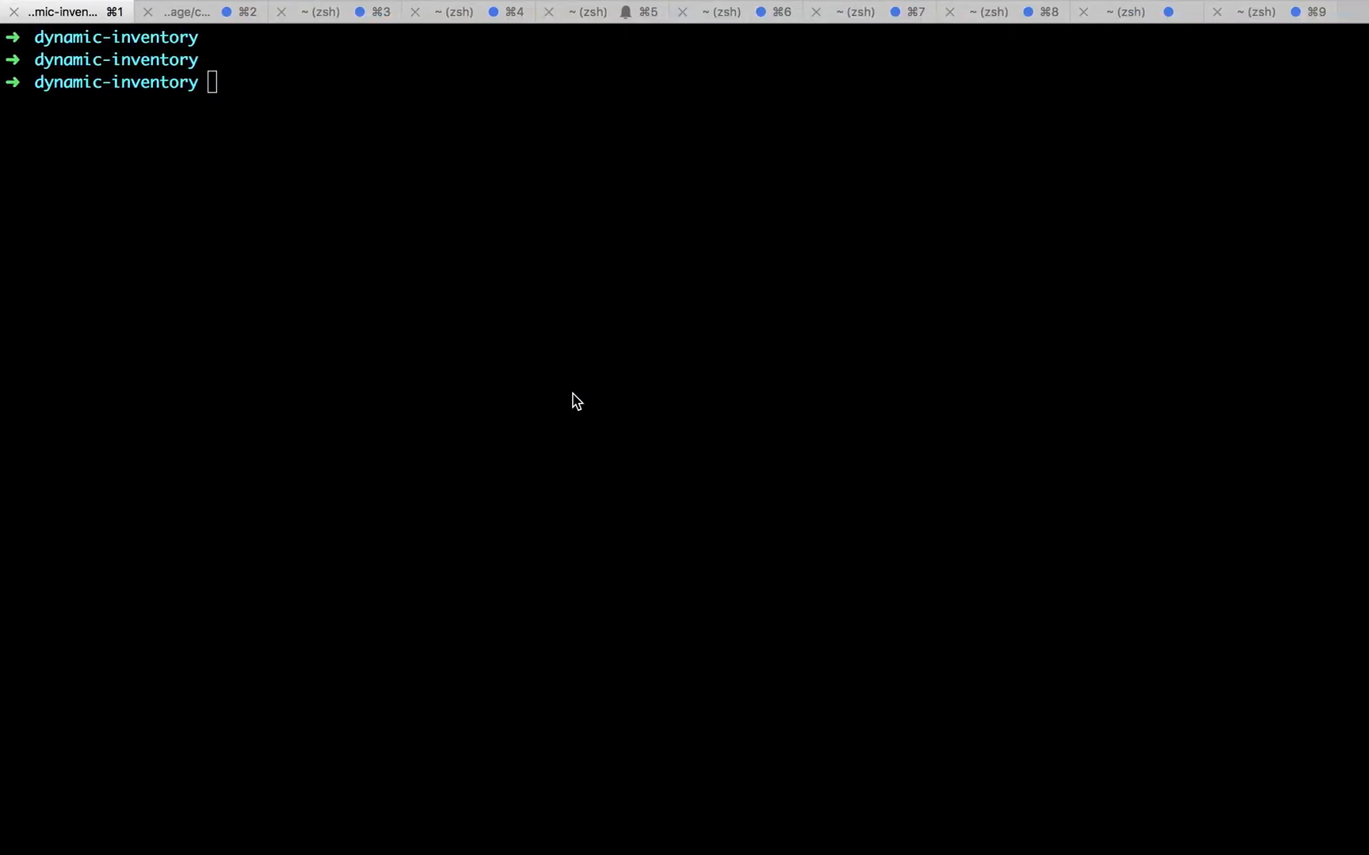
- Print ~/.aws/credentials and highlight the personal profile and its secret access key entry
type("cat ~")
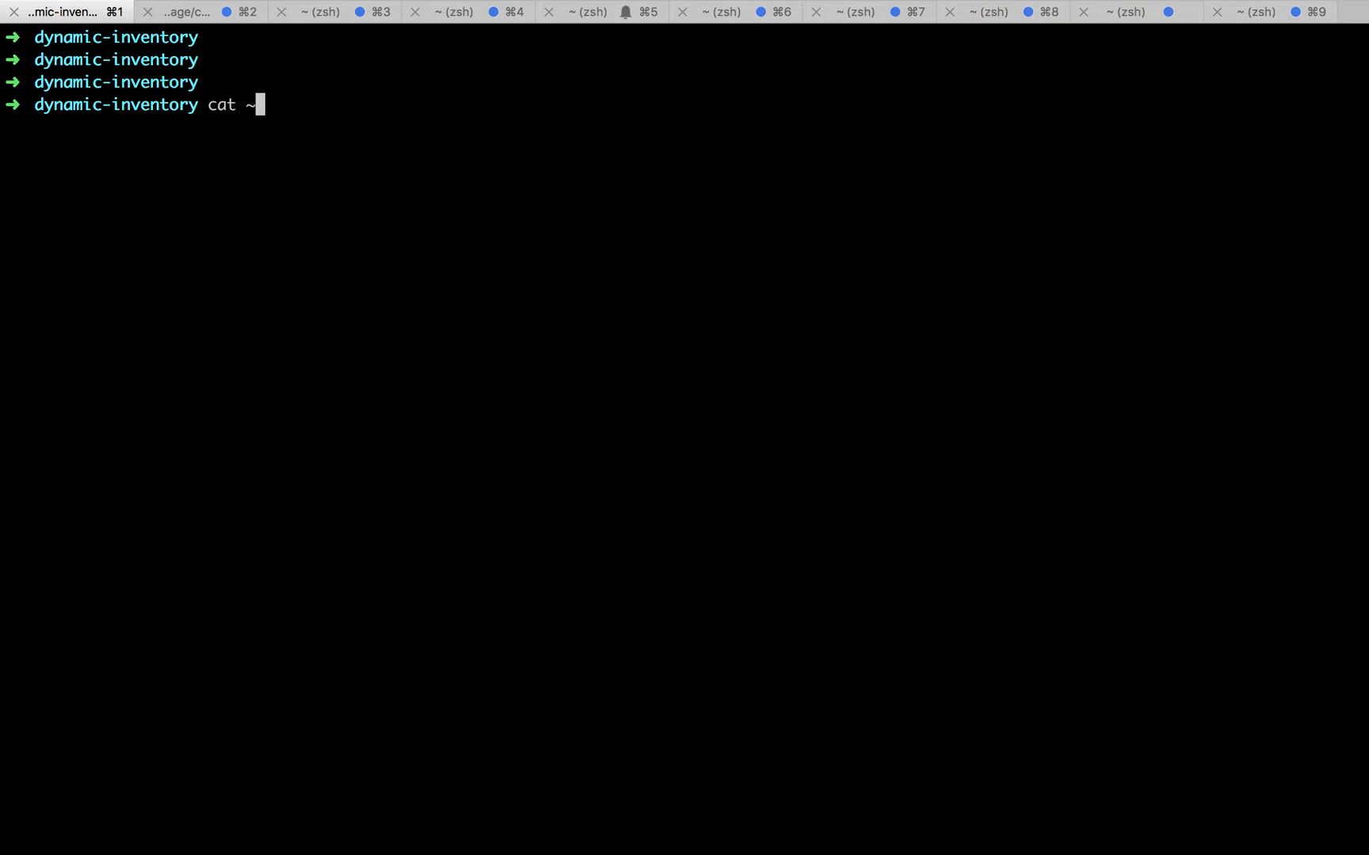
type("/.aws/cr")
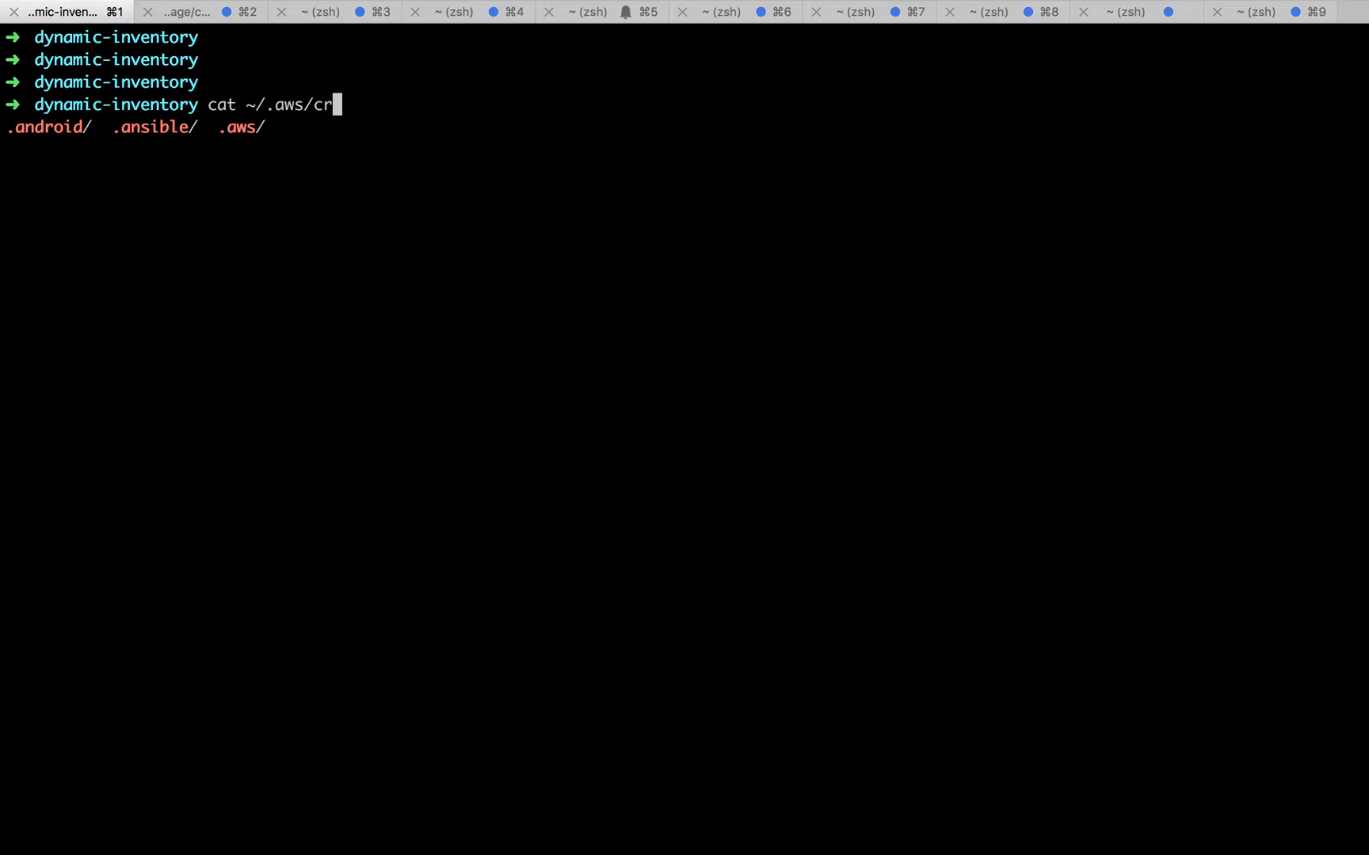
key("Return")
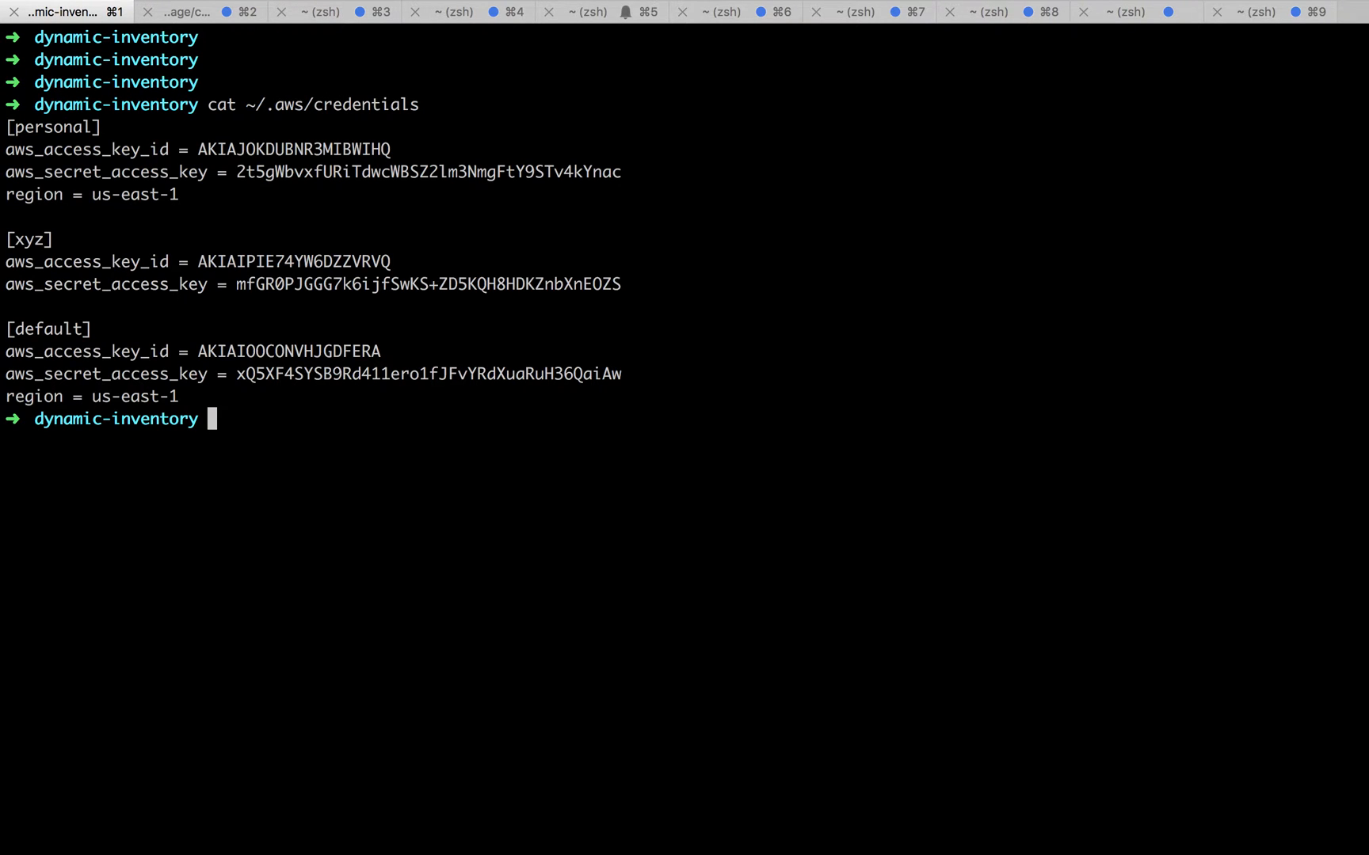
mouse_move(335, 100)
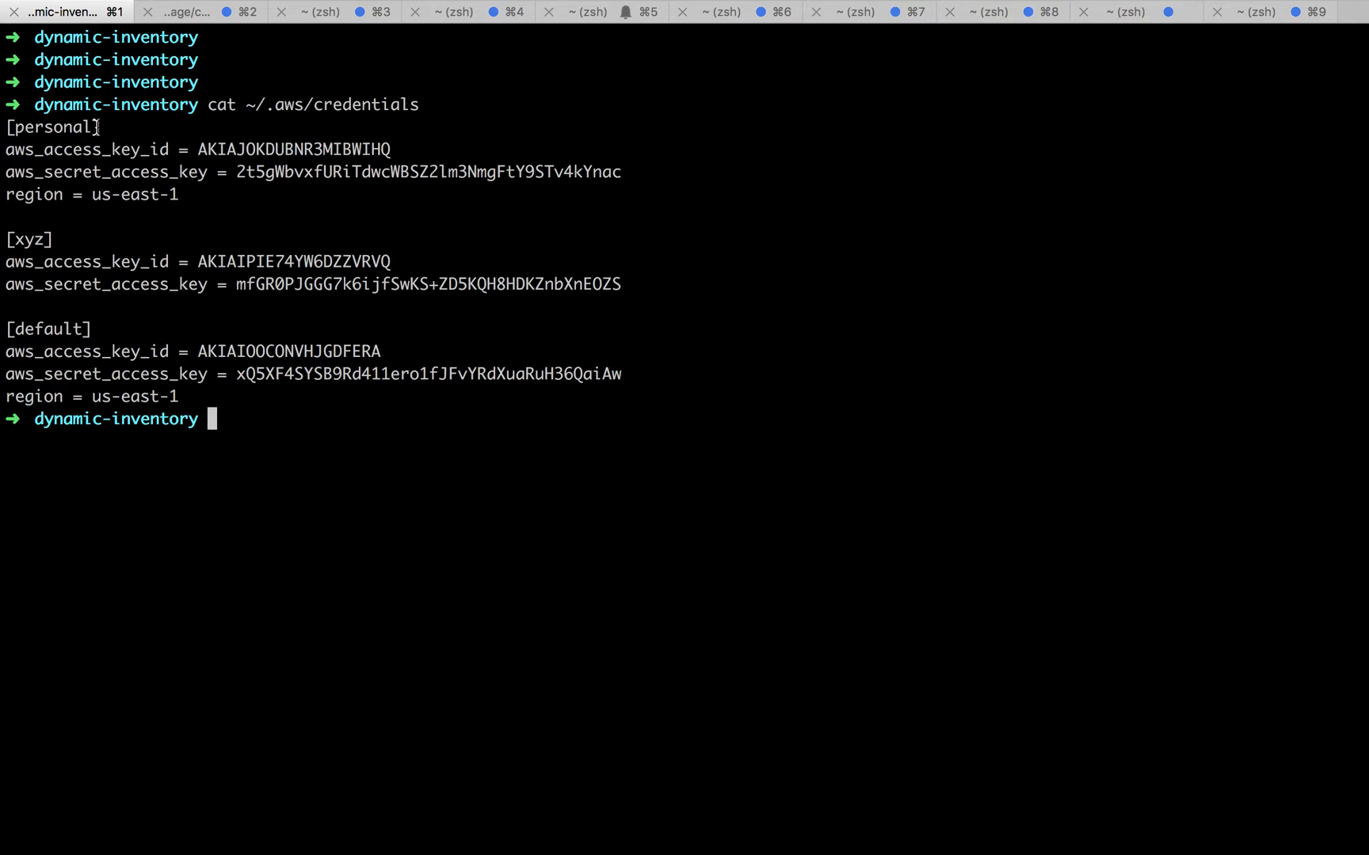
double_click(52, 127)
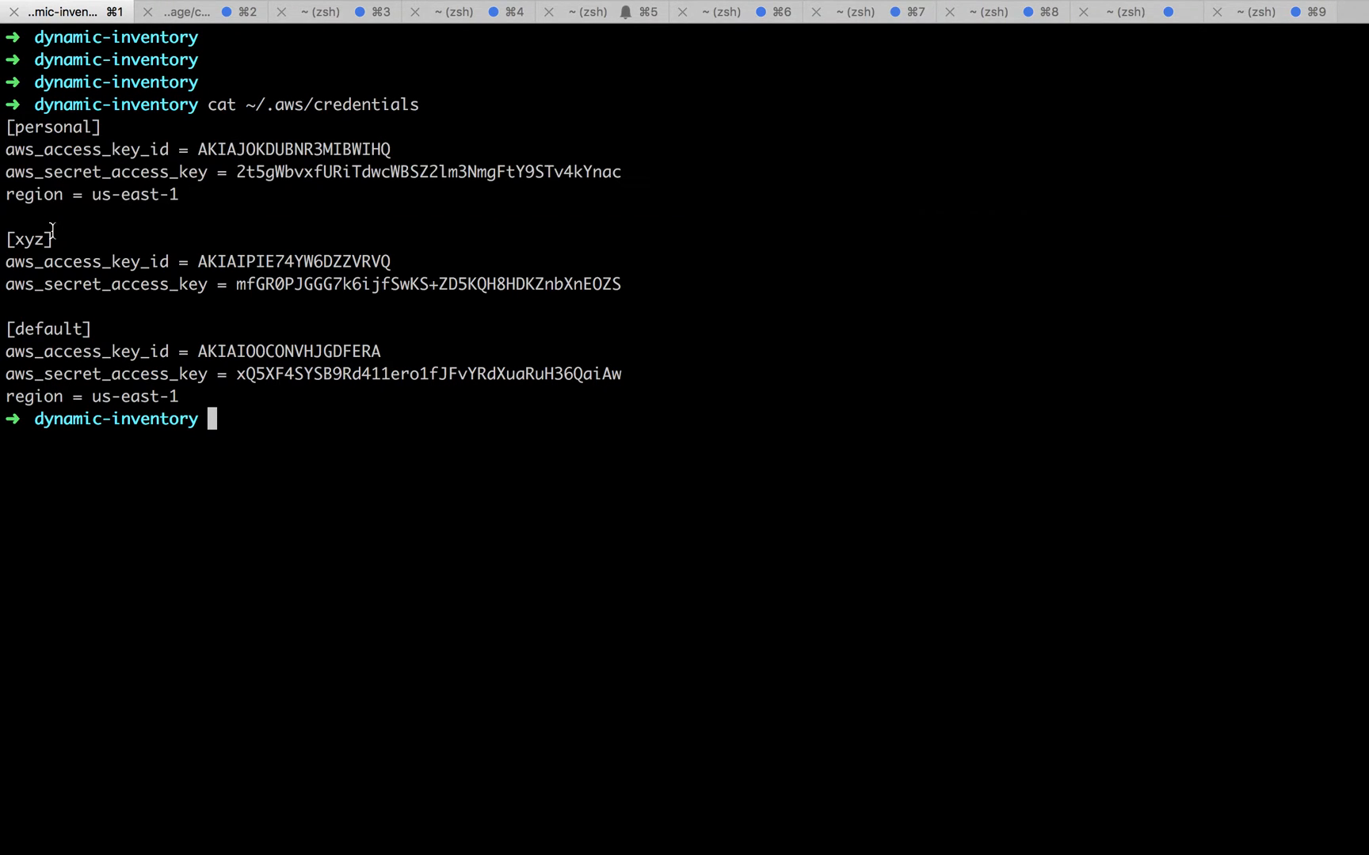
mouse_move(633, 283)
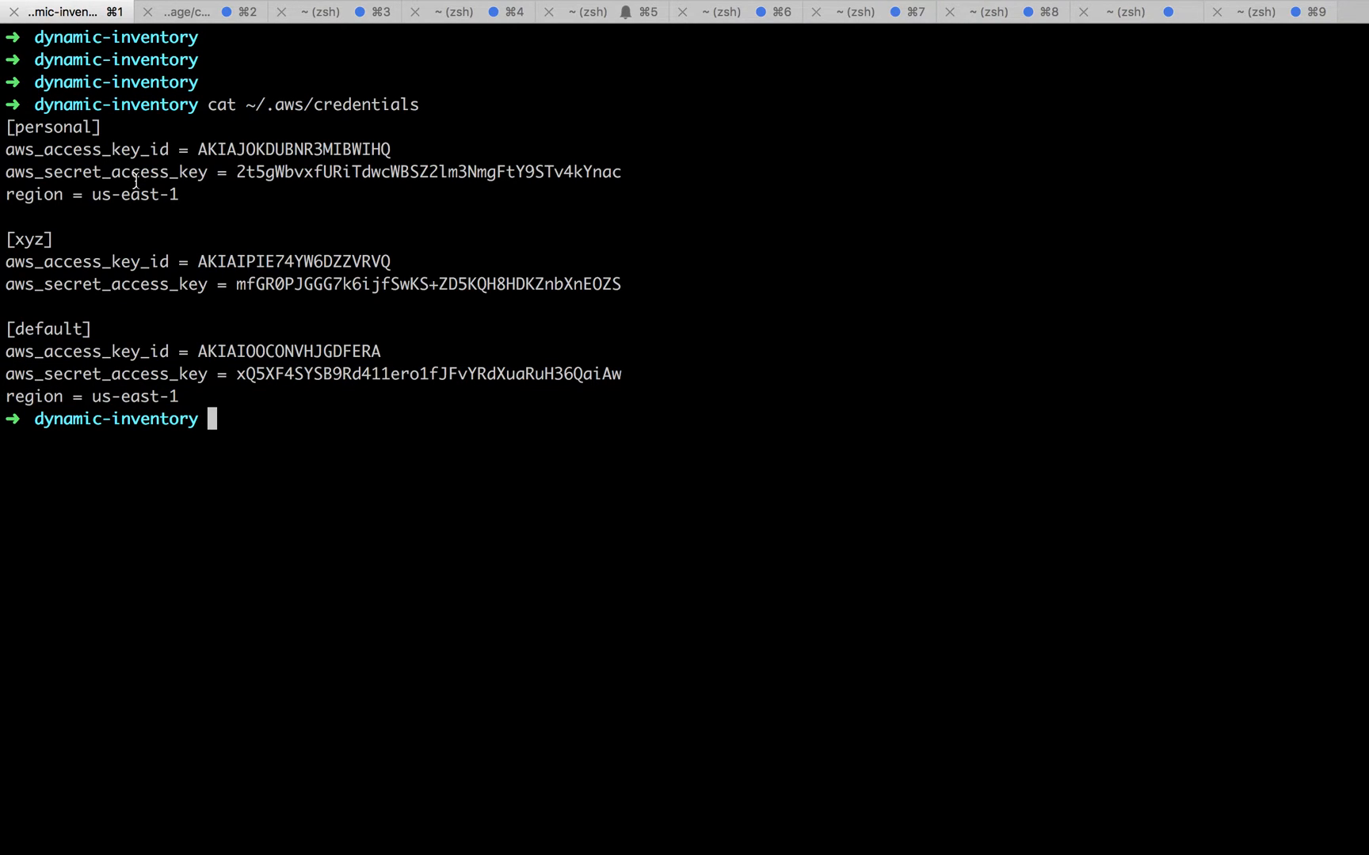
double_click(52, 127)
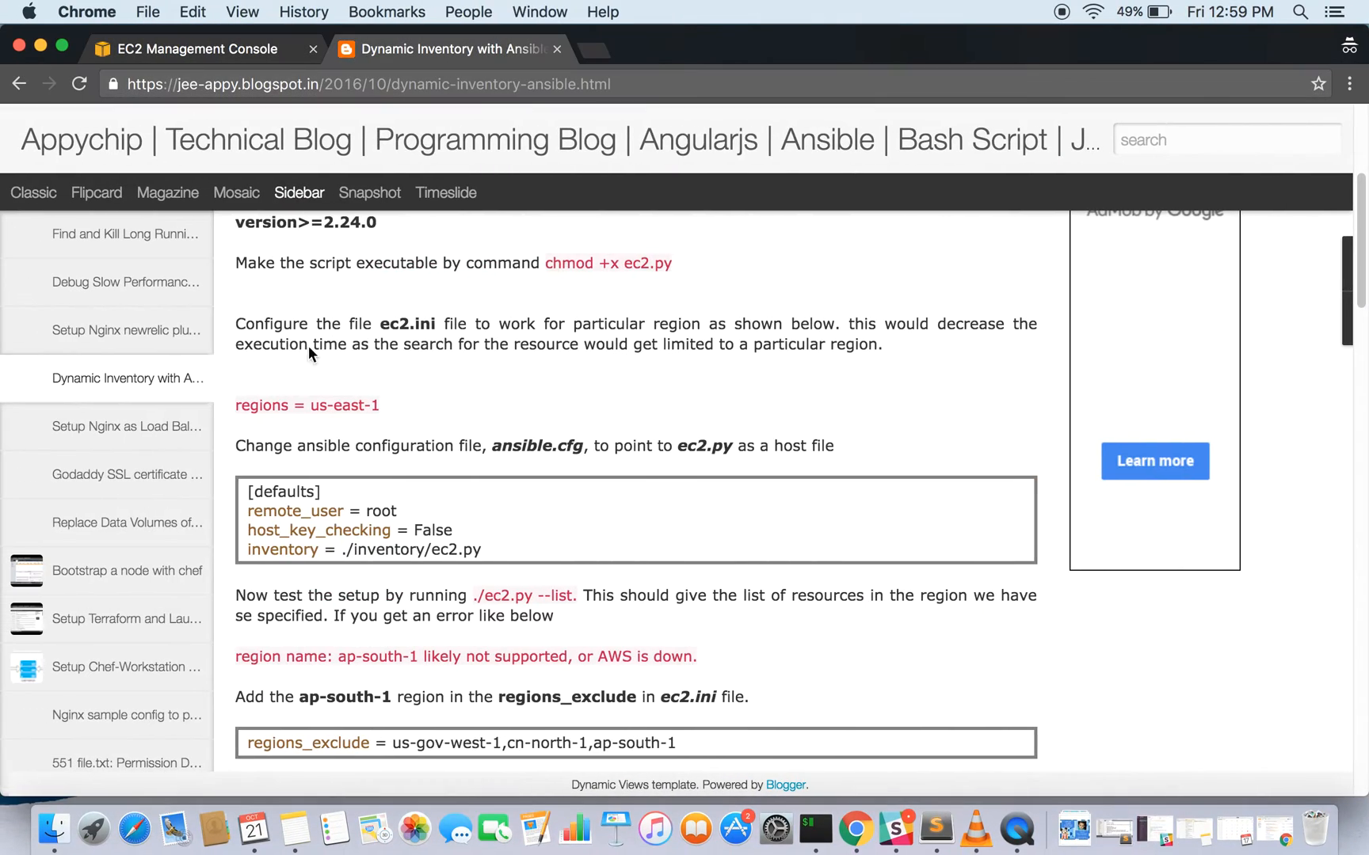
- Scroll the tutorial to the regions = us-east-1 and ./ec2.py --list instructions
scroll("down", 3)
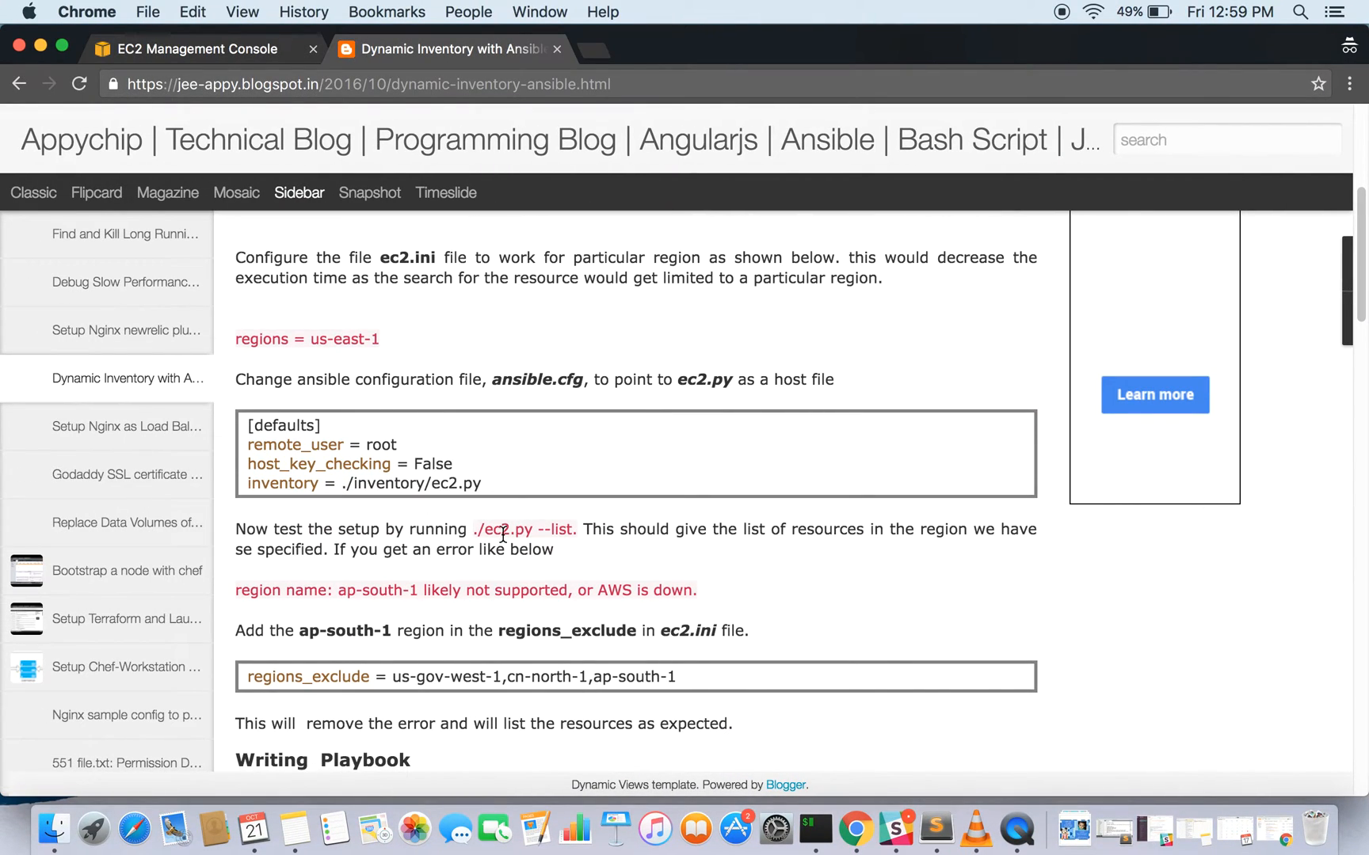
mouse_move(576, 536)
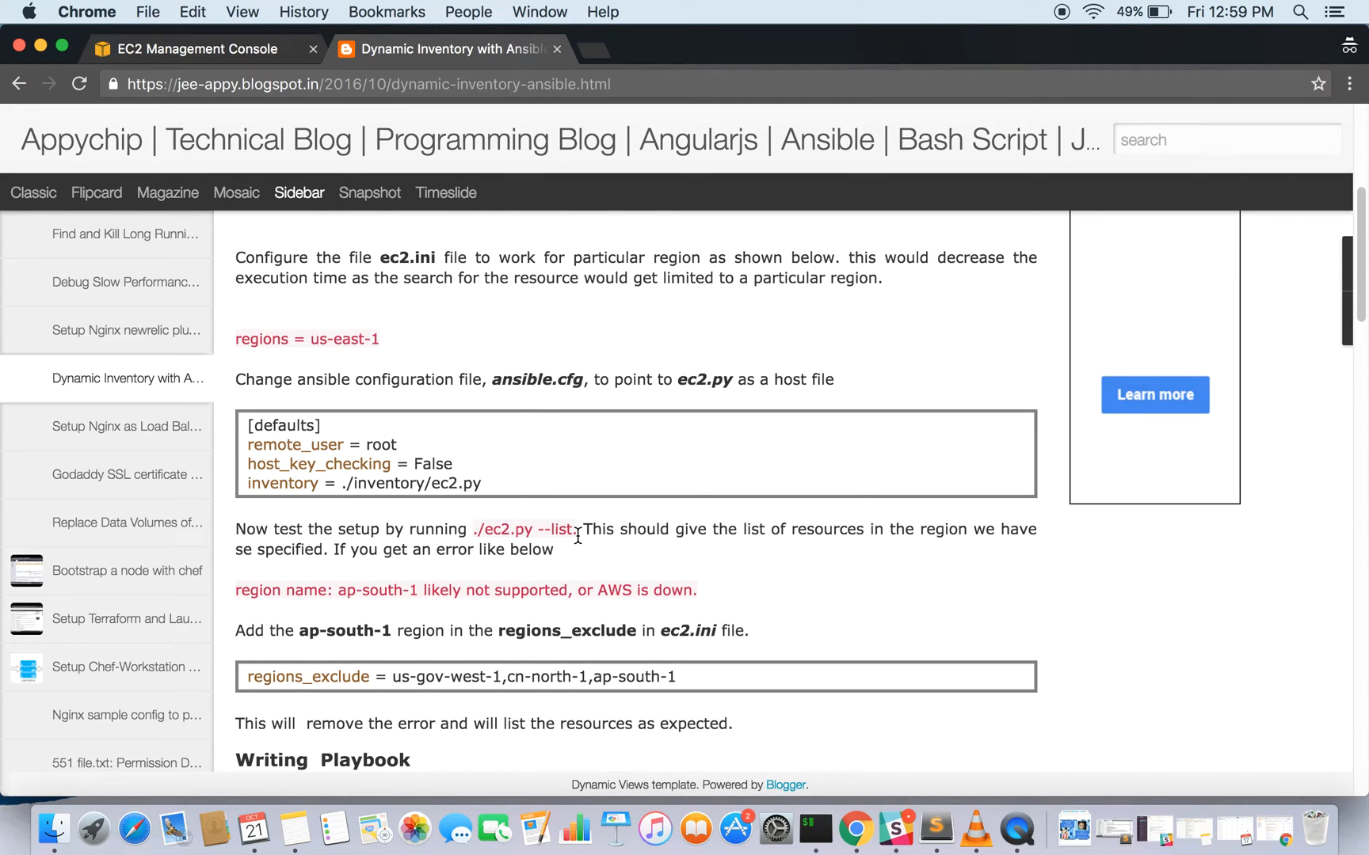
mouse_move(480, 533)
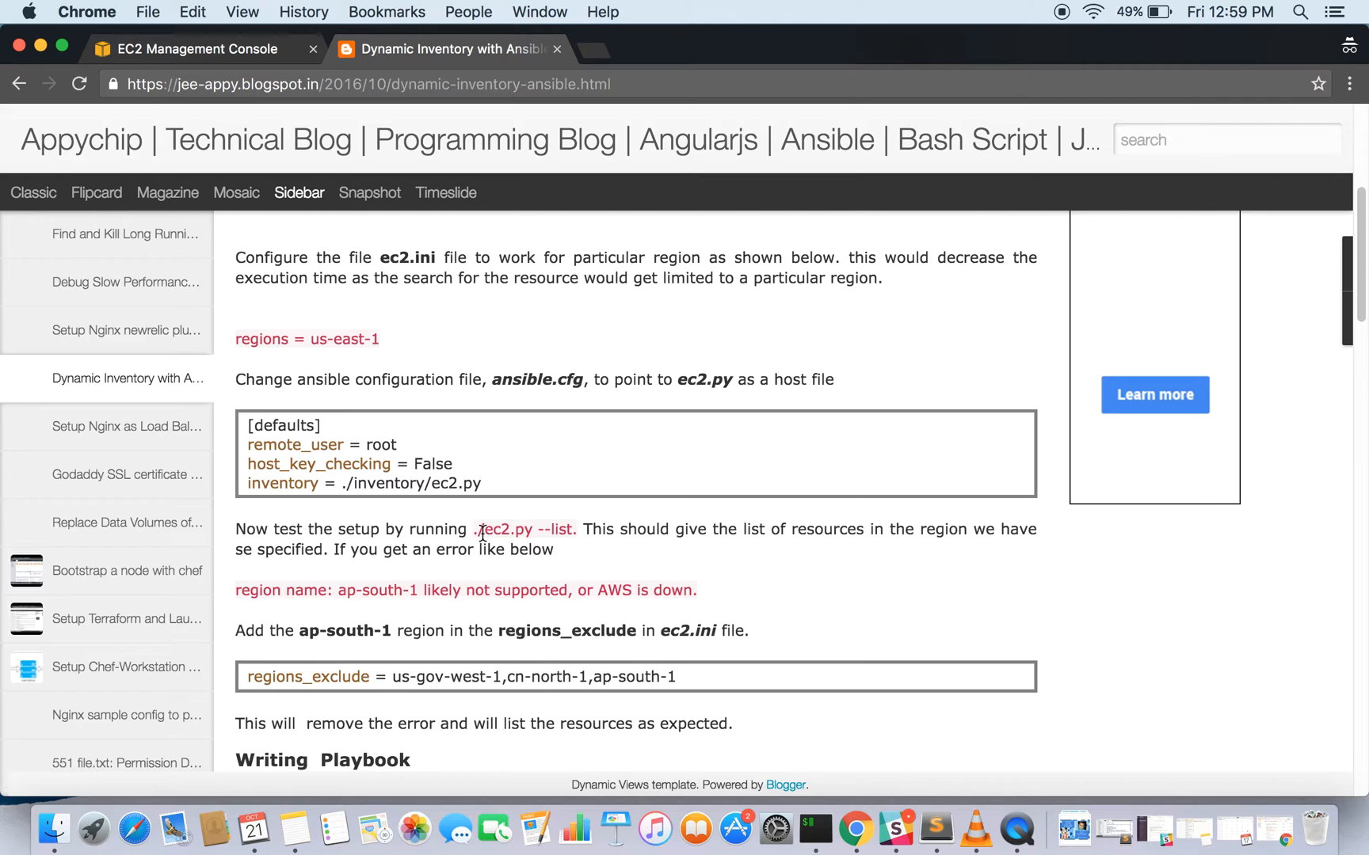
mouse_move(617, 554)
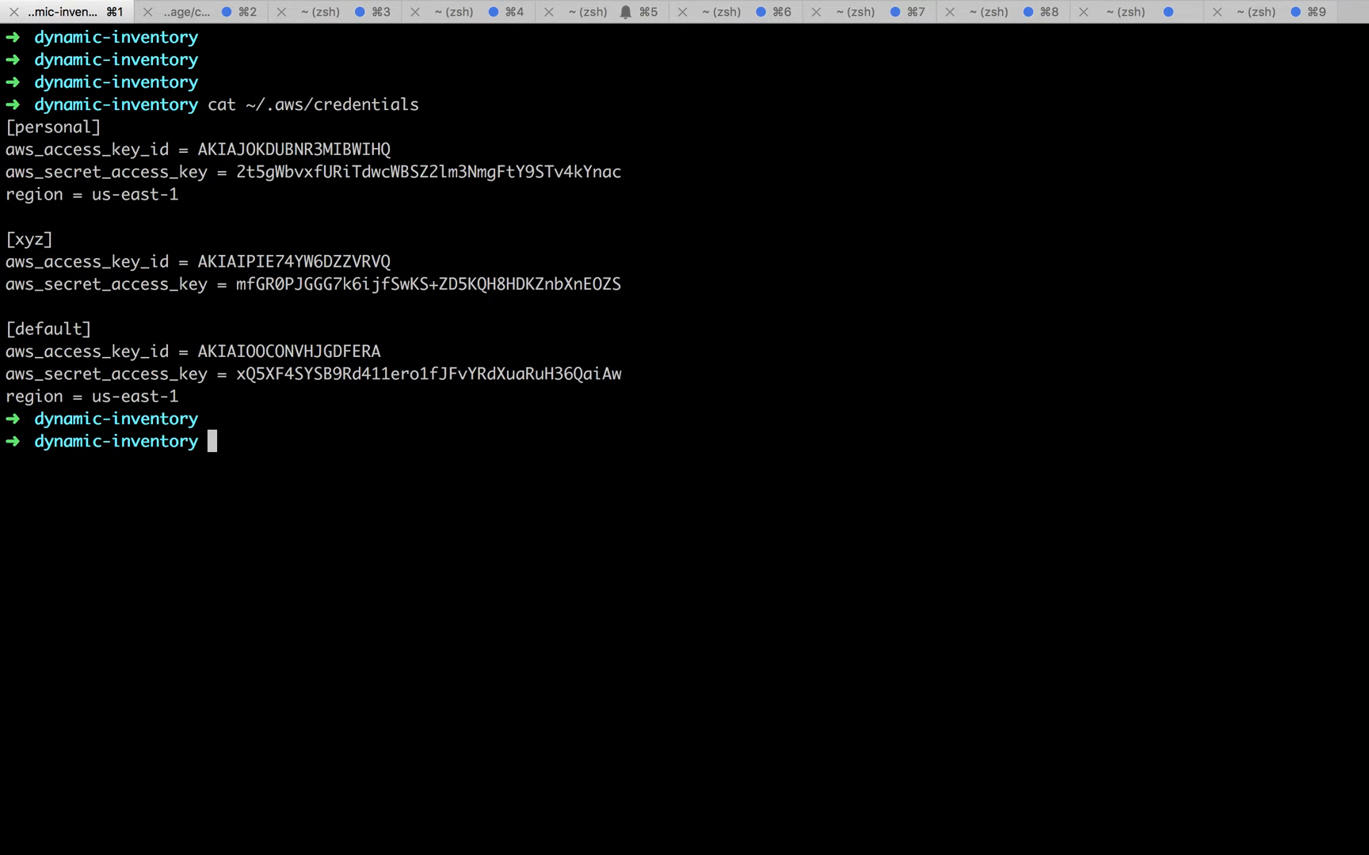
- Run ./hosts --list --profile personal --refresh-cache in iTerm2
type("./hosts")
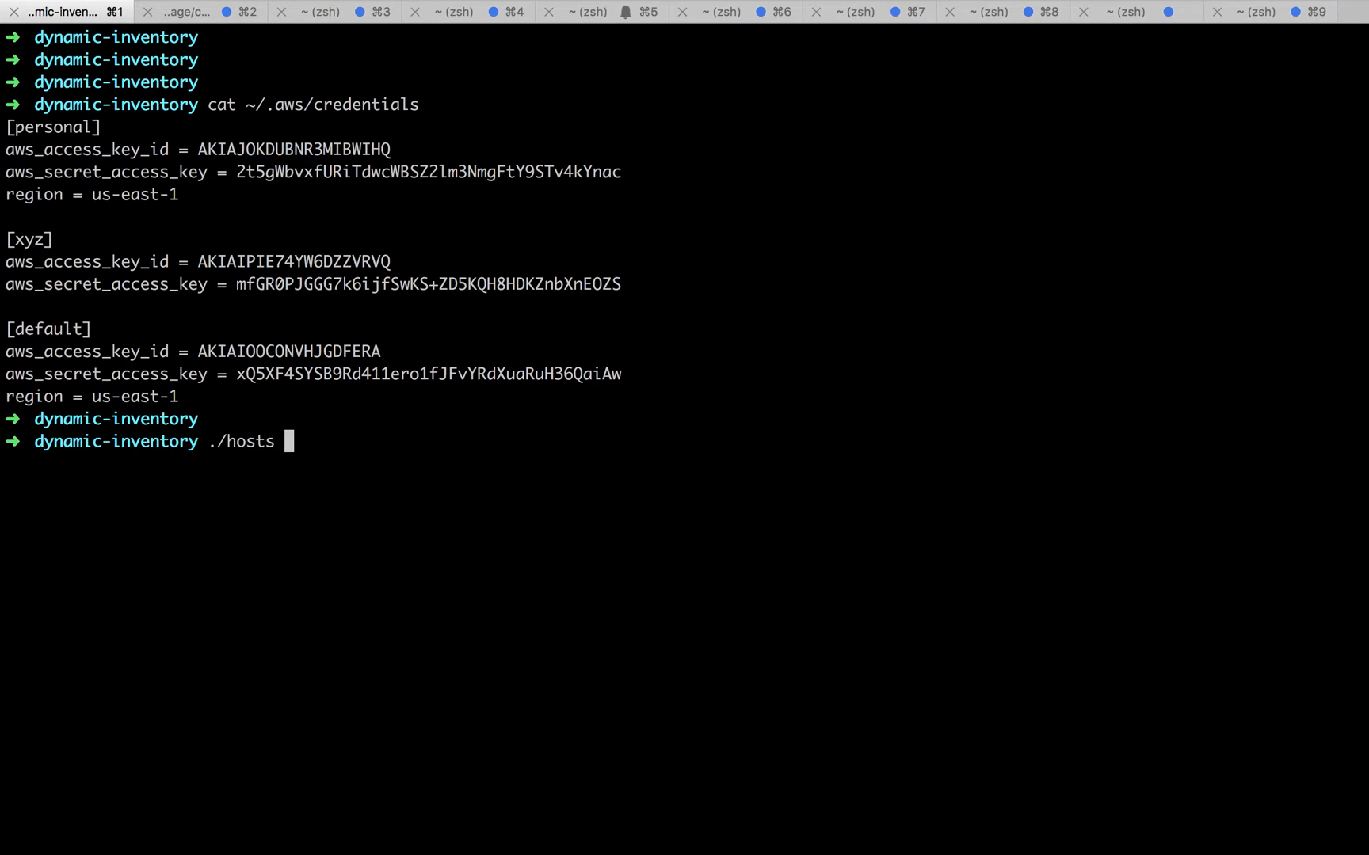
type("--list --profile personal --refresh-cache")
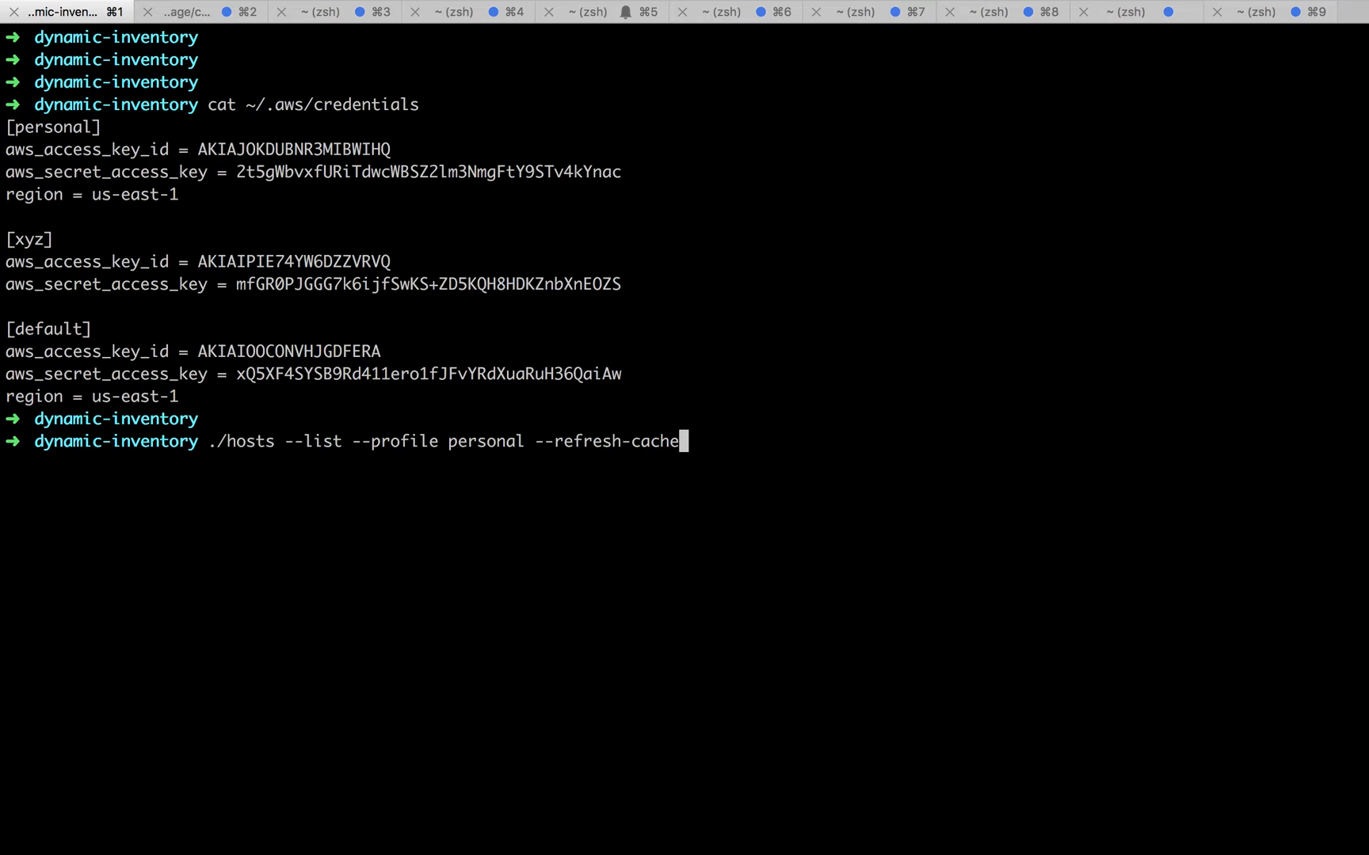
mouse_move(230, 456)
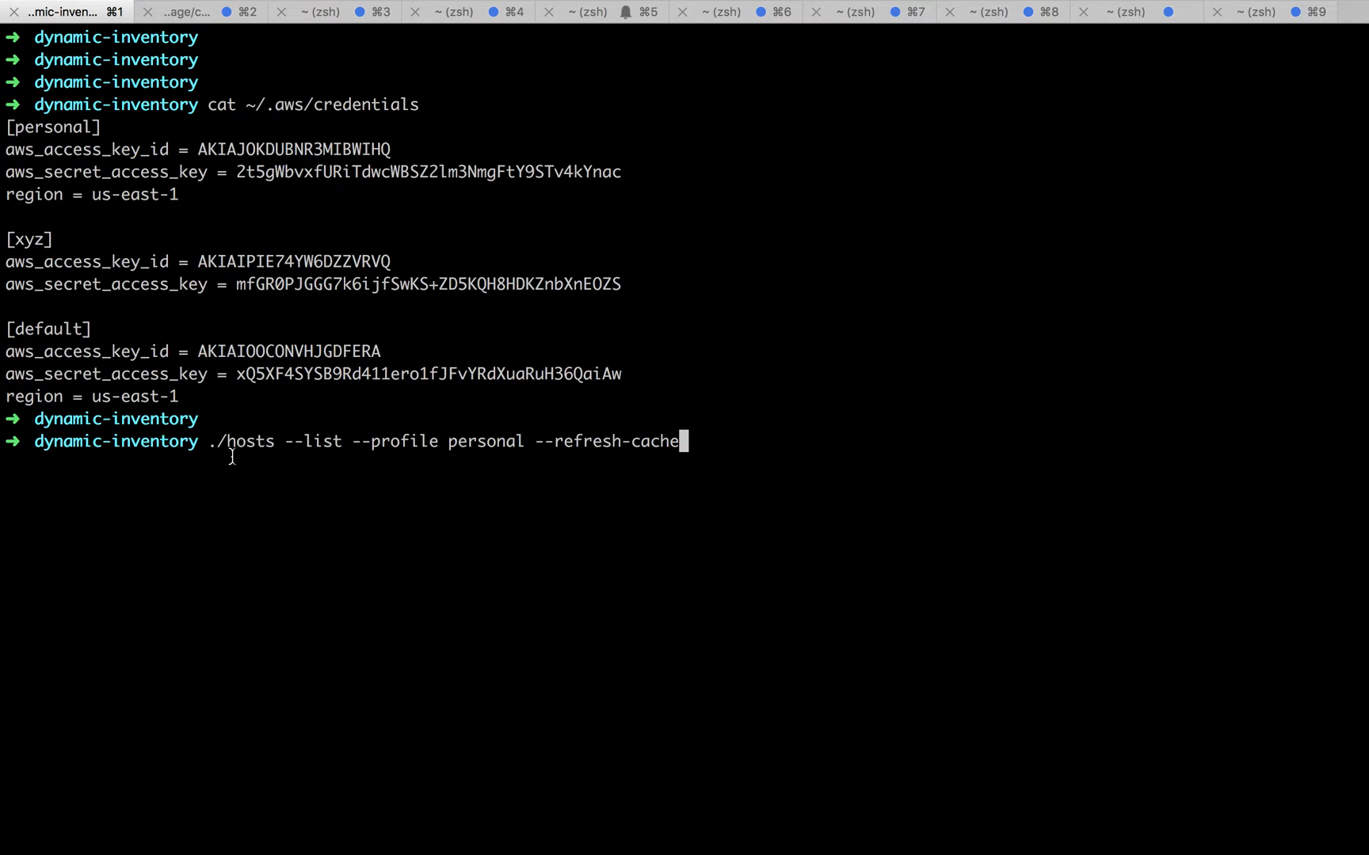
double_click(315, 441)
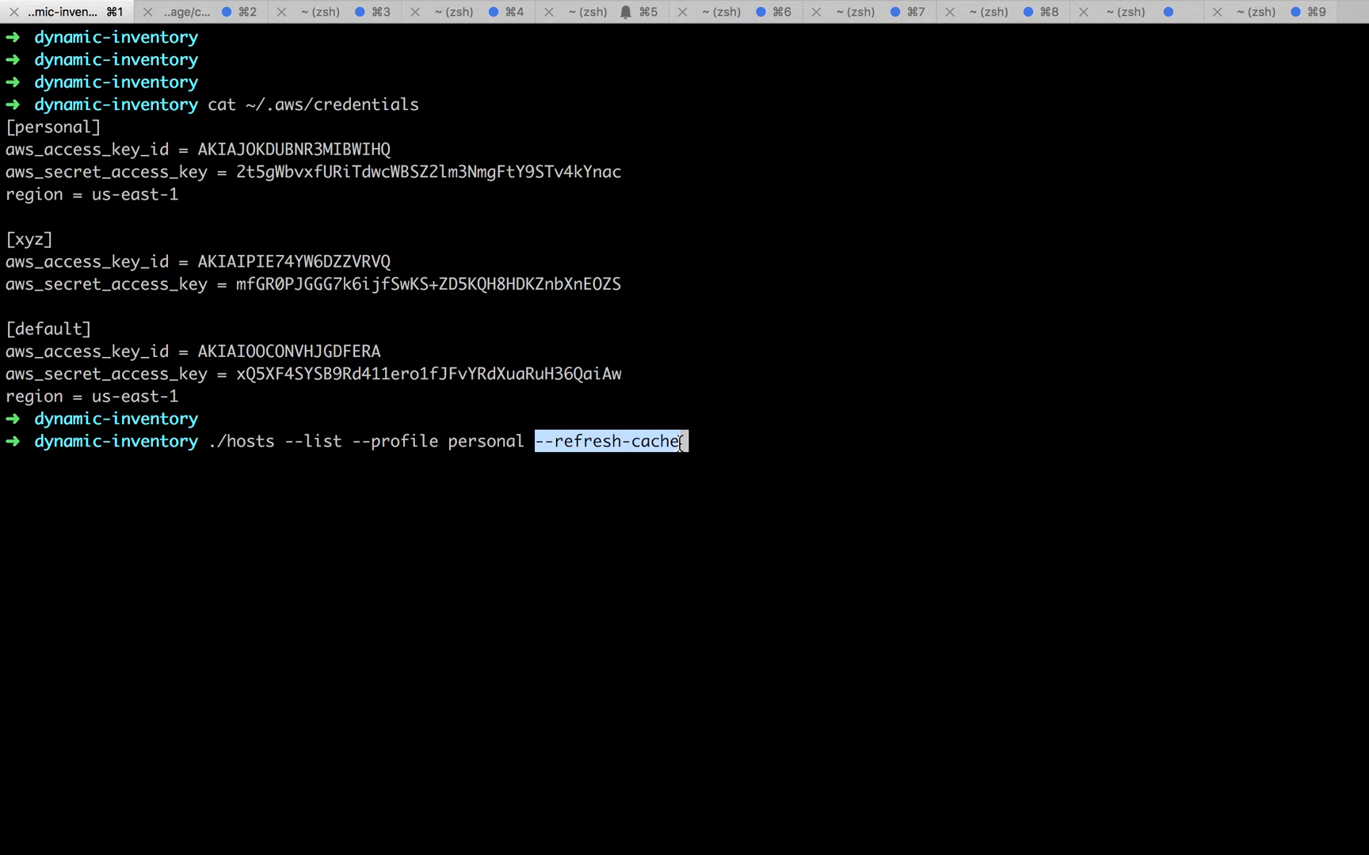
key("Return")
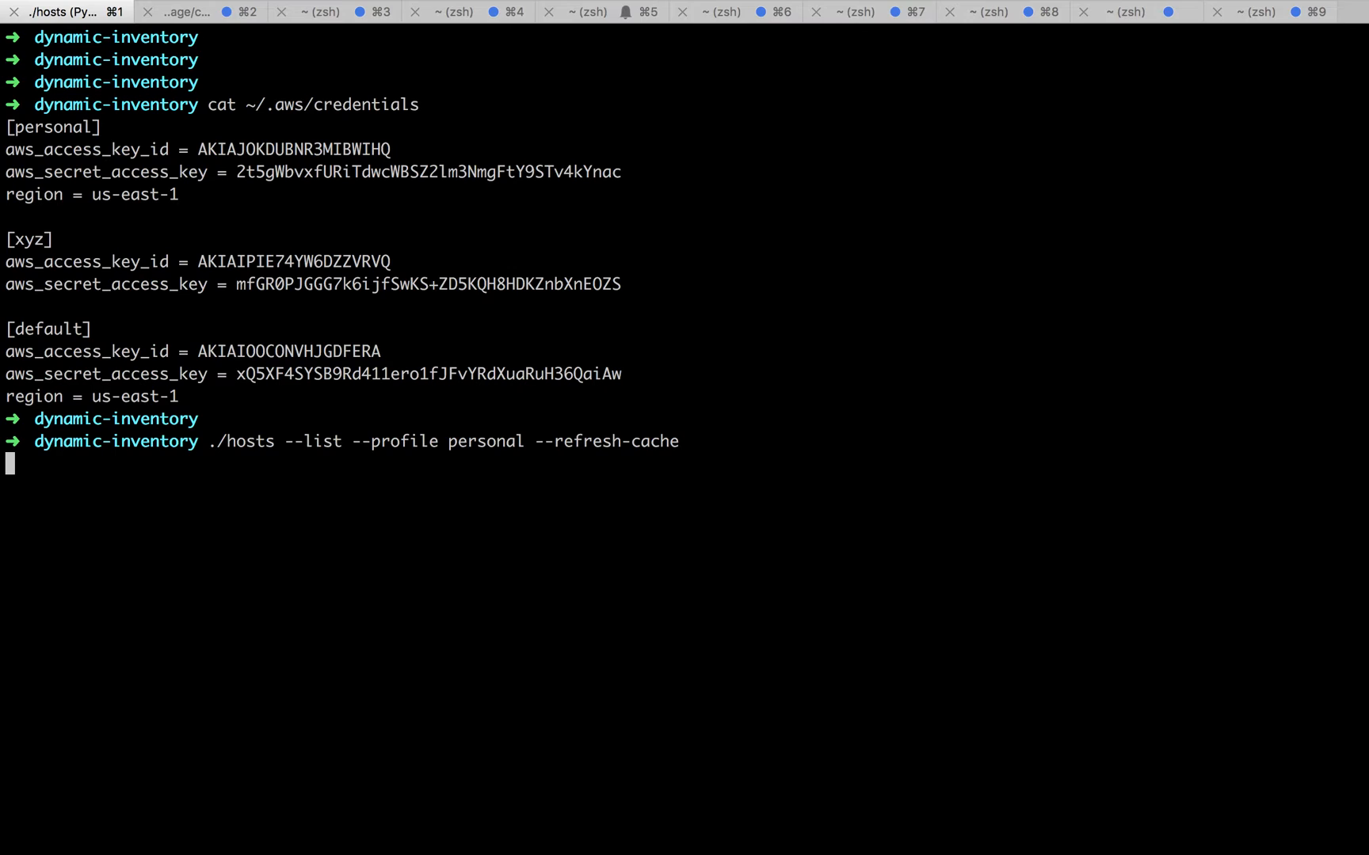
key("Return")
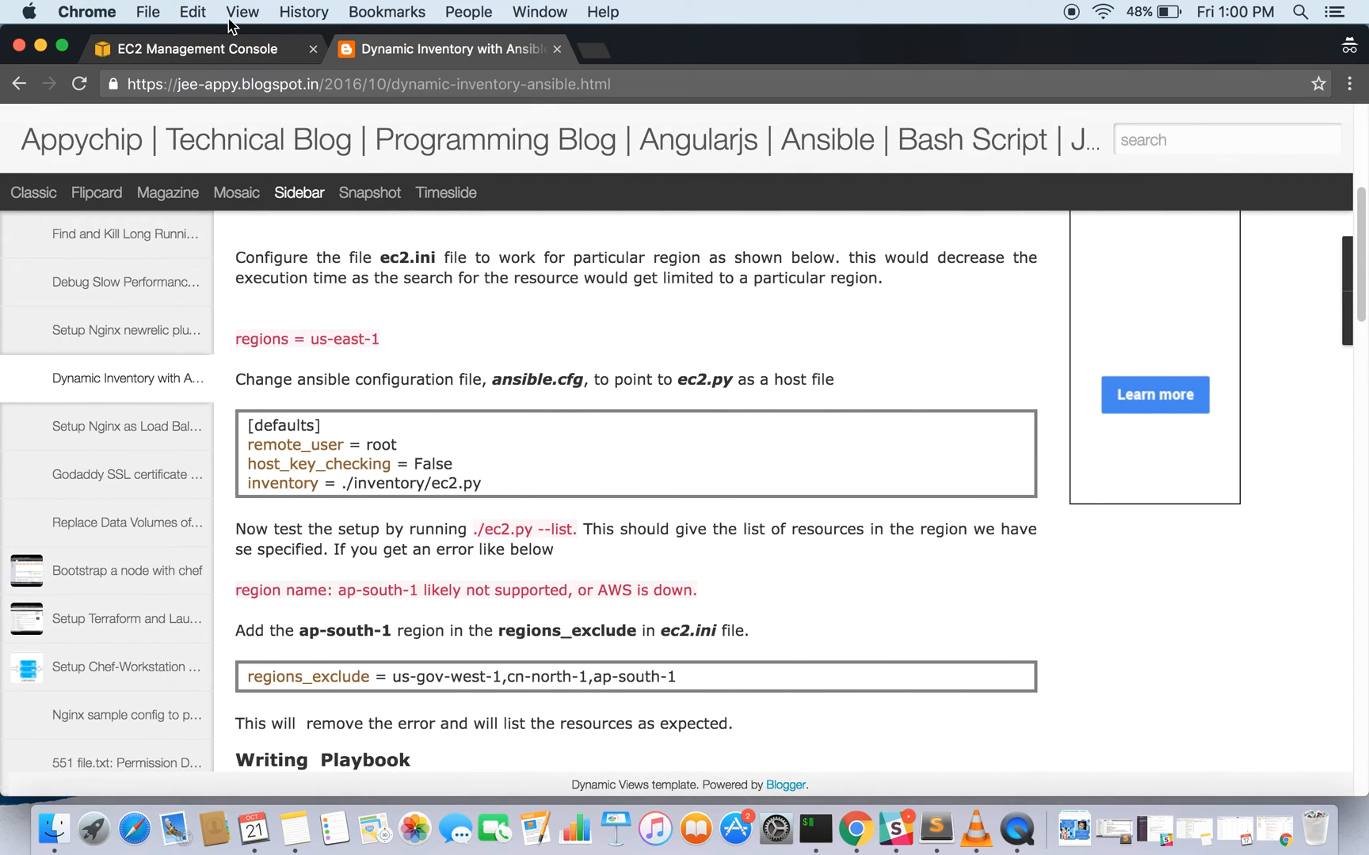
- Check the Singapore EC2 Dashboard for zero running instances, then return to the console
left_click(188, 49)
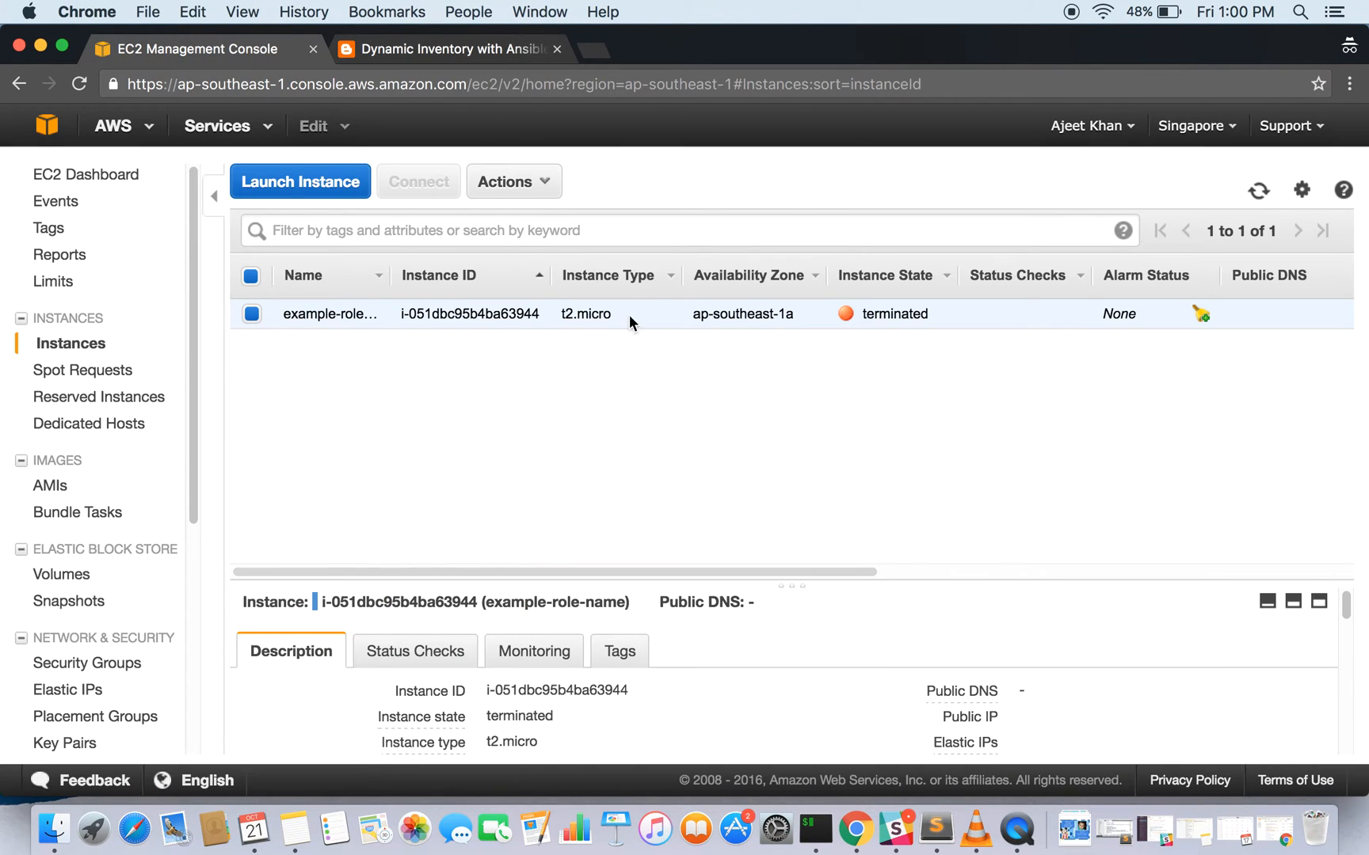
mouse_move(739, 215)
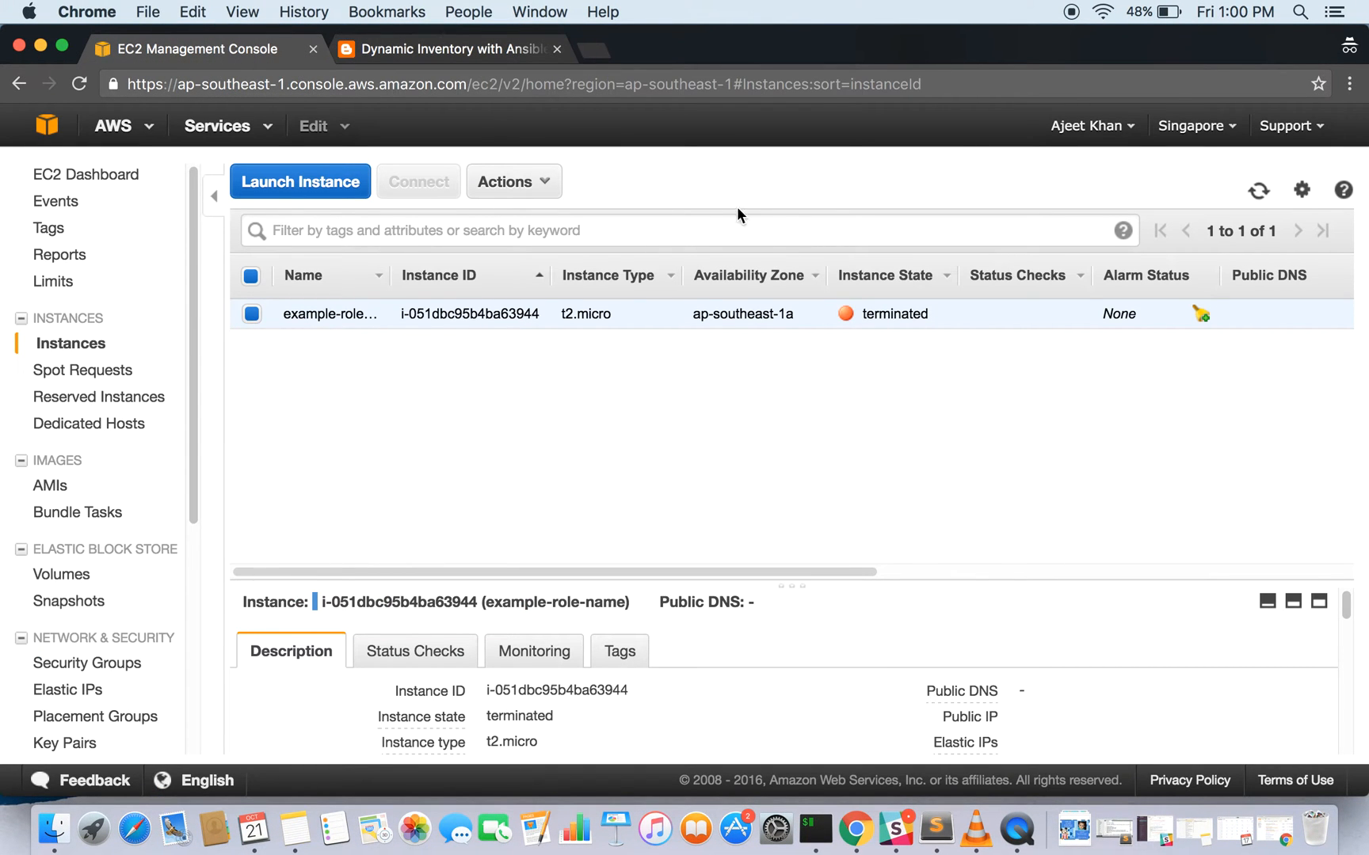
mouse_move(198, 178)
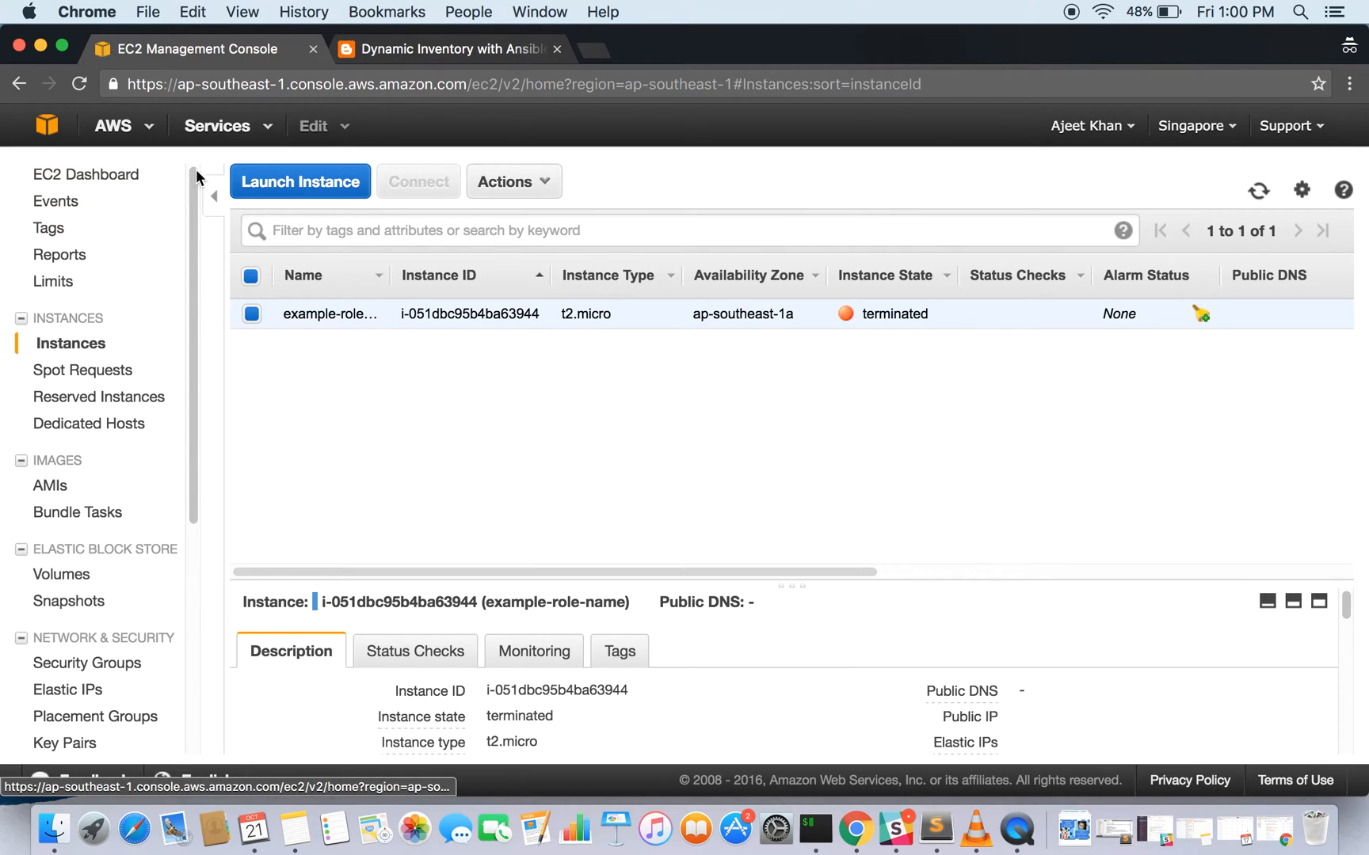
mouse_move(87, 190)
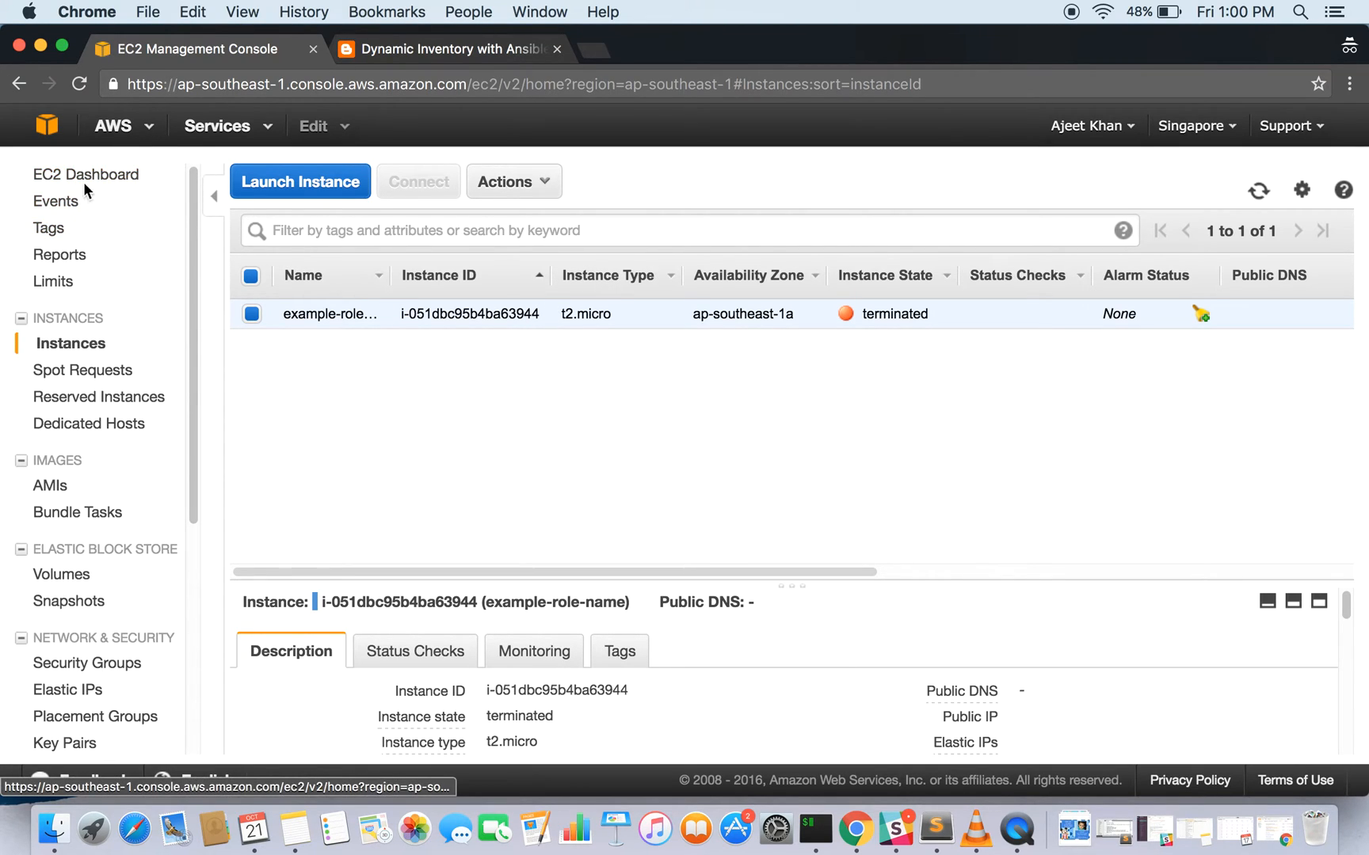
left_click(85, 173)
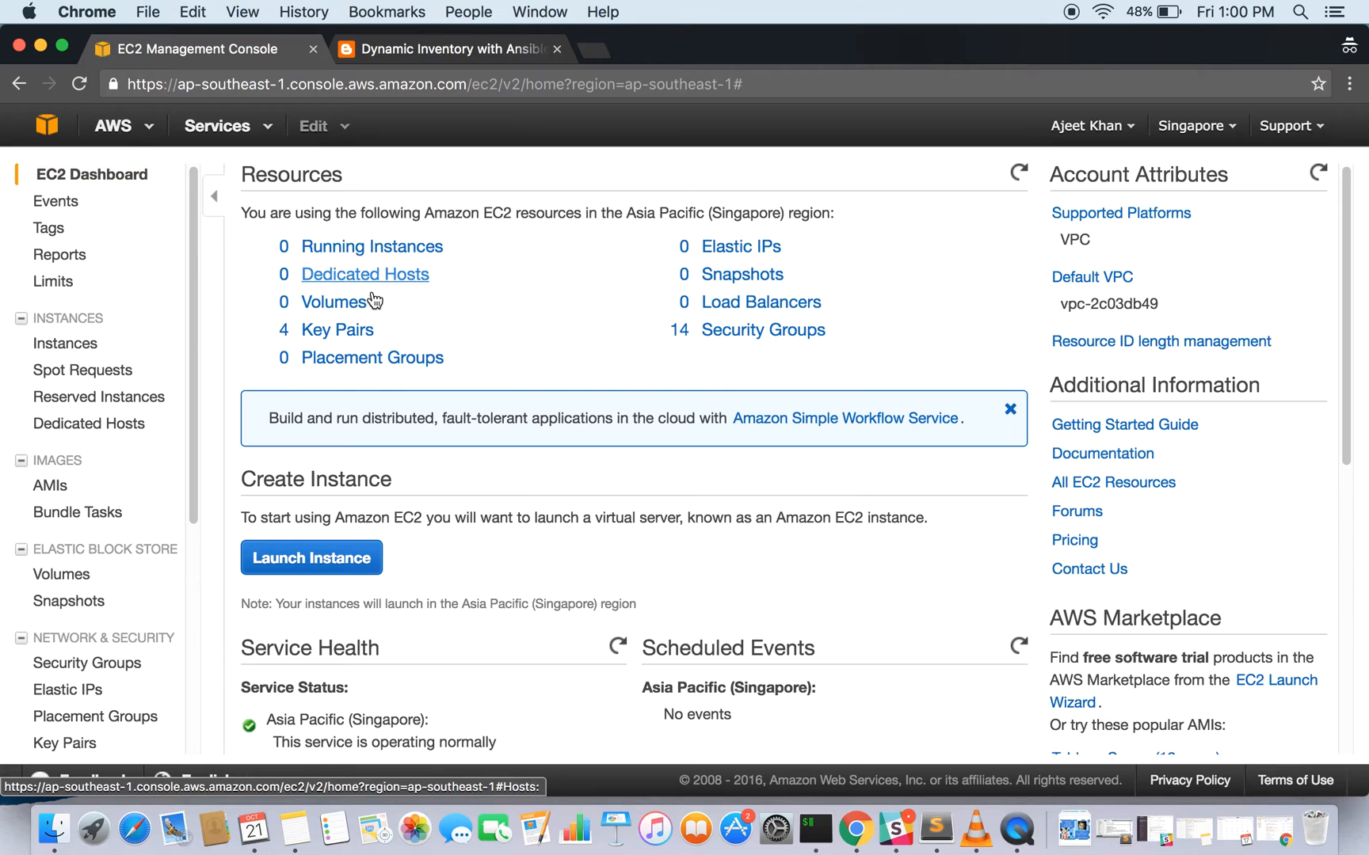
mouse_move(376, 262)
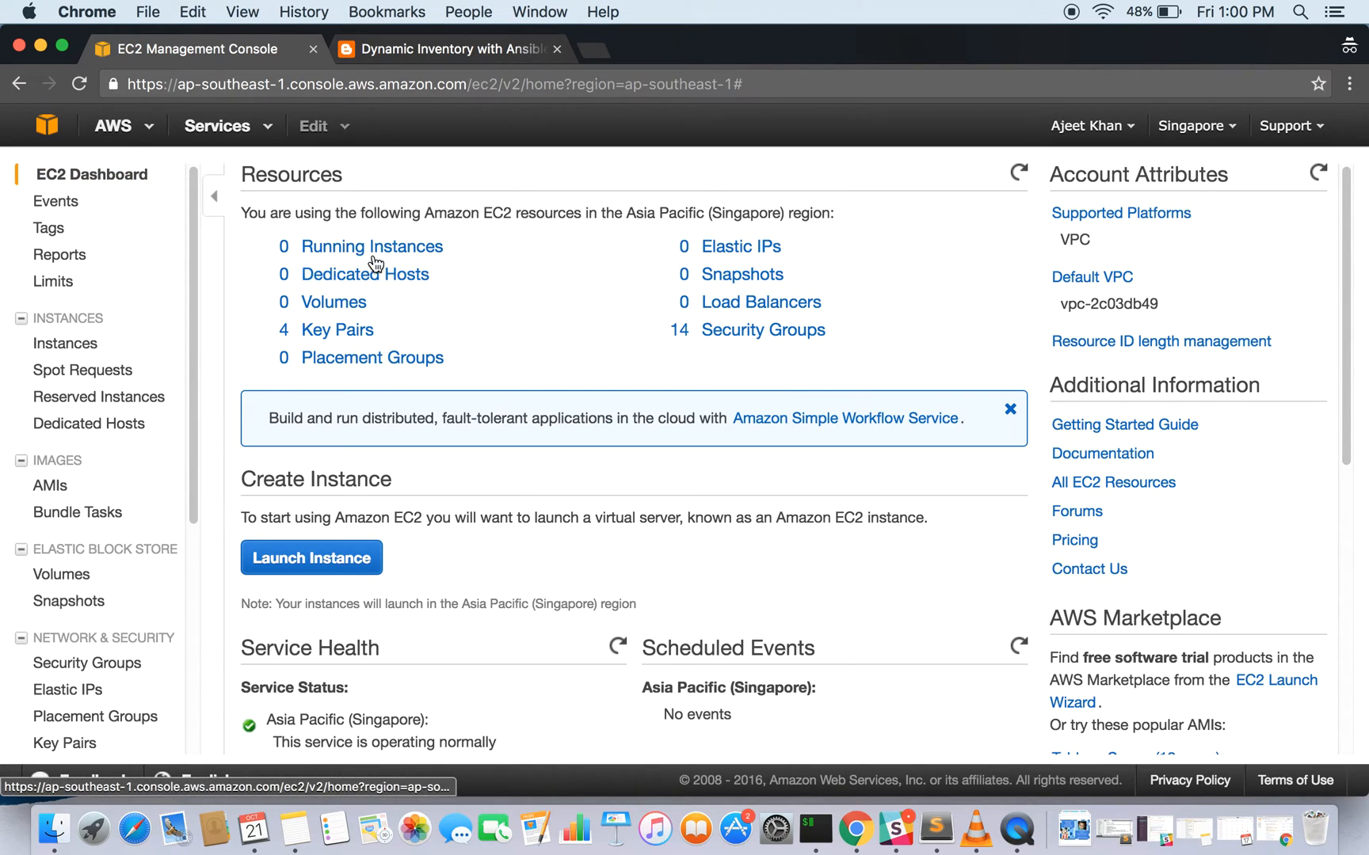
mouse_move(65, 343)
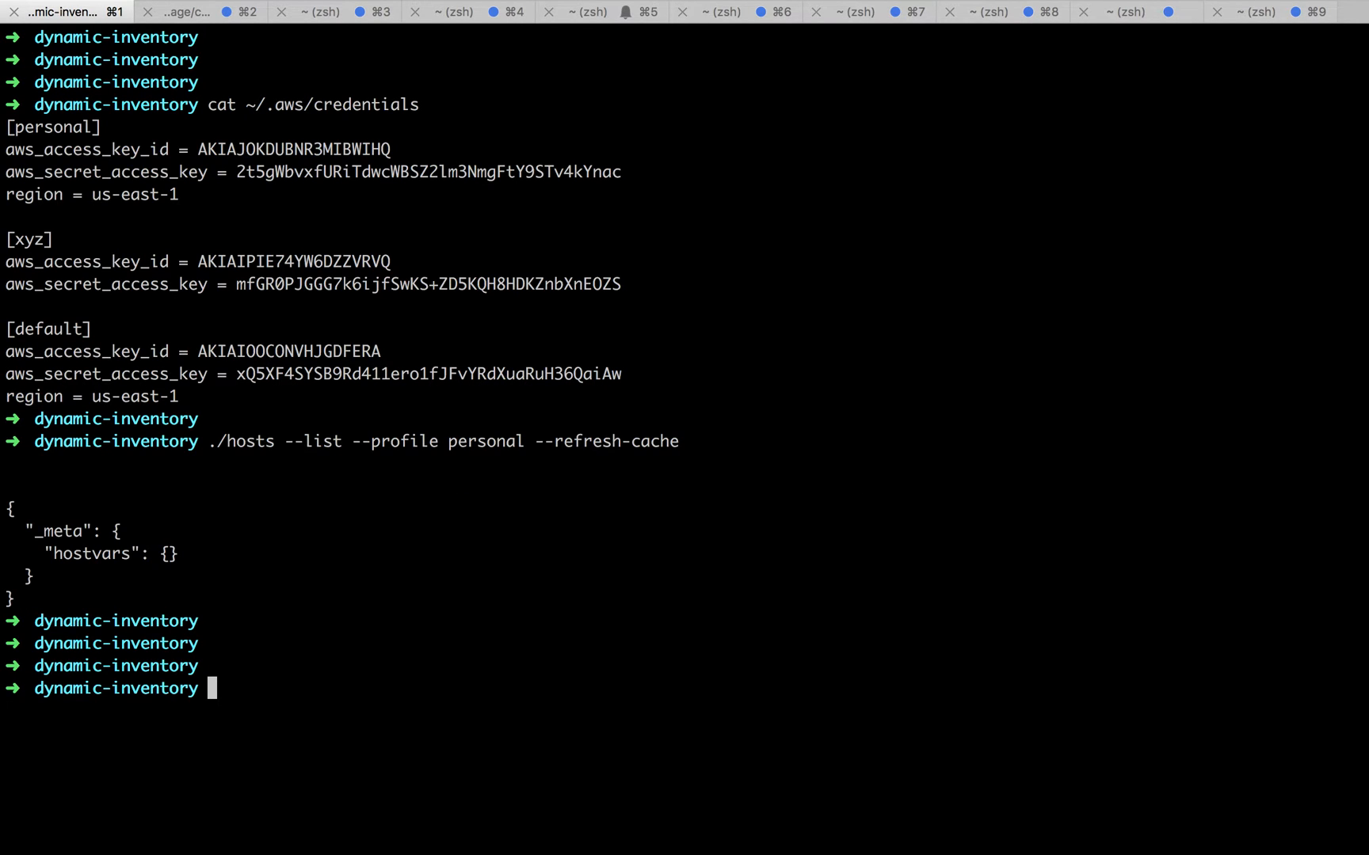
key("Return")
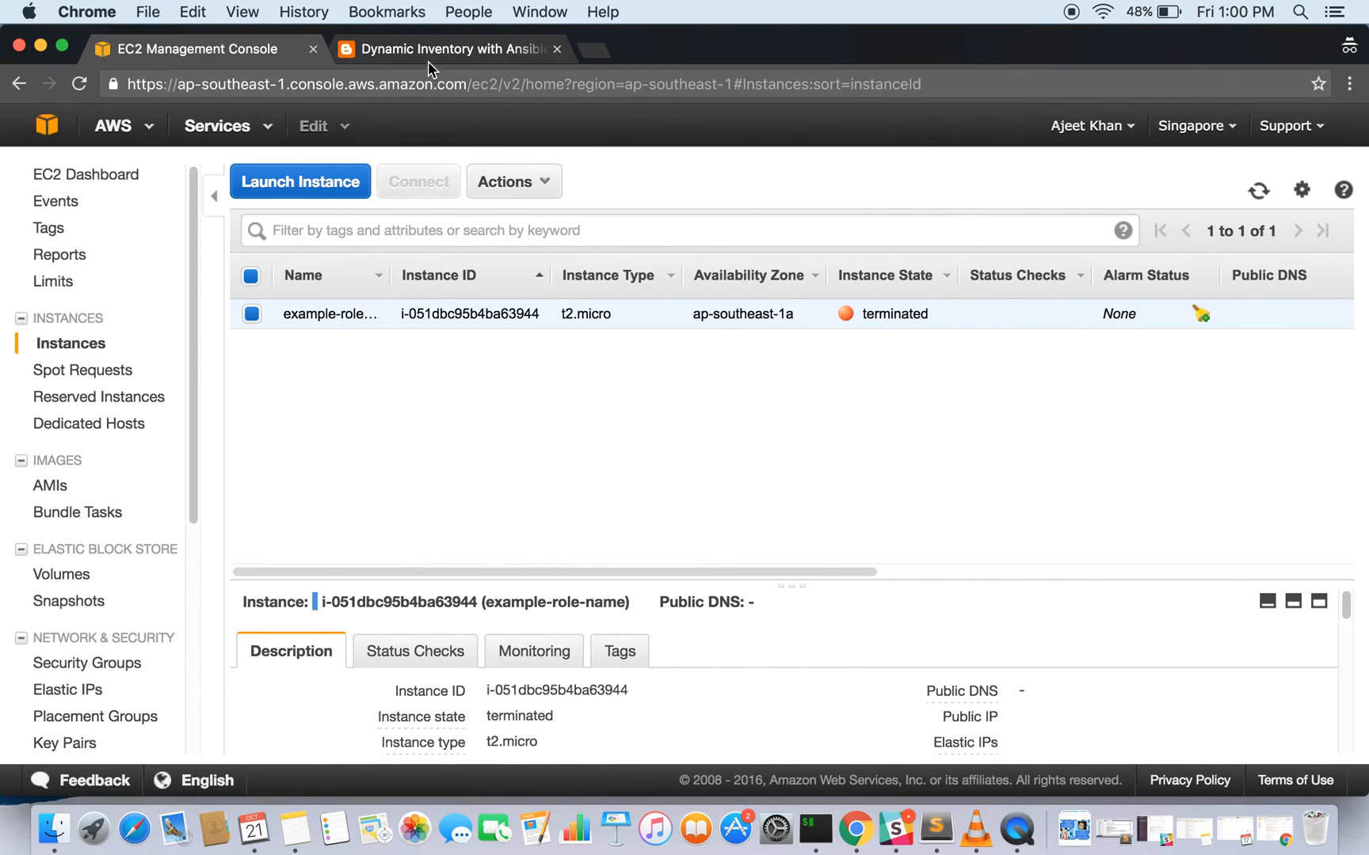
left_click(446, 49)
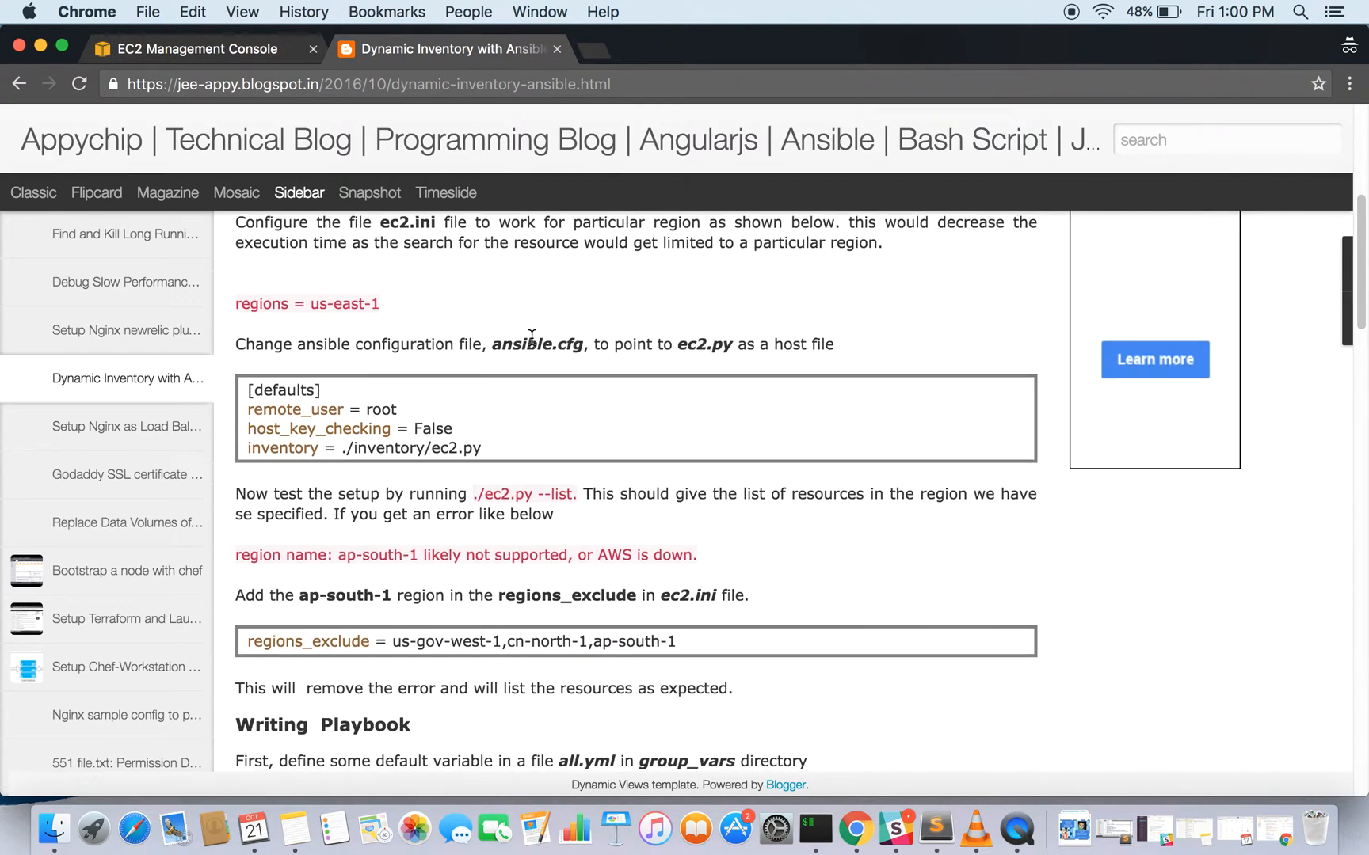
scroll("down", 3)
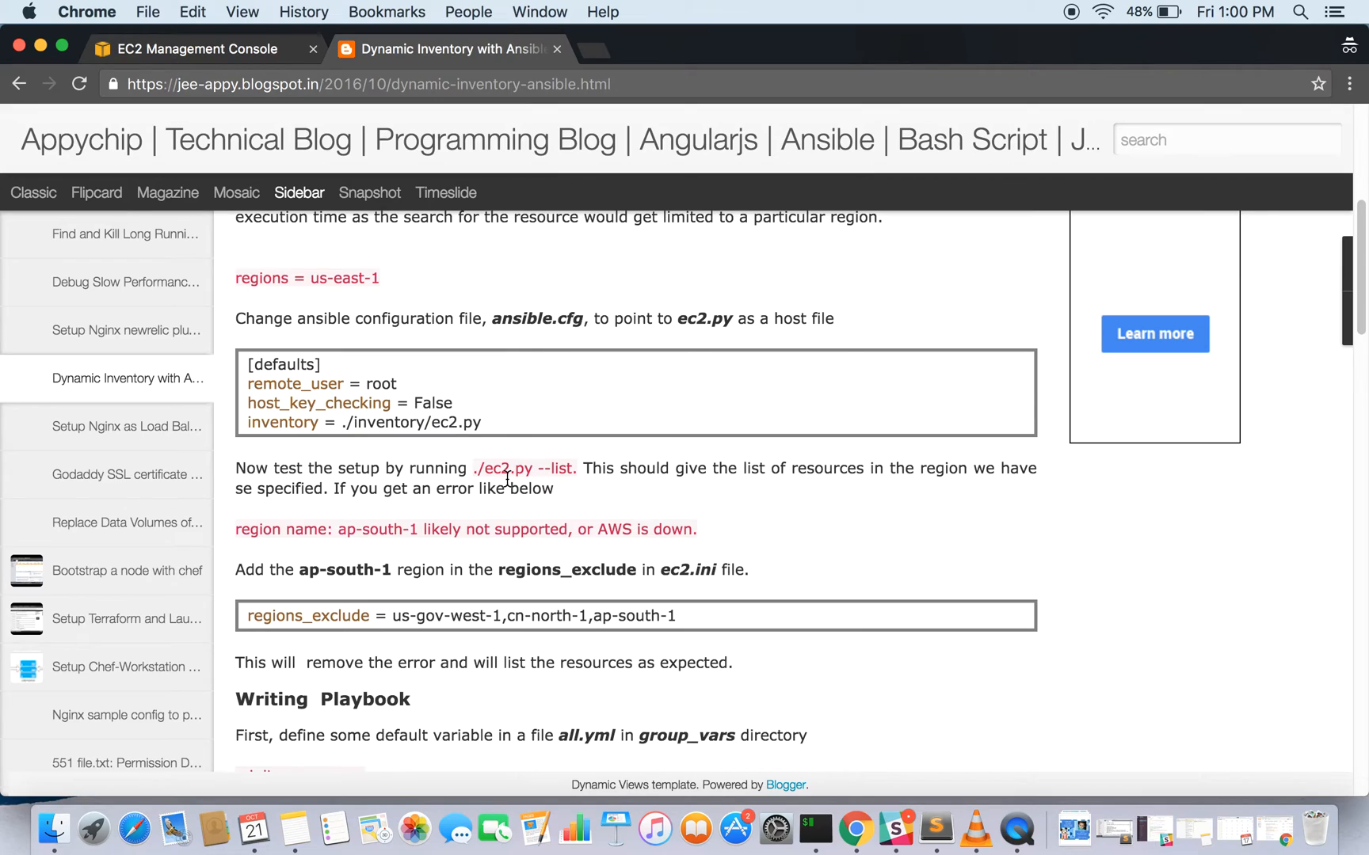
mouse_move(659, 487)
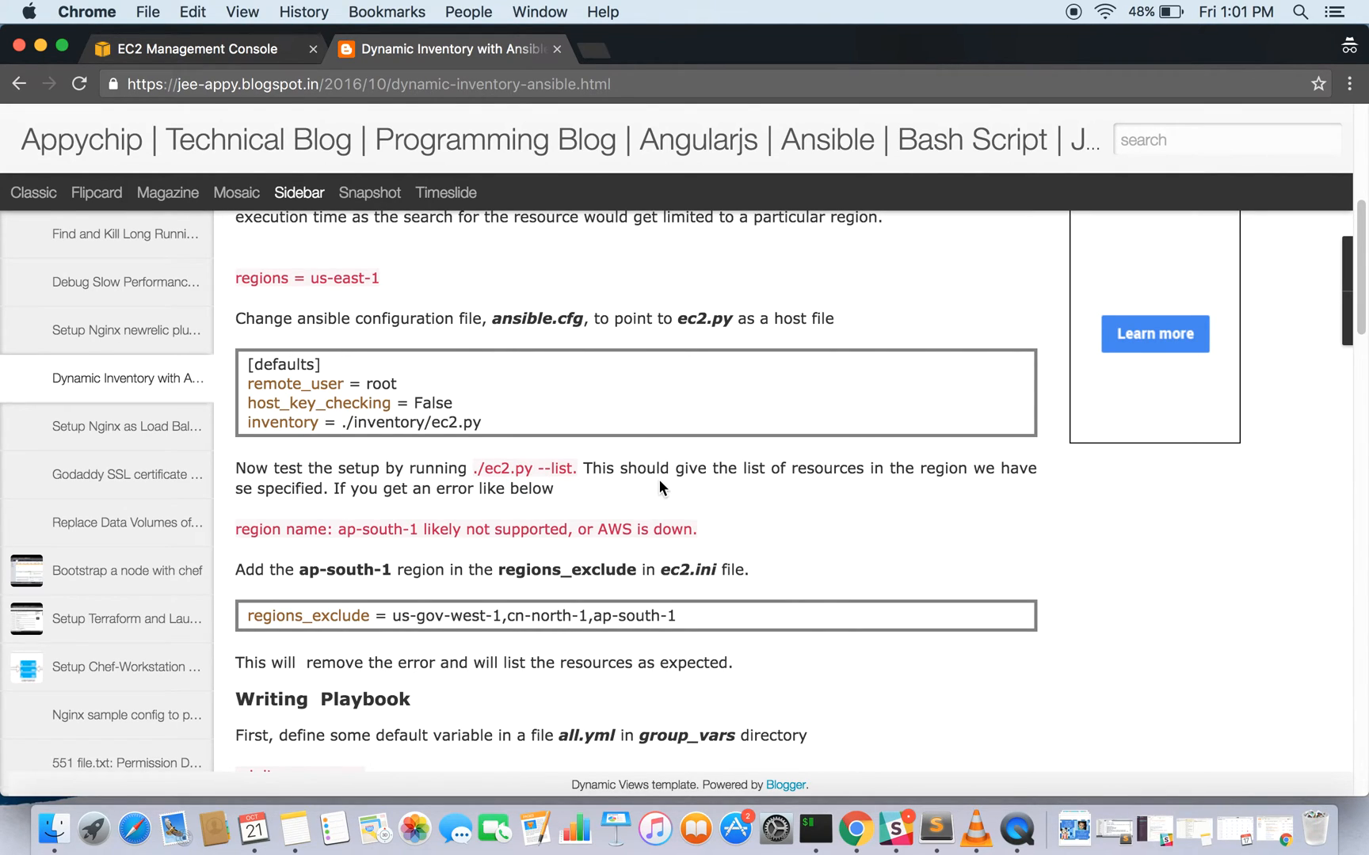
scroll("down", 3)
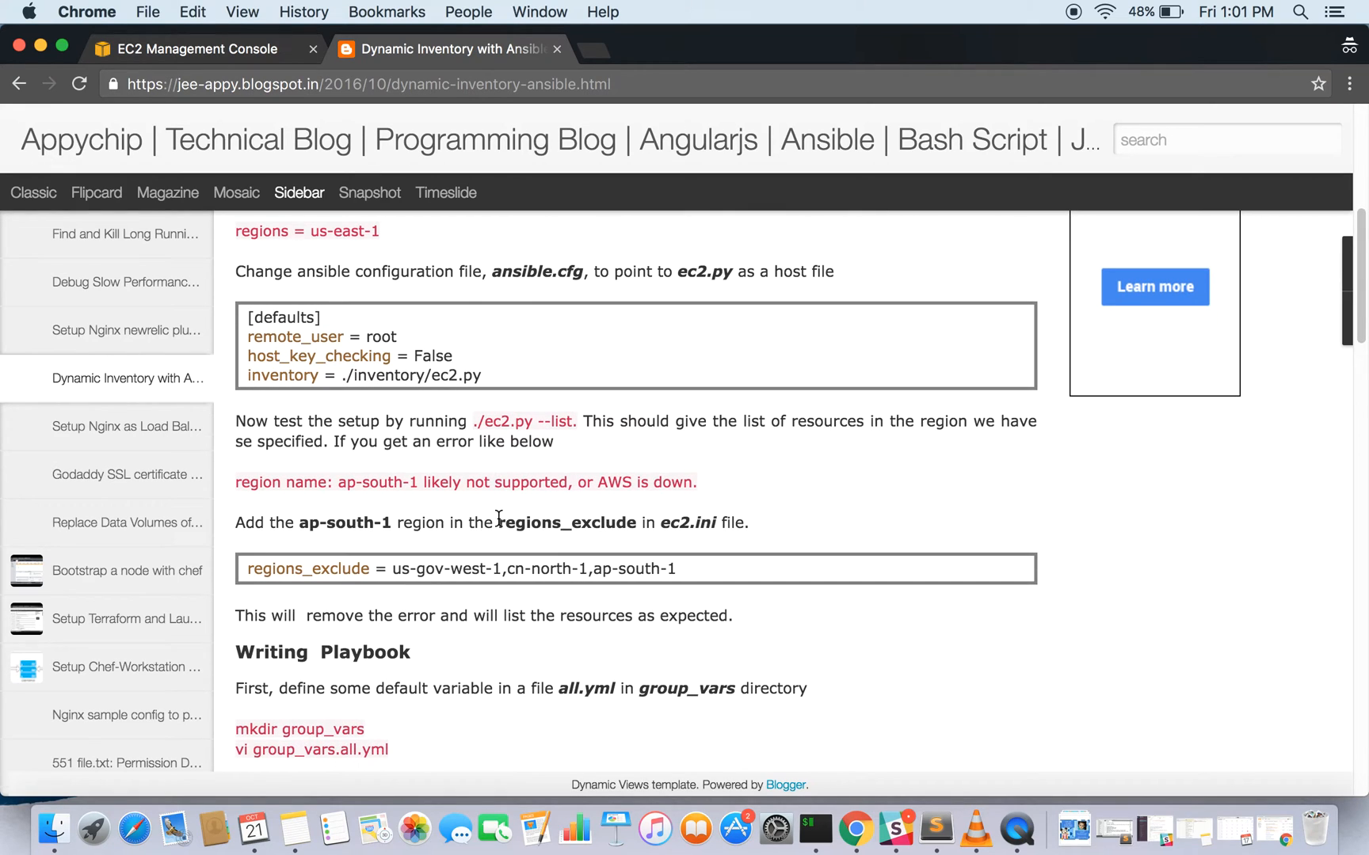
mouse_move(335, 480)
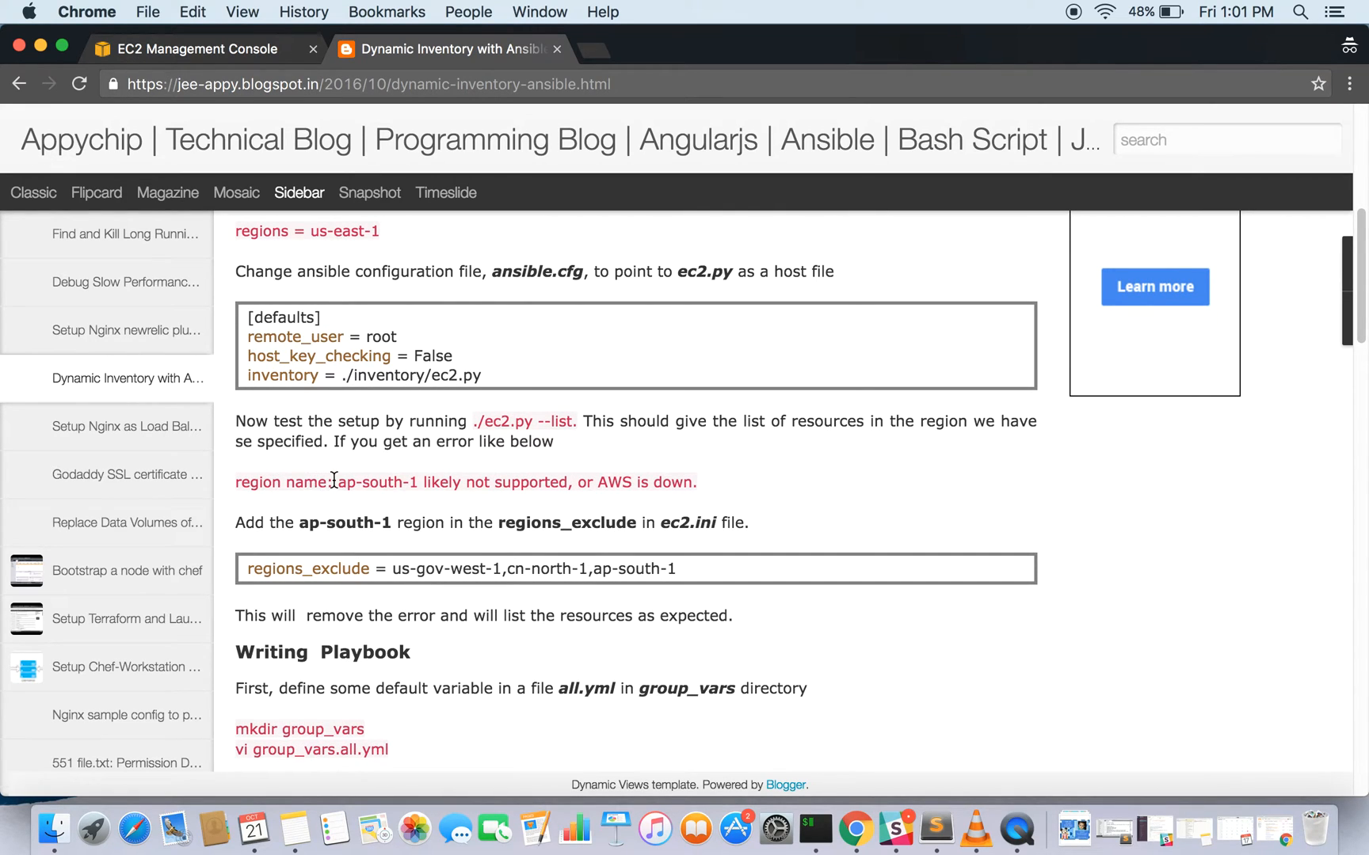
double_click(377, 482)
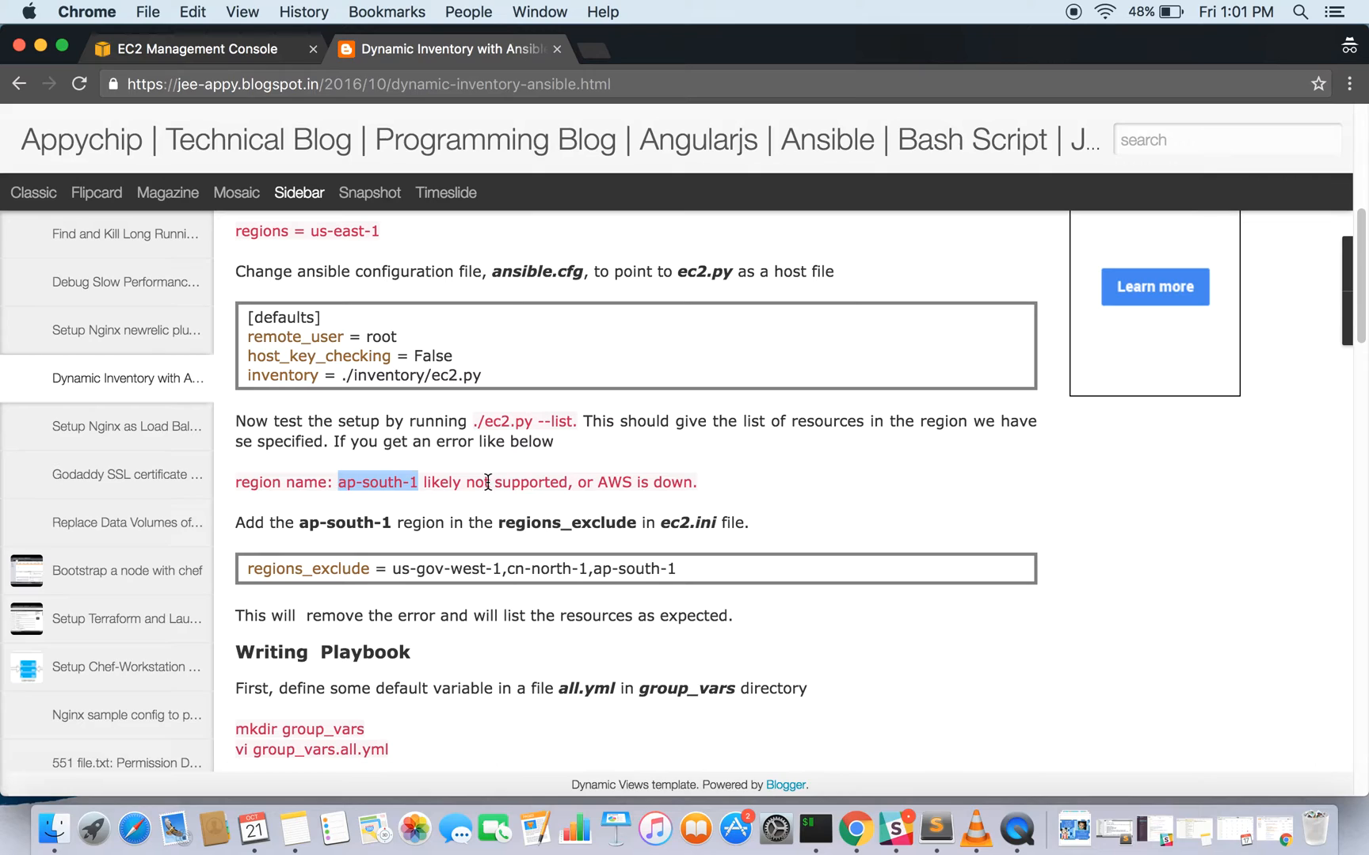
mouse_move(655, 481)
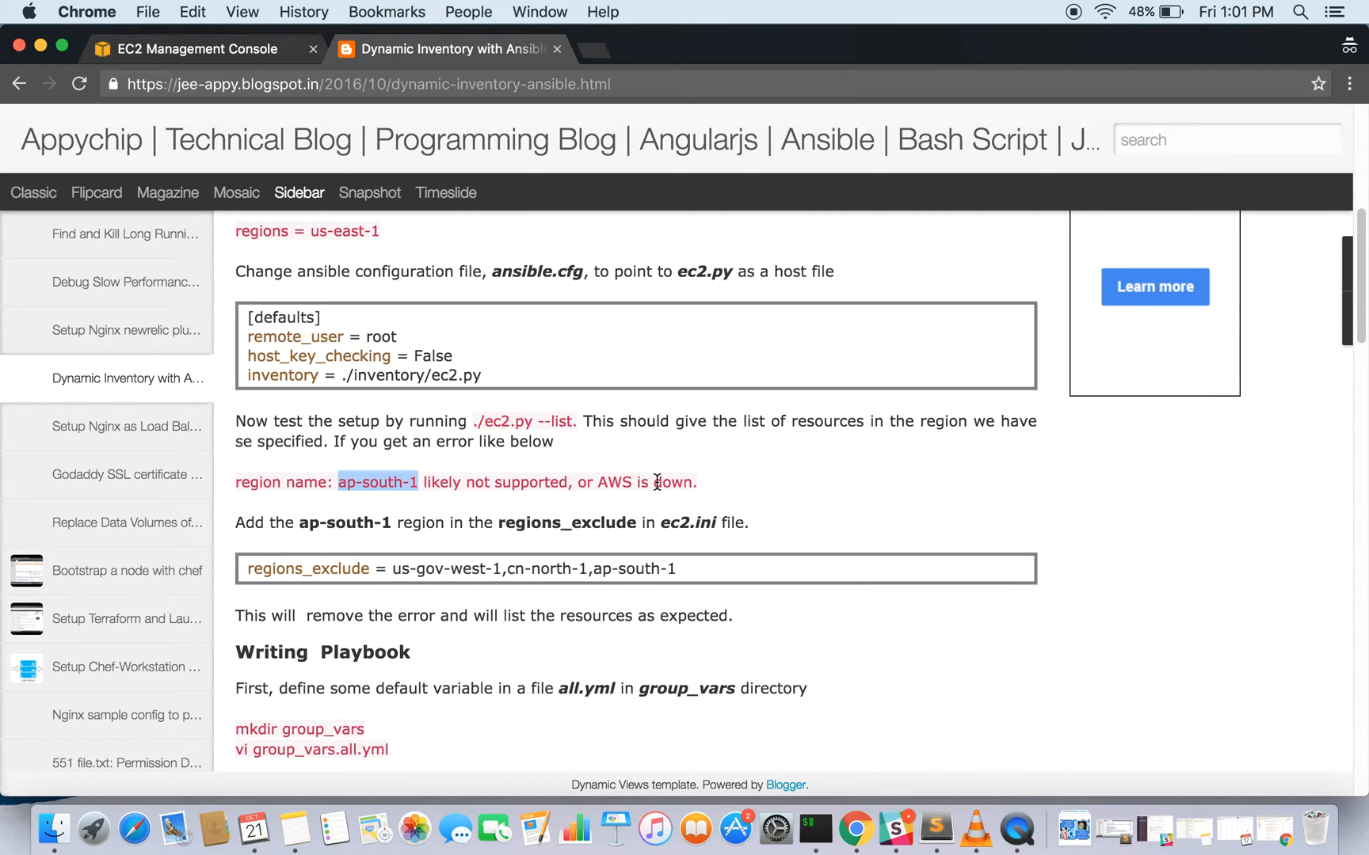
mouse_move(578, 506)
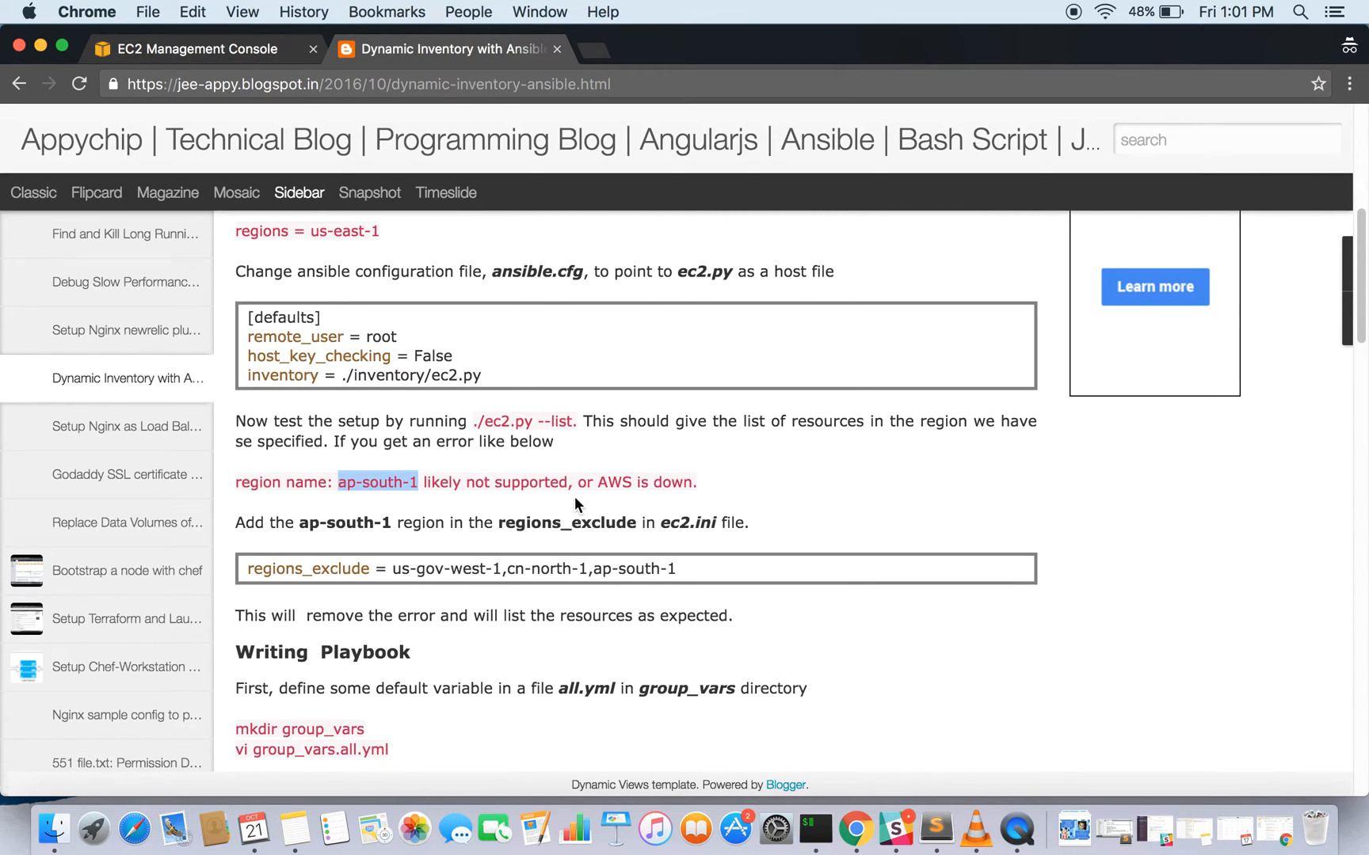
mouse_move(408, 556)
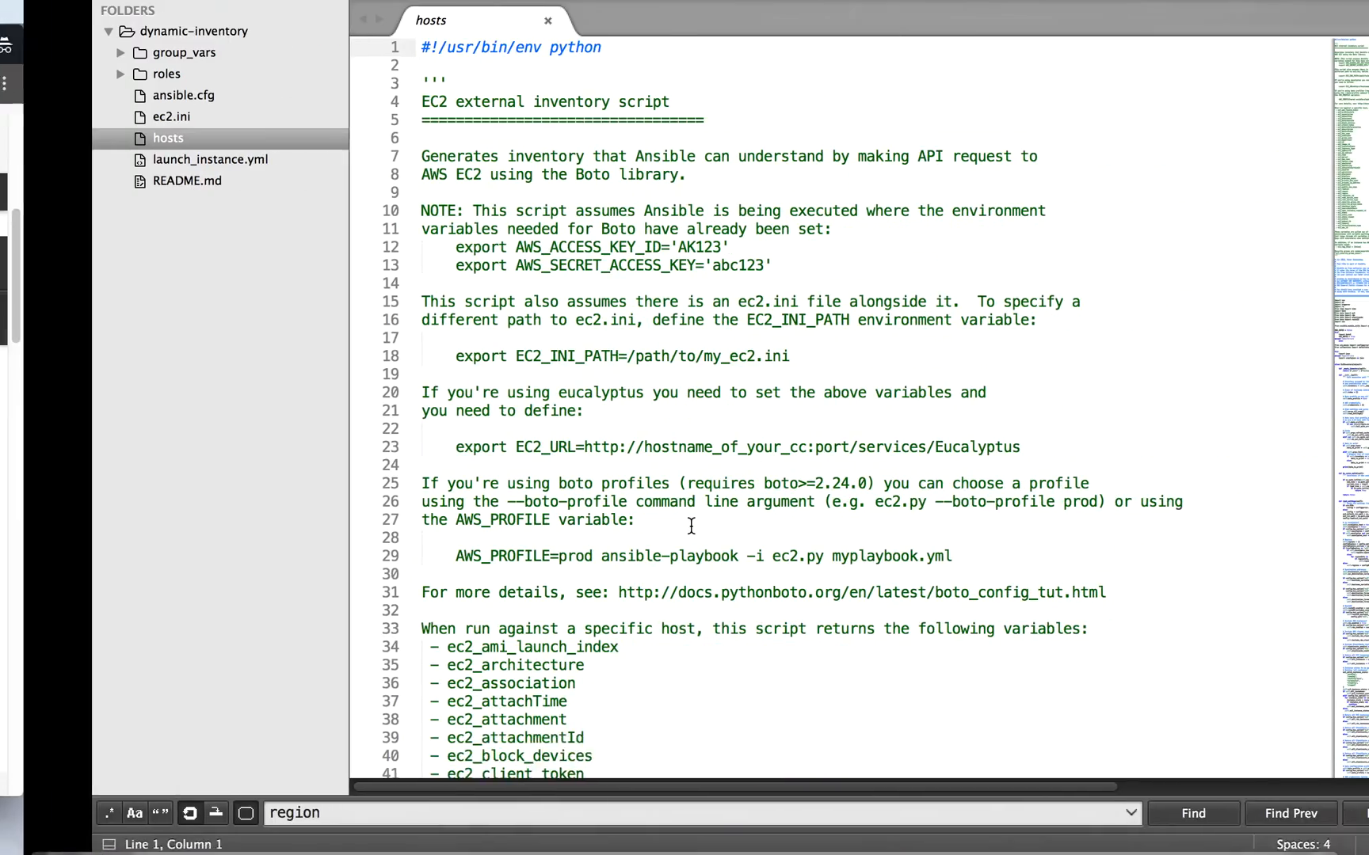
left_click(172, 116)
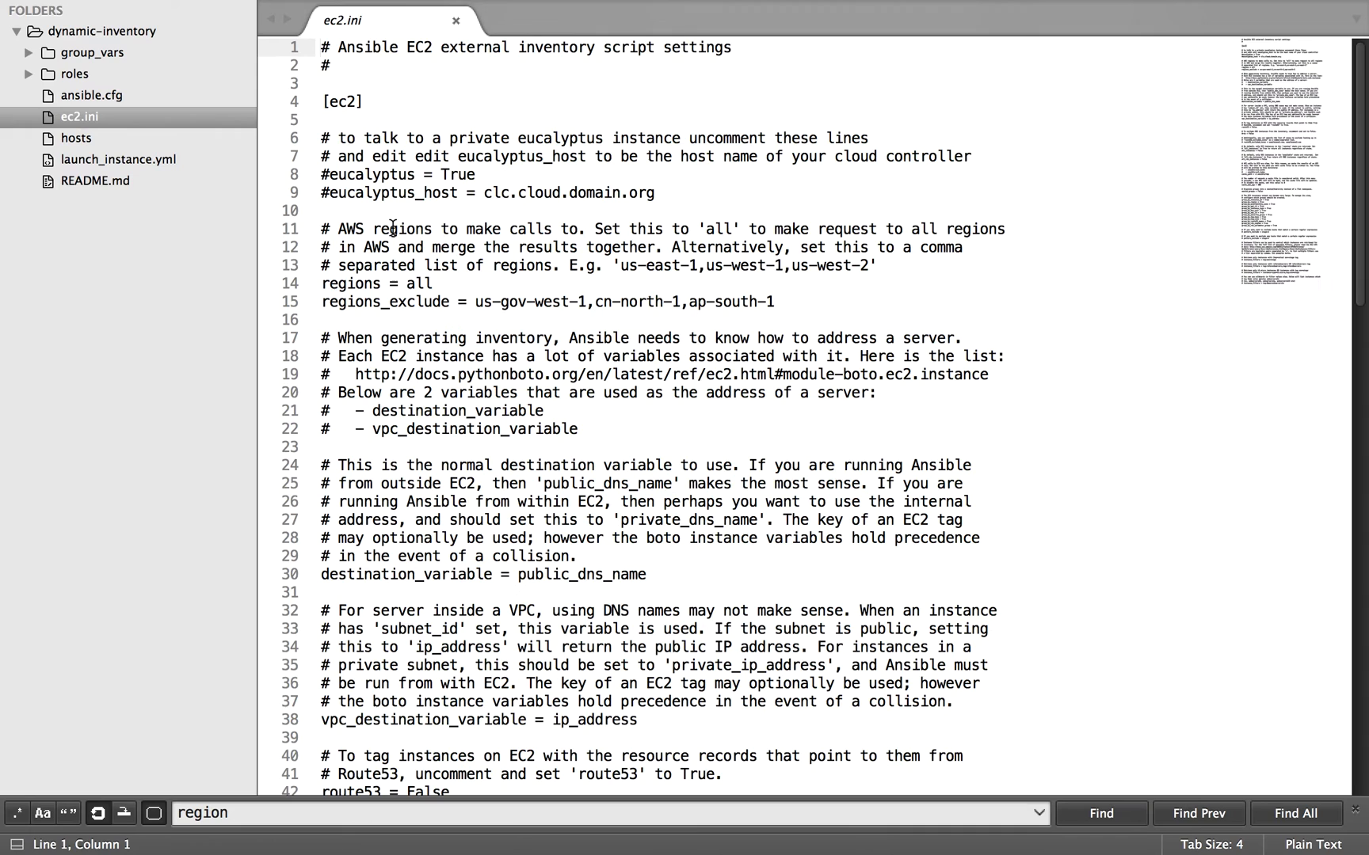
left_click(689, 301)
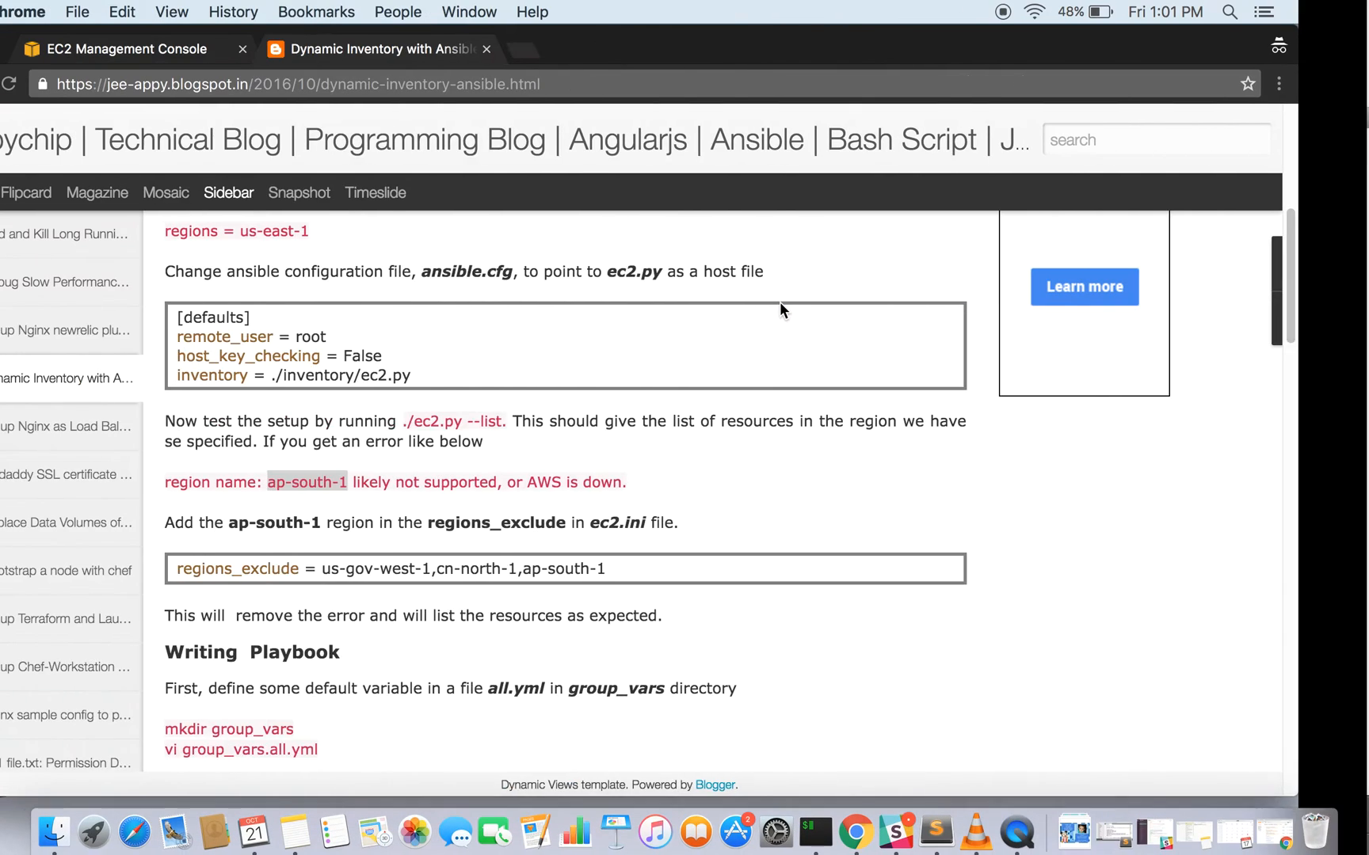
scroll("down", 3)
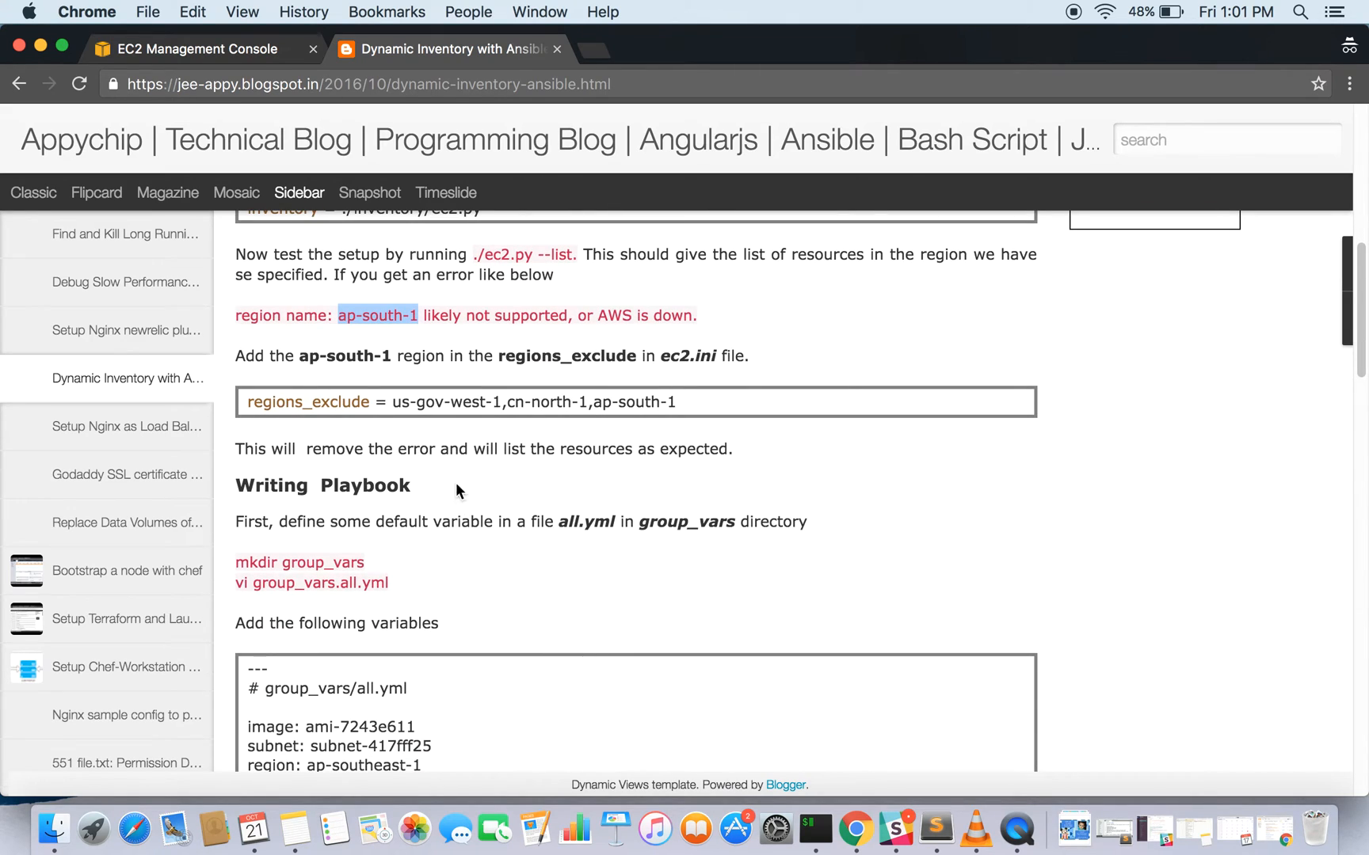
mouse_move(529, 456)
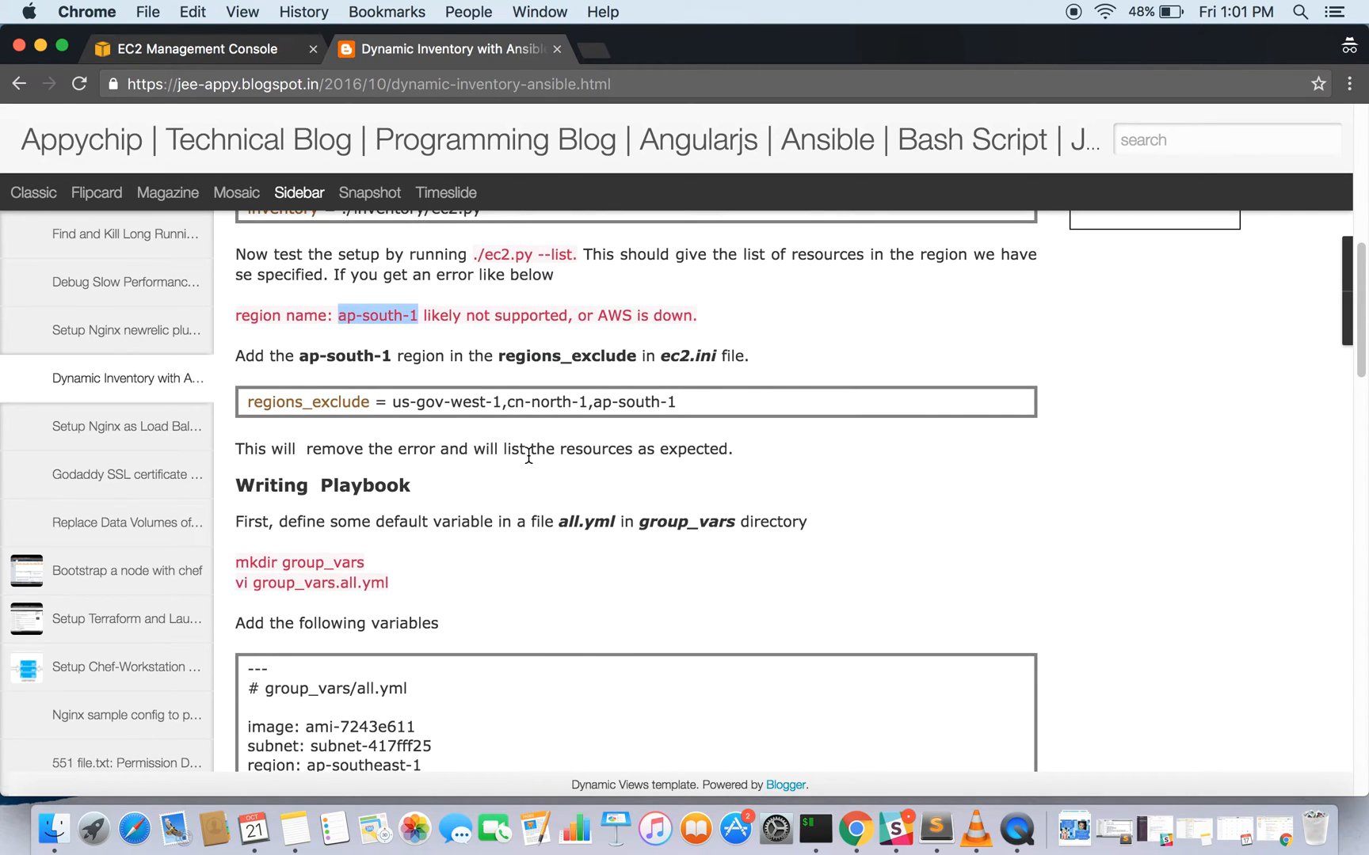
scroll("down", 3)
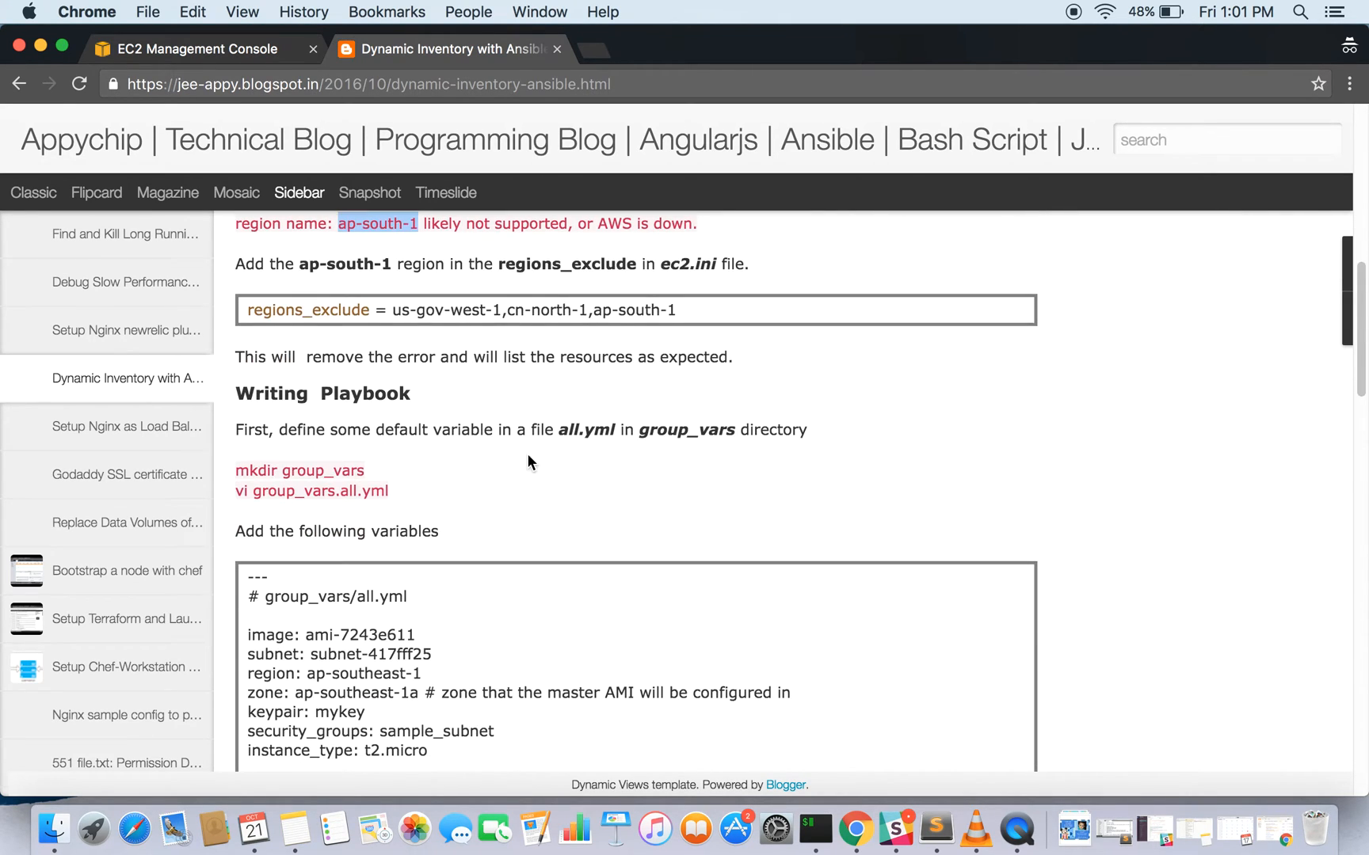
scroll("up", 3)
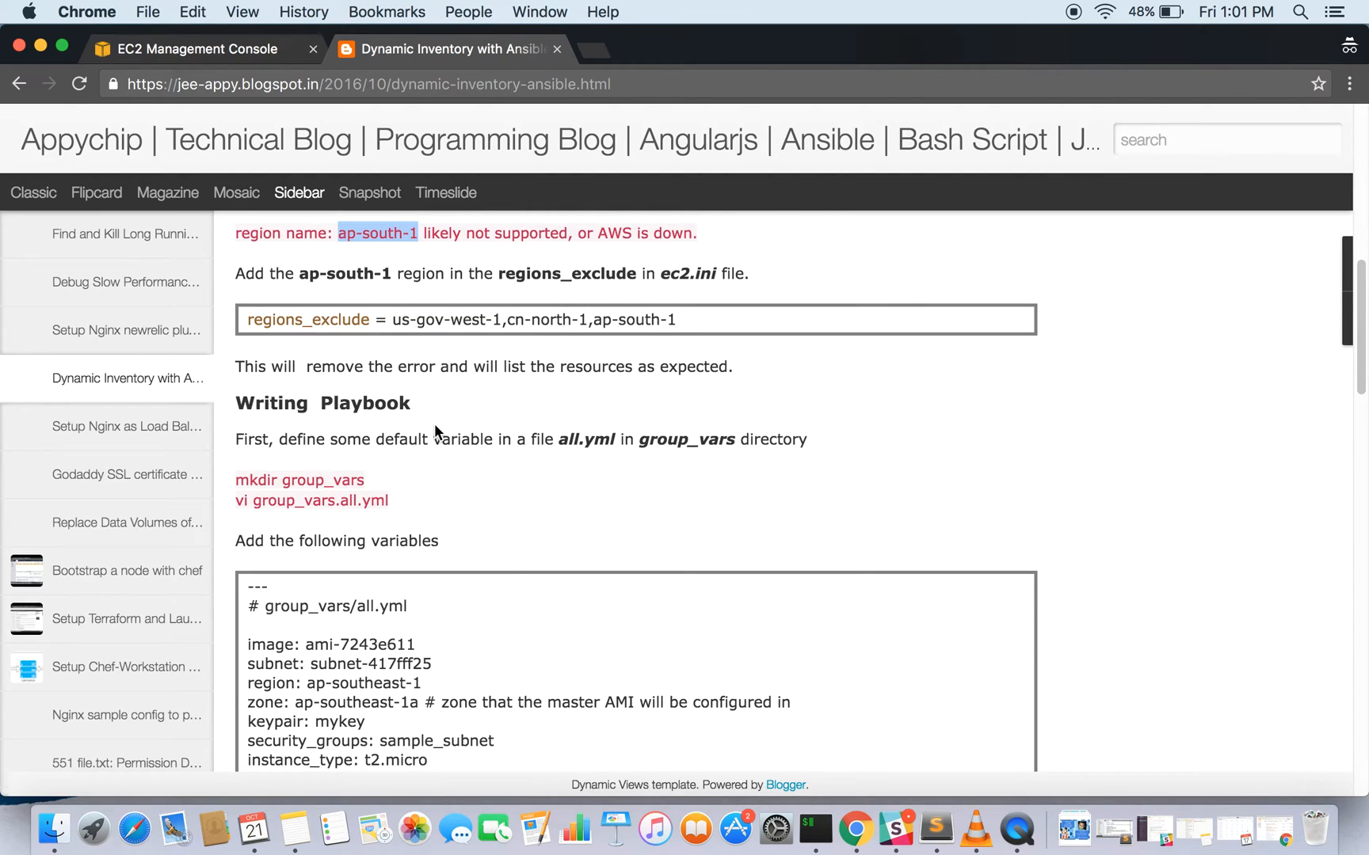
mouse_move(452, 469)
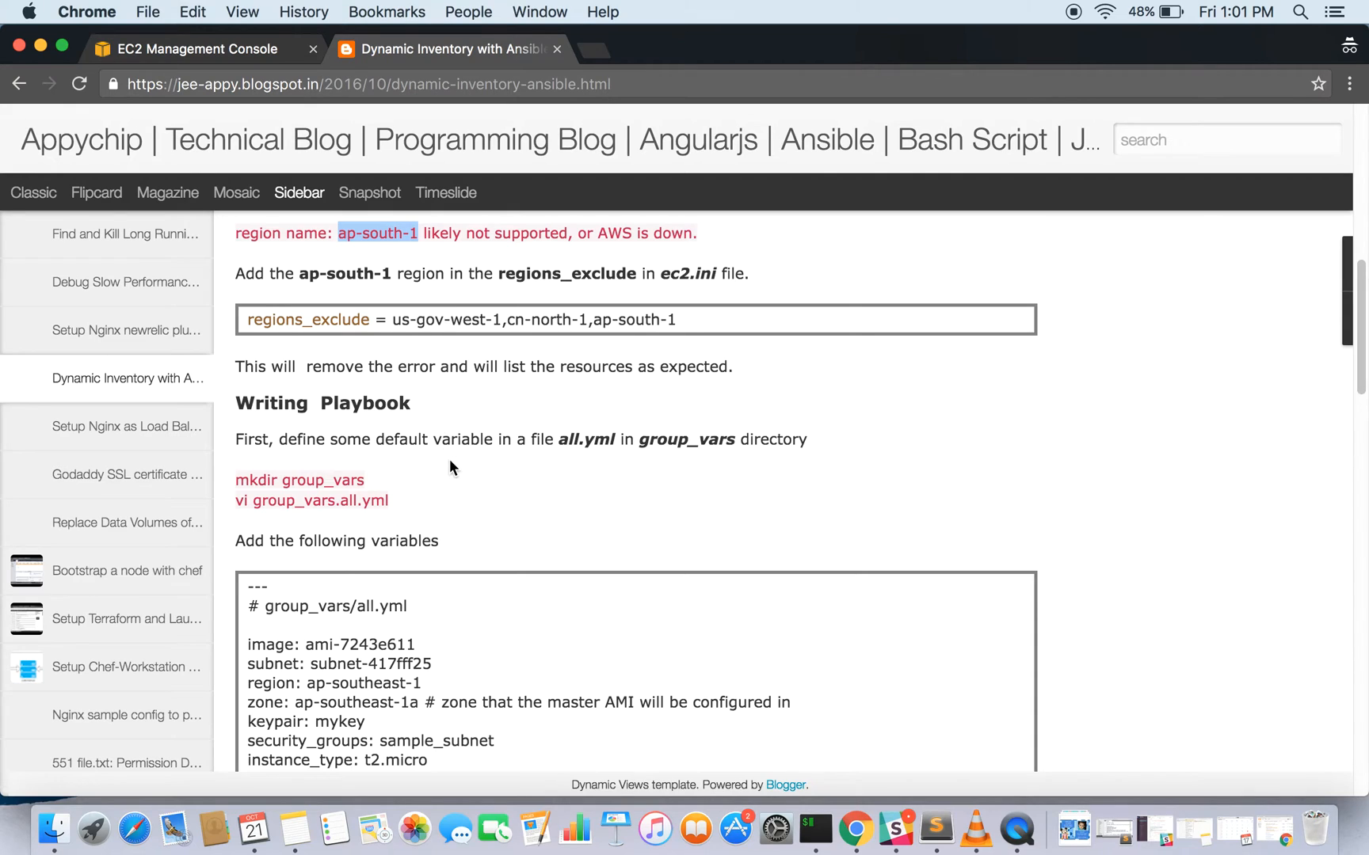
scroll("down", 3)
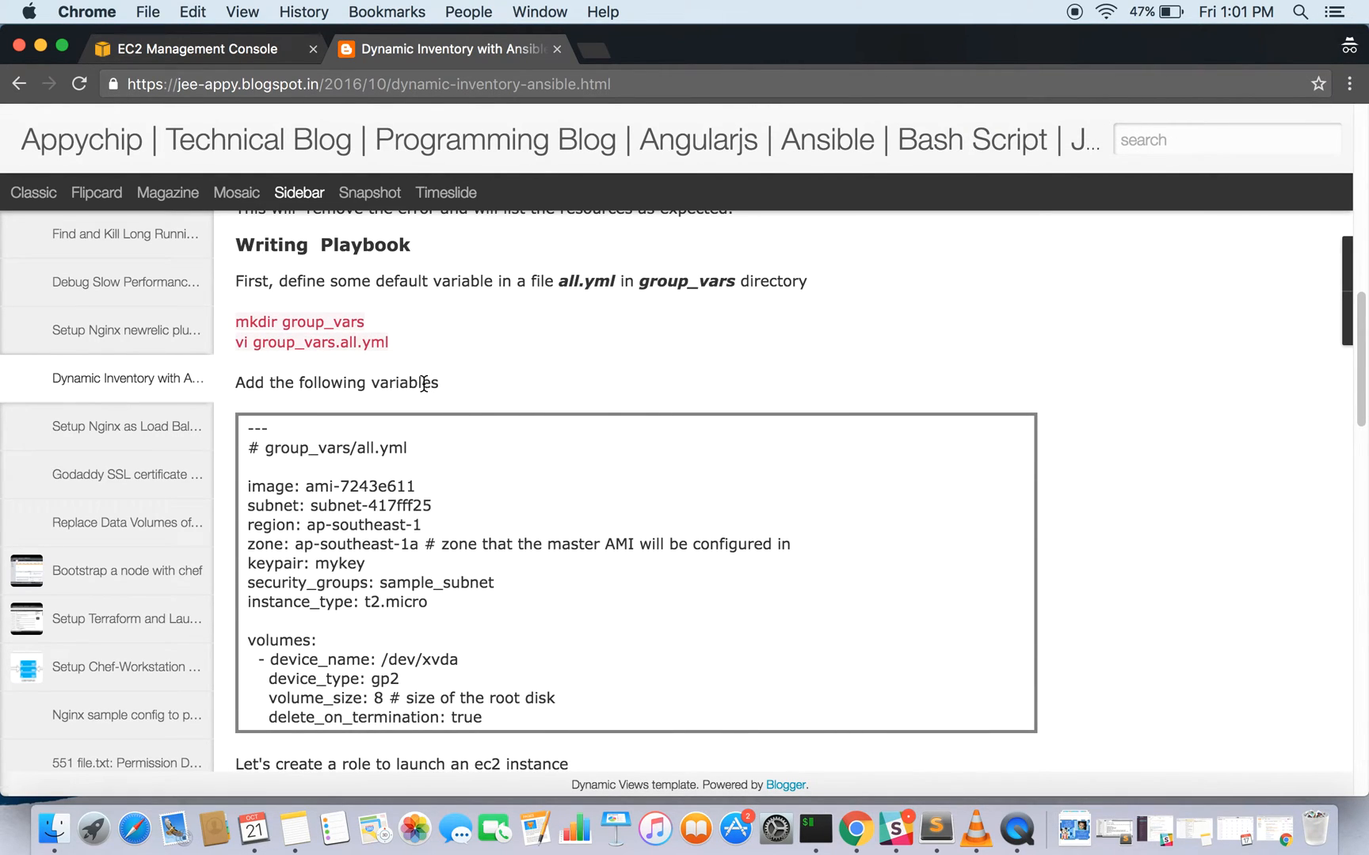
mouse_move(470, 301)
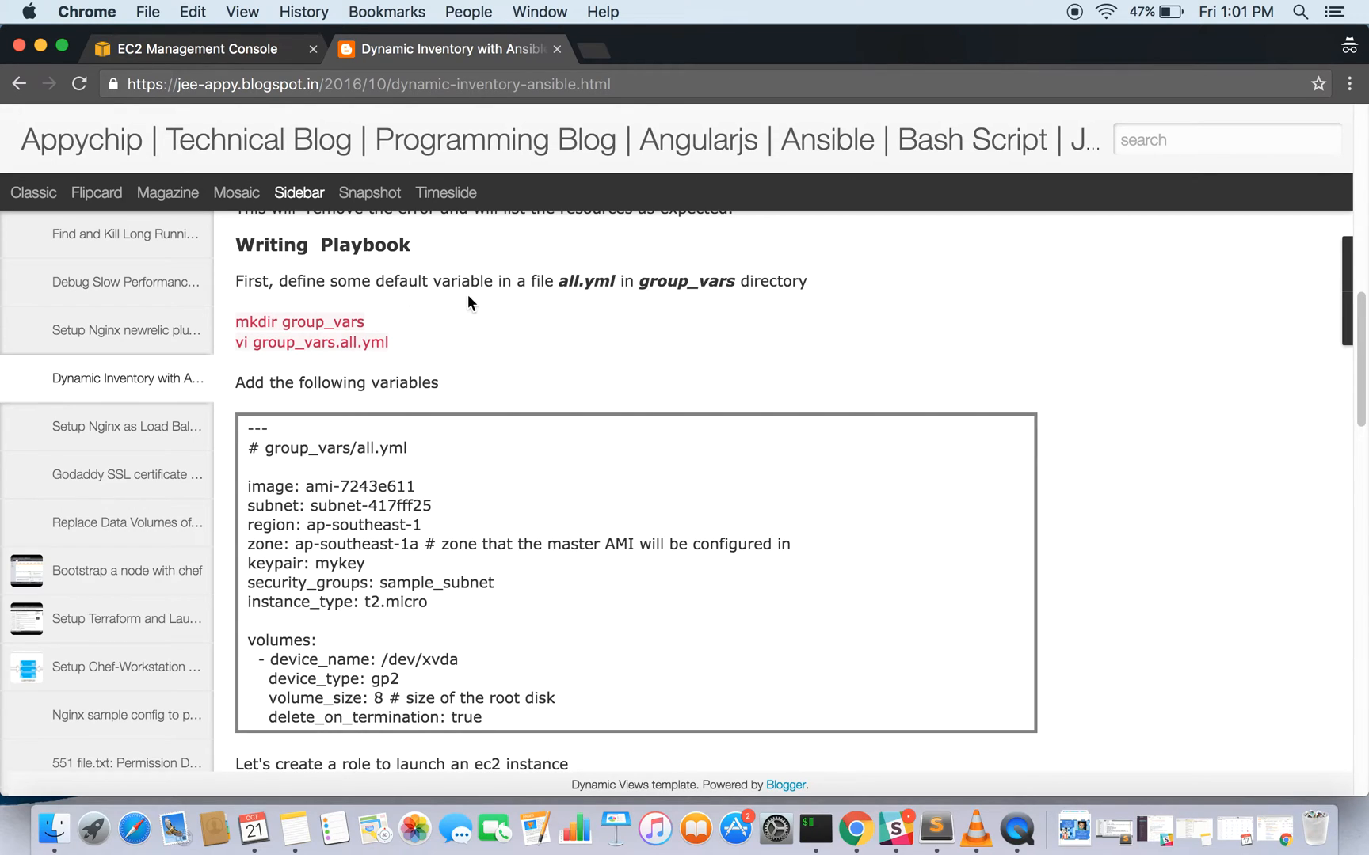
mouse_move(672, 316)
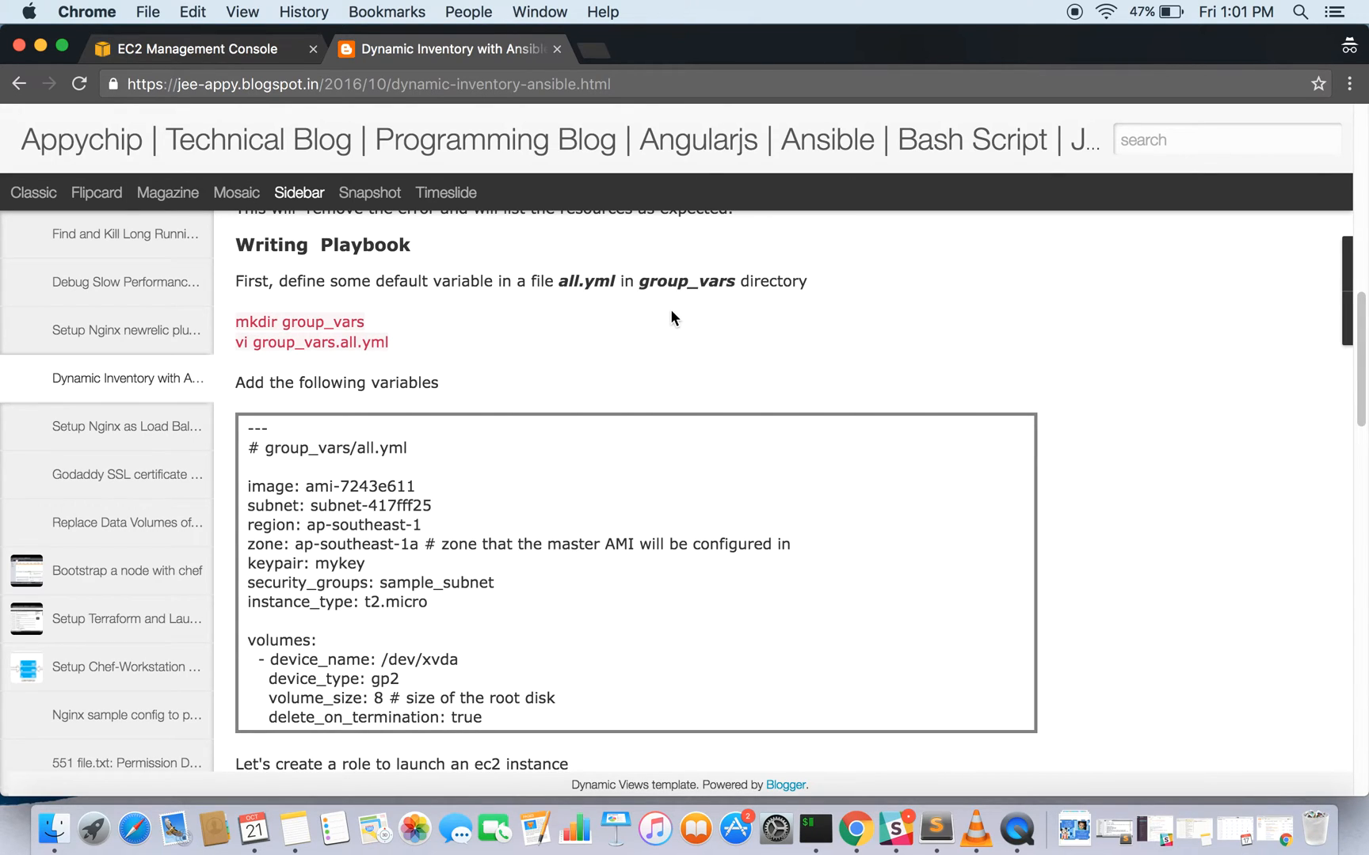
mouse_move(582, 383)
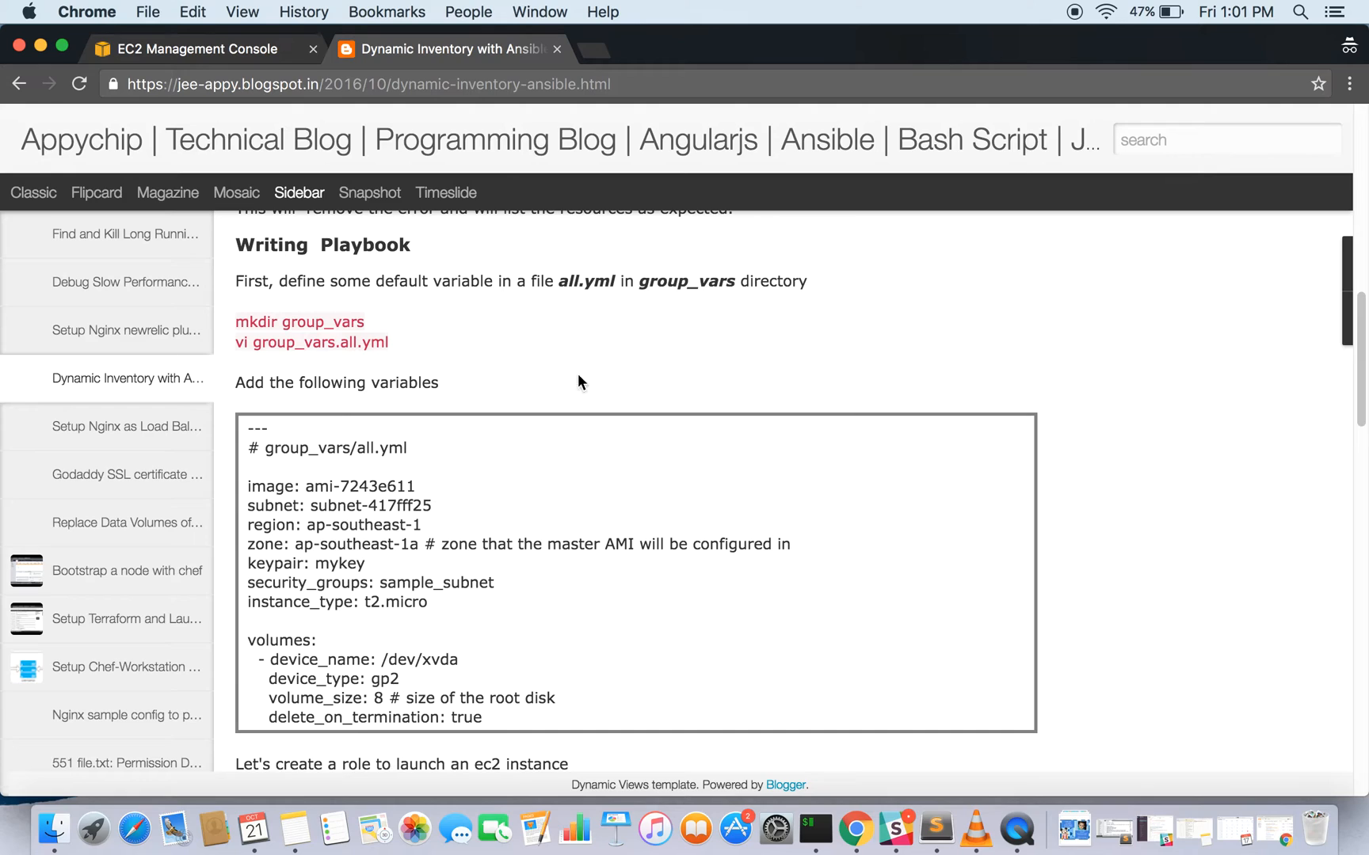
scroll("down", 3)
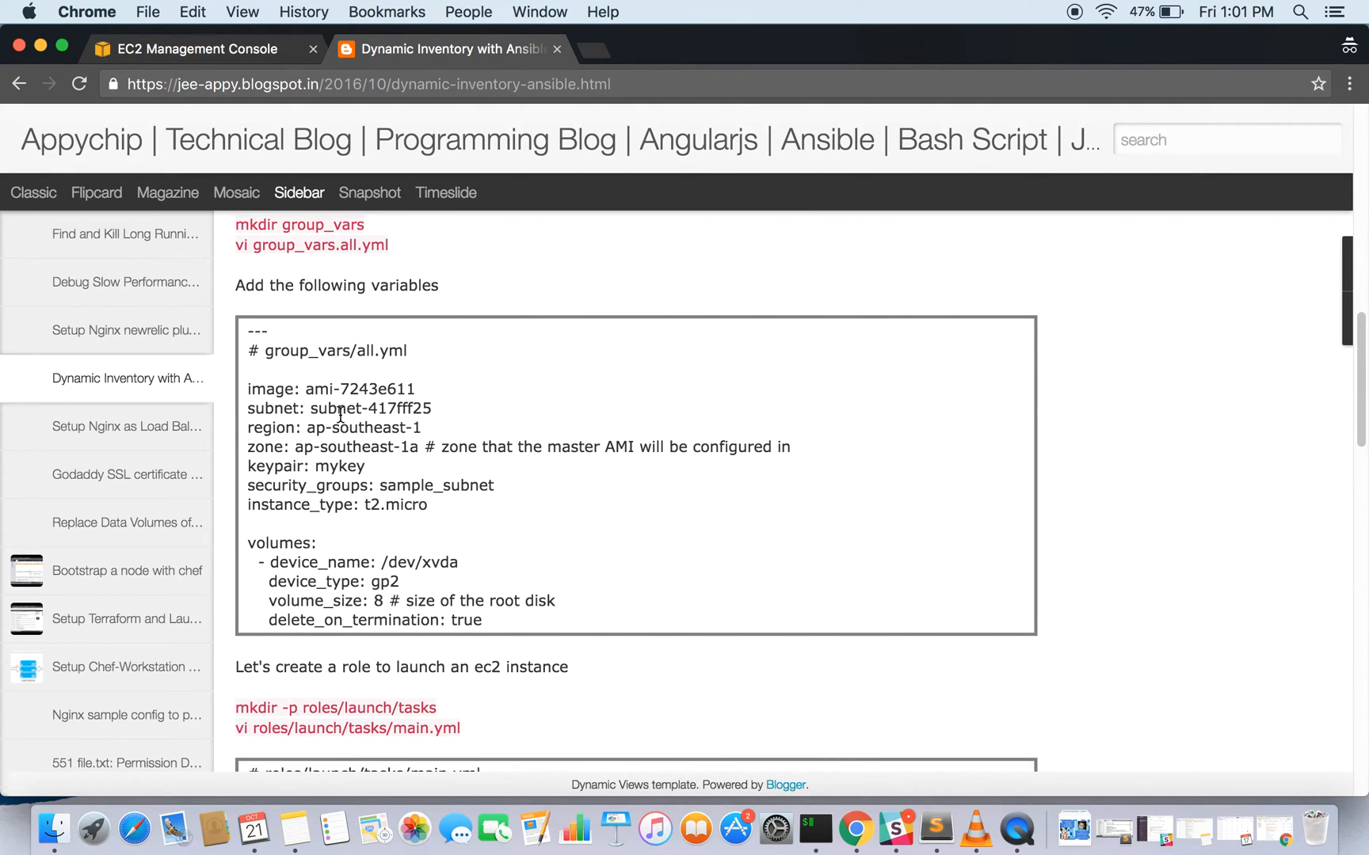
mouse_move(376, 476)
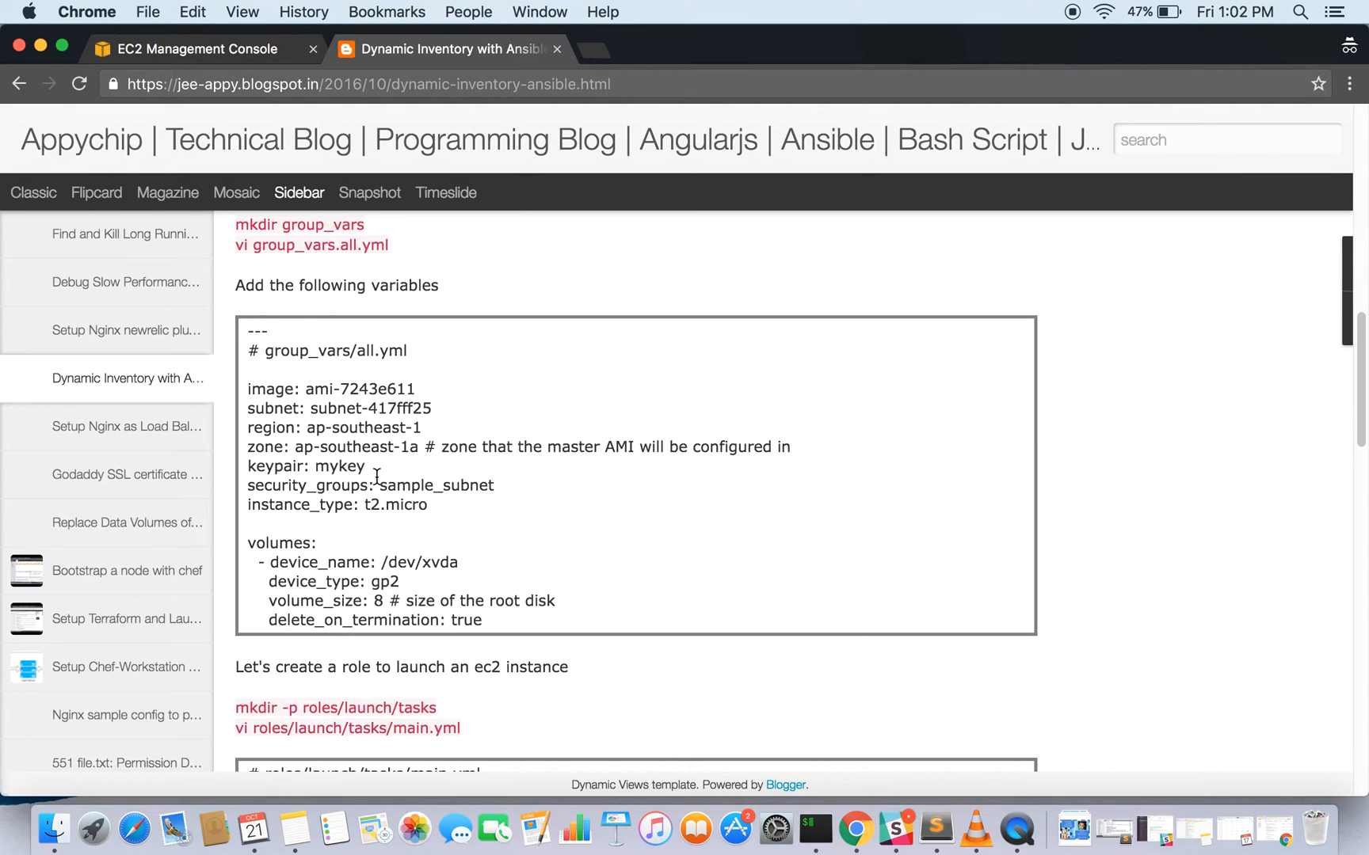
mouse_move(379, 499)
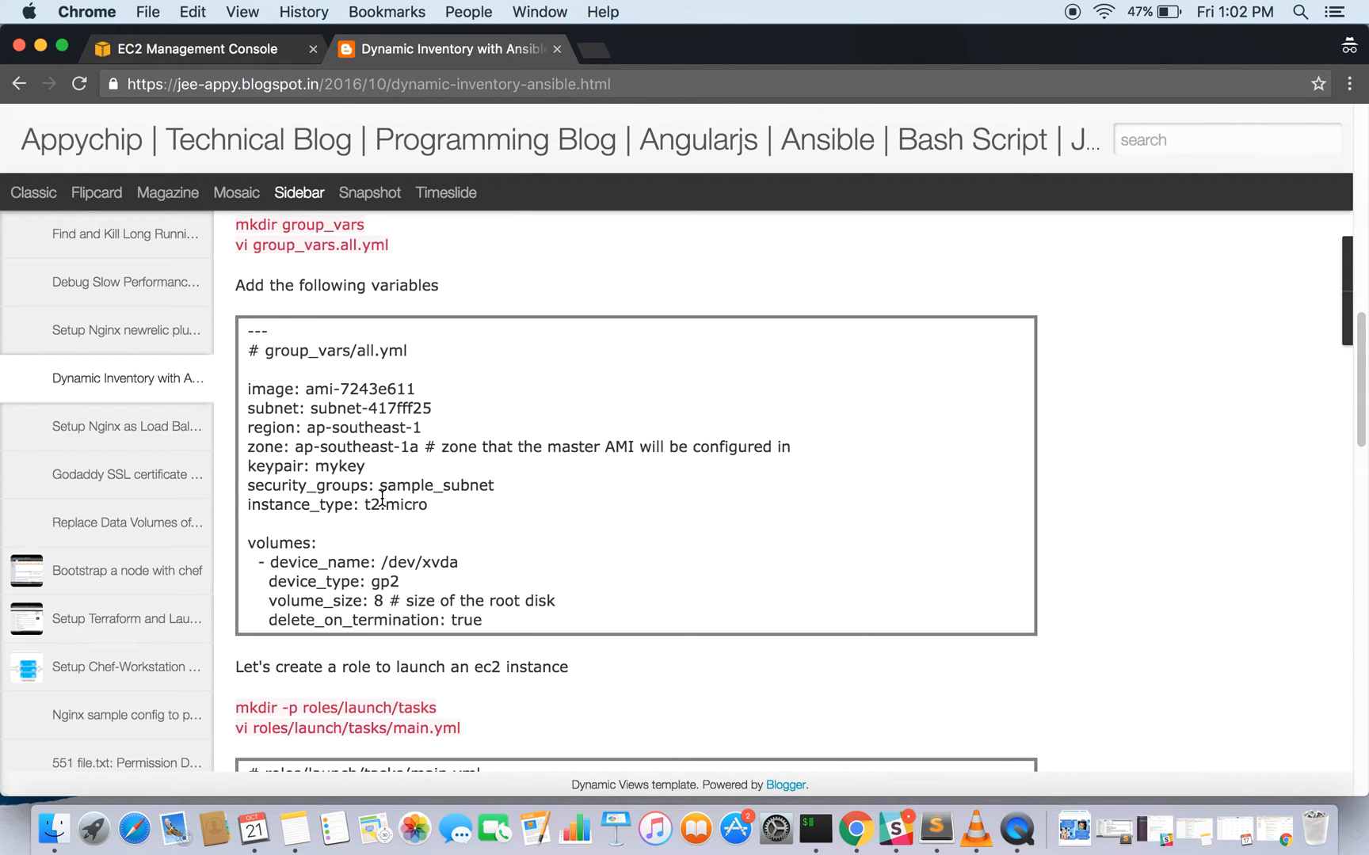
scroll("down", 3)
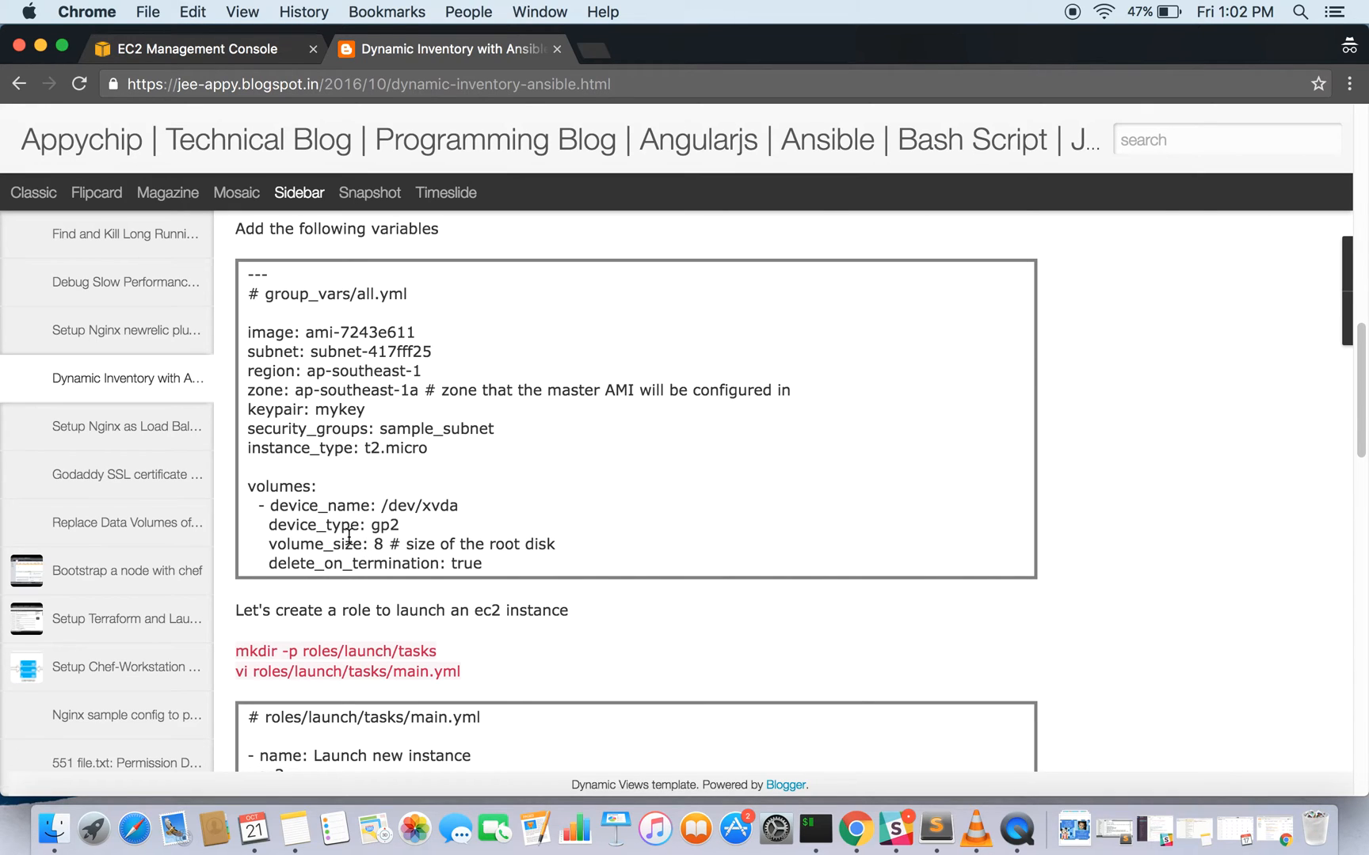
scroll("down", 3)
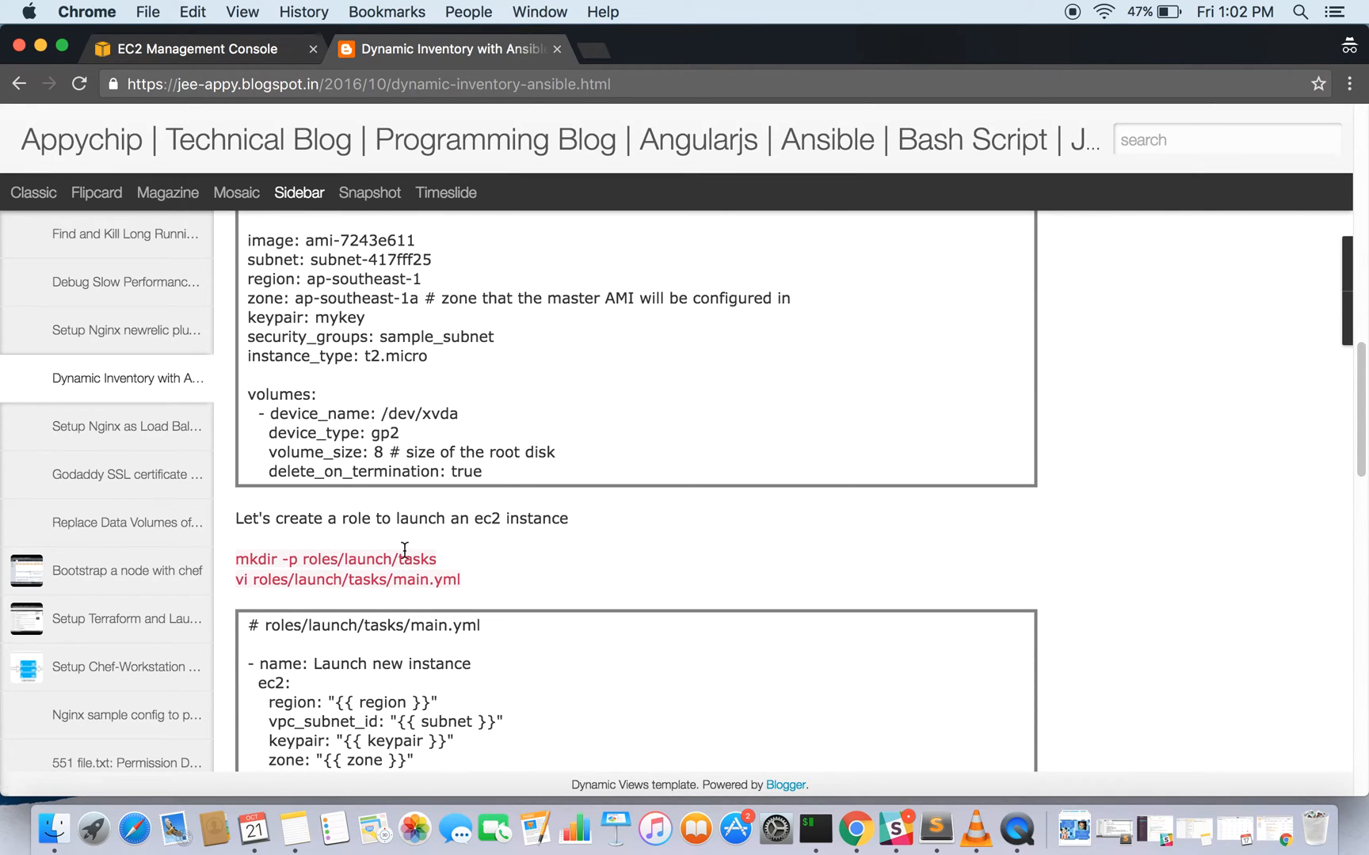
scroll("up", 3)
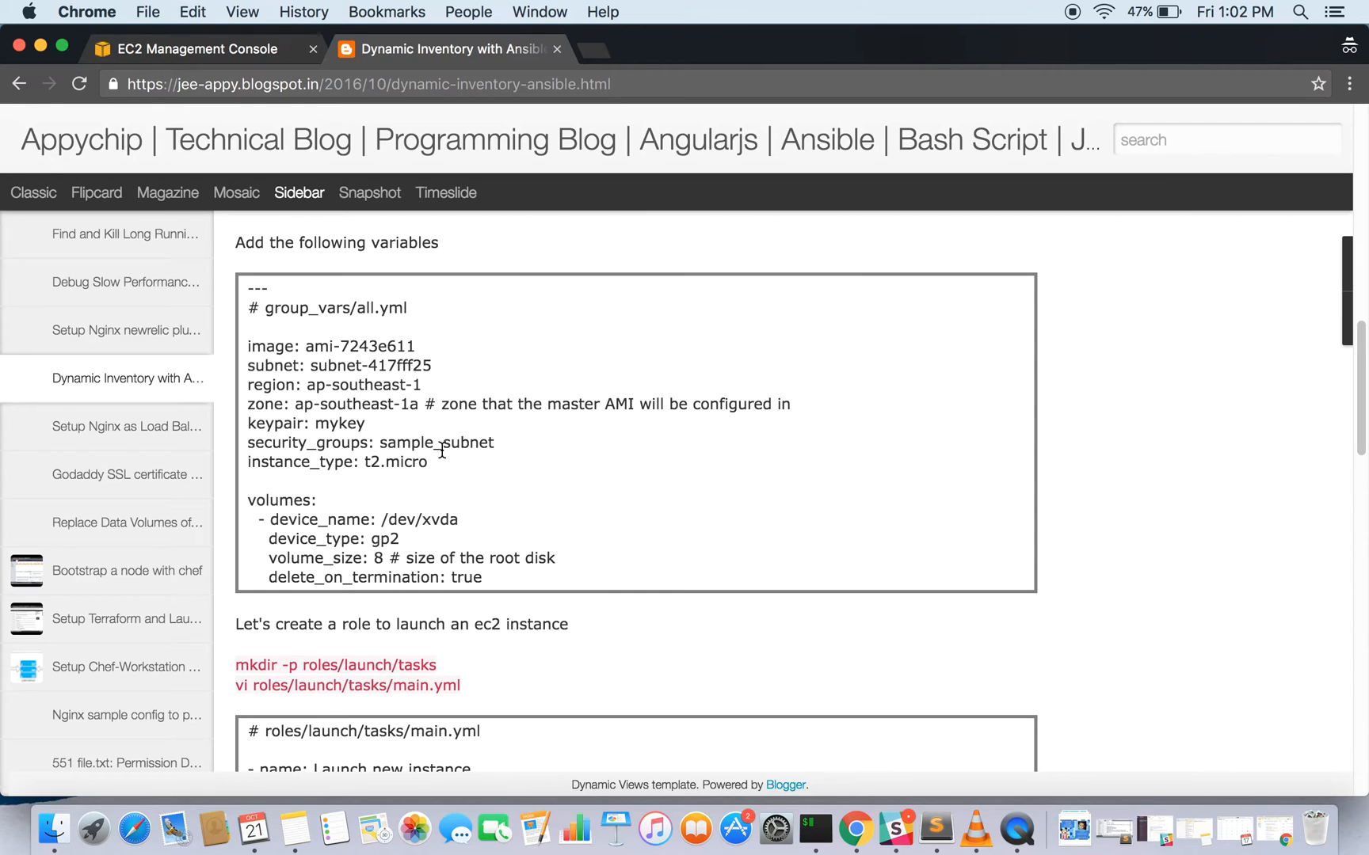
scroll("down", 3)
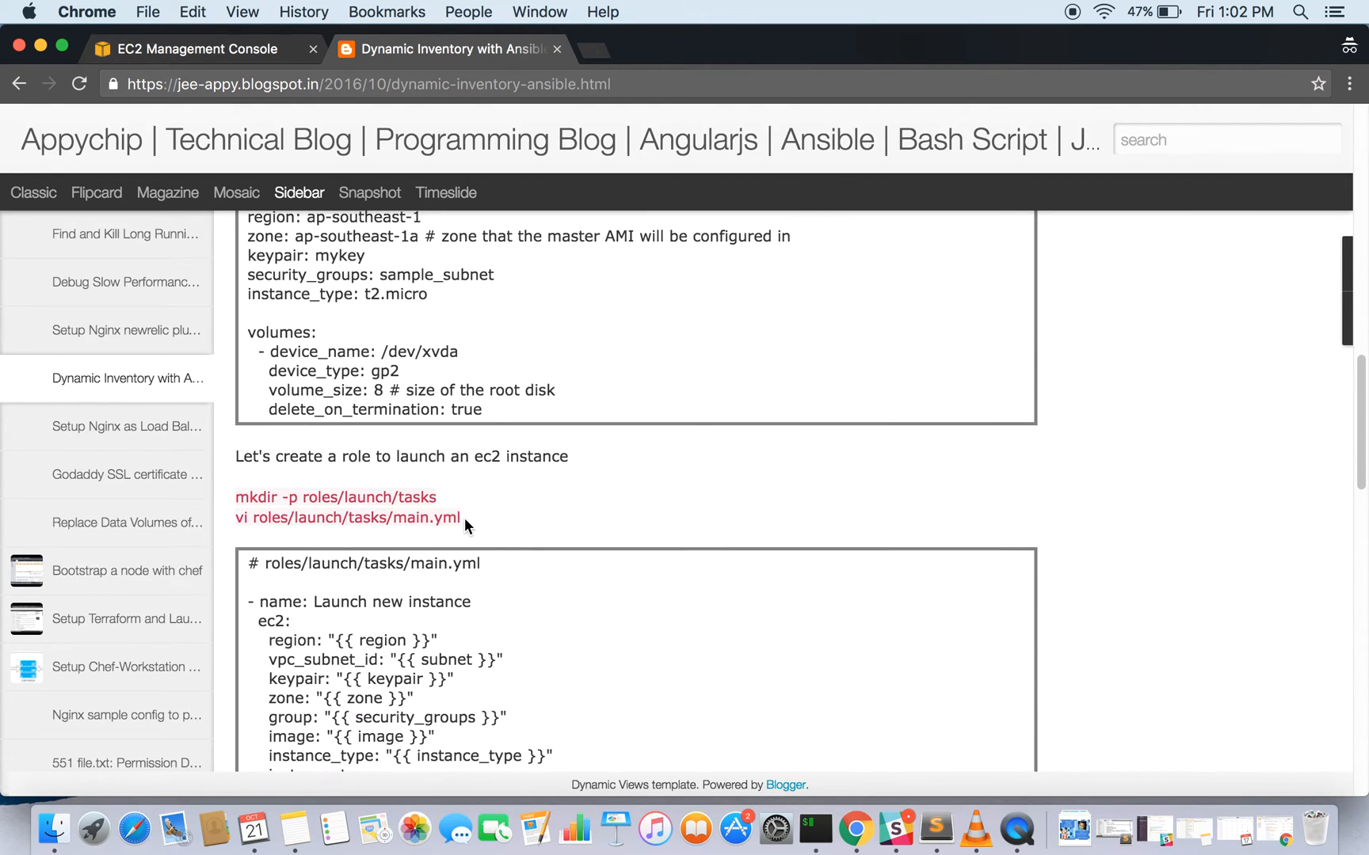
- Scroll through the launch role's main.yml tasks in the Dynamic Inventory post
scroll("down", 3)
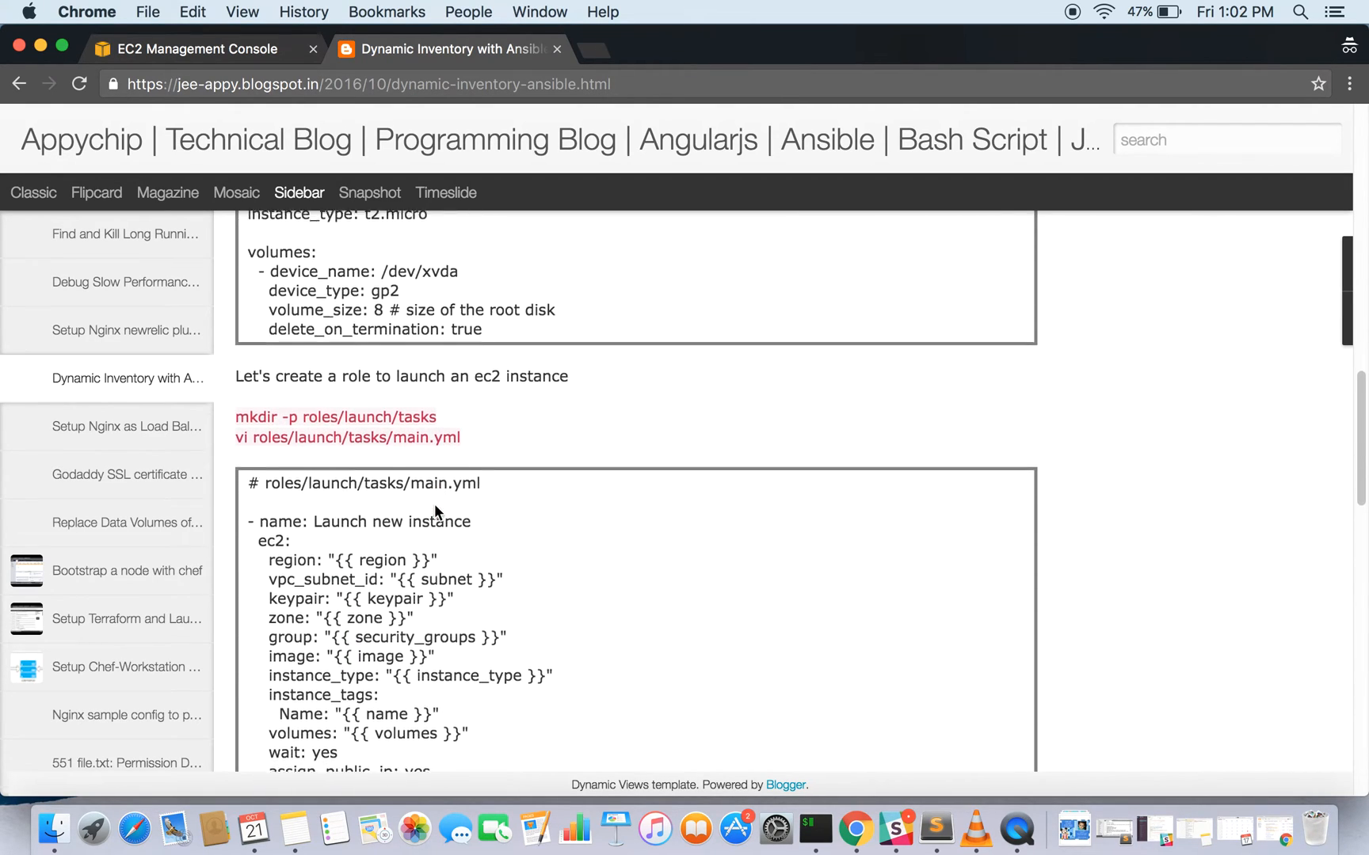
scroll("down", 3)
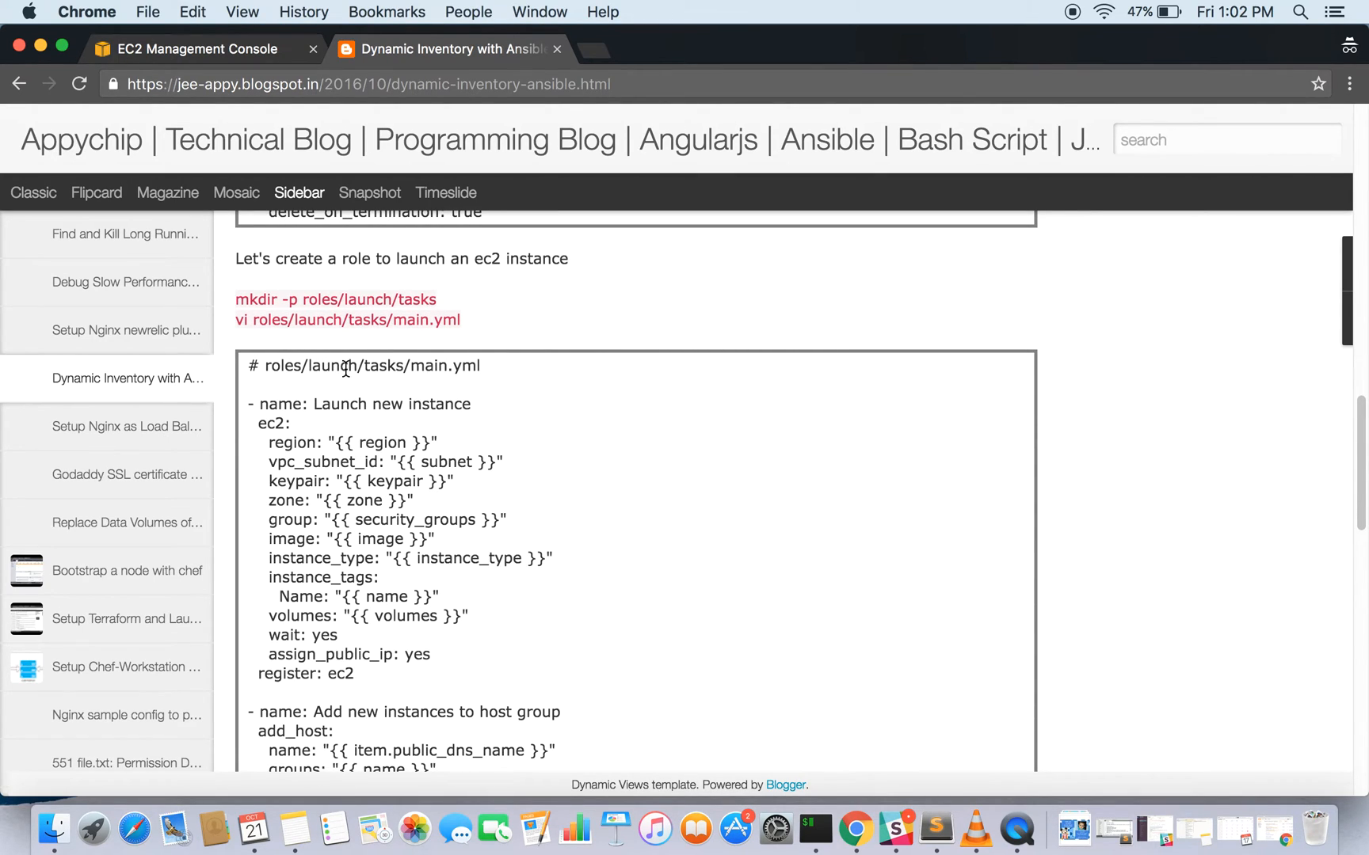
scroll("down", 3)
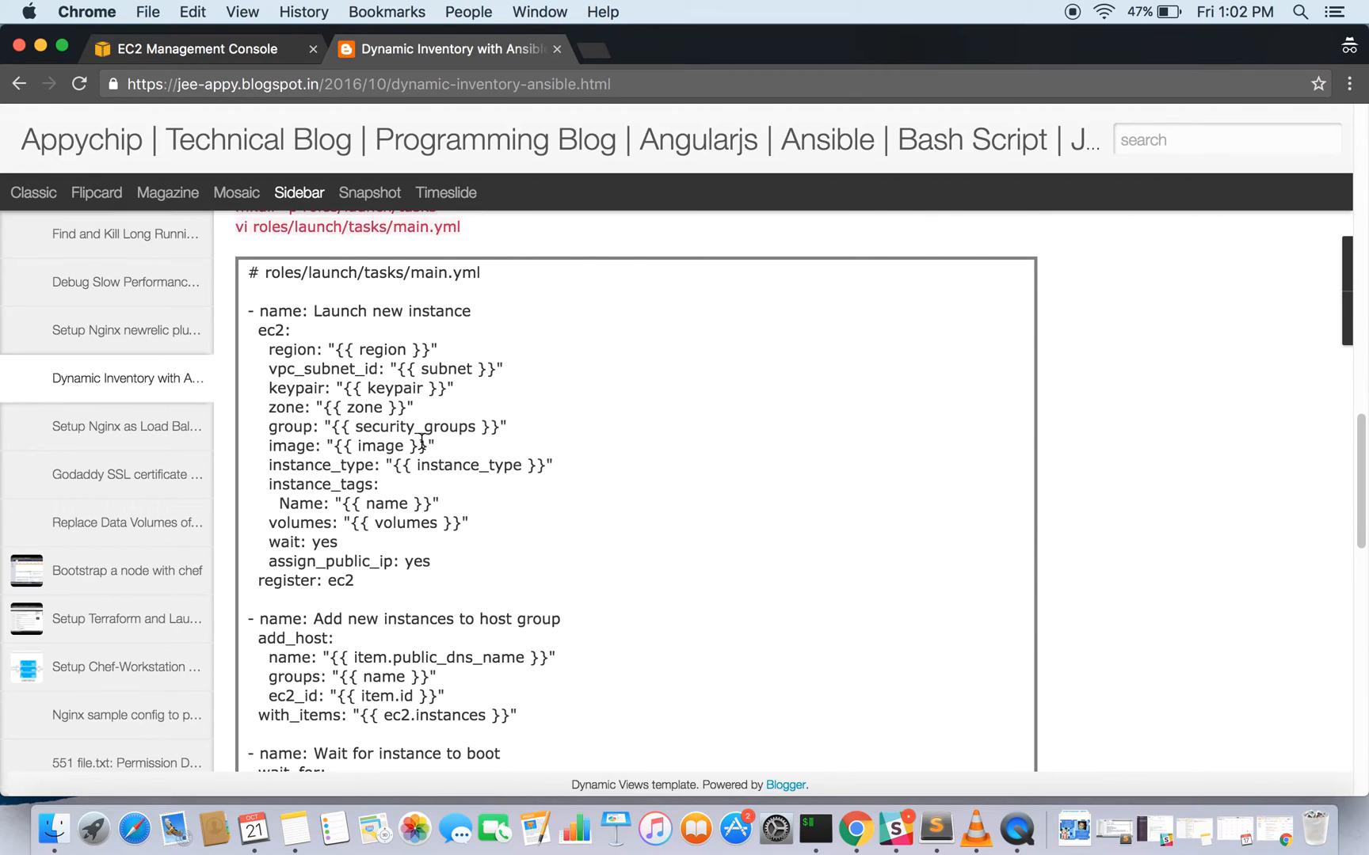
mouse_move(386, 606)
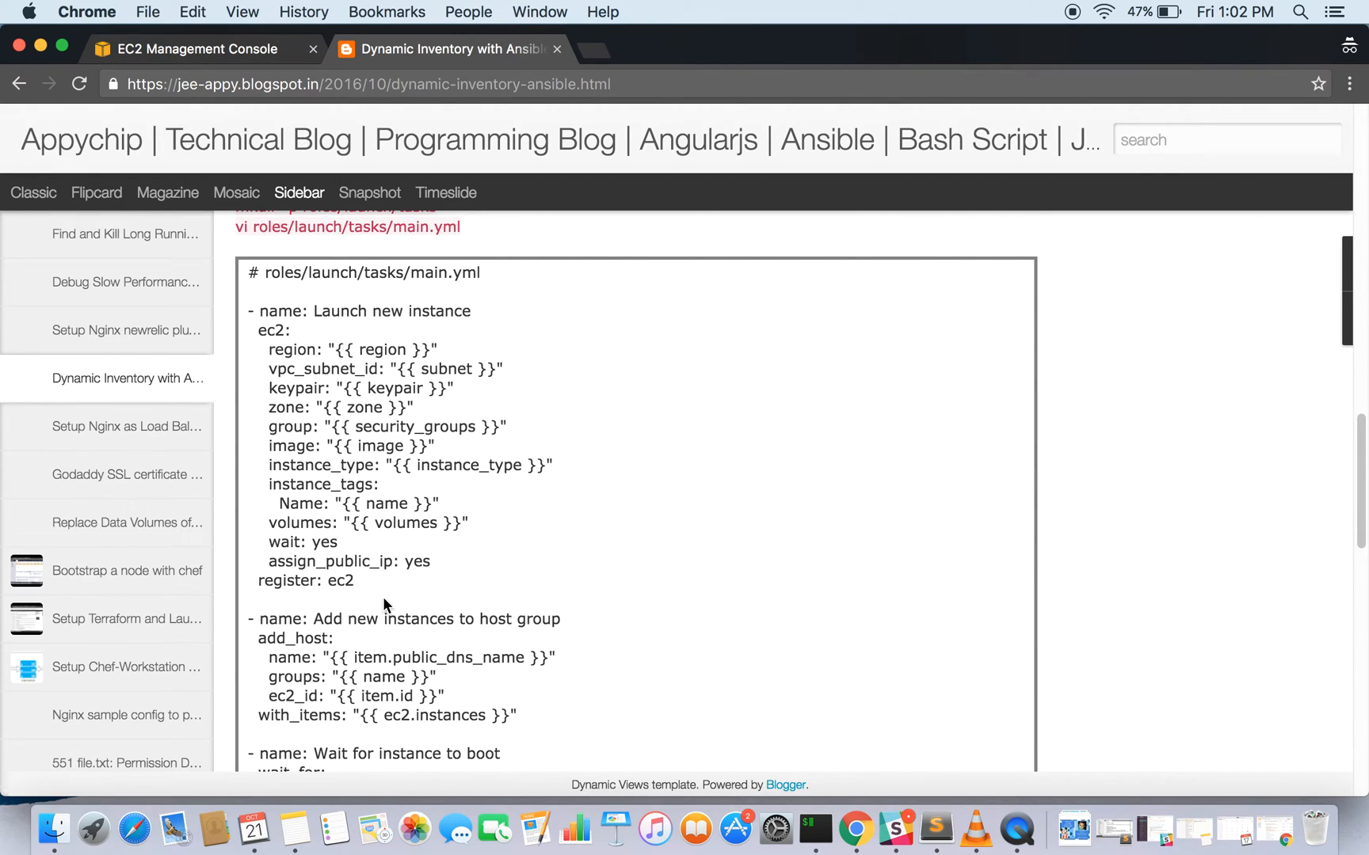
scroll("down", 3)
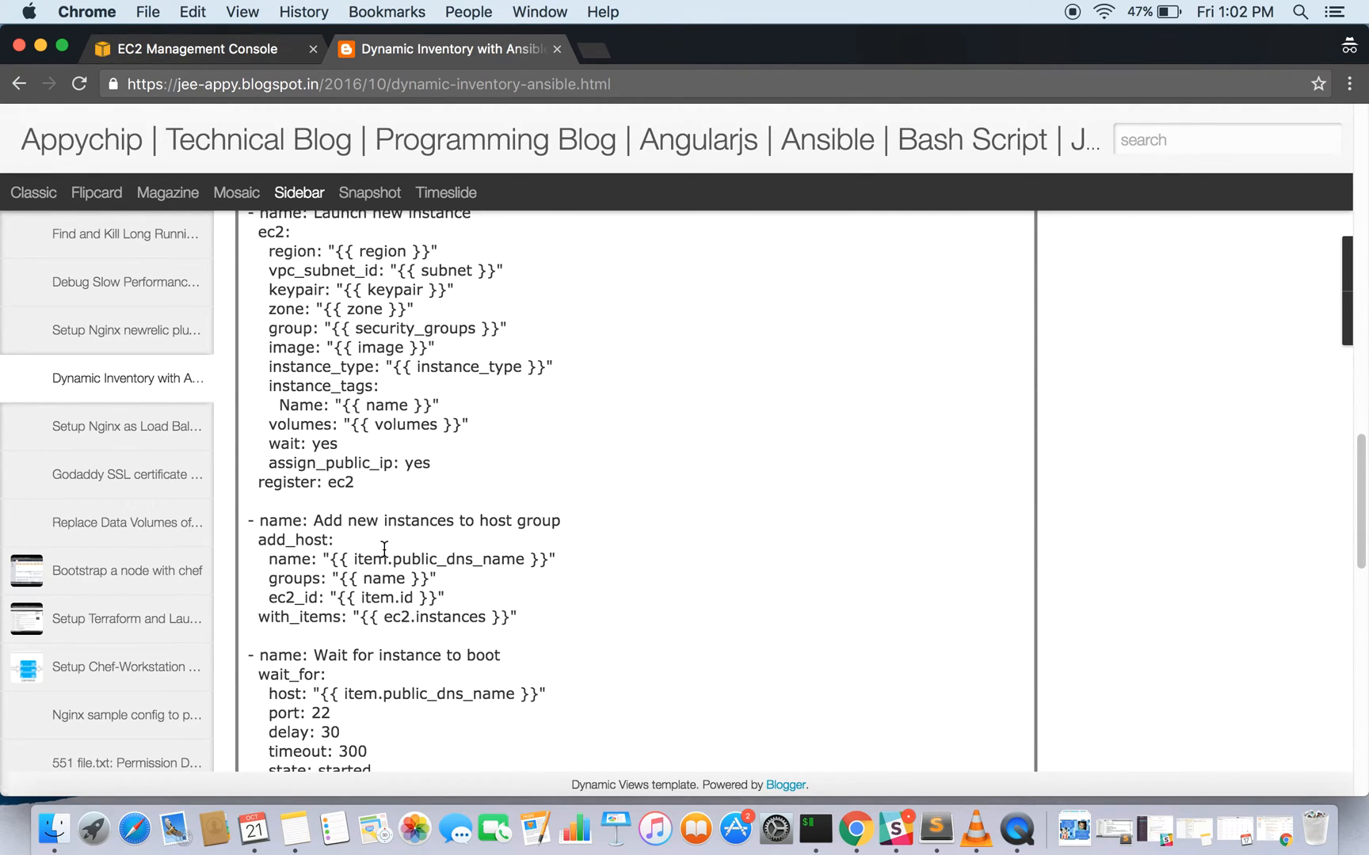
scroll("down", 3)
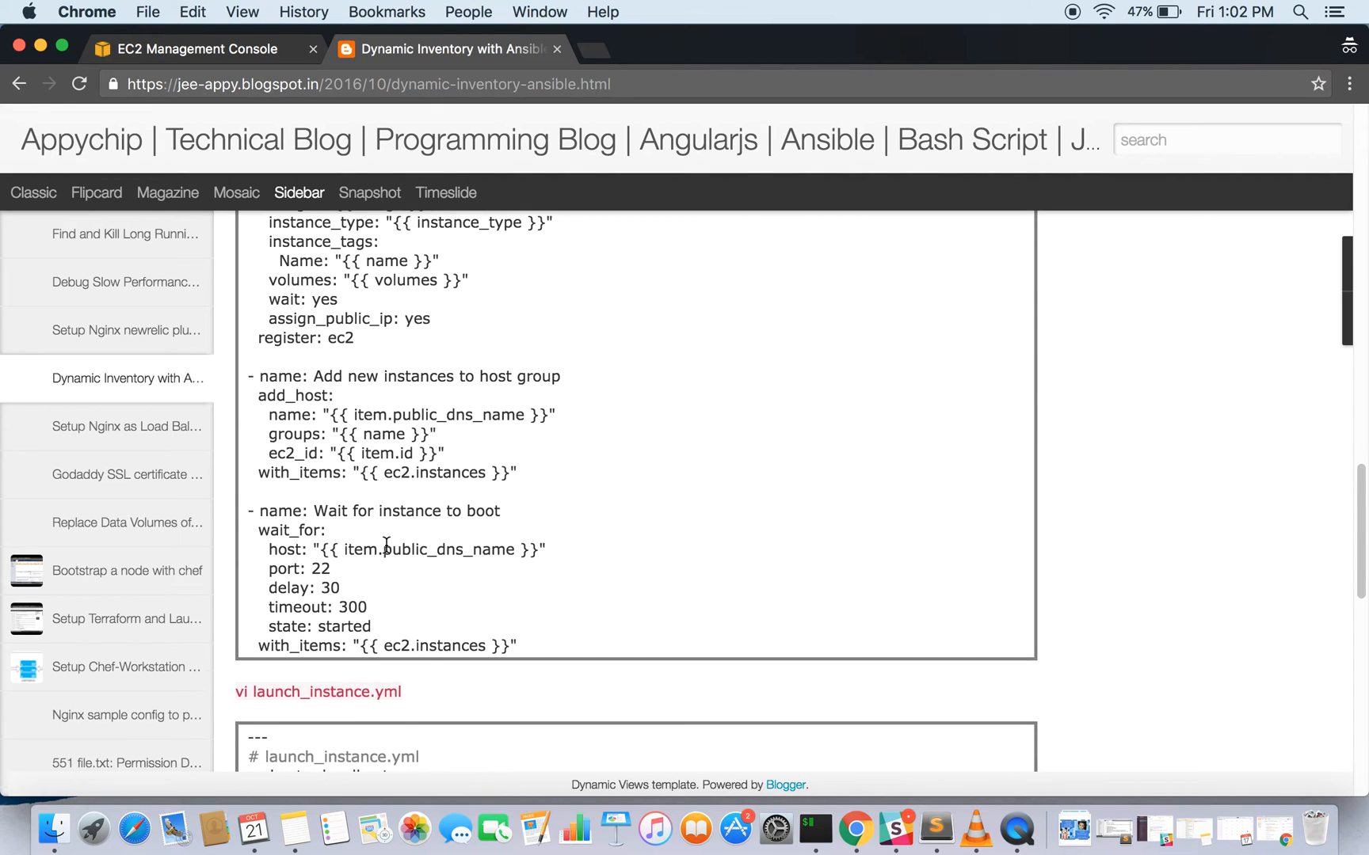
scroll("down", 3)
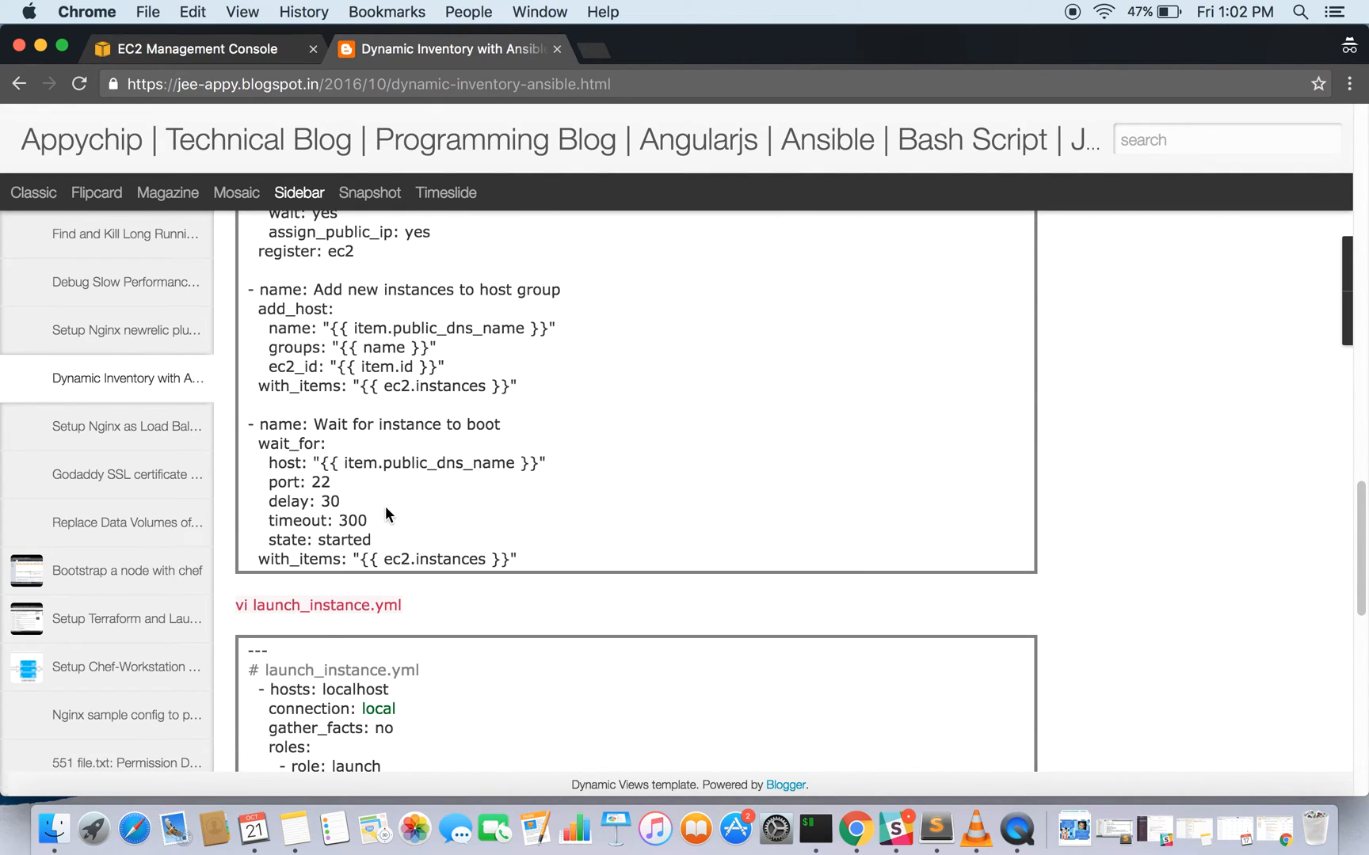
mouse_move(443, 452)
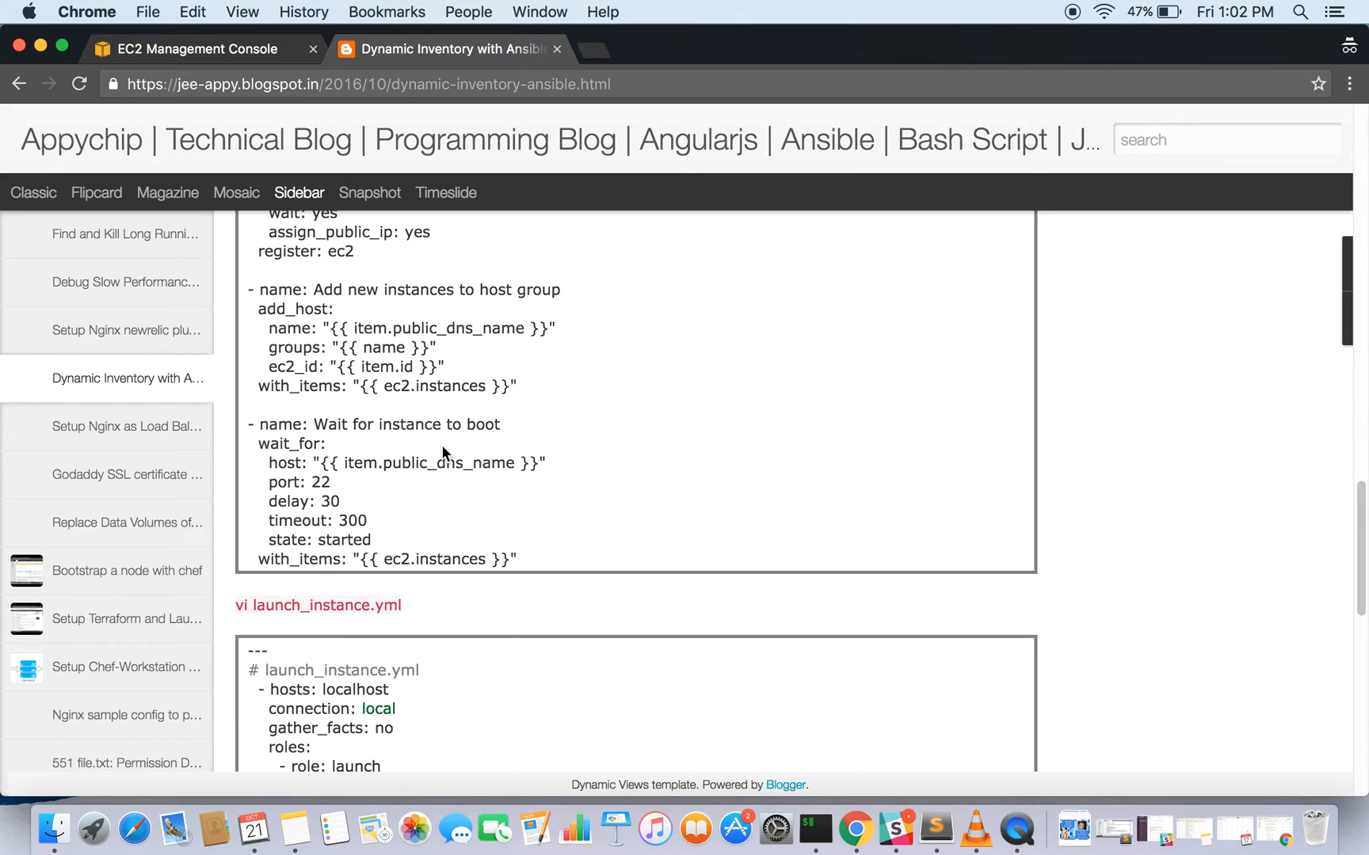
scroll("up", 3)
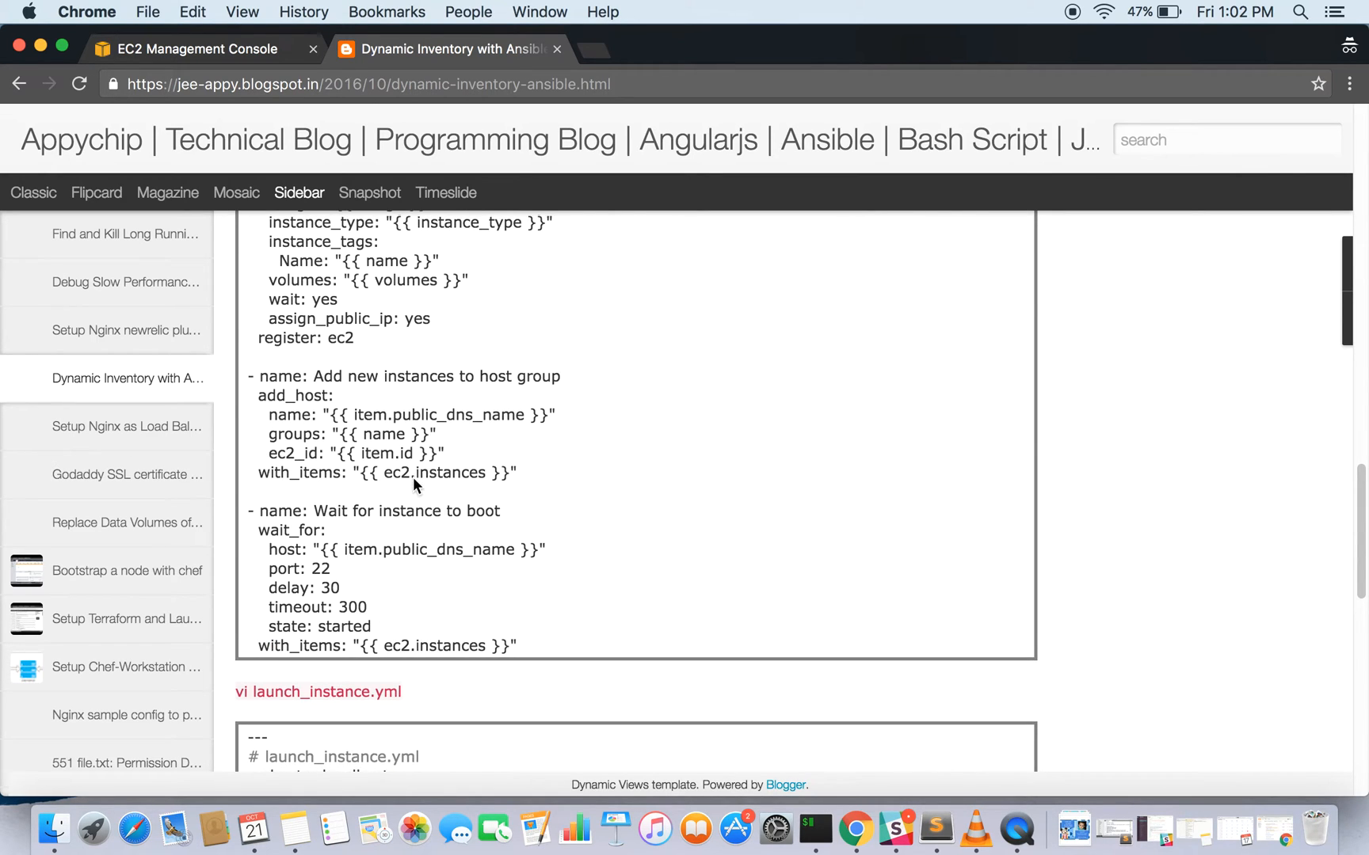
scroll("up", 3)
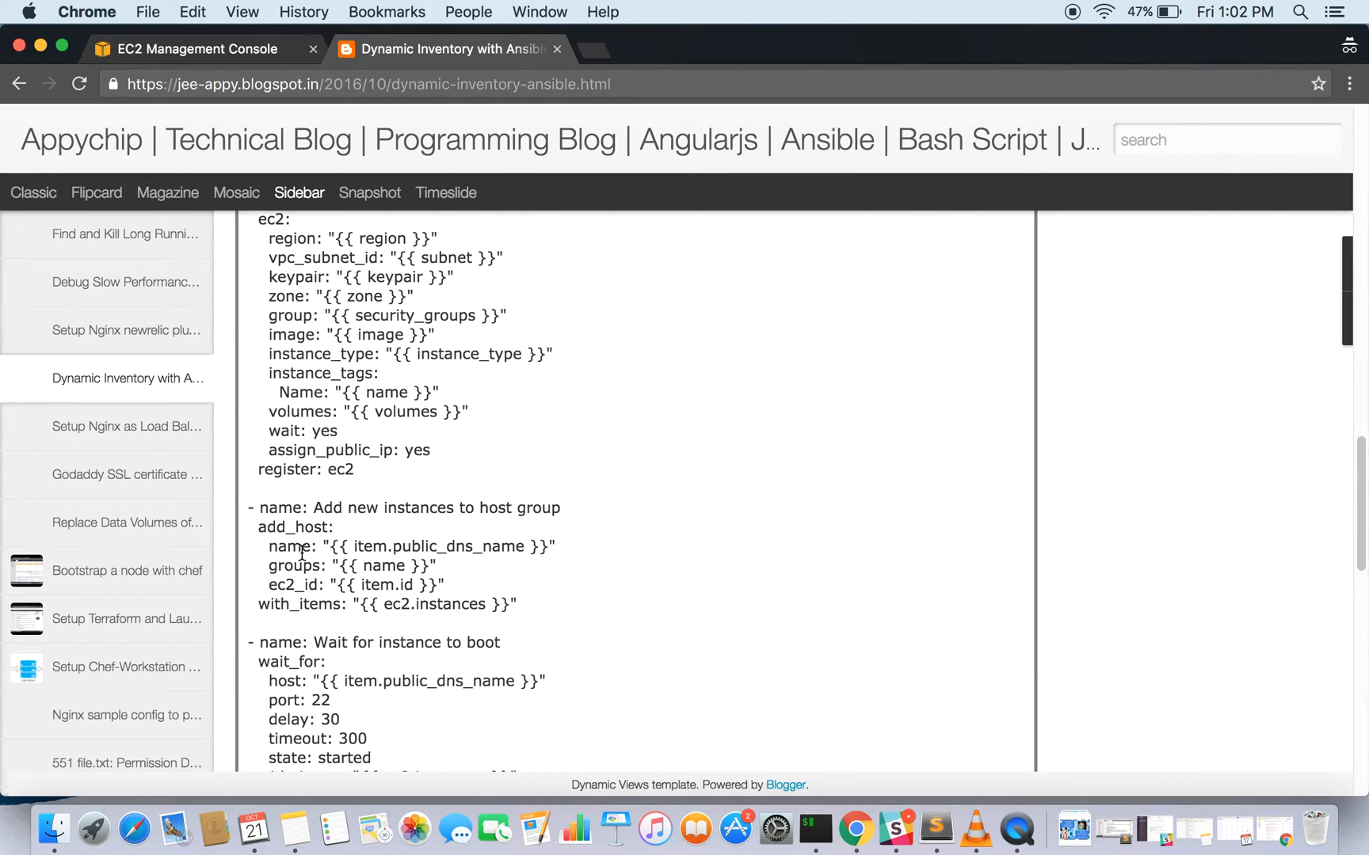
scroll("down", 3)
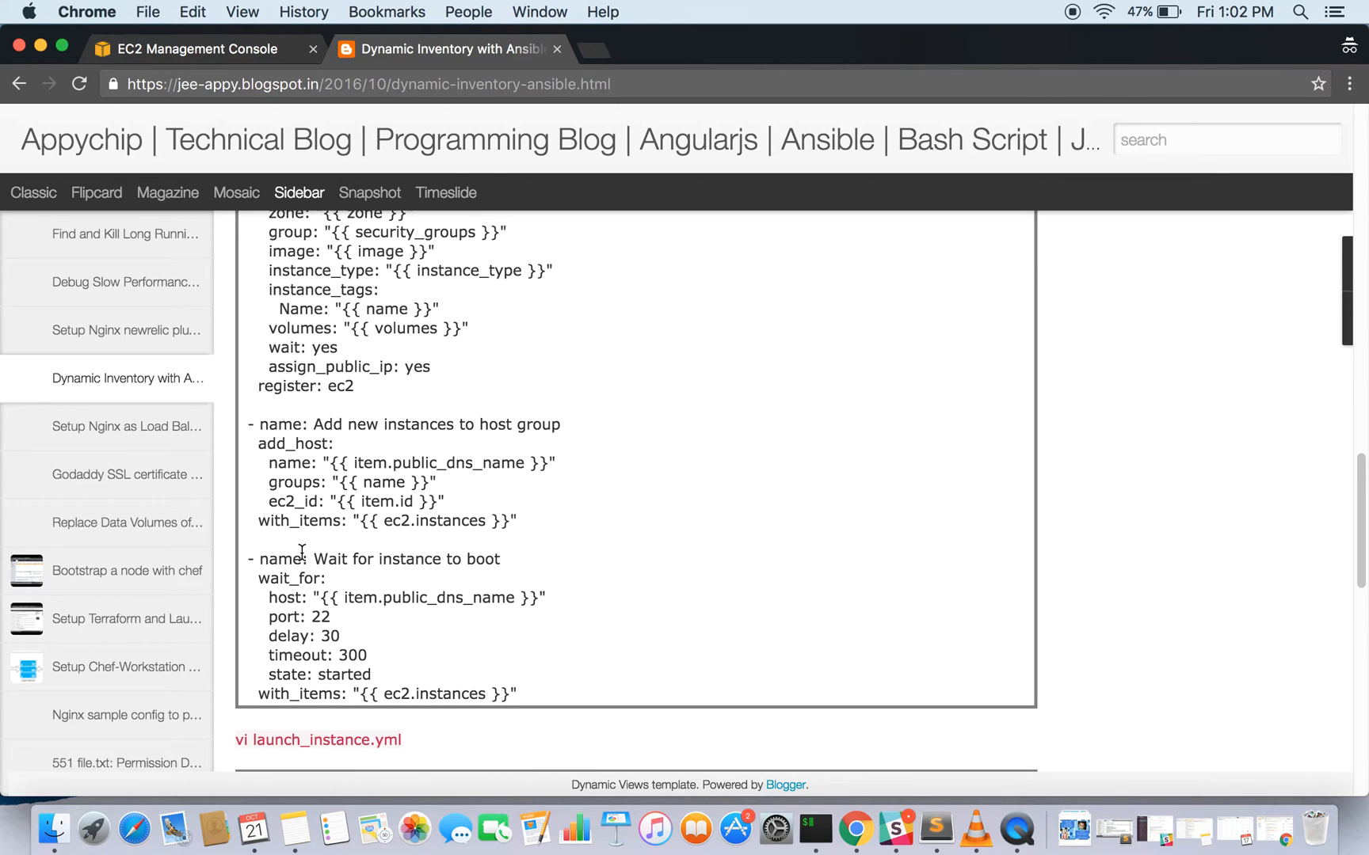
scroll("down", 3)
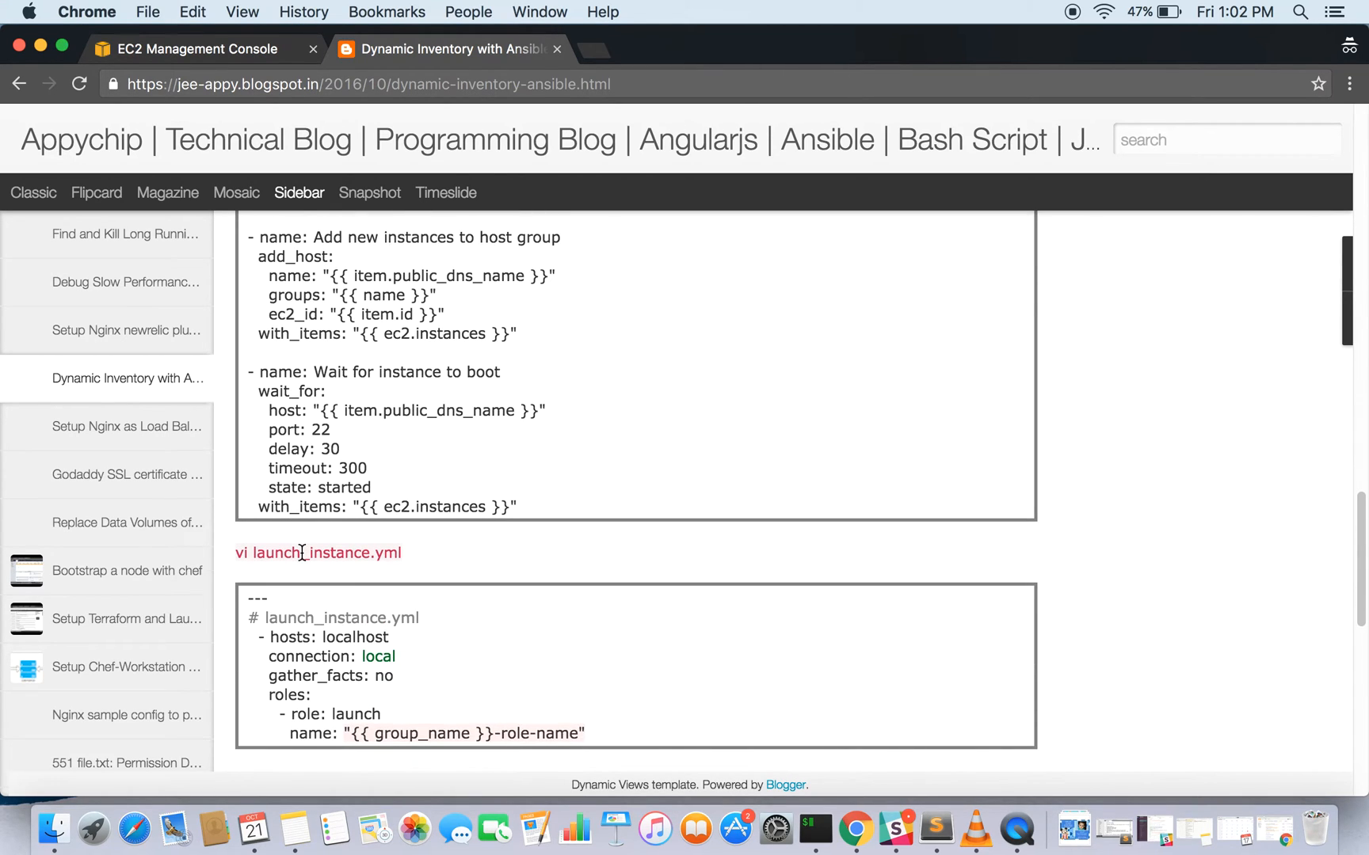
scroll("up", 3)
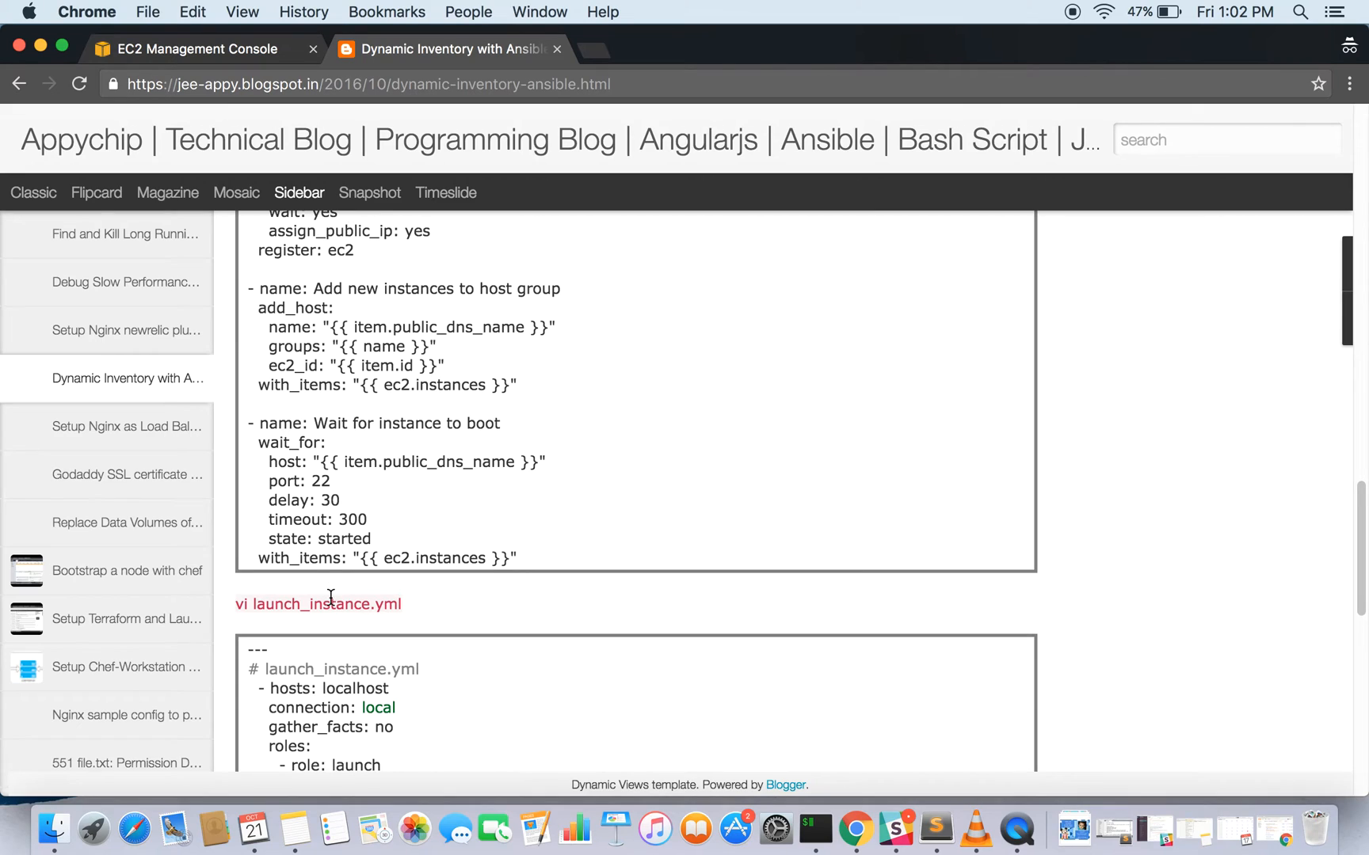
- Scroll on to launch_instance.yml, its ansible-playbook run command and the ./ec2.py refresh-cache command
scroll("down", 3)
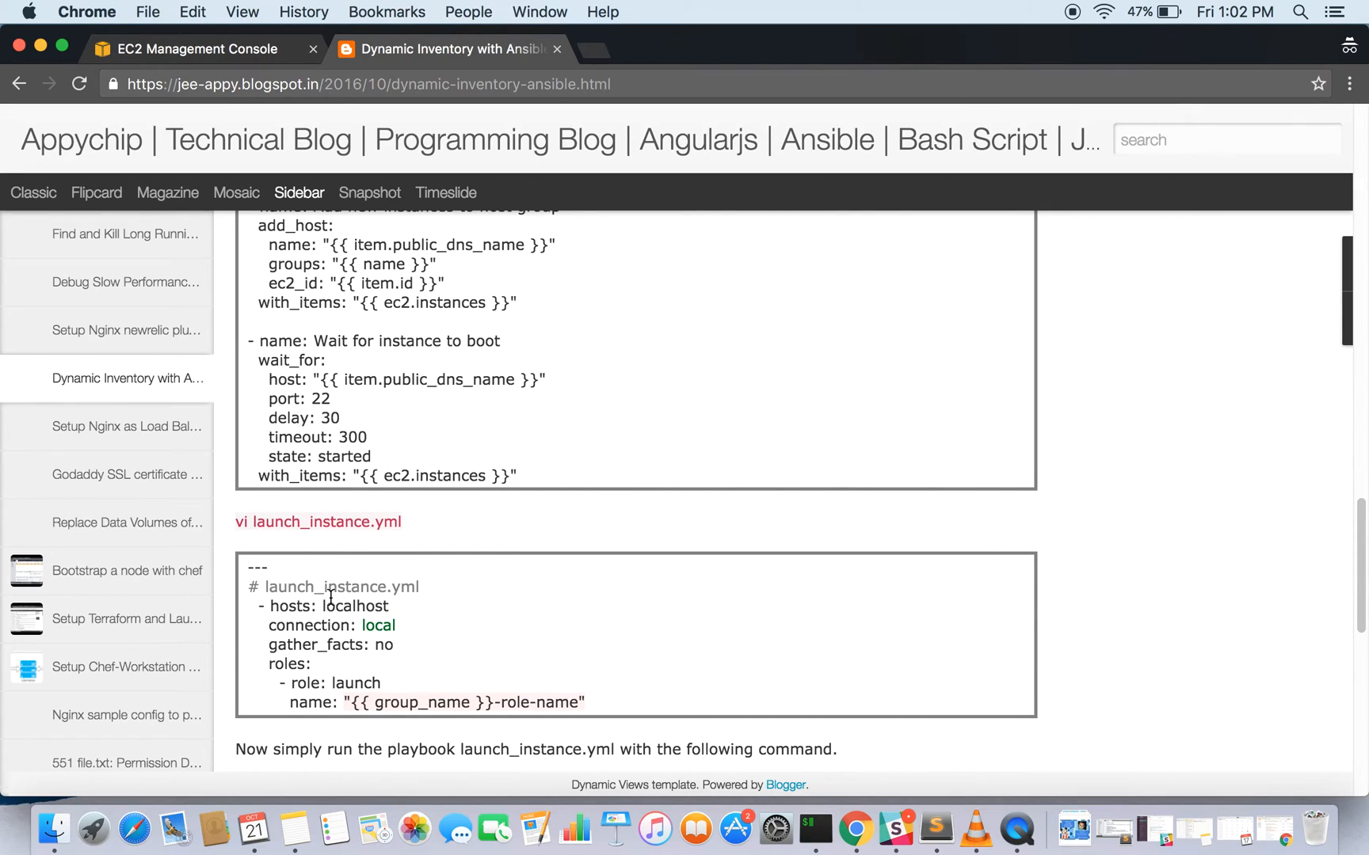
scroll("down", 3)
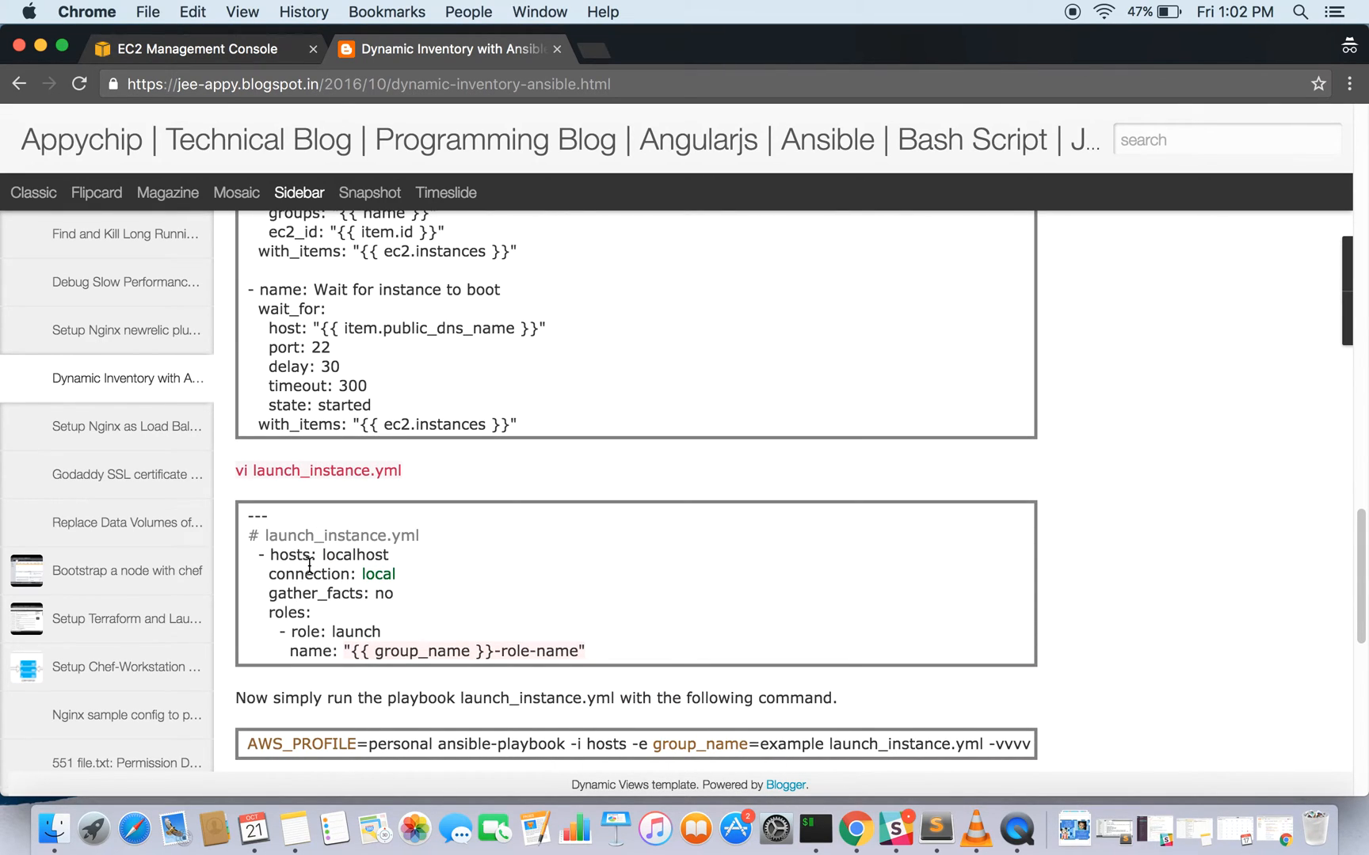
mouse_move(348, 597)
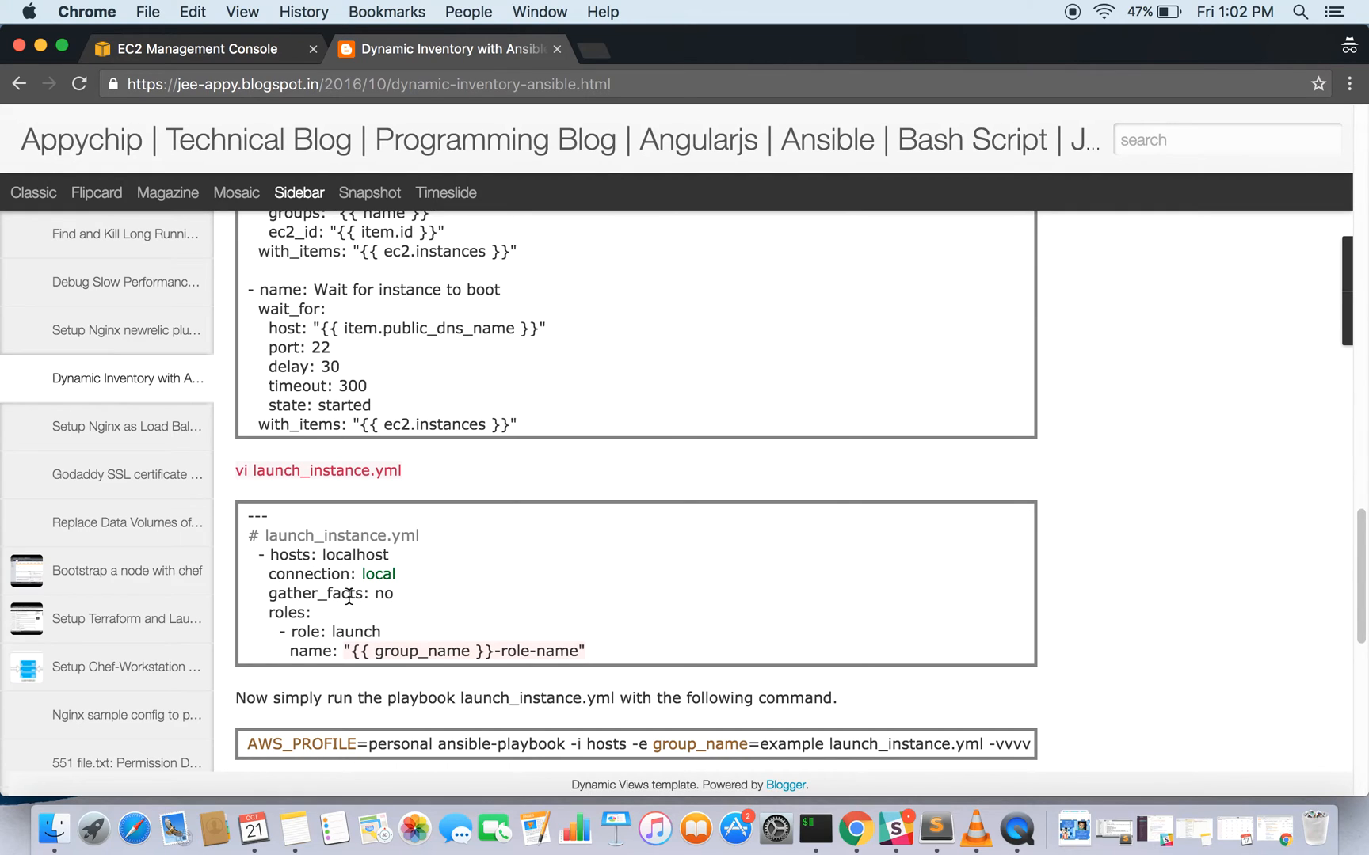
scroll("down", 3)
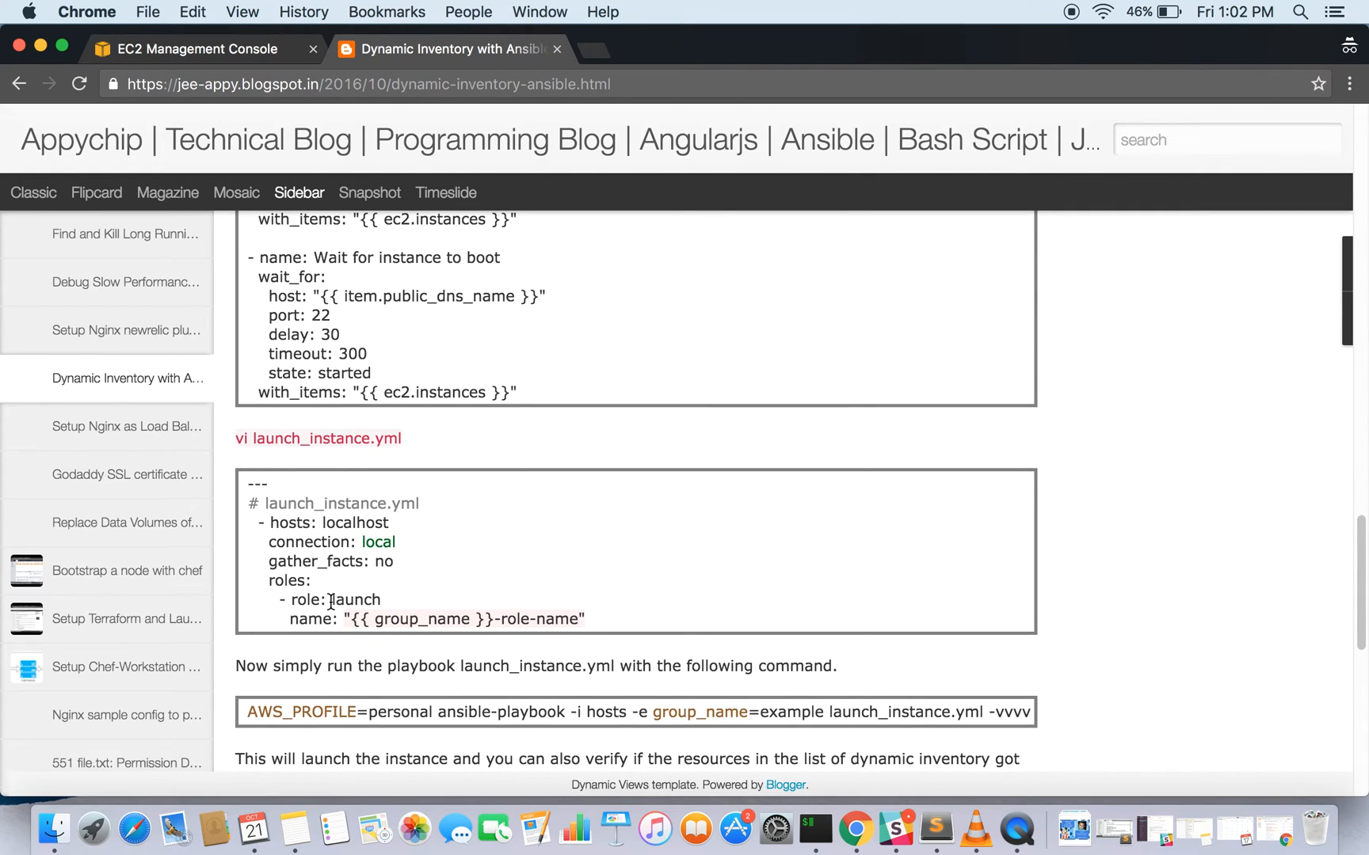
scroll("up", 3)
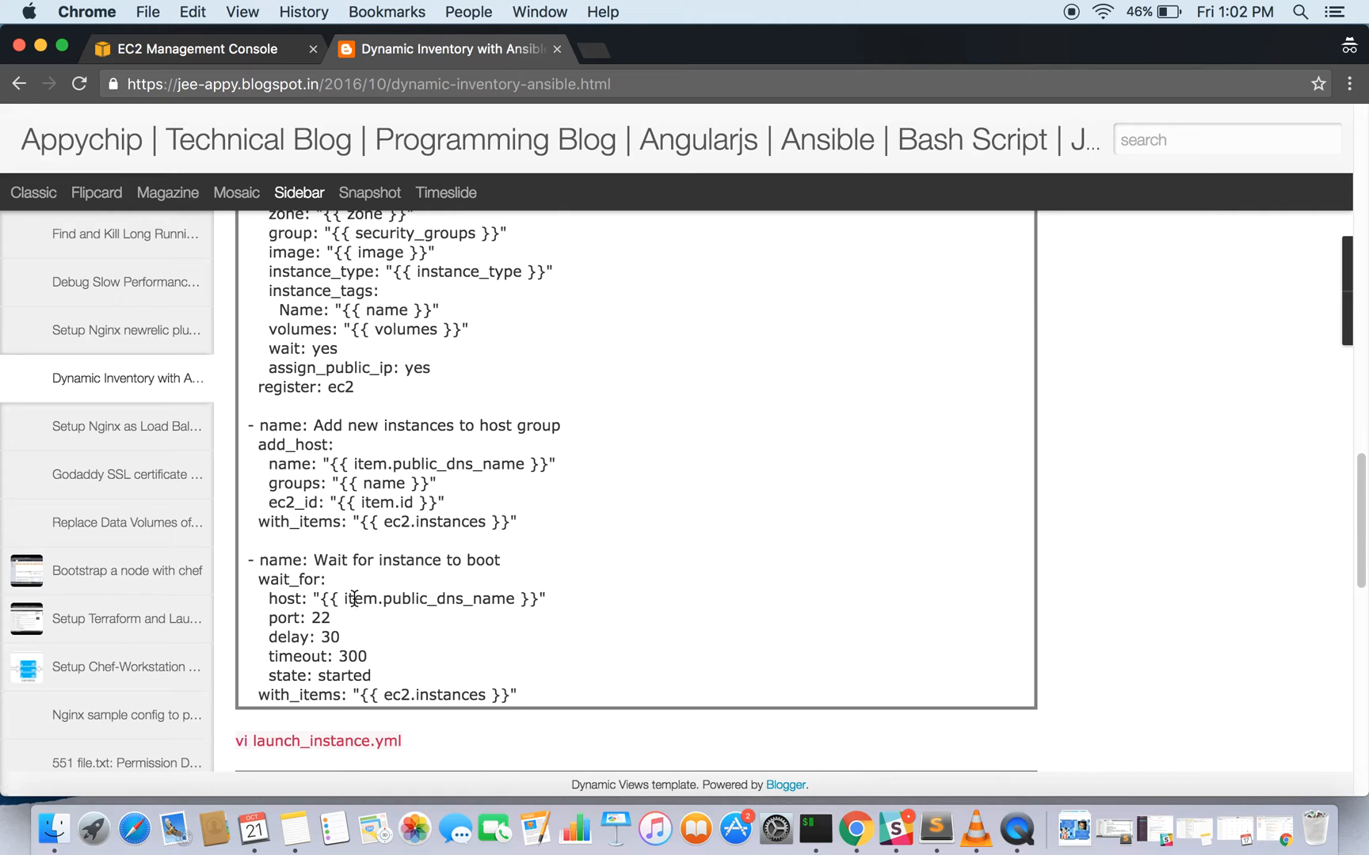
scroll("down", 3)
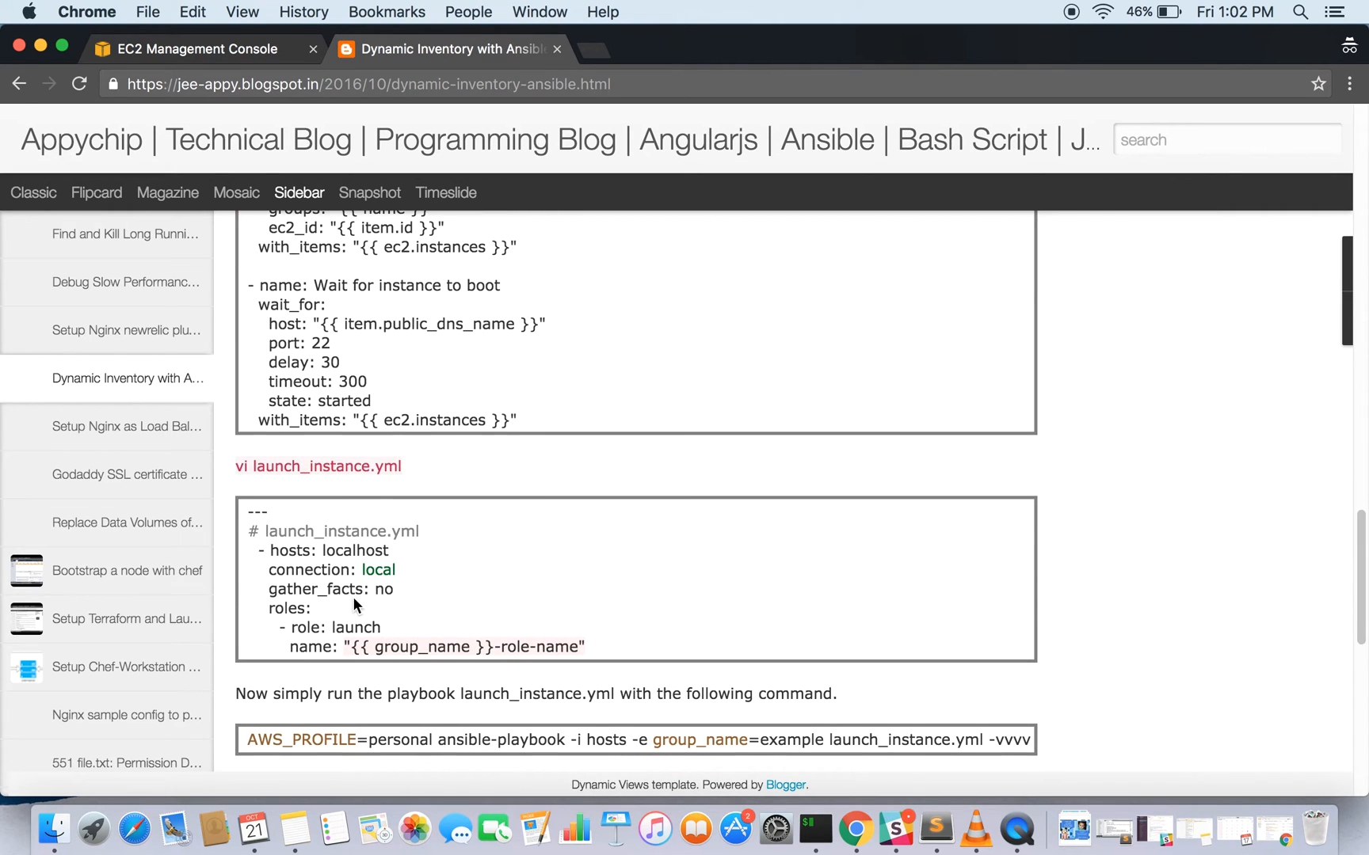
mouse_move(362, 643)
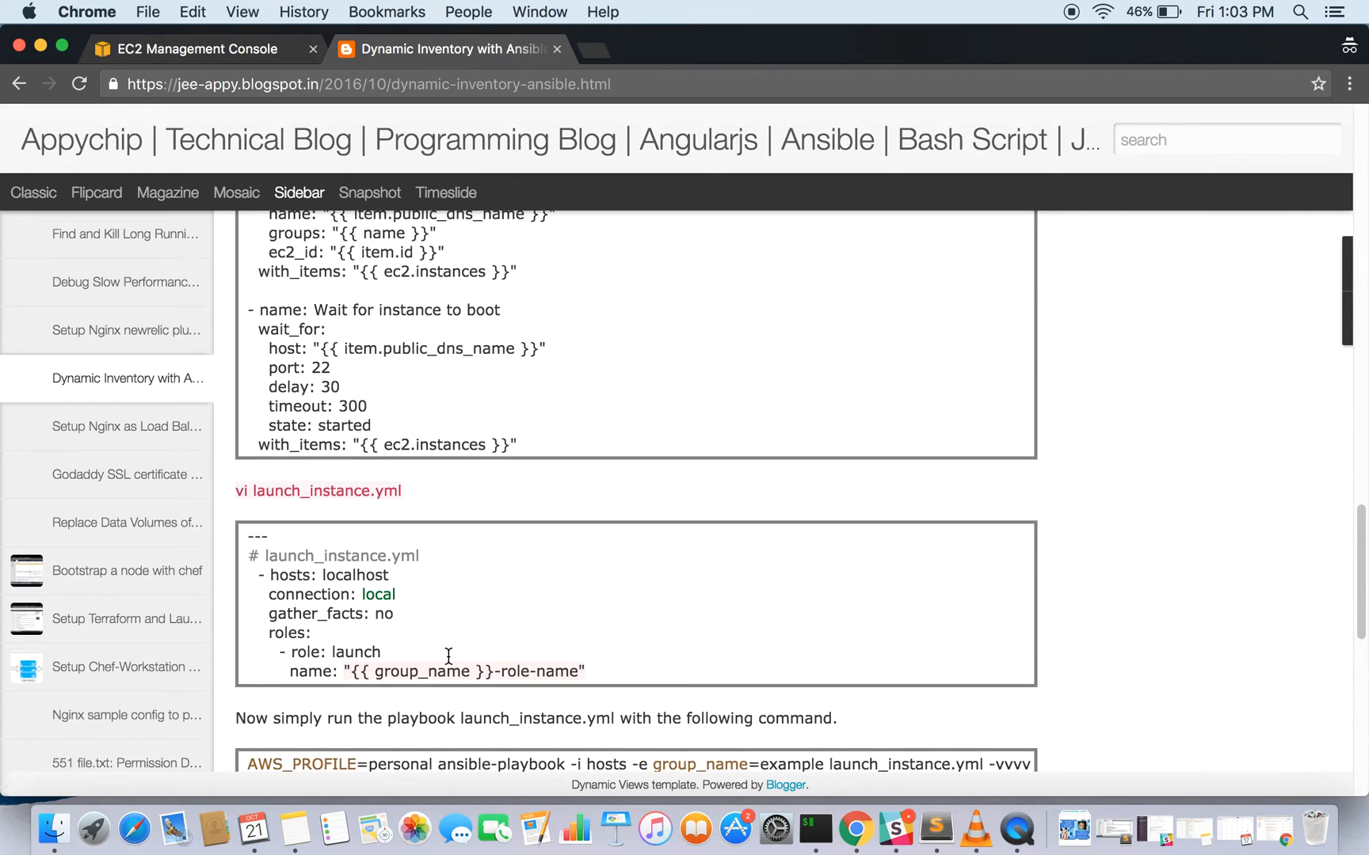
scroll("up", 3)
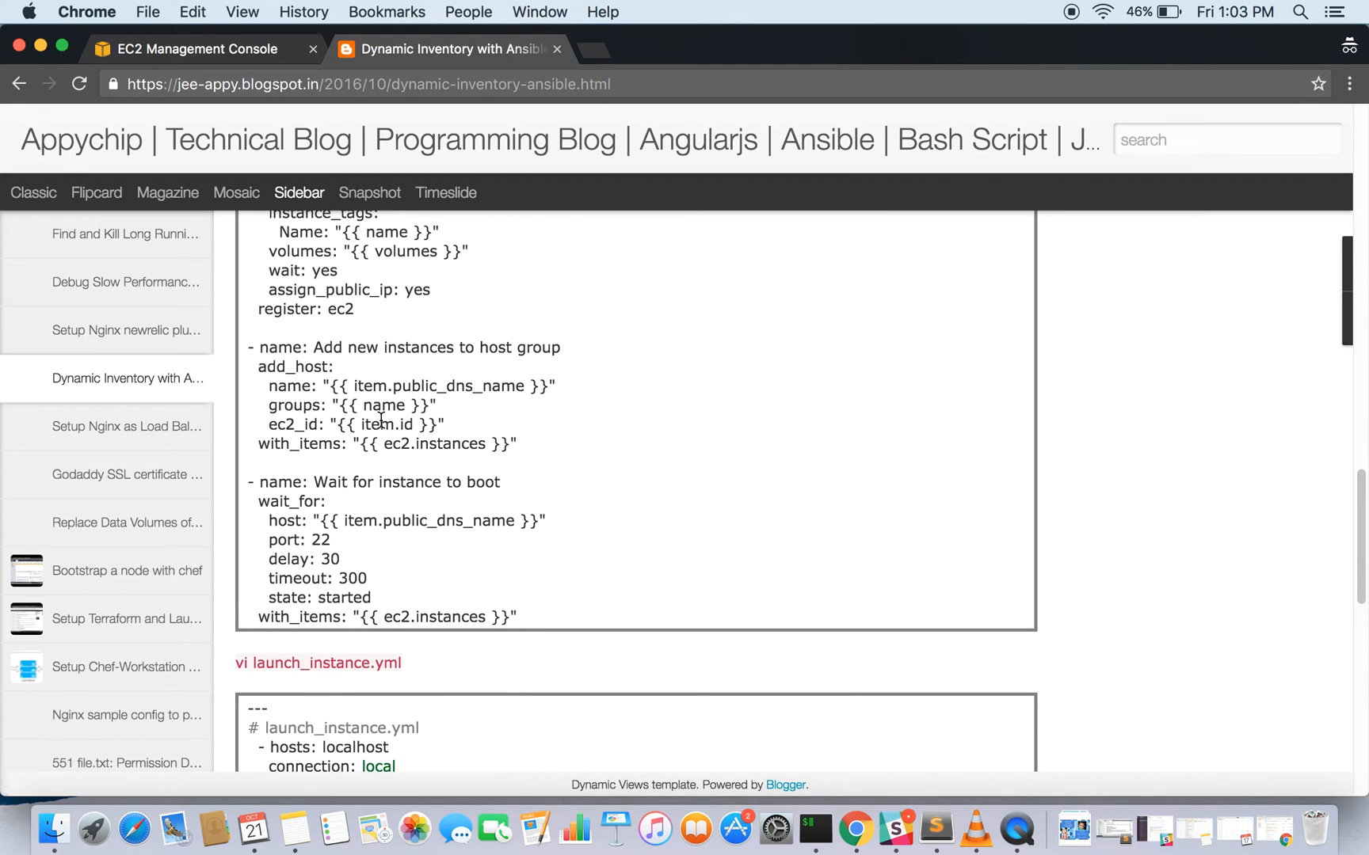
scroll("down", 3)
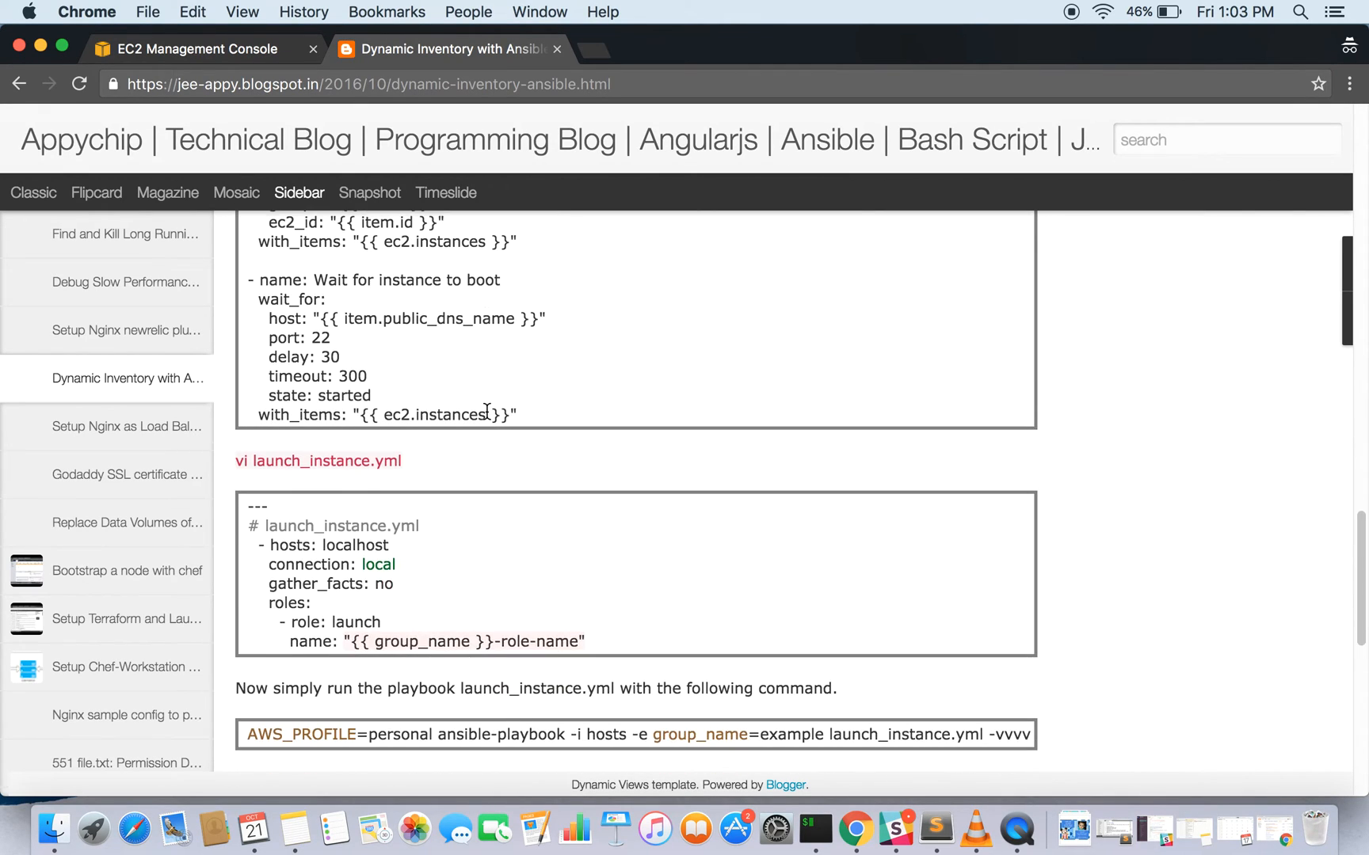
scroll("down", 3)
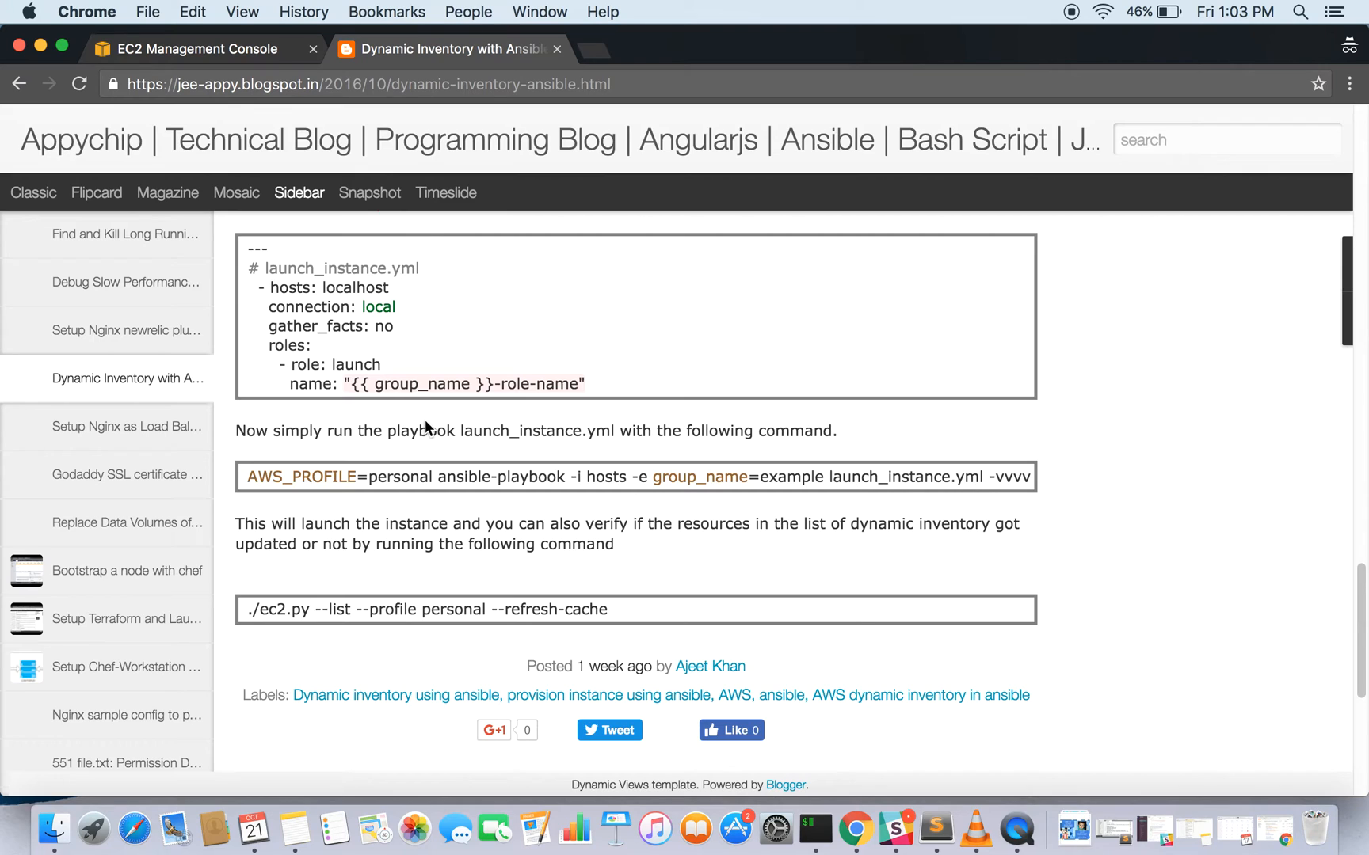
- Scroll slightly further, keeping the AWS_PROFILE ansible-playbook and ./ec2.py commands in view
scroll("down", 3)
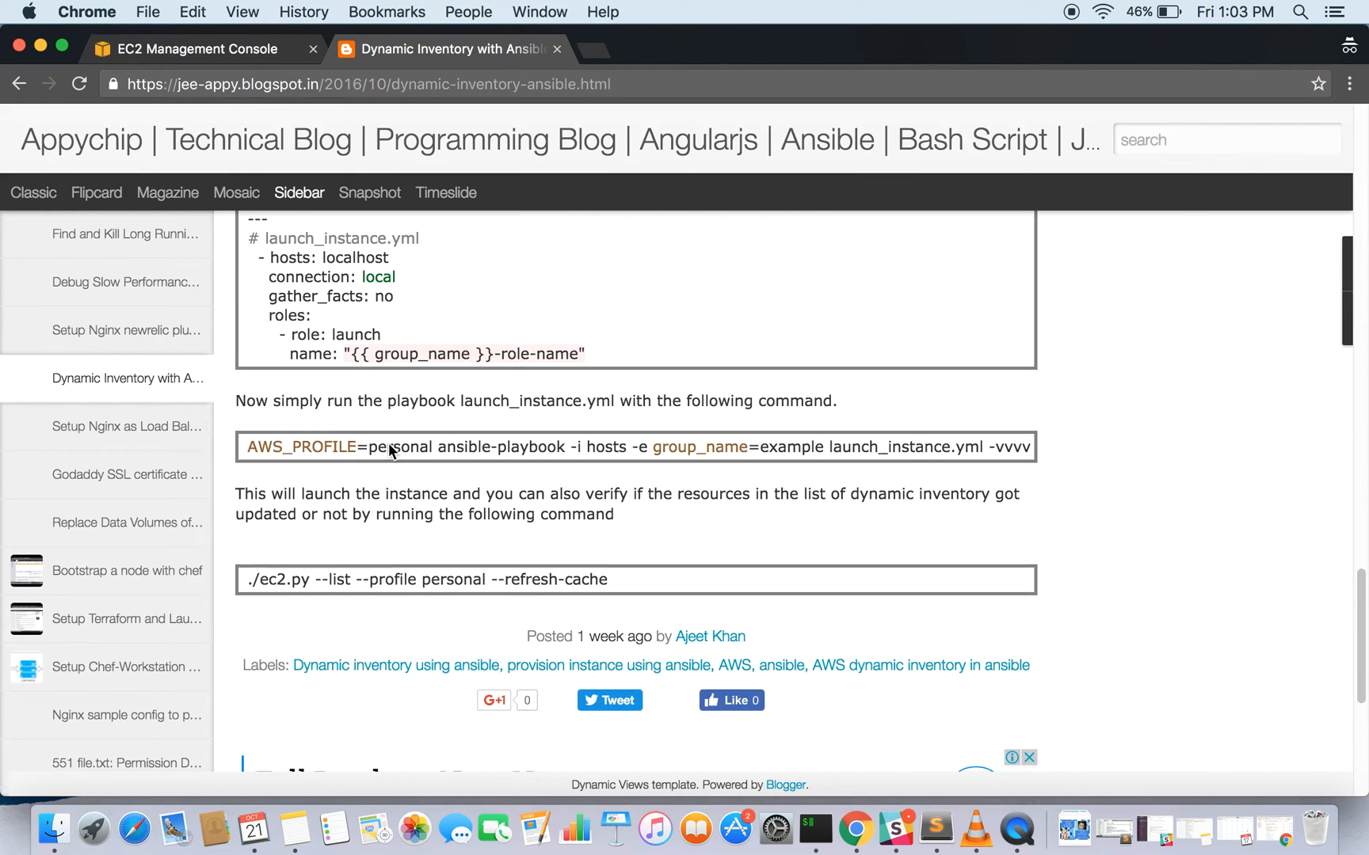
scroll("down", 3)
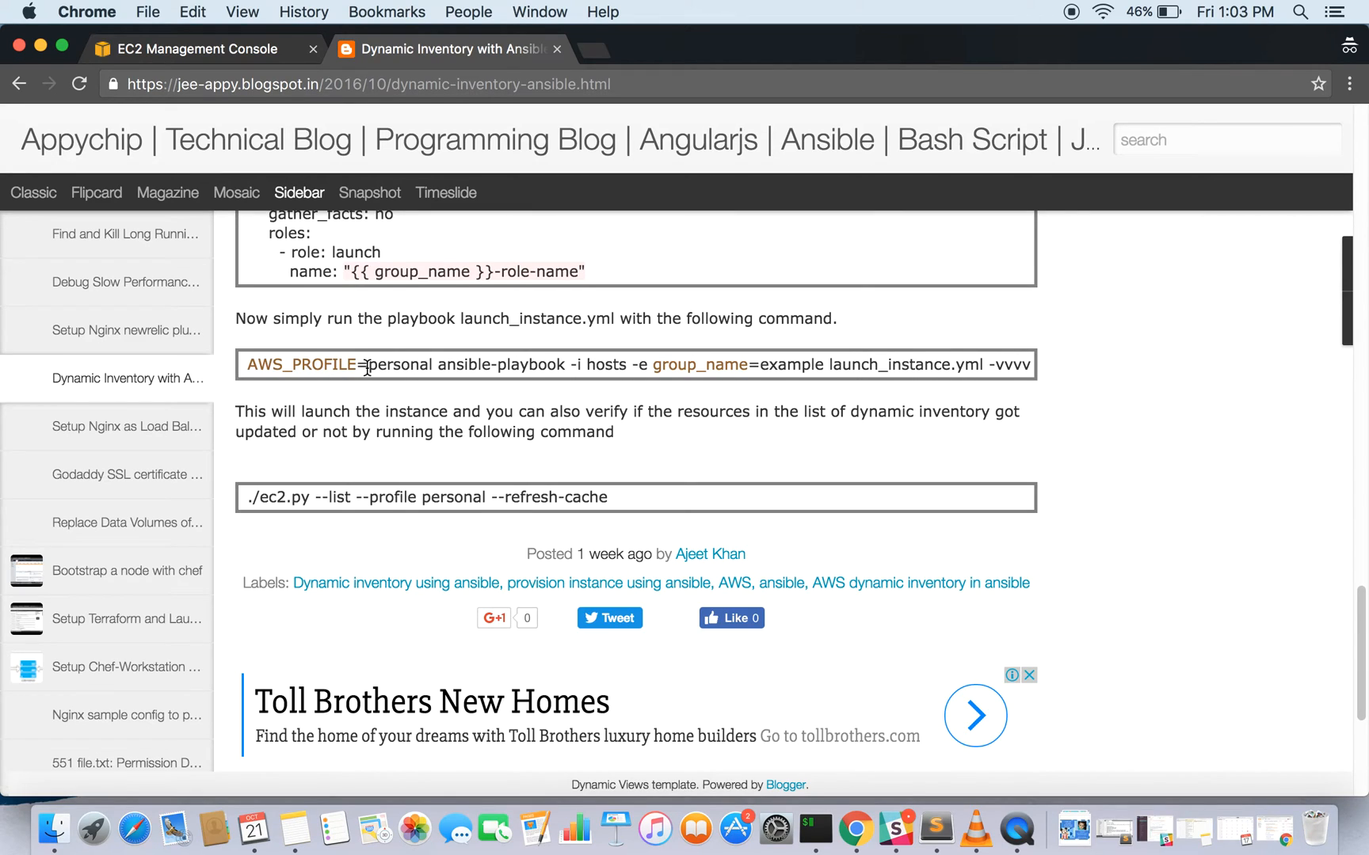
mouse_move(522, 365)
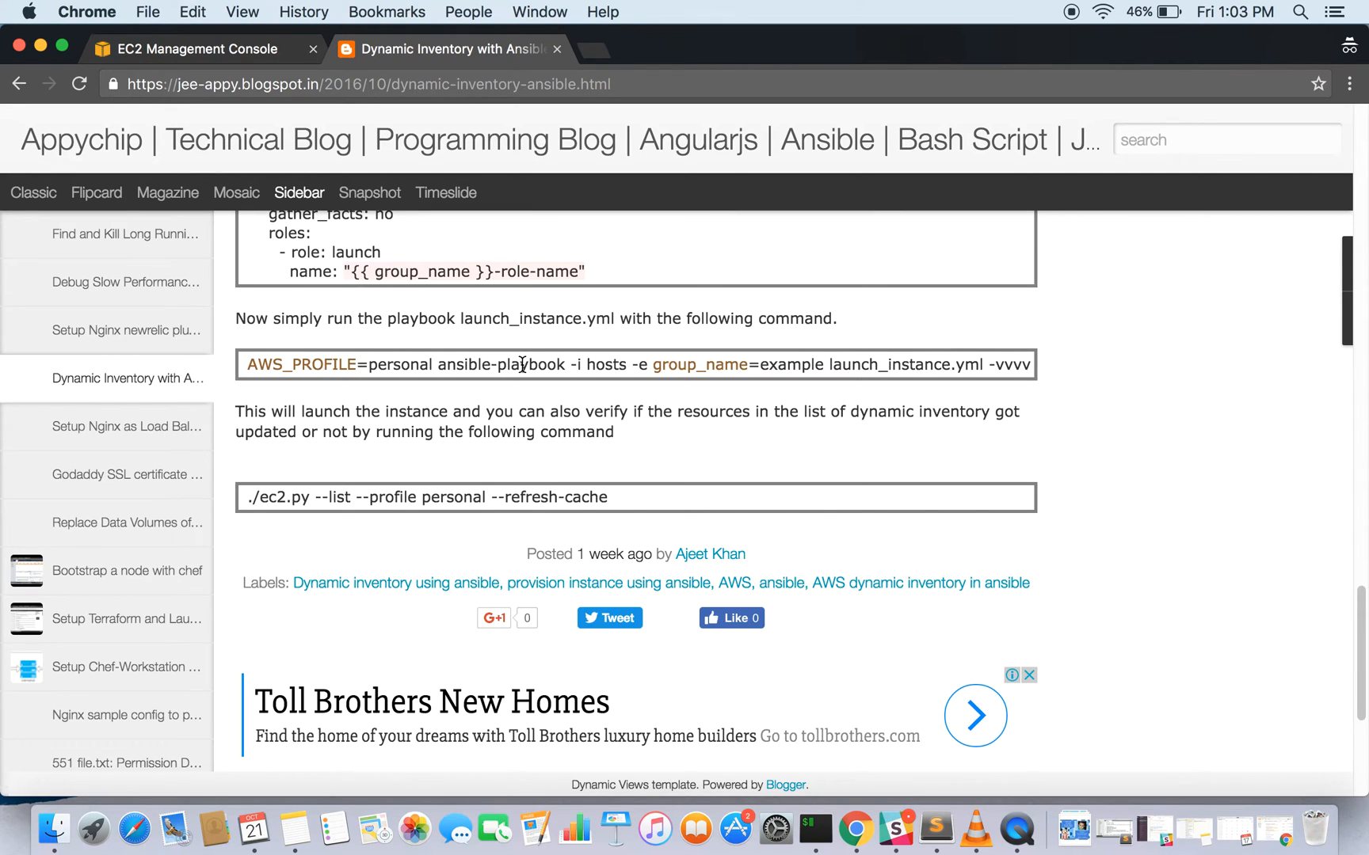
mouse_move(633, 384)
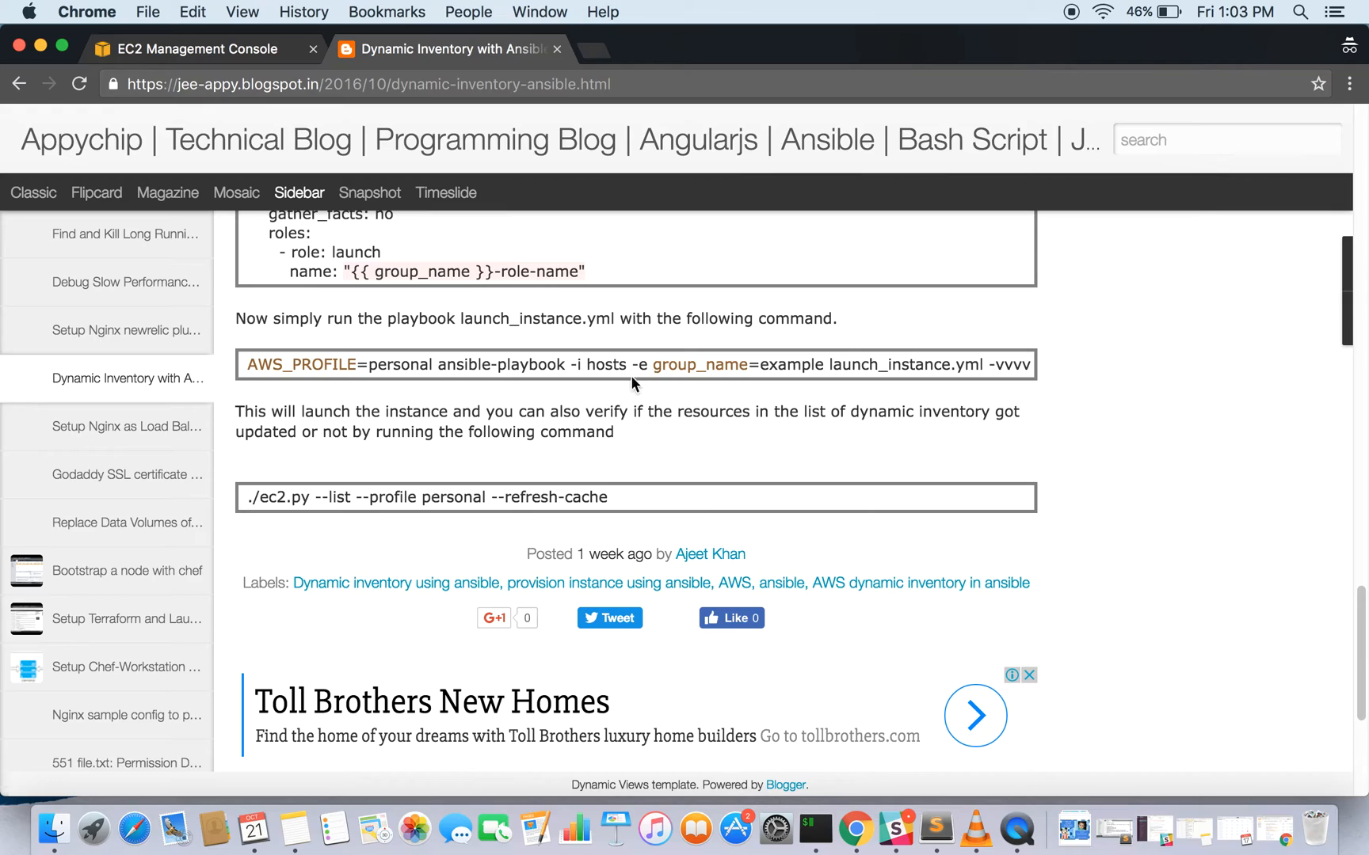
mouse_move(763, 366)
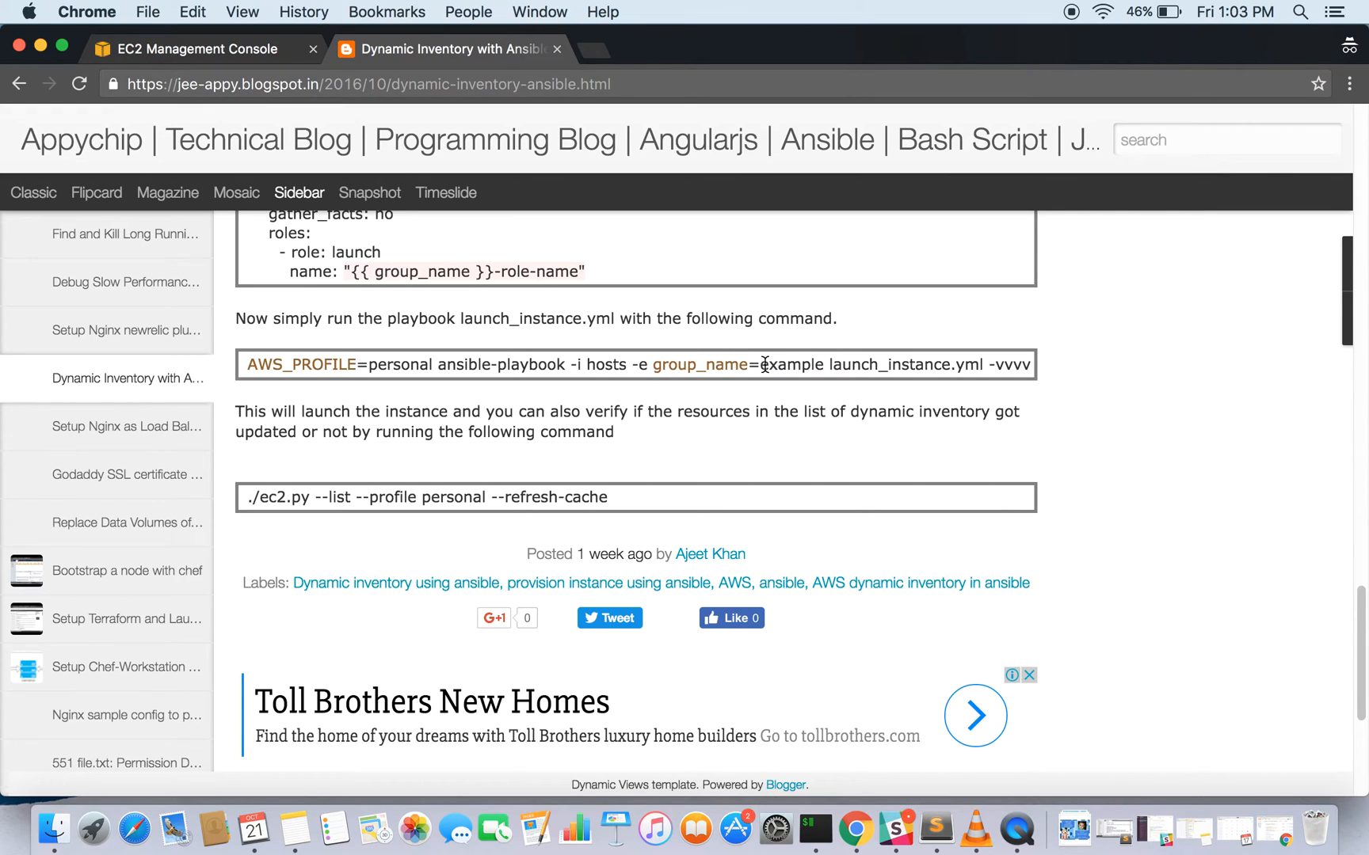
mouse_move(720, 384)
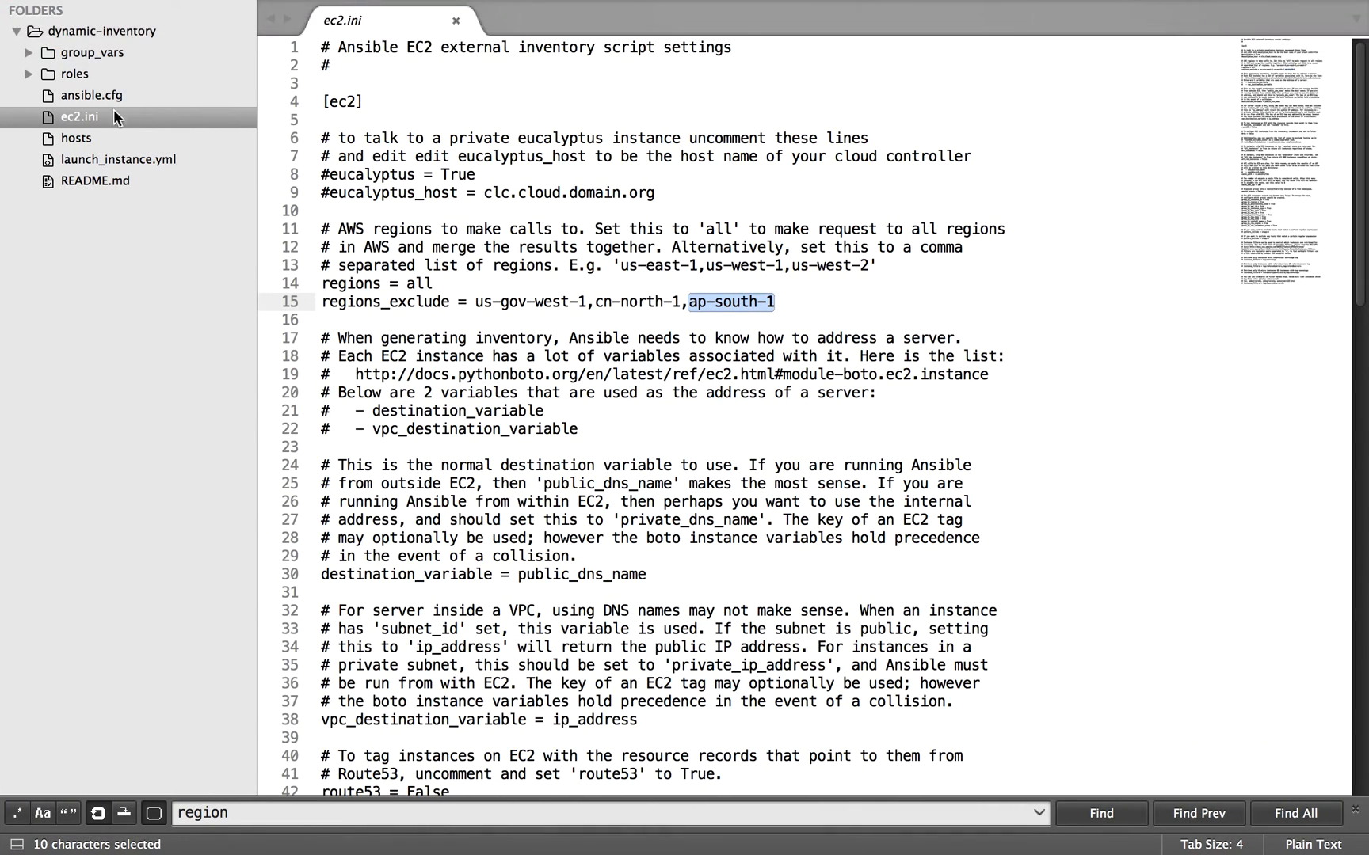
- Review all.yml and the launch role's main.yml, then collapse subfolders and open launch_instance.yml
left_click(91, 75)
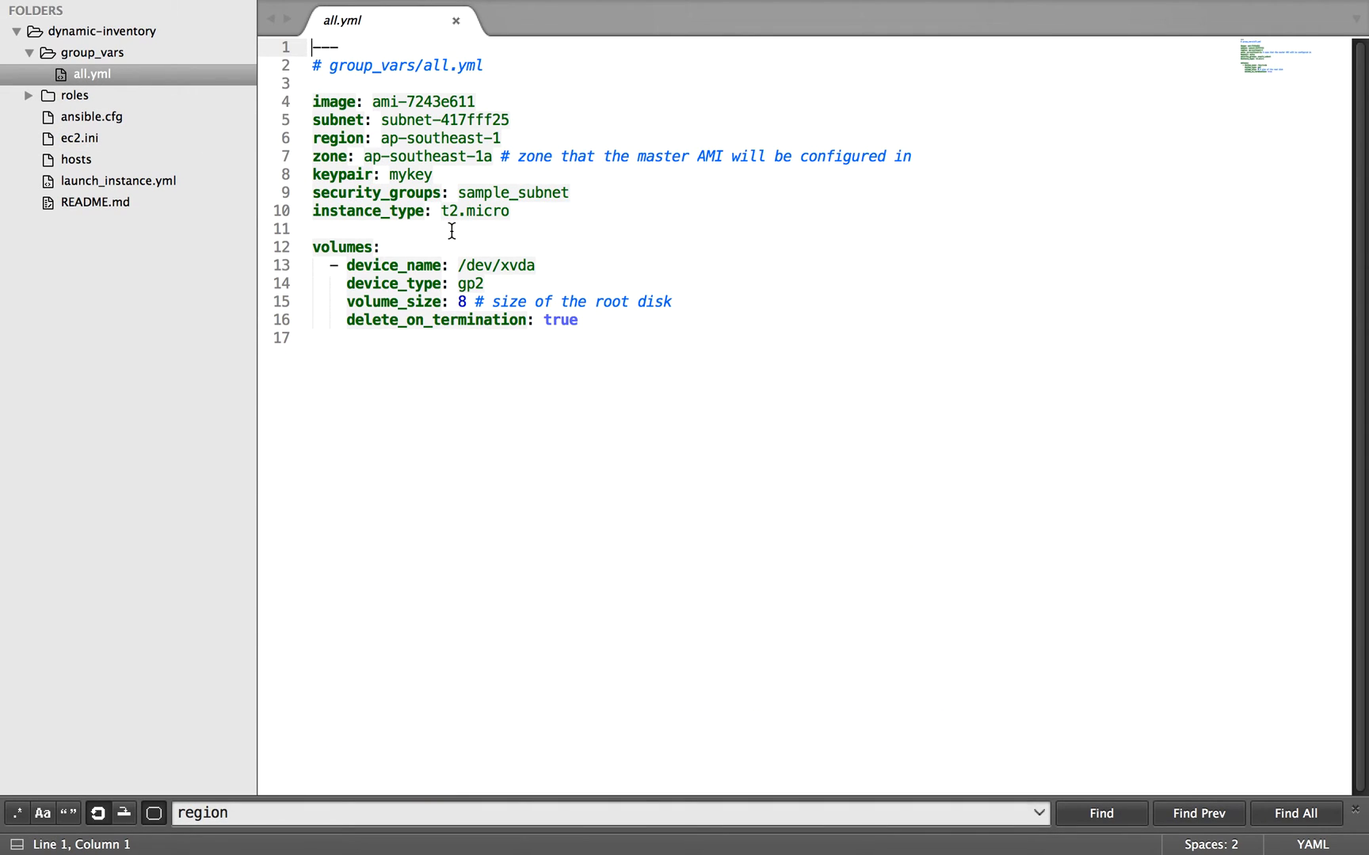
mouse_move(83, 102)
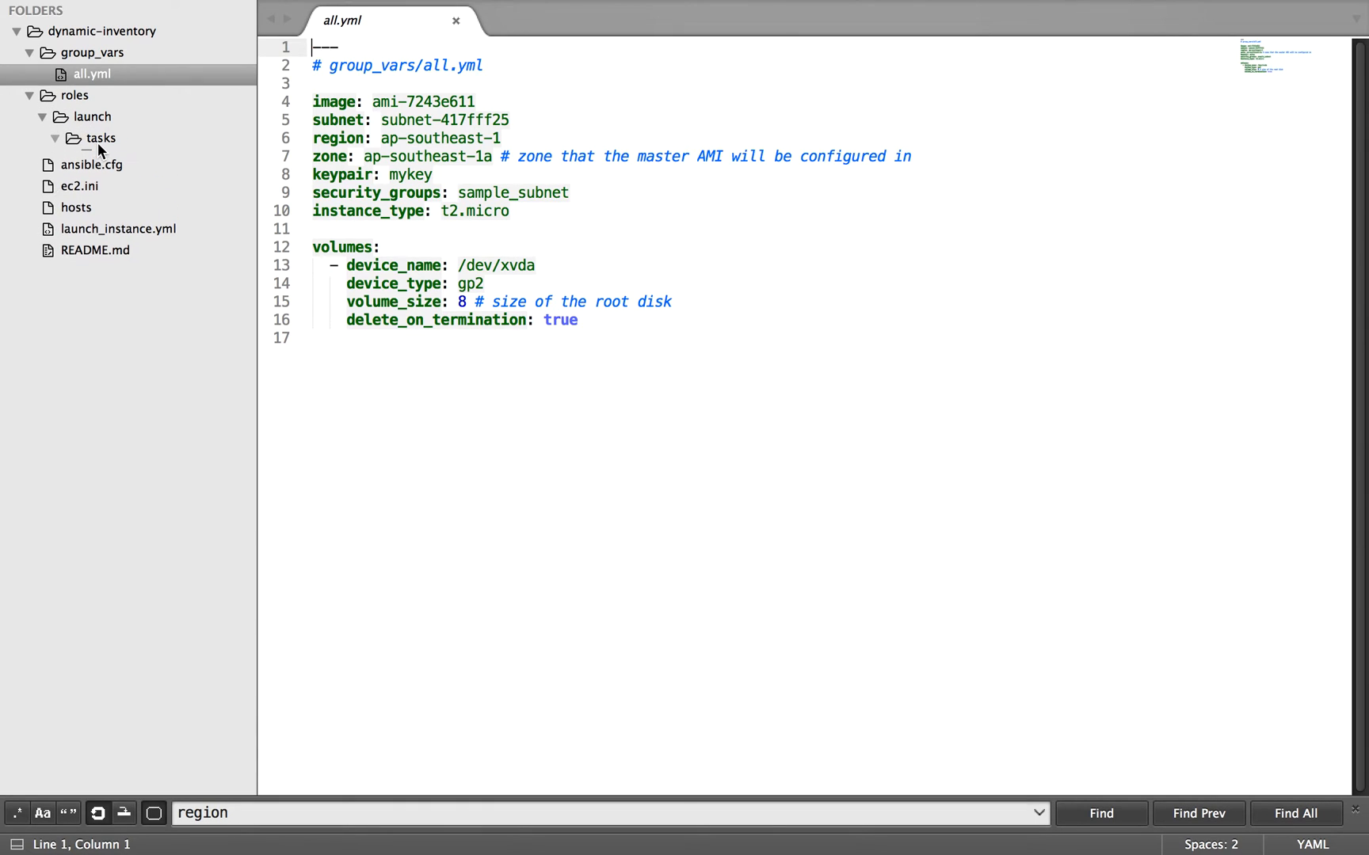
left_click(126, 159)
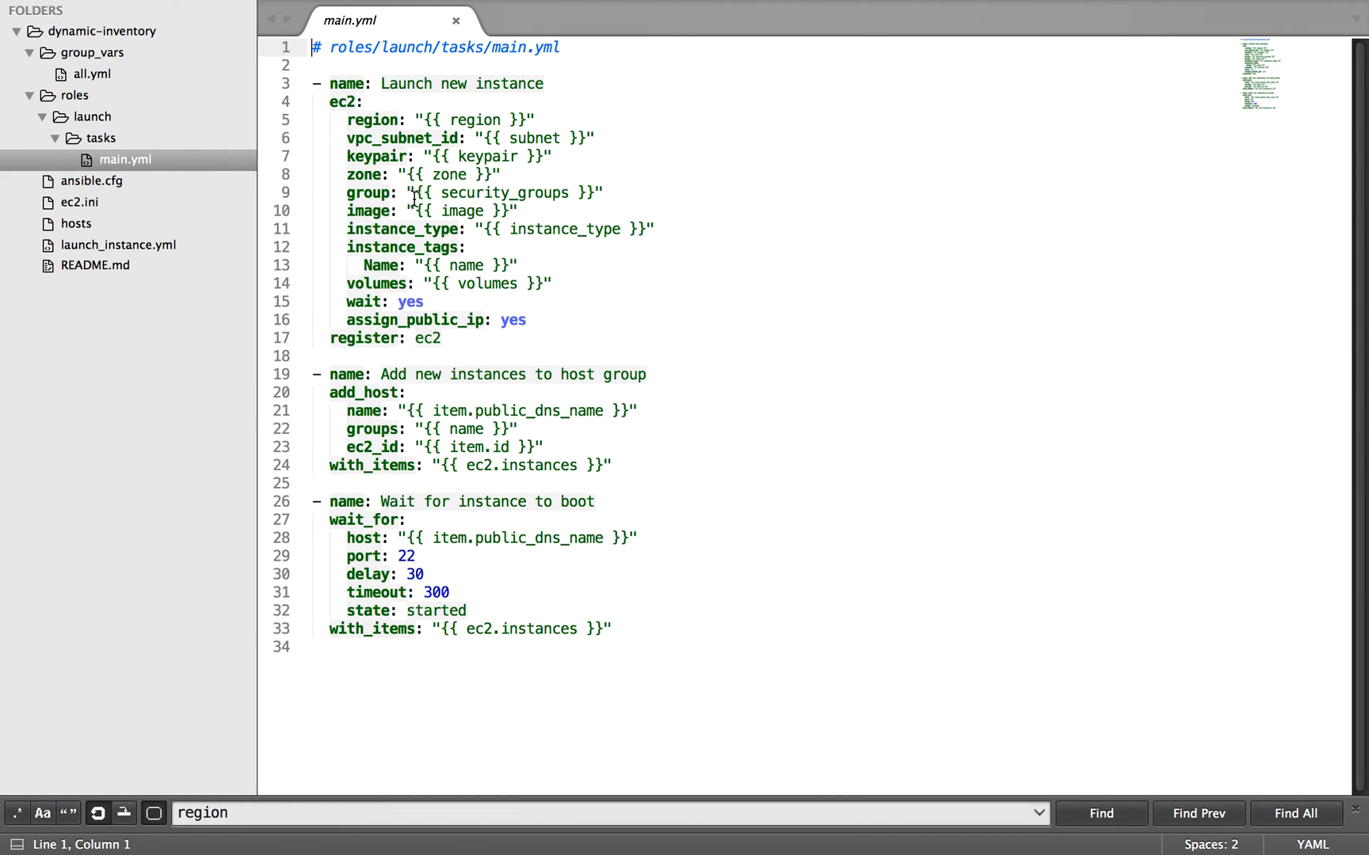
mouse_move(454, 197)
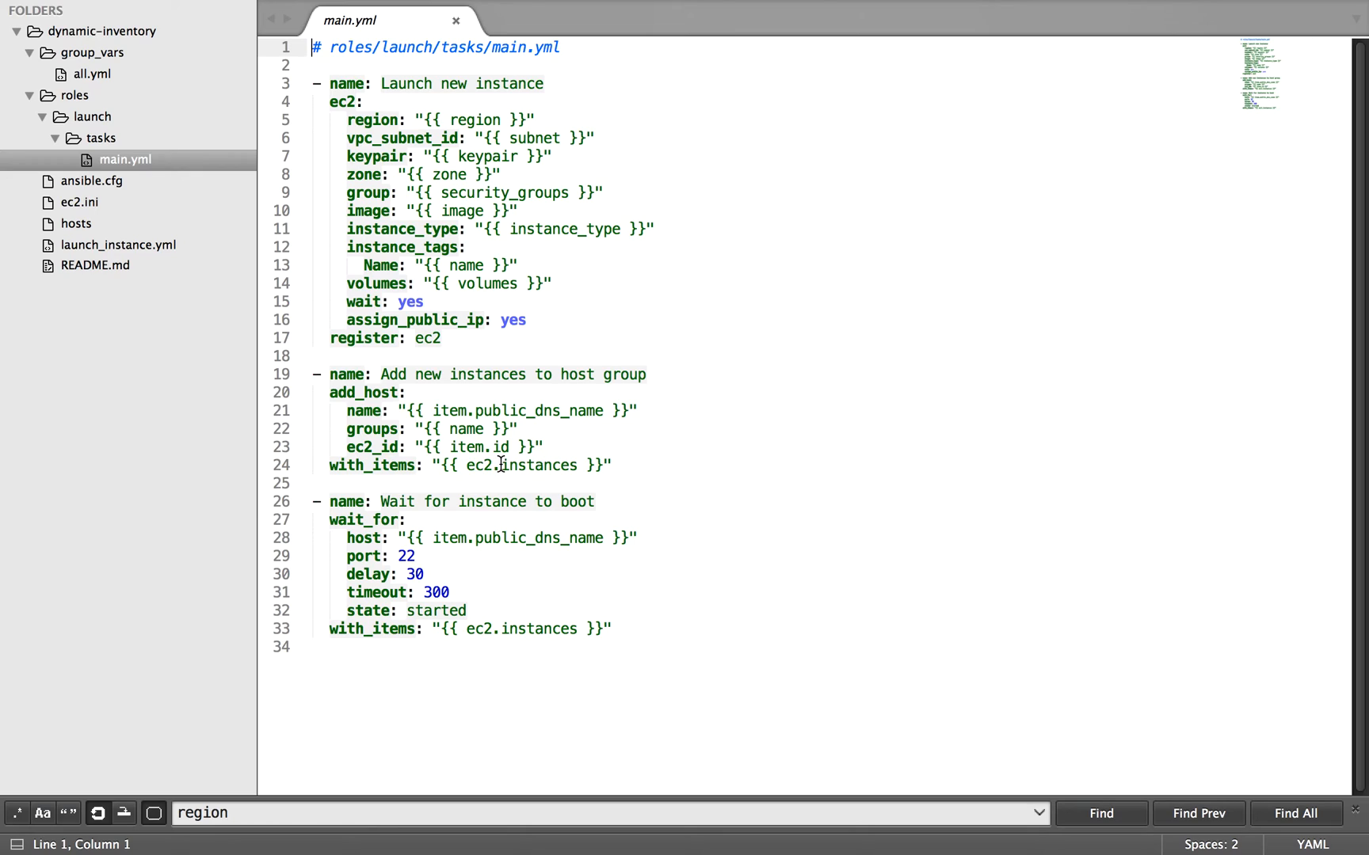
mouse_move(538, 428)
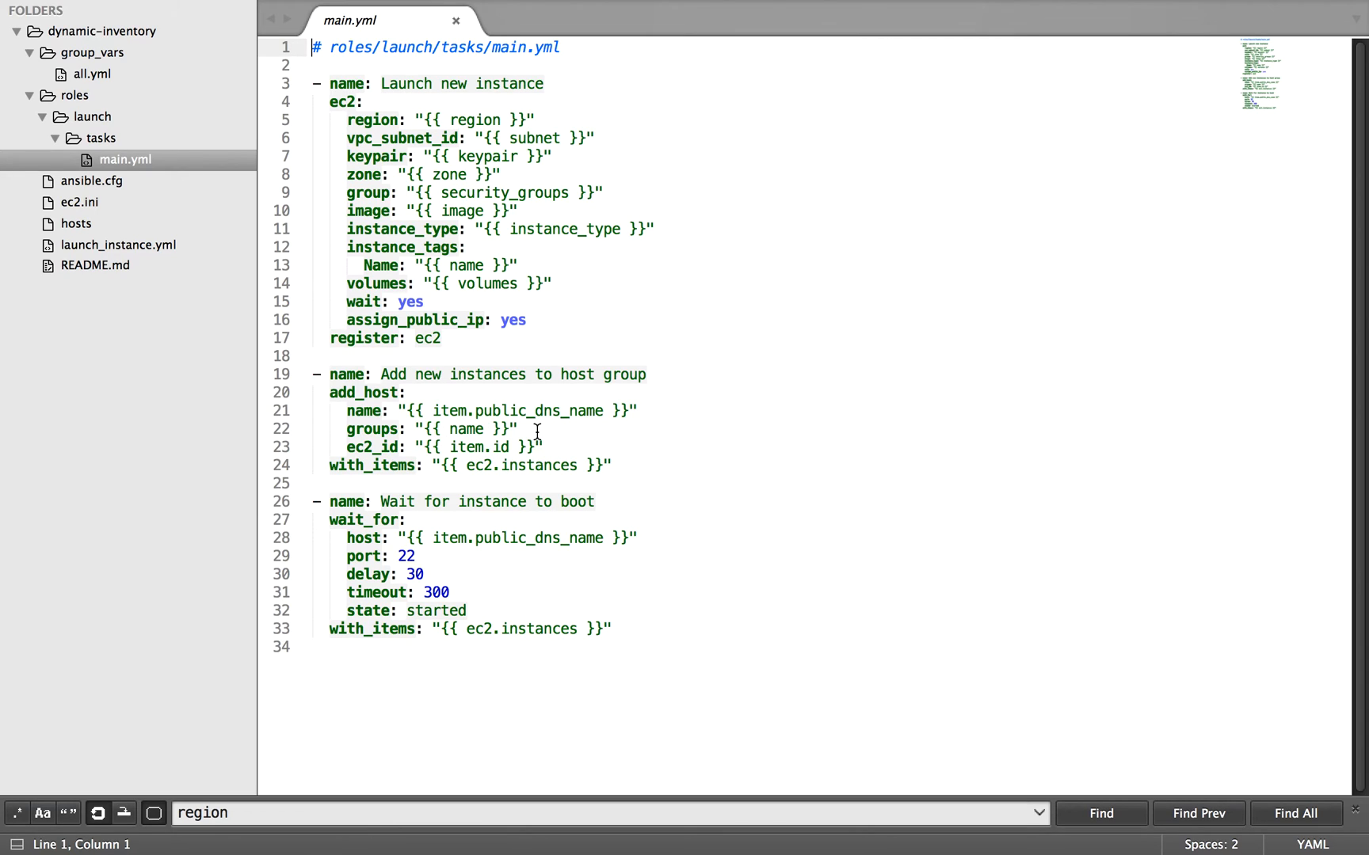
mouse_move(330, 585)
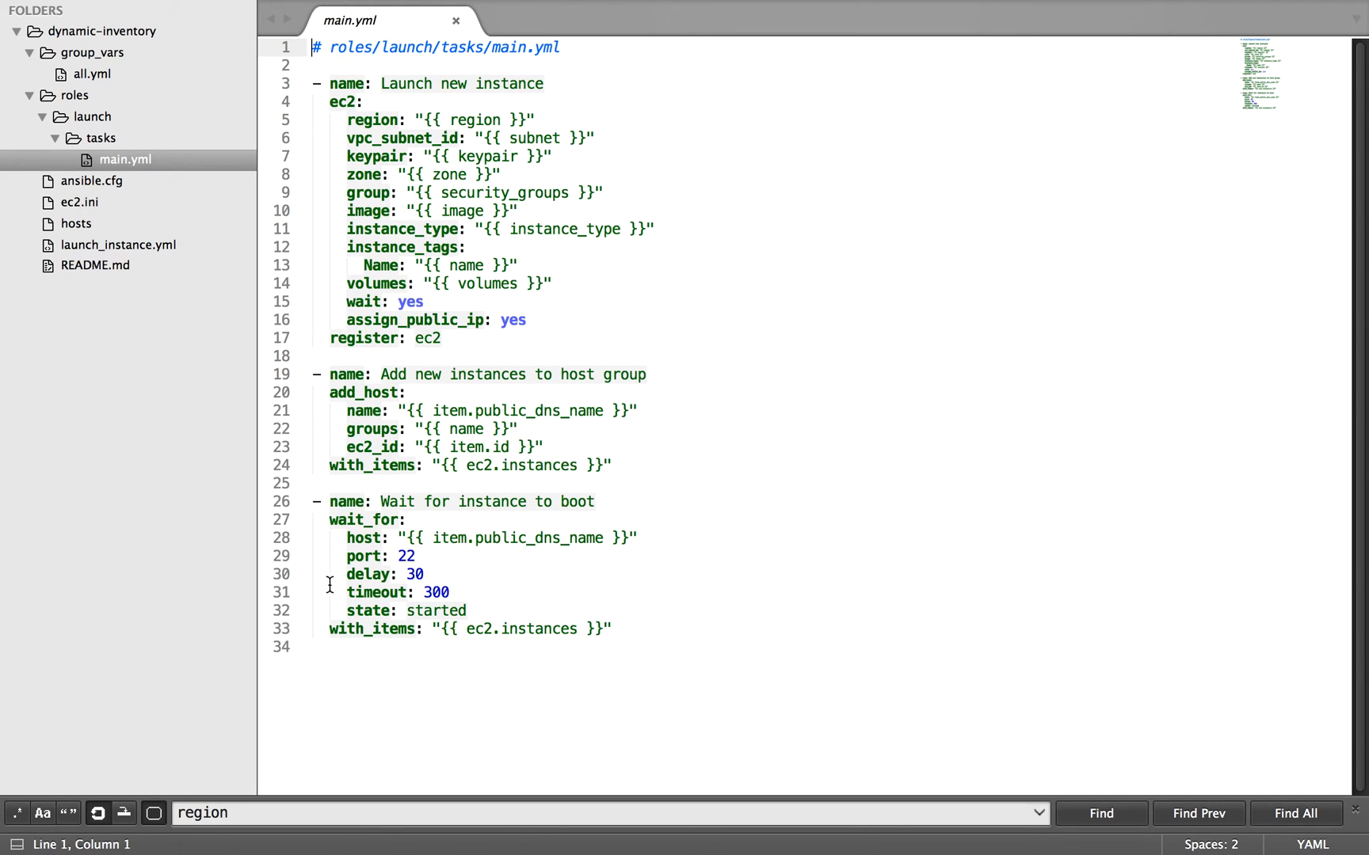
mouse_move(564, 546)
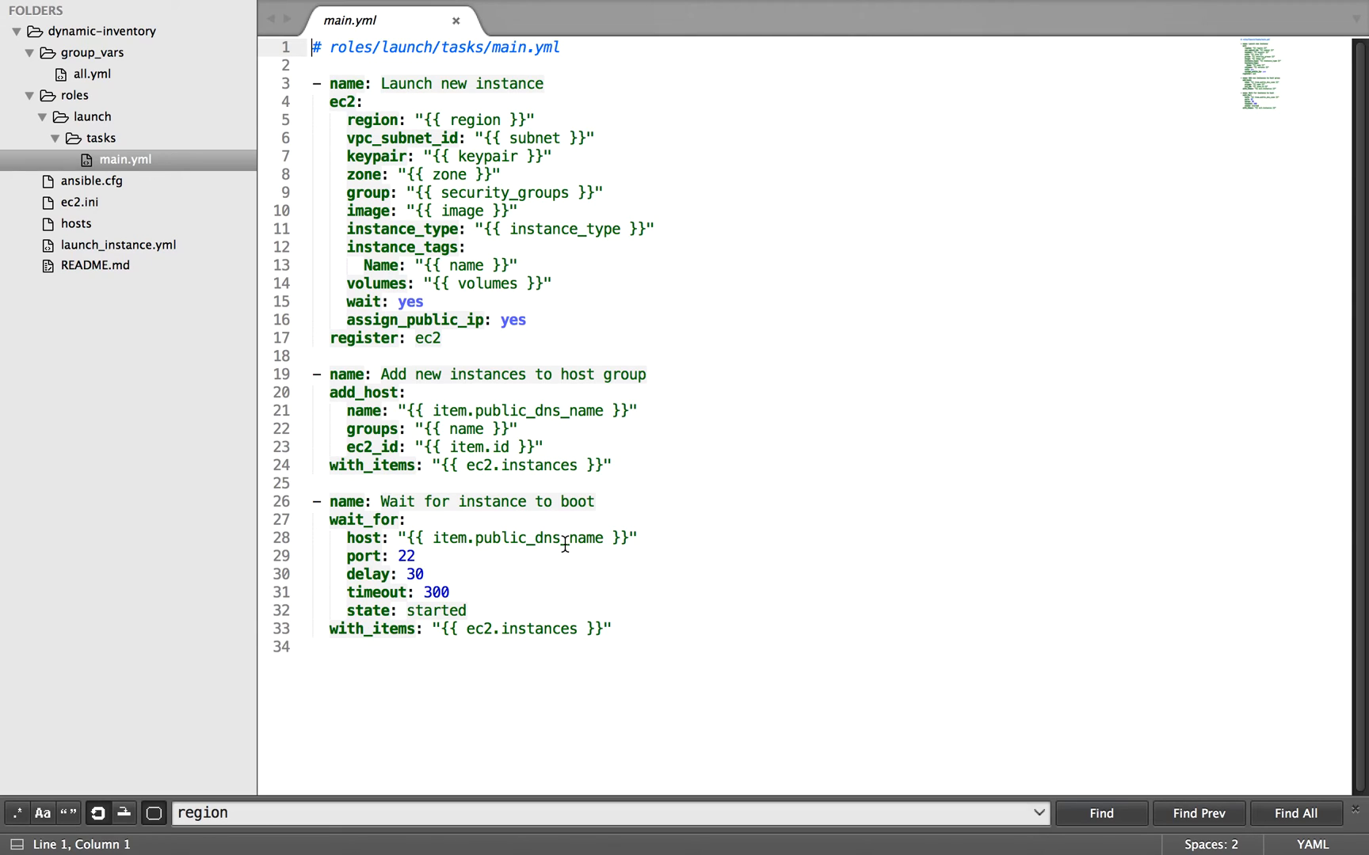
mouse_move(567, 553)
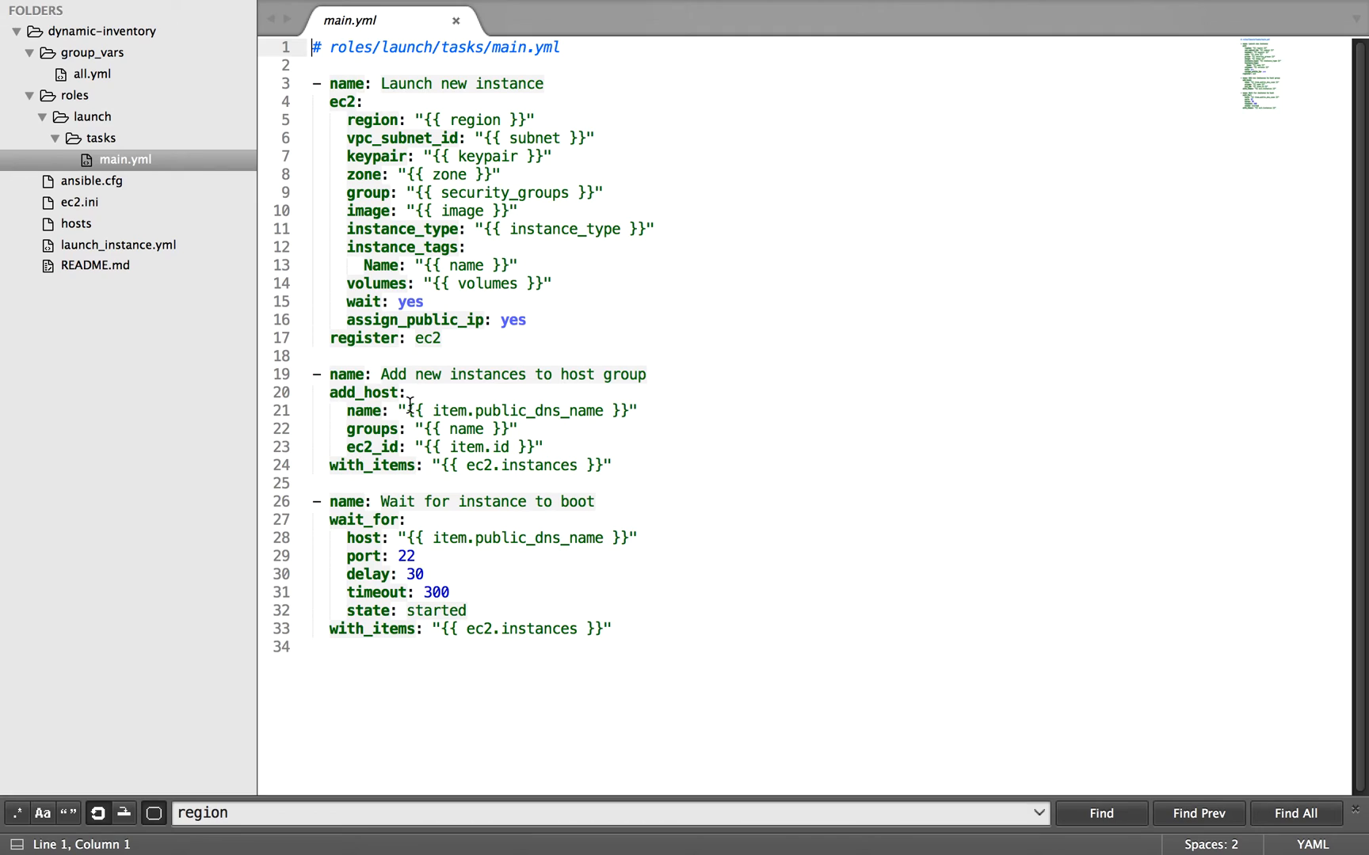
mouse_move(83, 138)
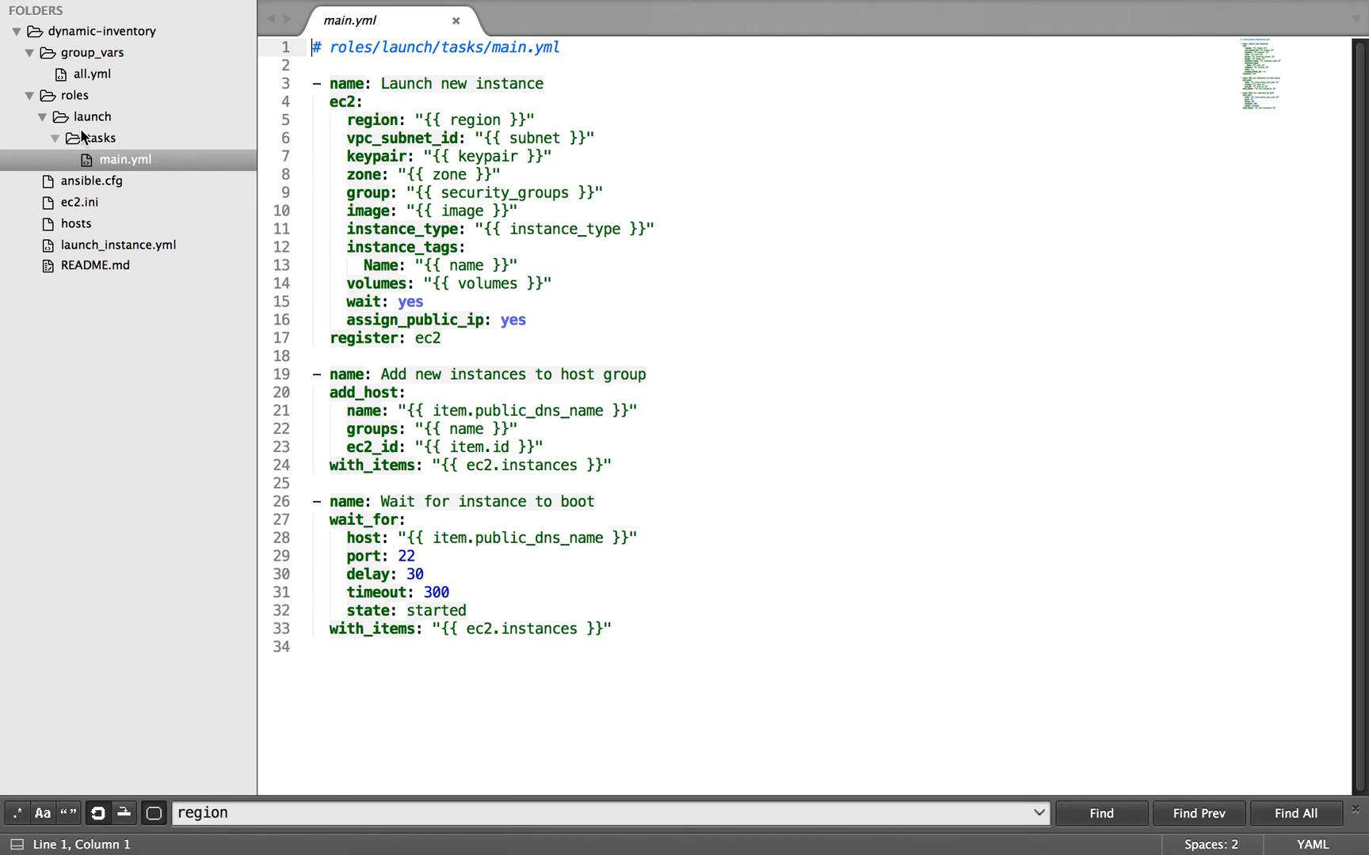
left_click(28, 52)
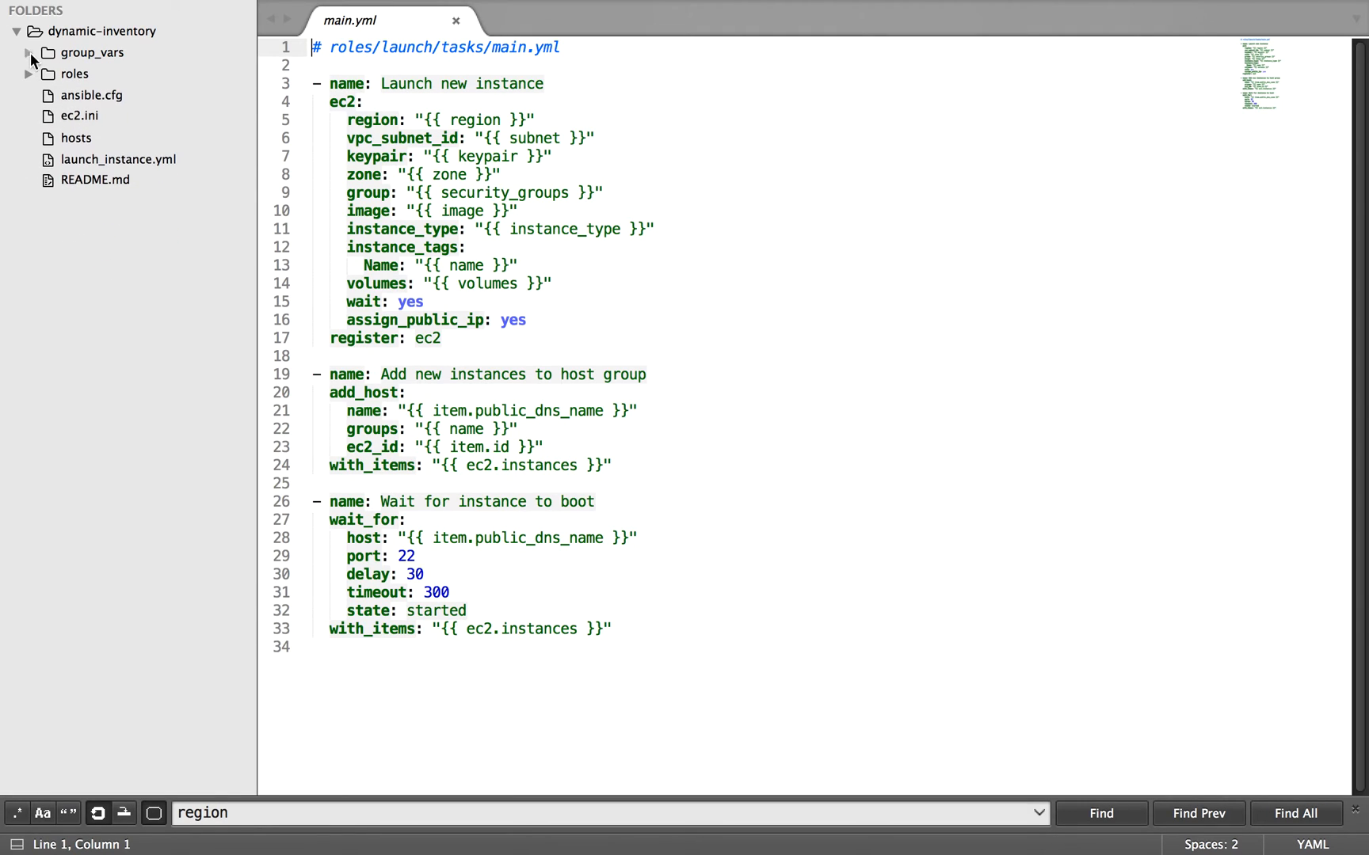
left_click(120, 159)
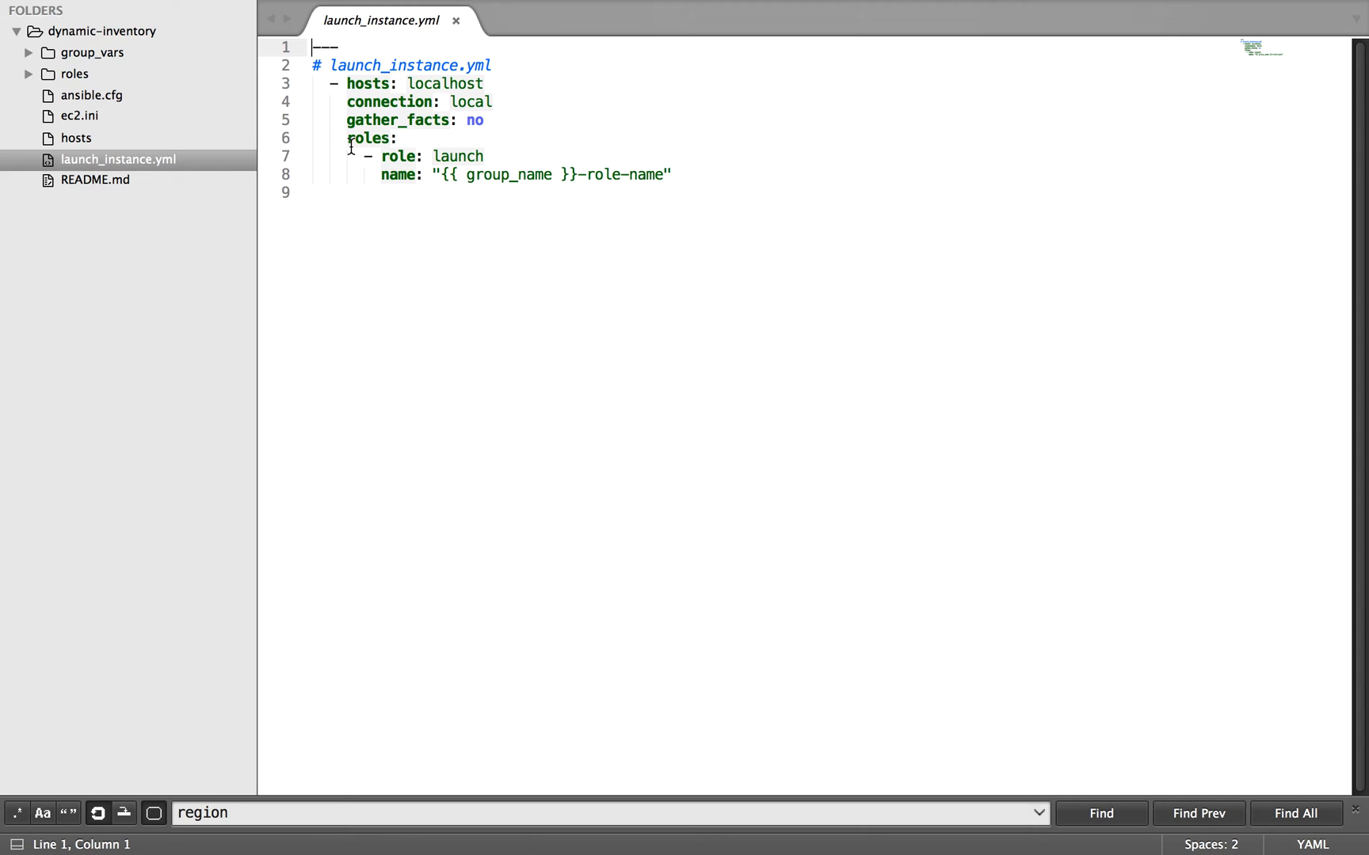
mouse_move(434, 165)
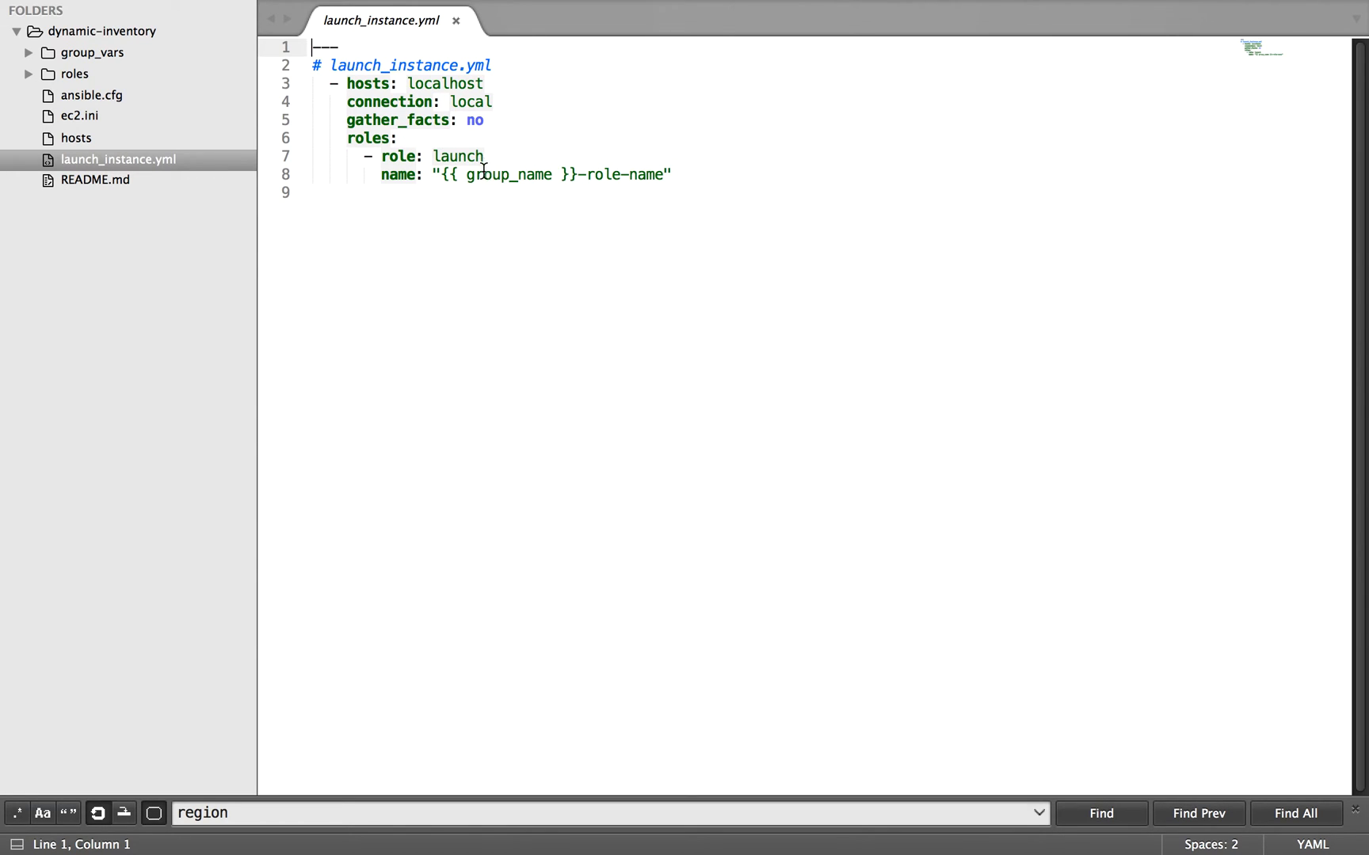
mouse_move(562, 168)
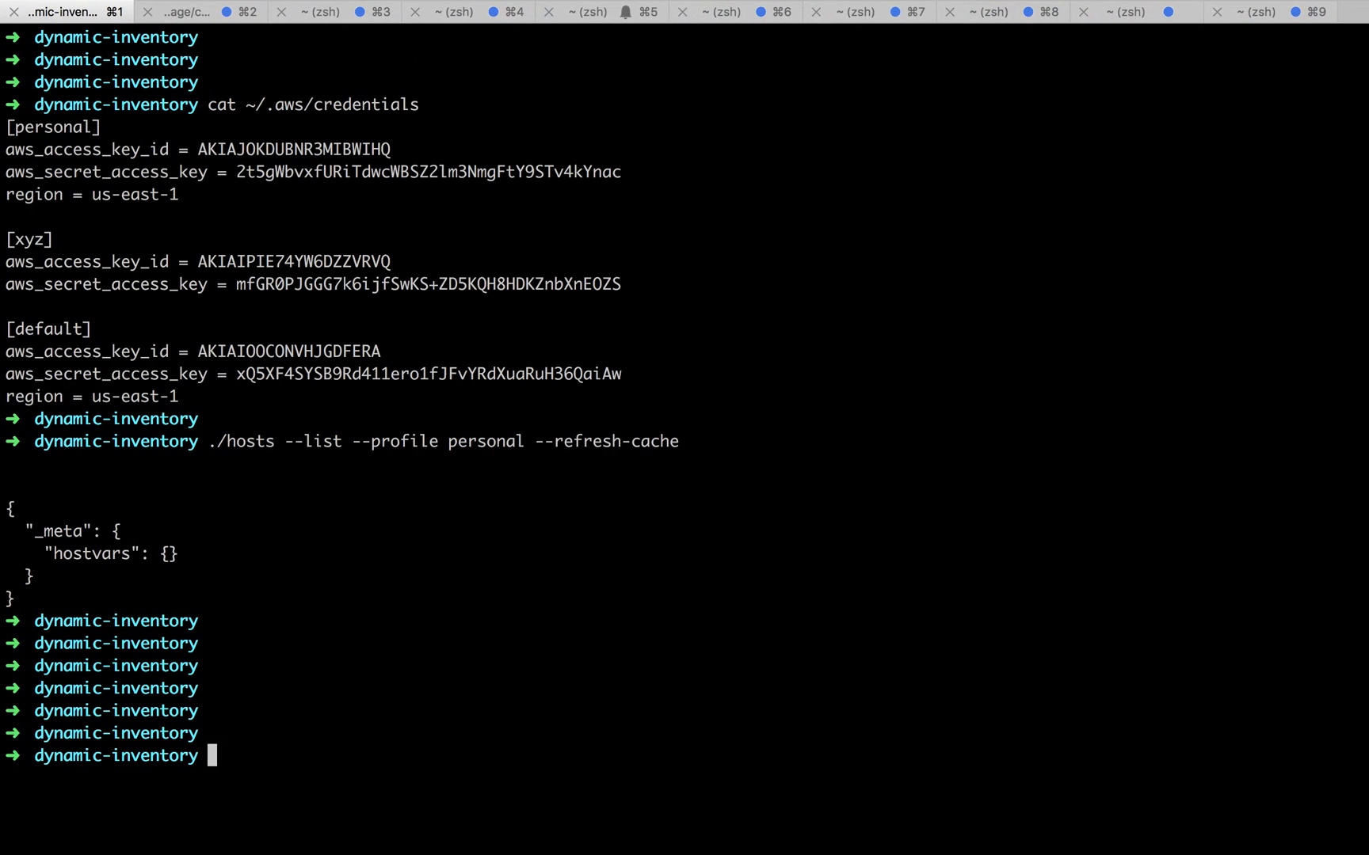
- Run launch_instance.yml with AWS_PROFILE=personal, changing group_name from example to sample
type("AWS_p")
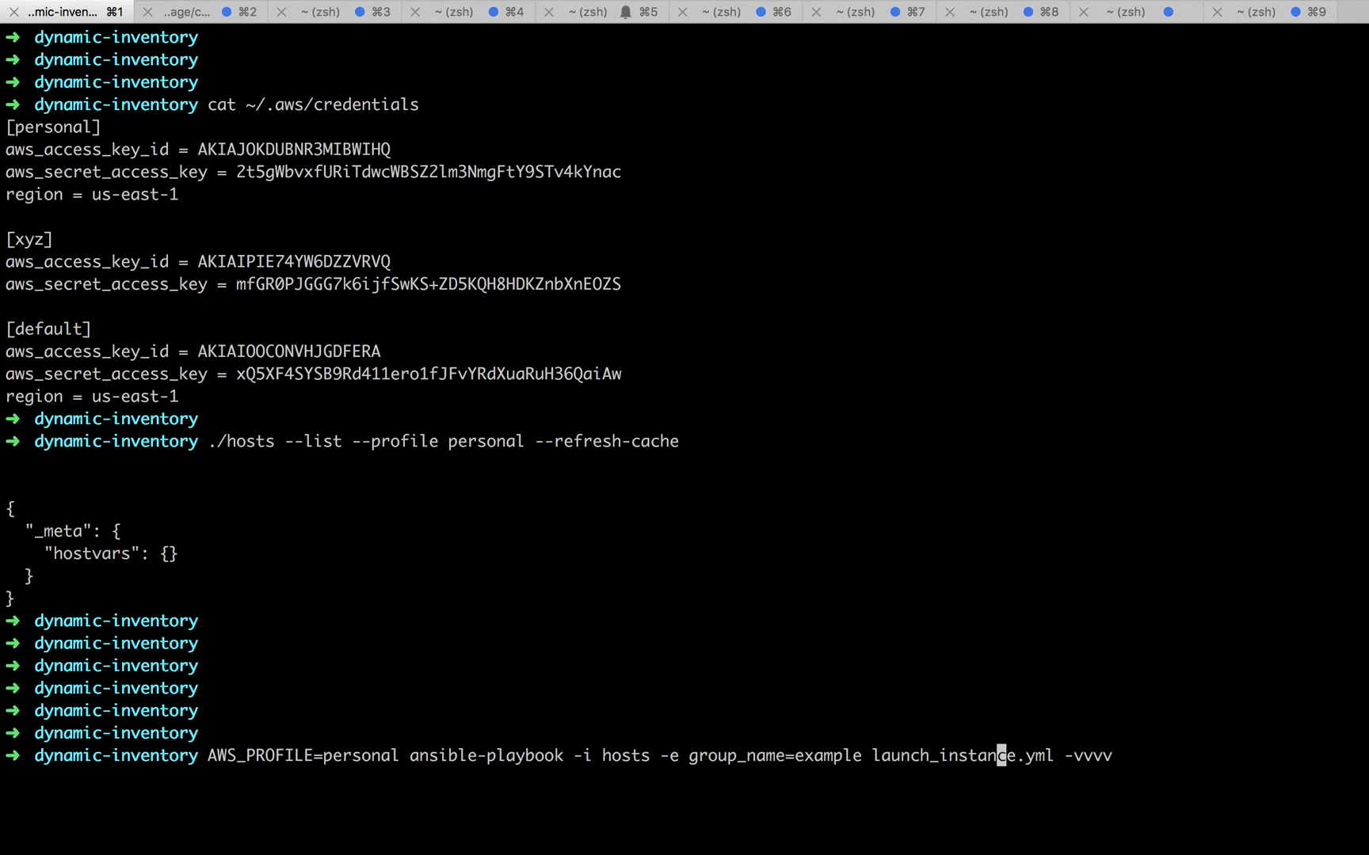
mouse_move(767, 756)
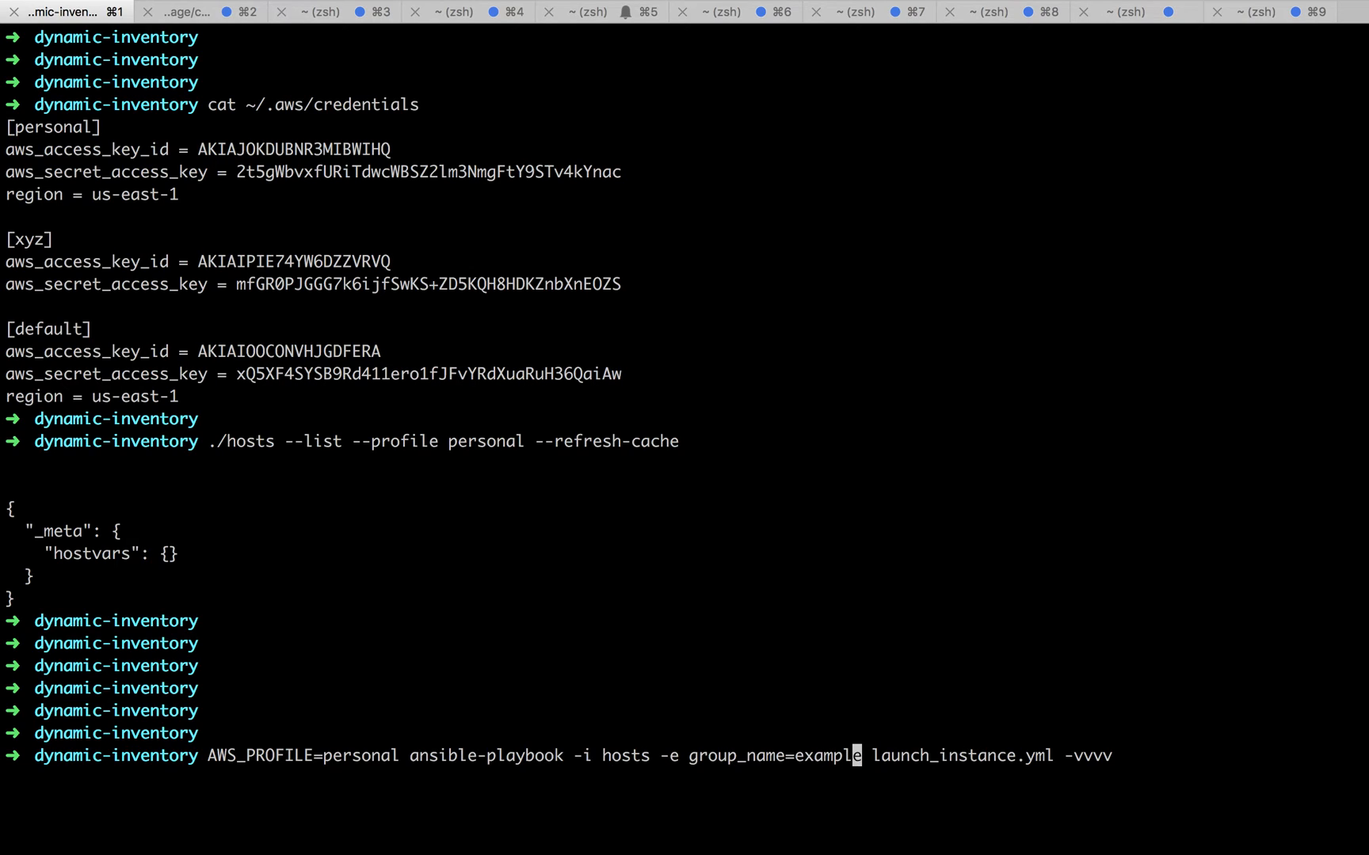
key("backspace")
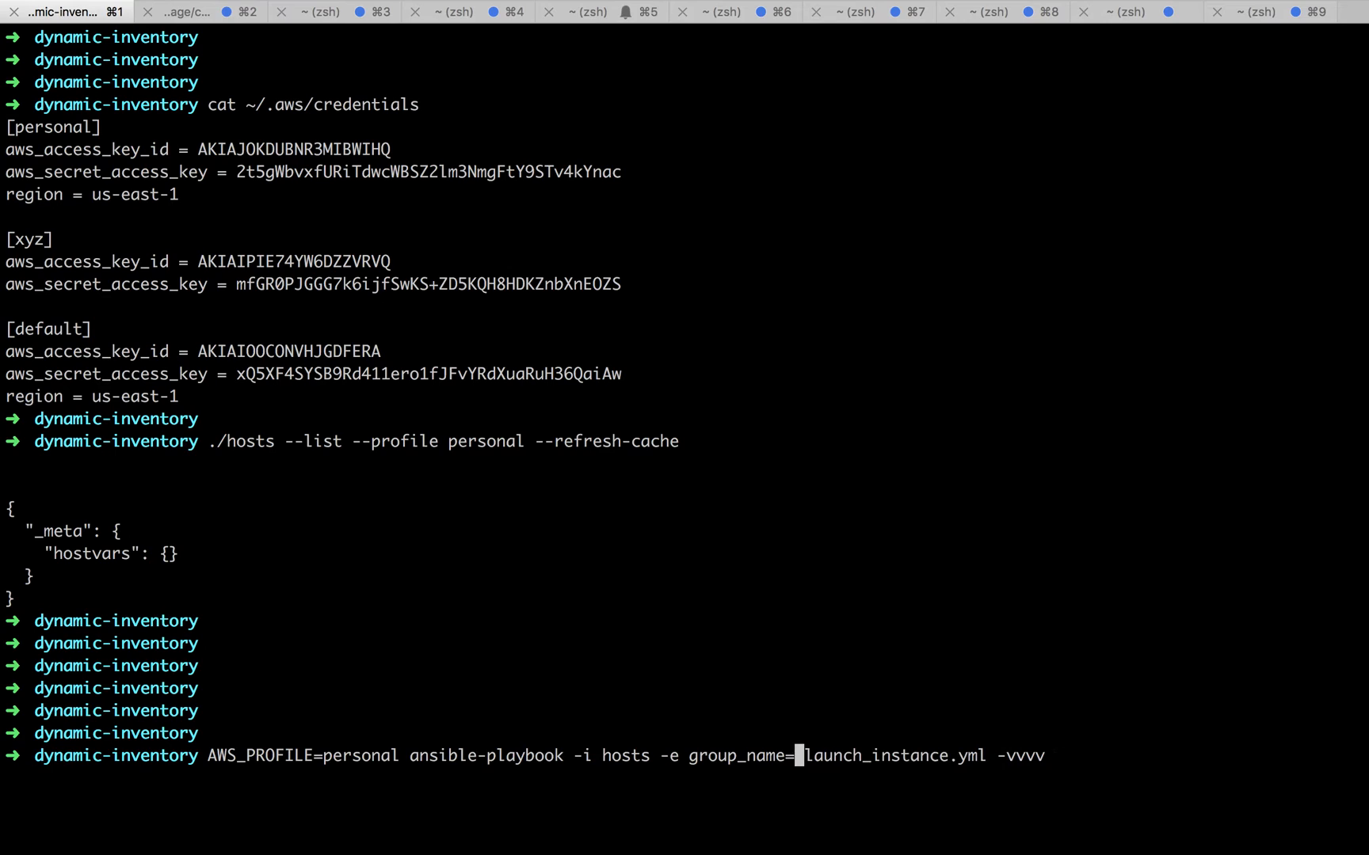
type("sample")
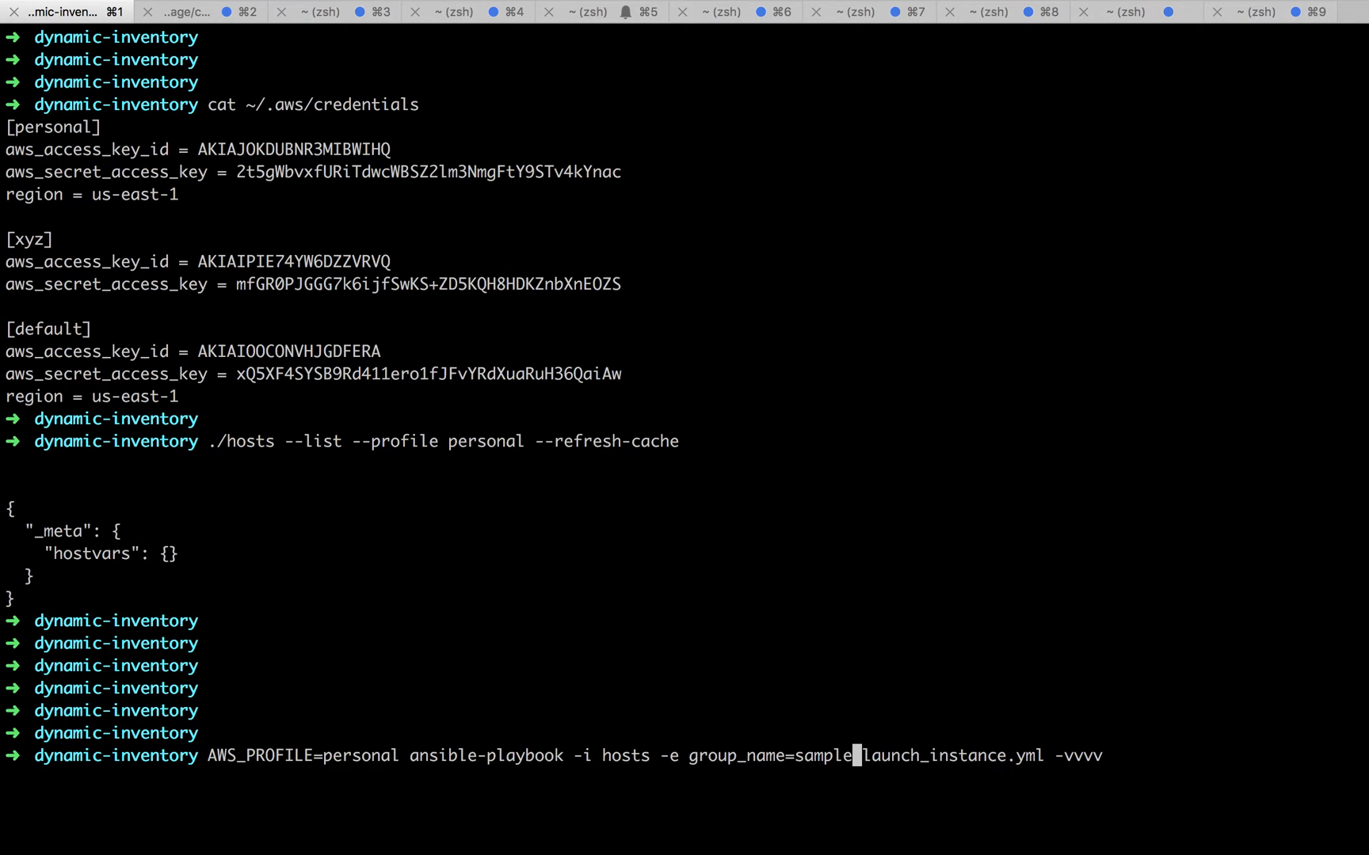
key("Return")
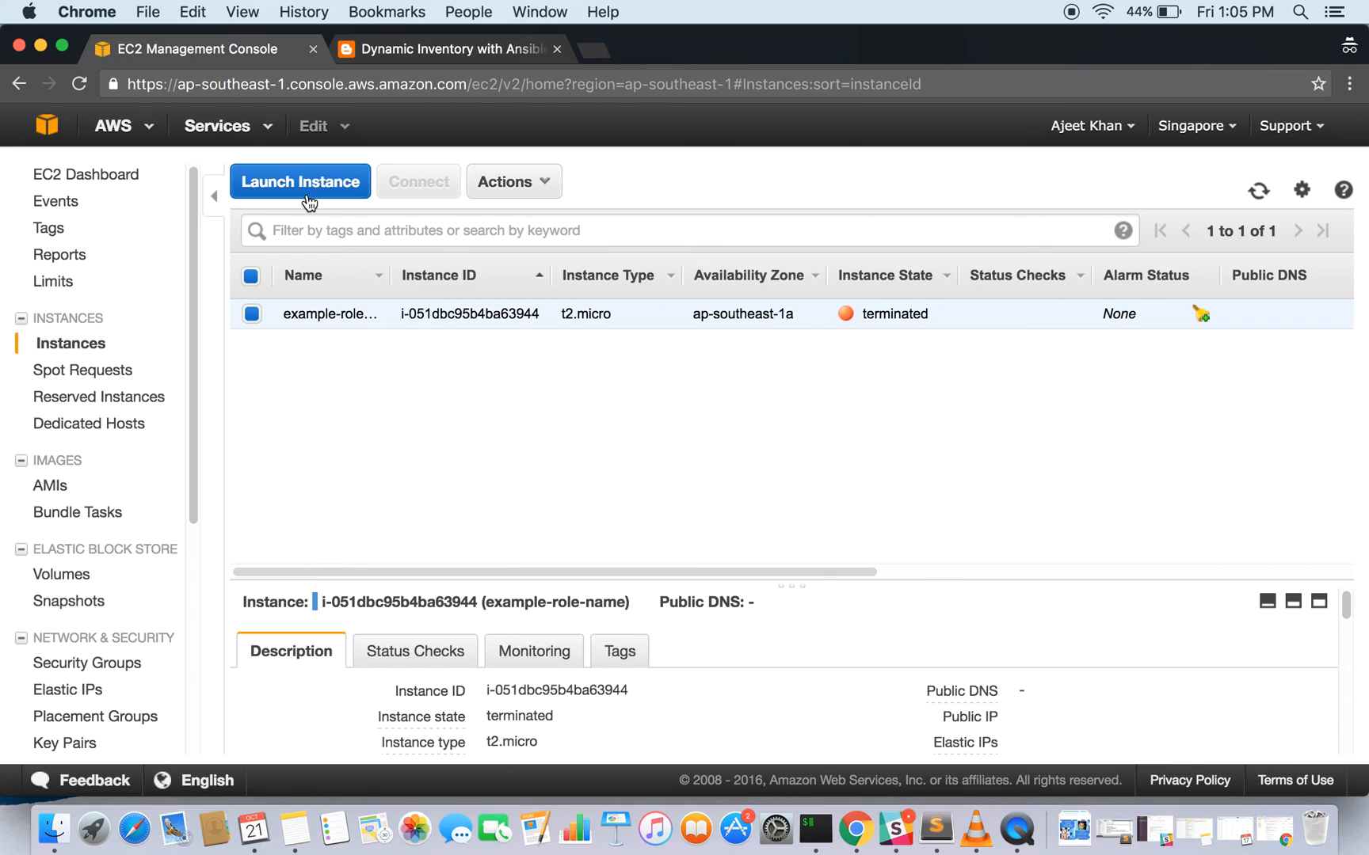
left_click(1258, 190)
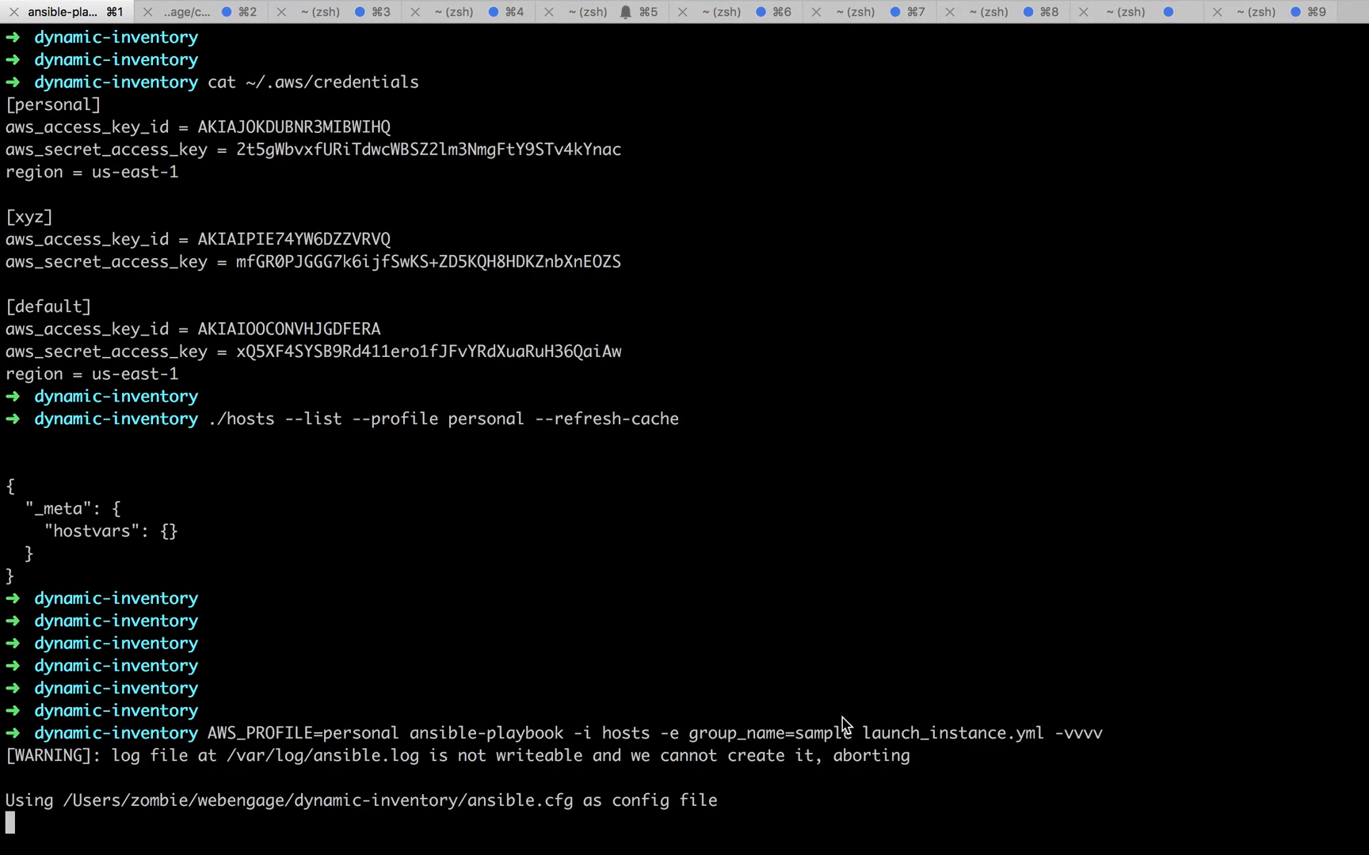
mouse_move(586, 615)
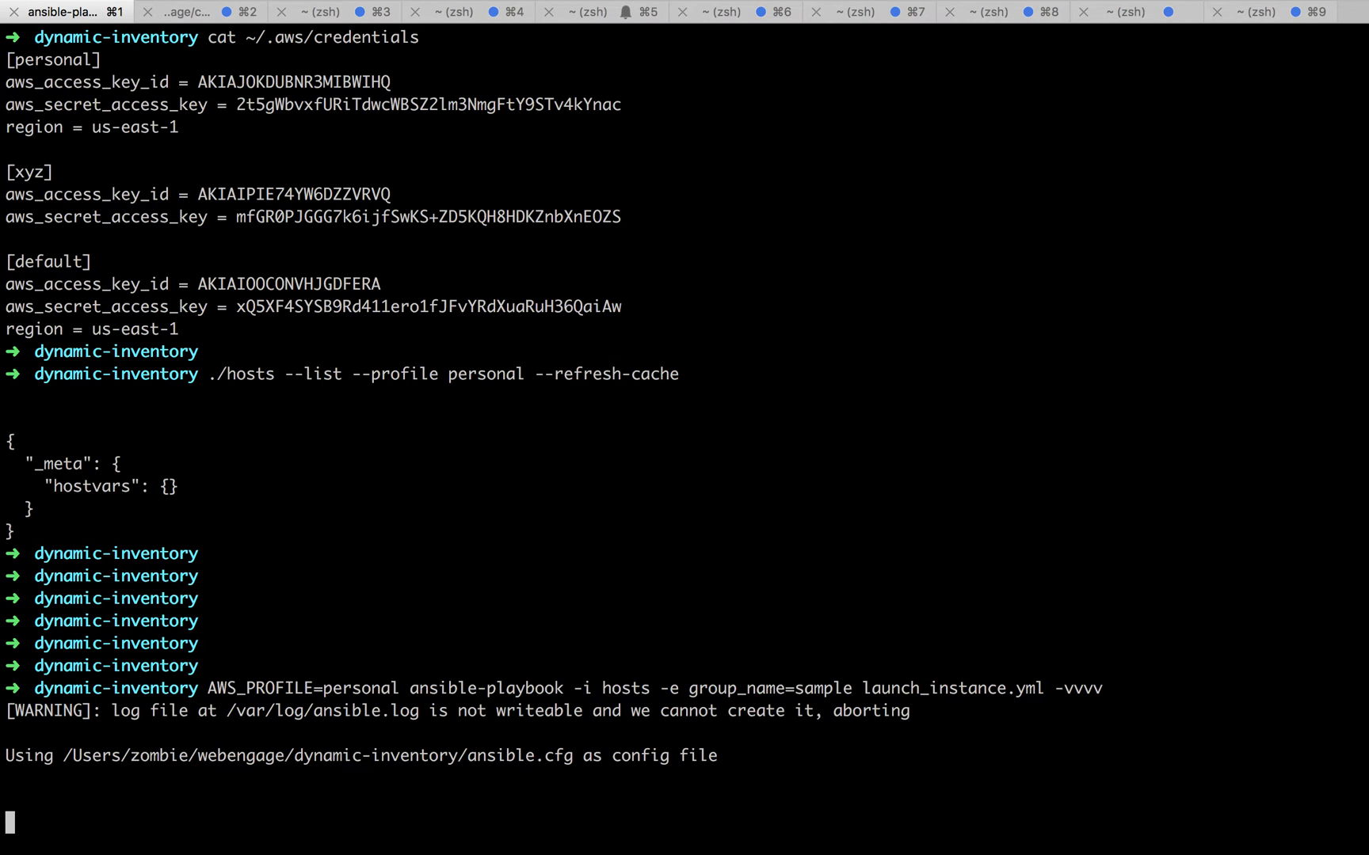
mouse_move(559, 563)
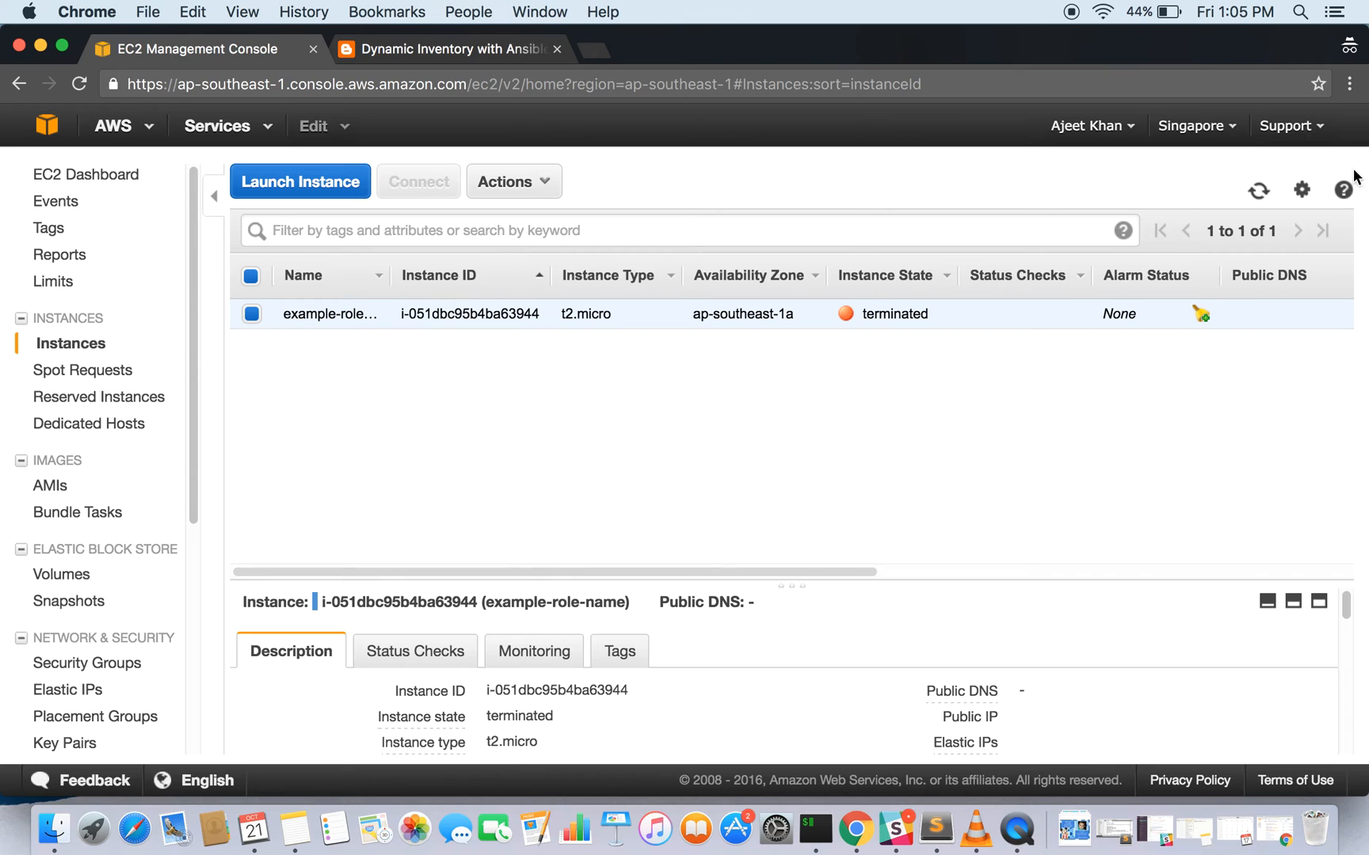
mouse_move(694, 228)
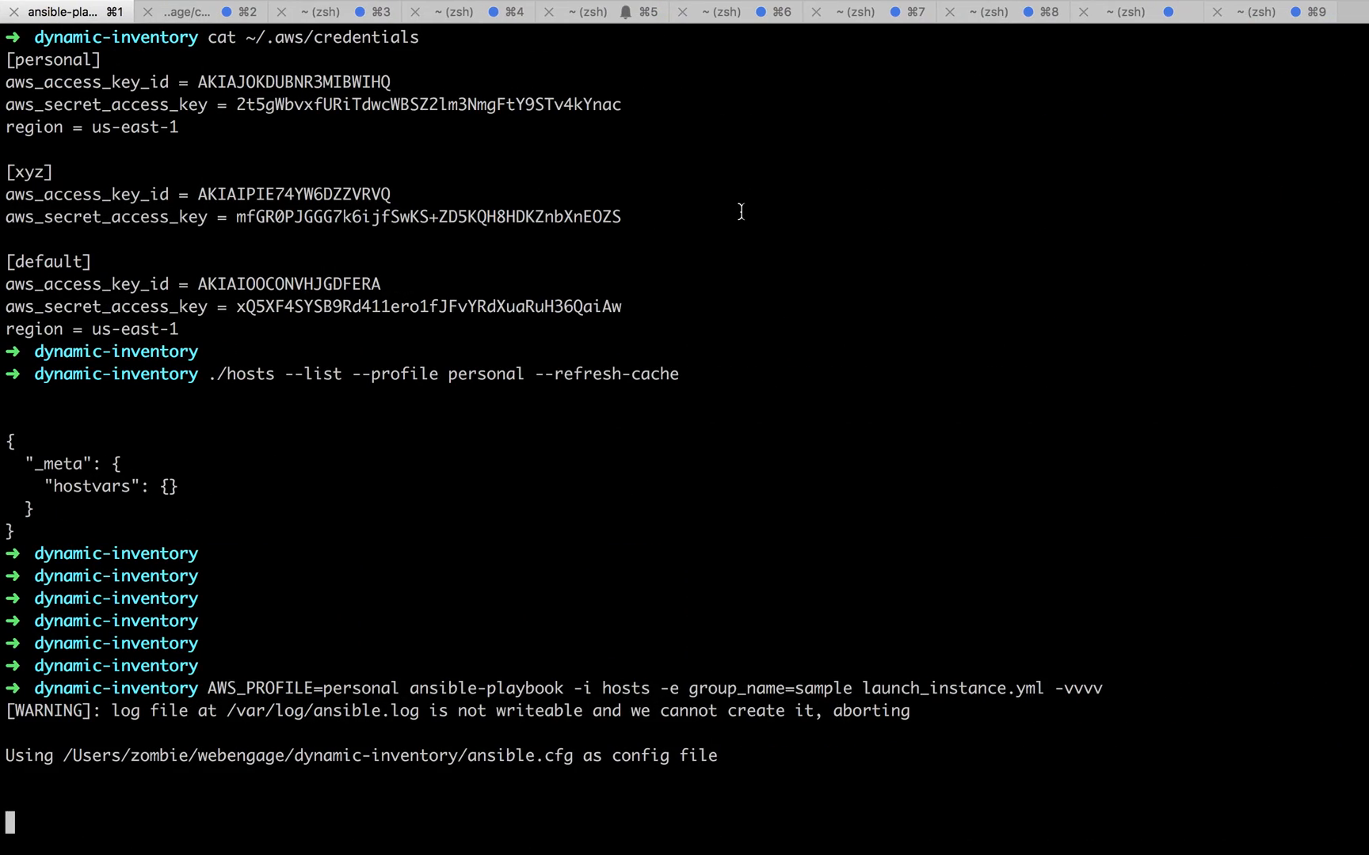
scroll("up", 3)
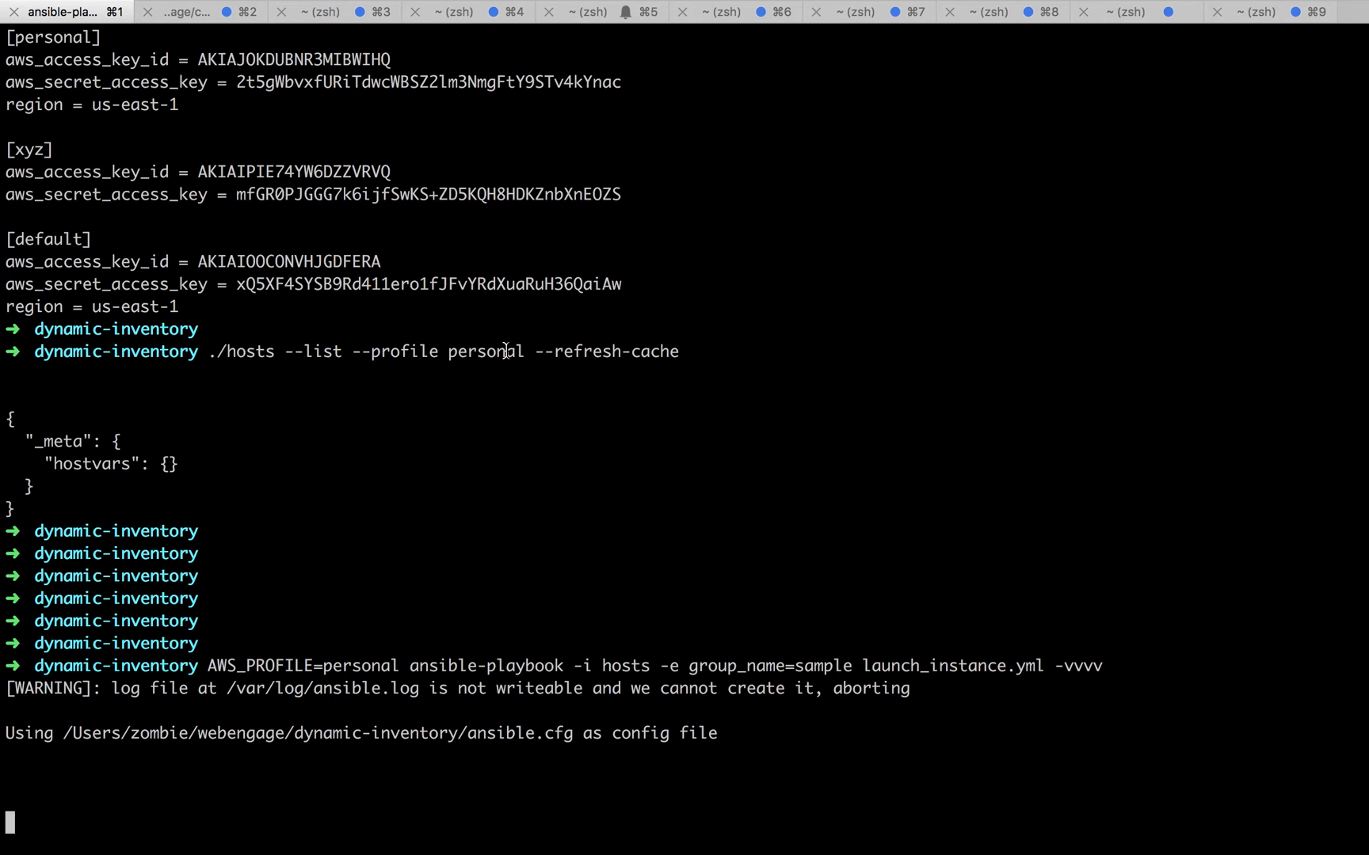
scroll("down", 3)
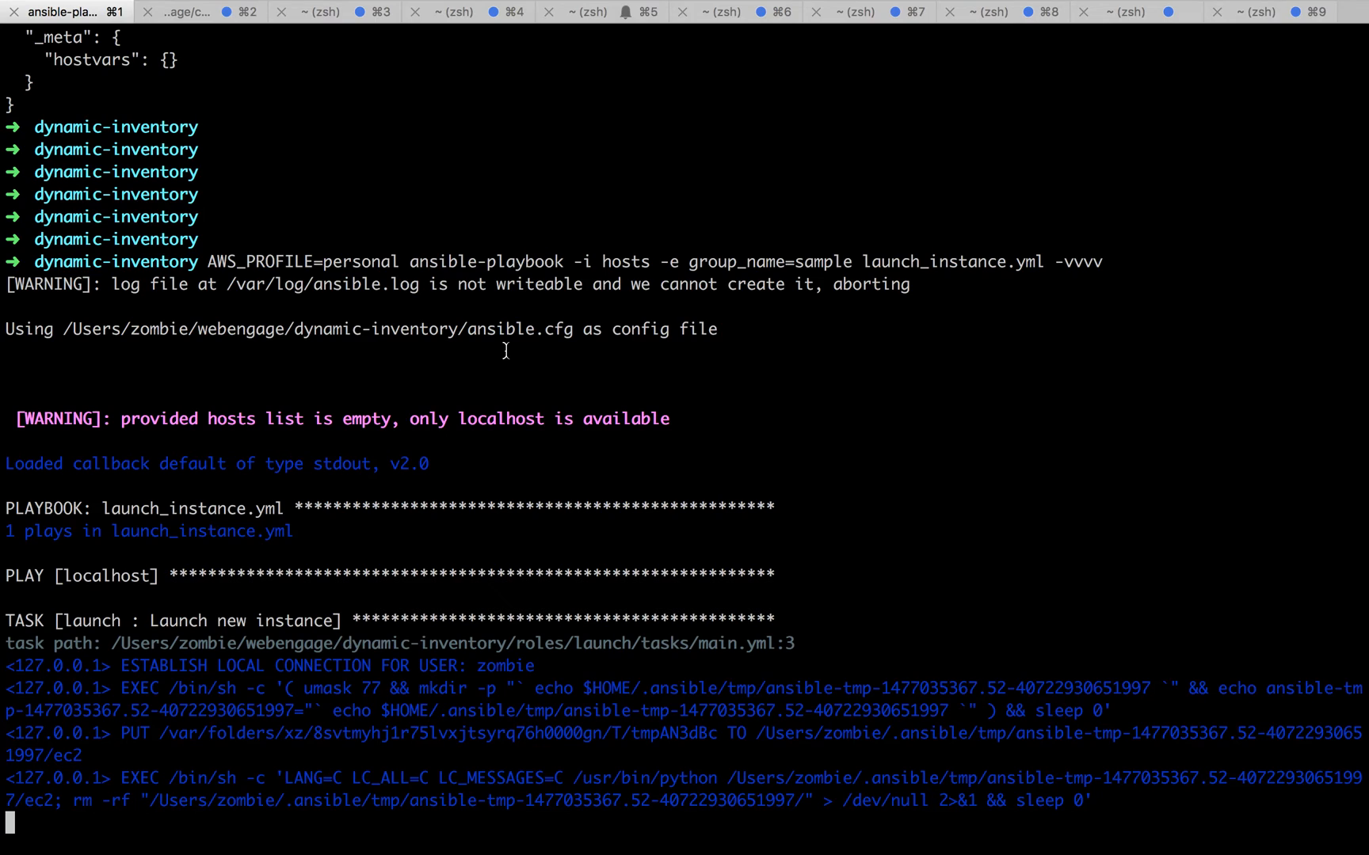
mouse_move(453, 516)
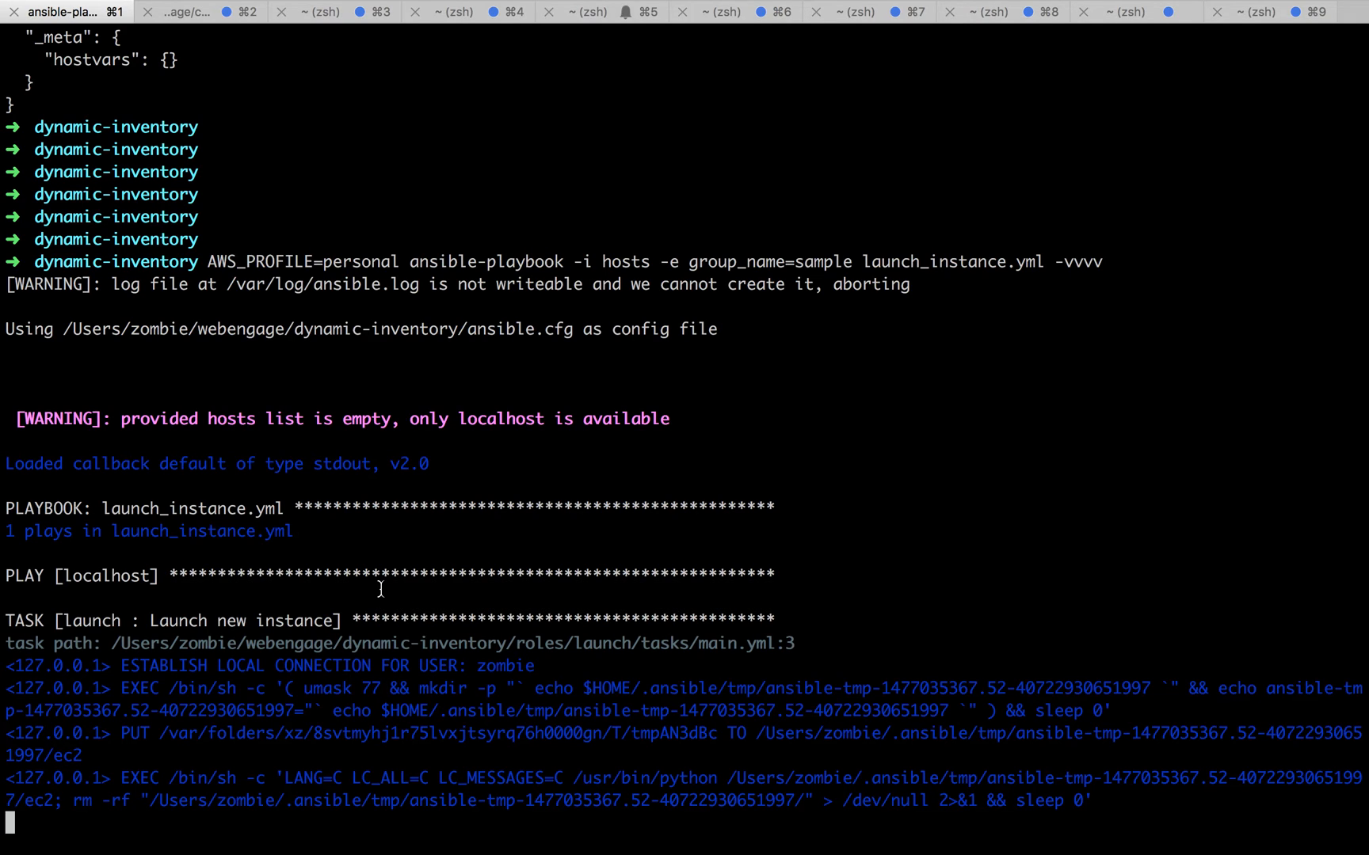
- Scroll the verbose output through the Launch new instance and Add new instances tasks
scroll("down", 3)
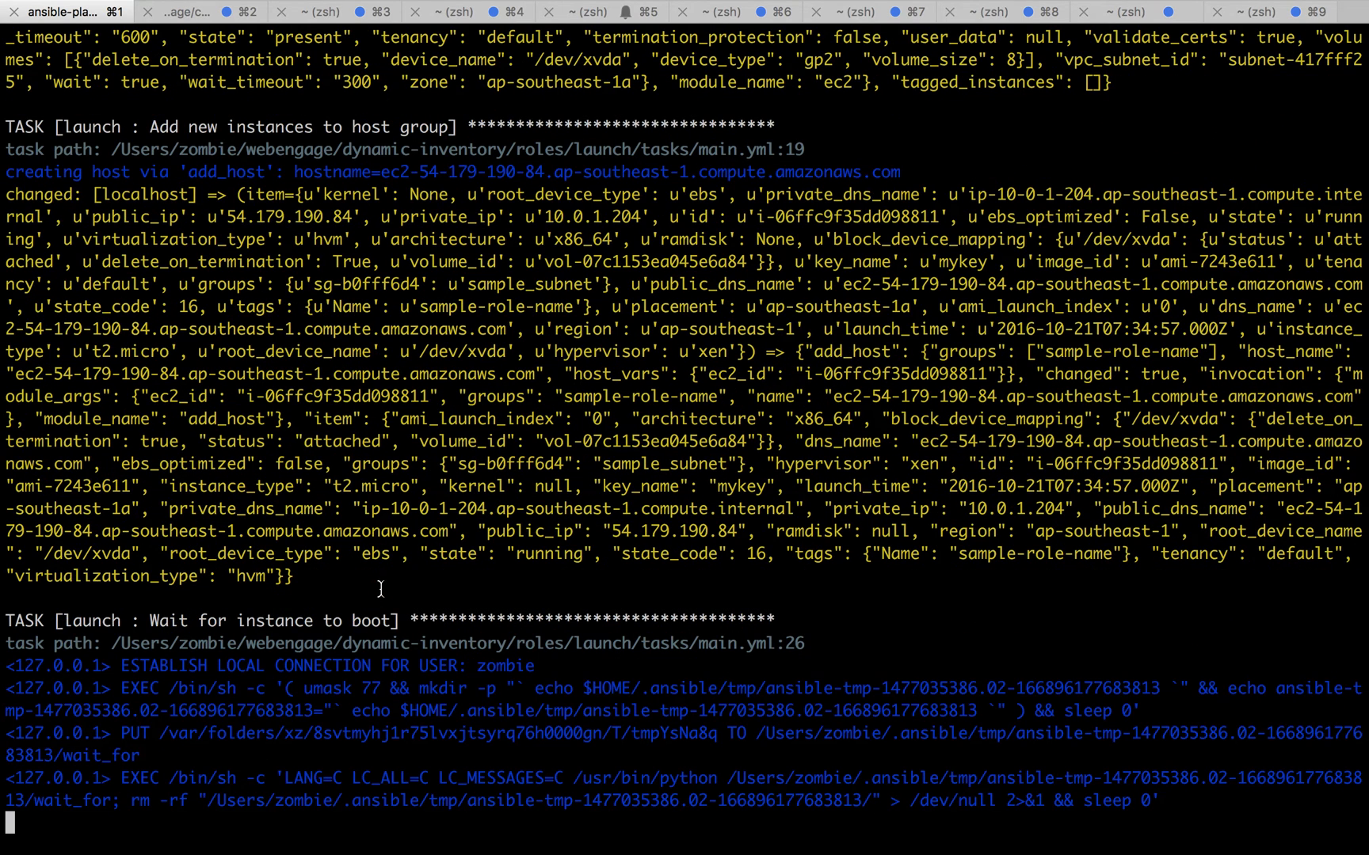
mouse_move(358, 528)
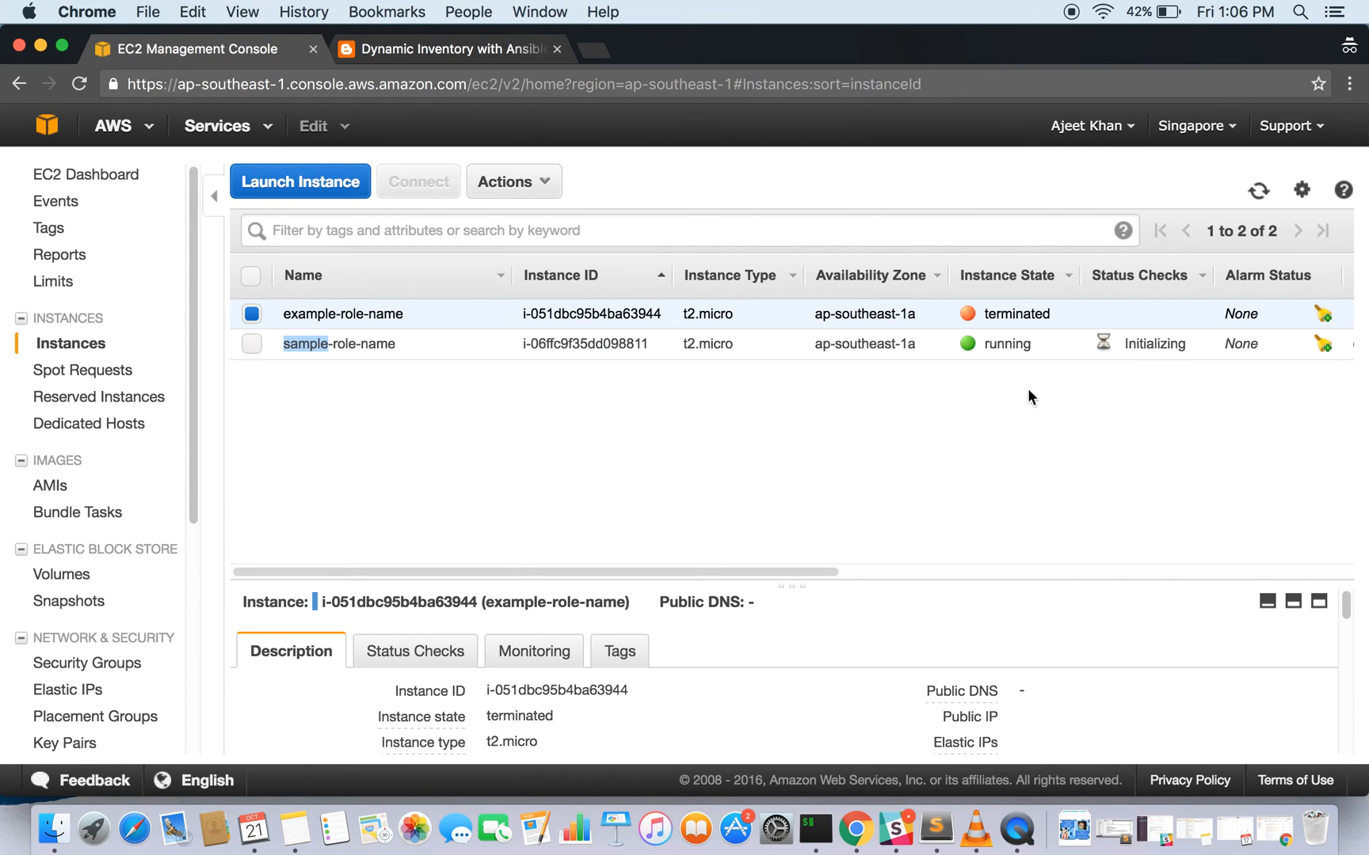
- Select the running sample-role-name instance to see its description and public DNS
left_click(339, 343)
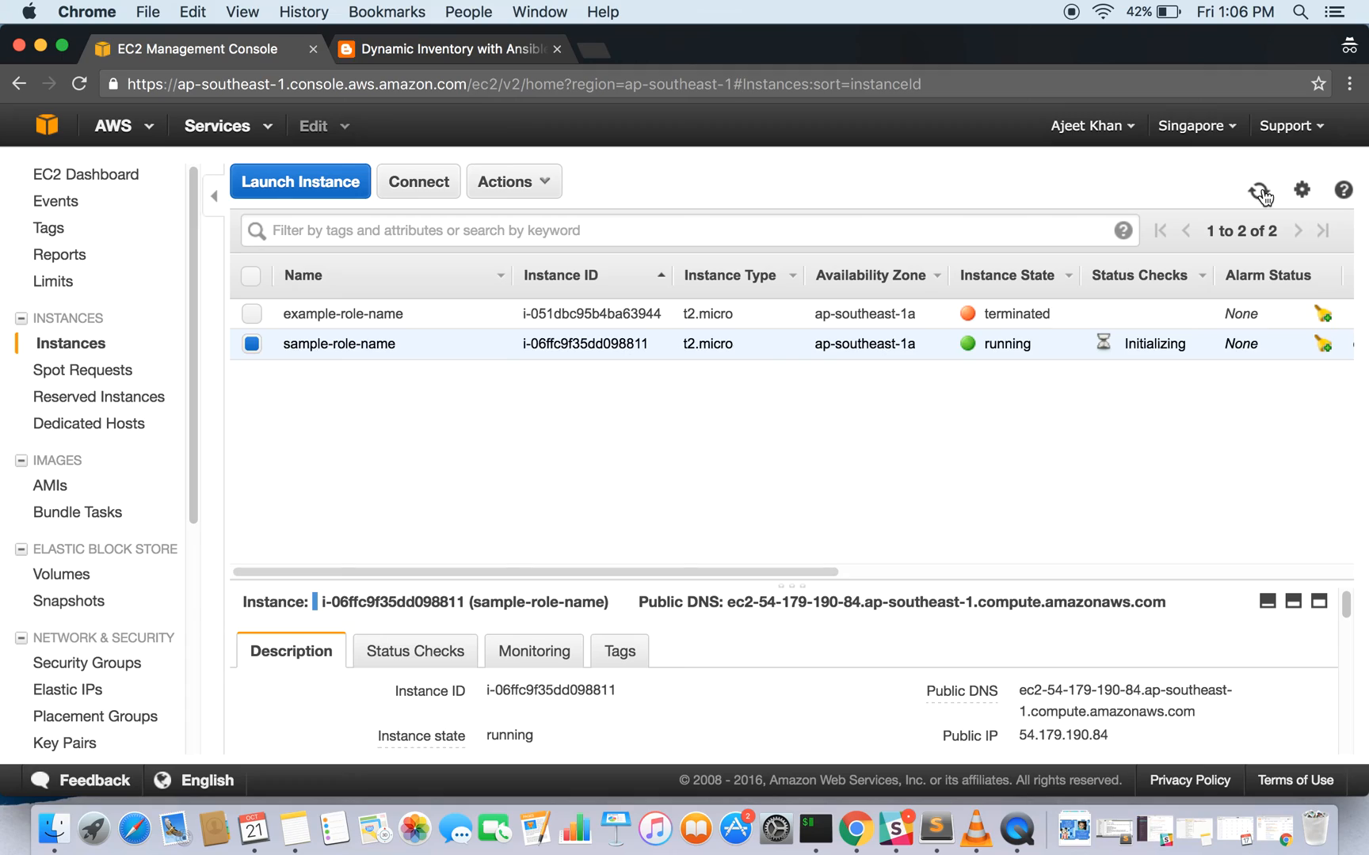
mouse_move(899, 441)
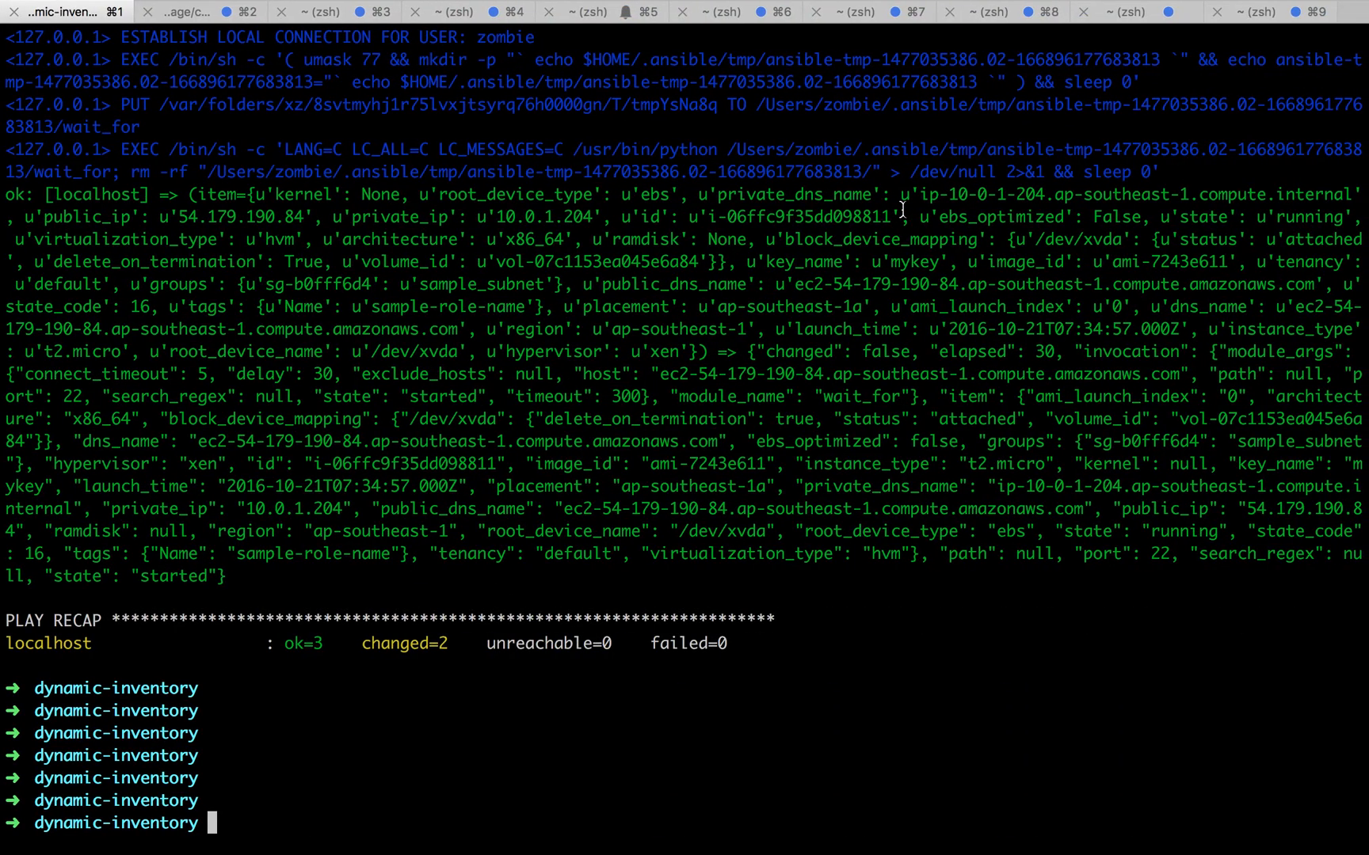
- Run ./hosts --list --profile personal --refresh-cache after the playbook reports failed=0
type("./")
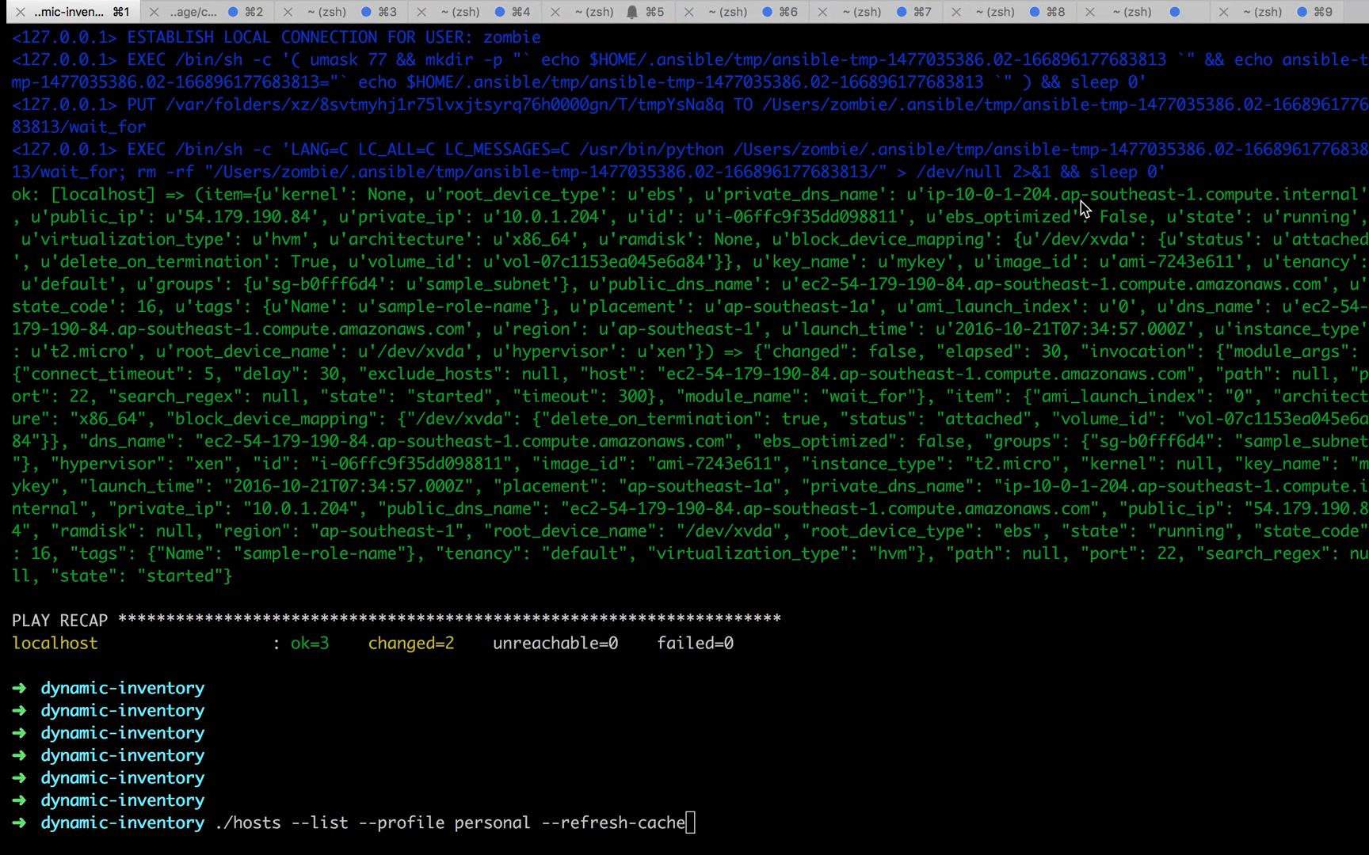
key("Return")
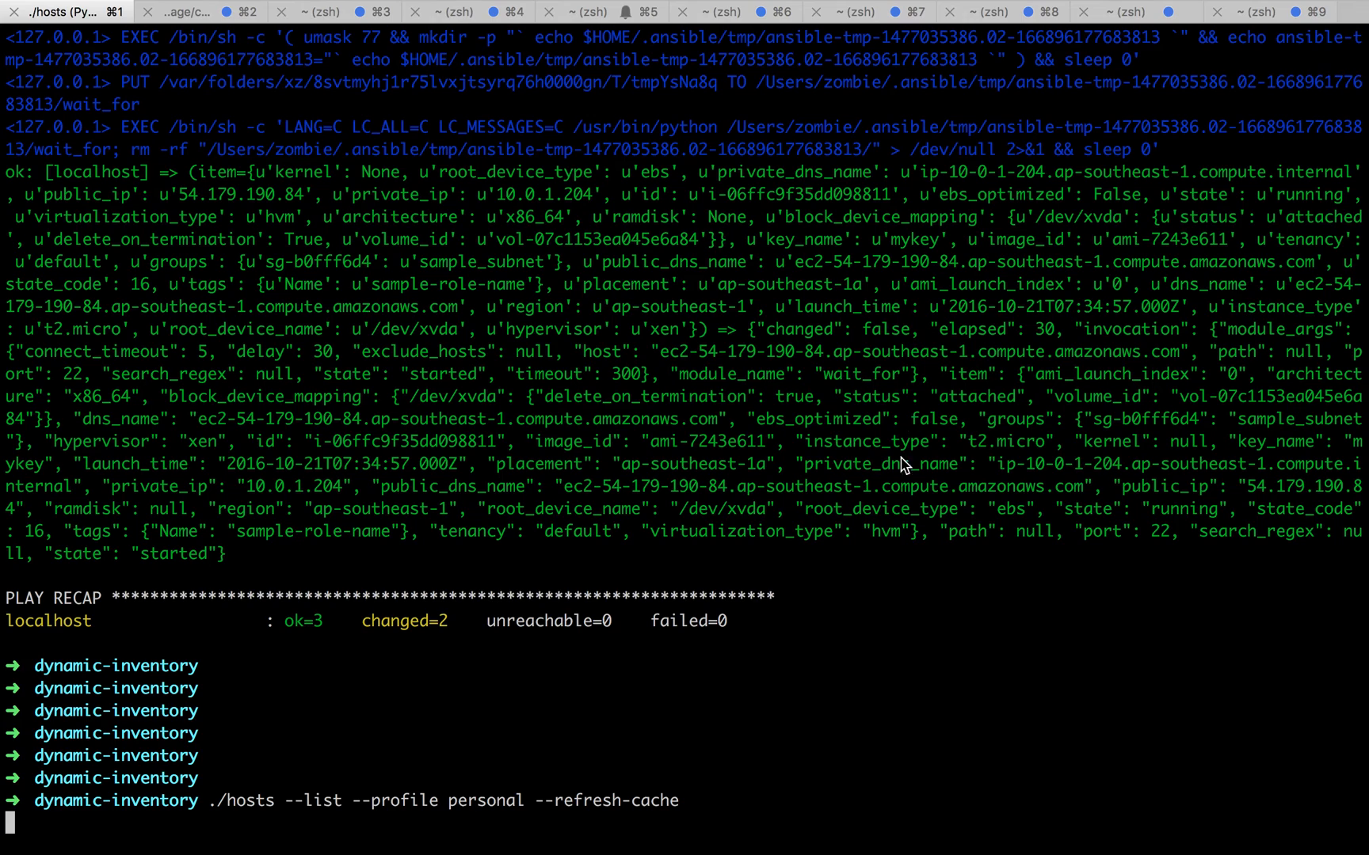
mouse_move(643, 771)
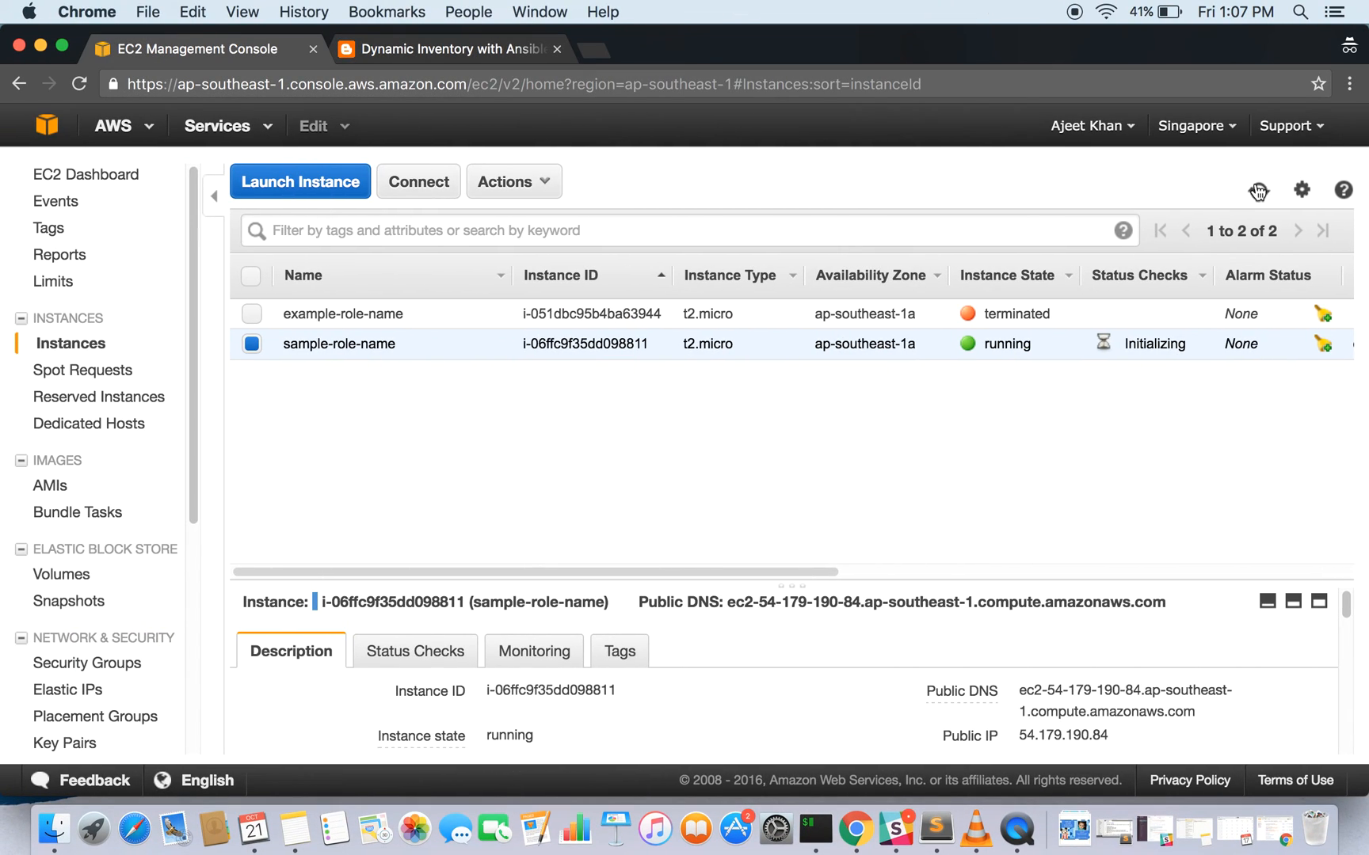
mouse_move(813, 231)
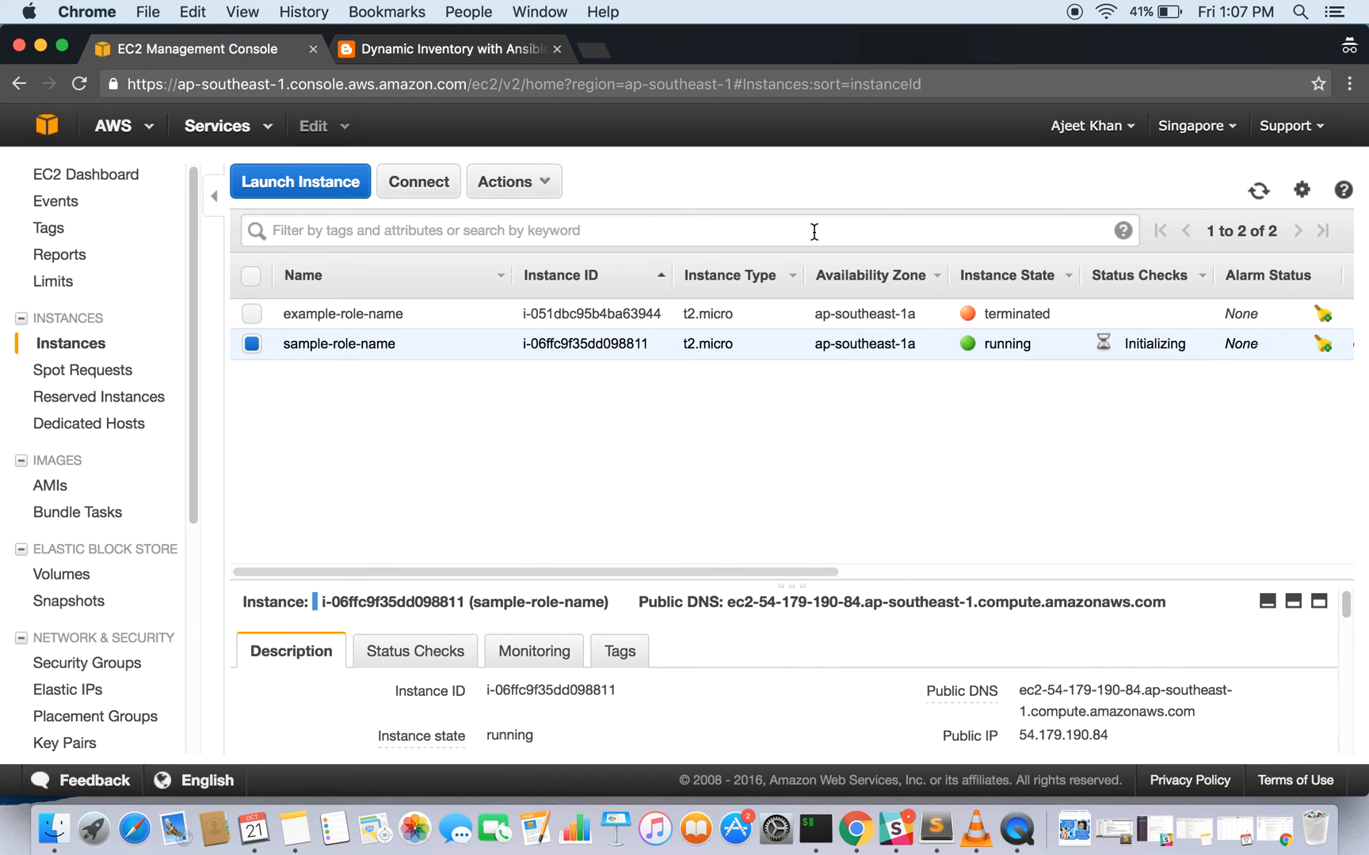
mouse_move(893, 191)
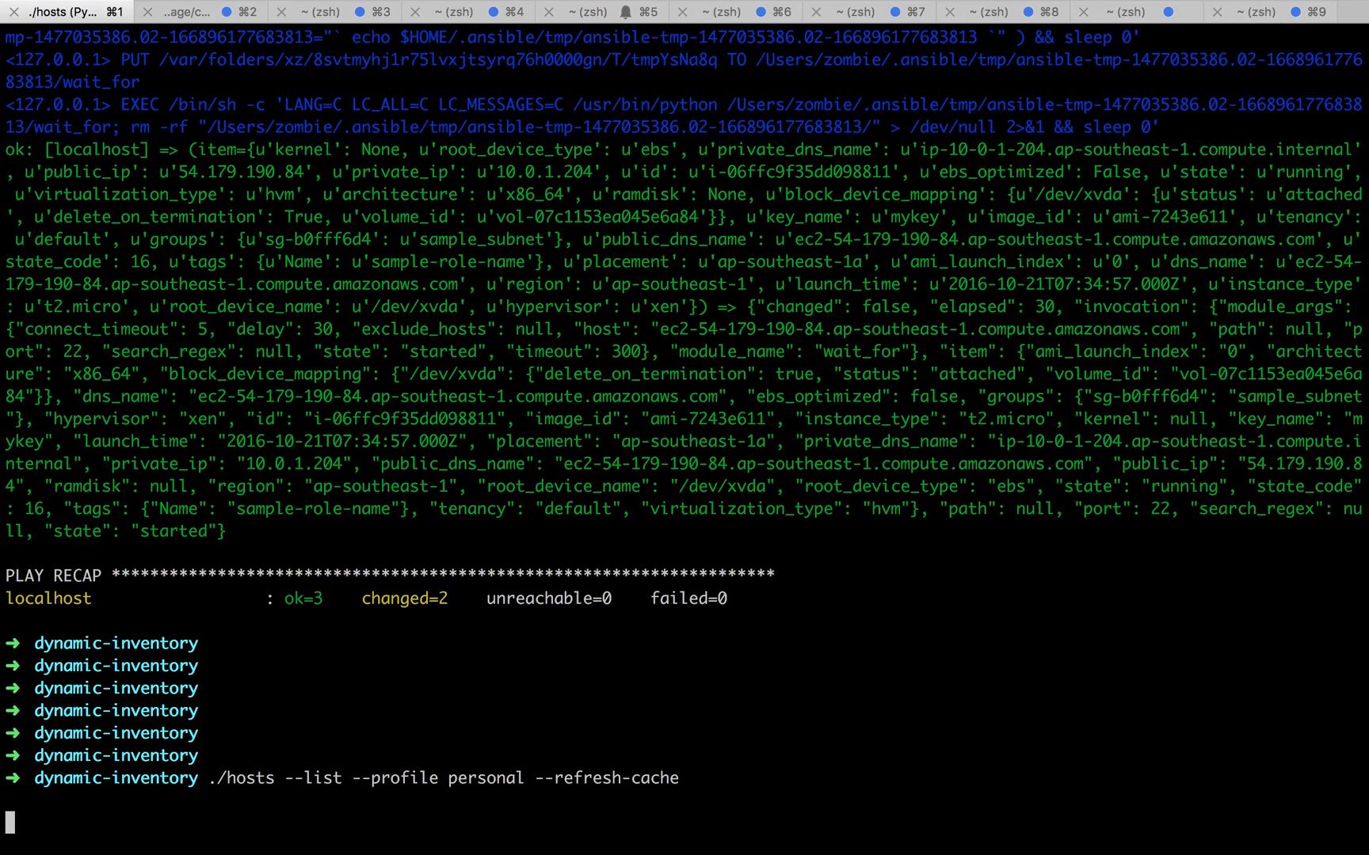
mouse_move(657, 514)
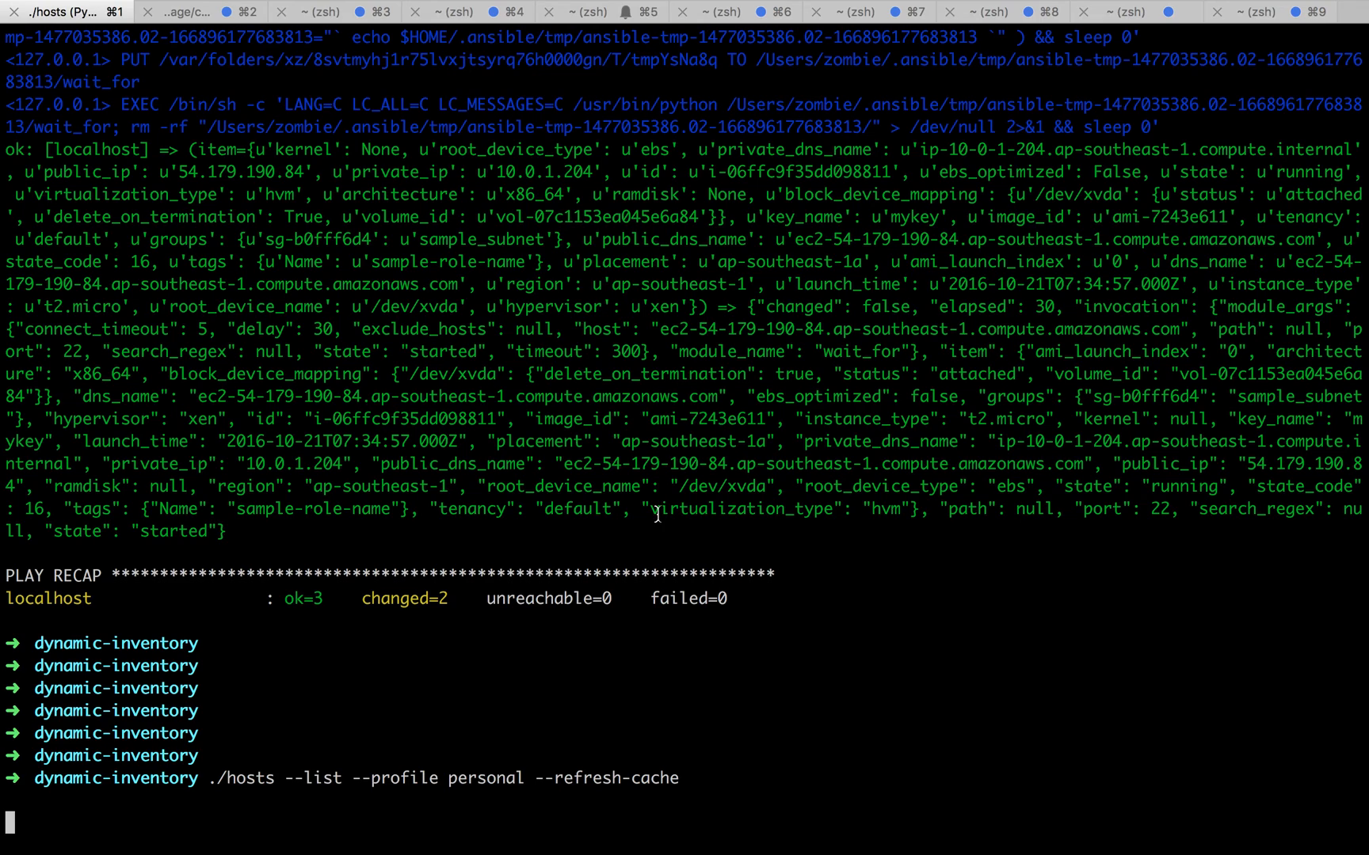
mouse_move(760, 643)
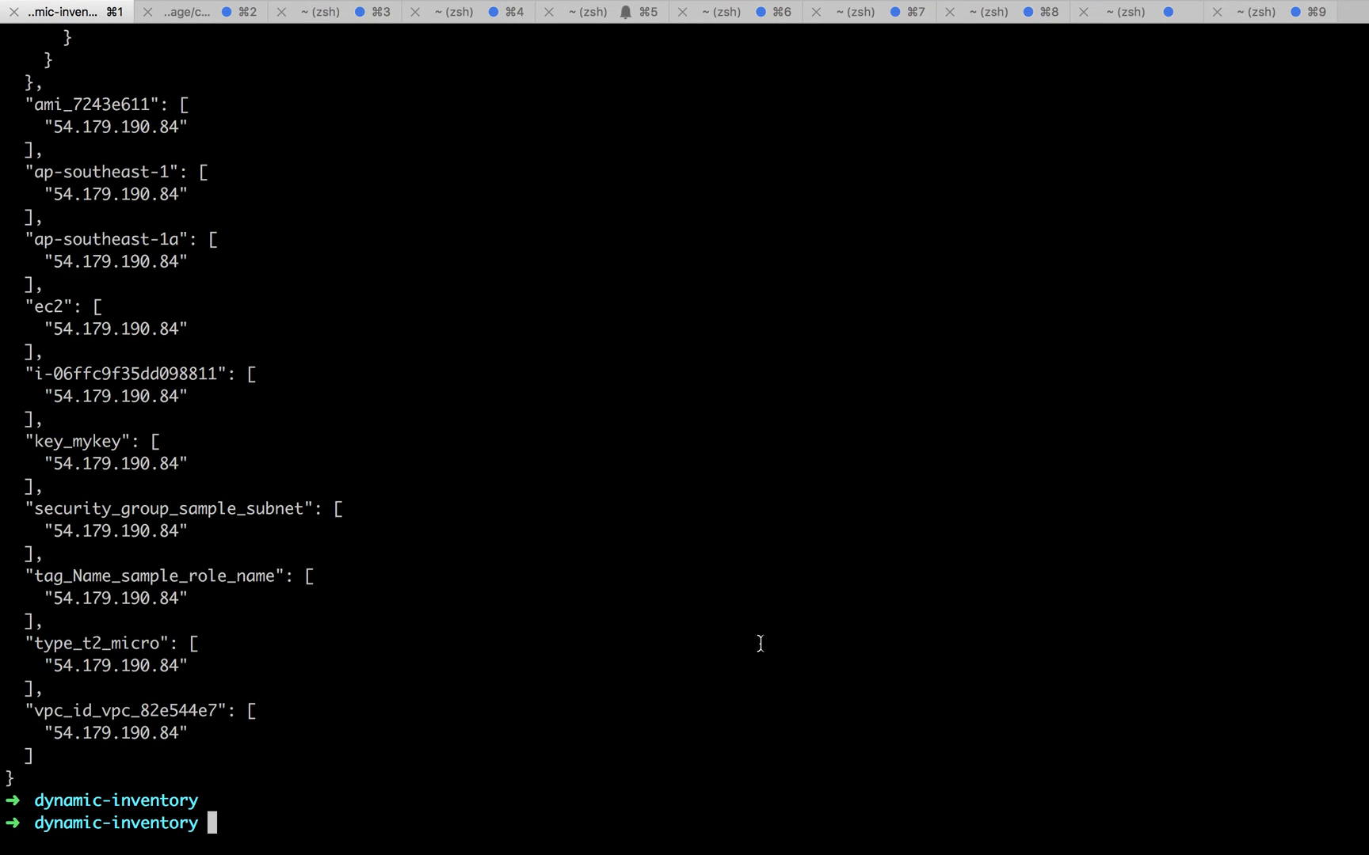
mouse_move(763, 651)
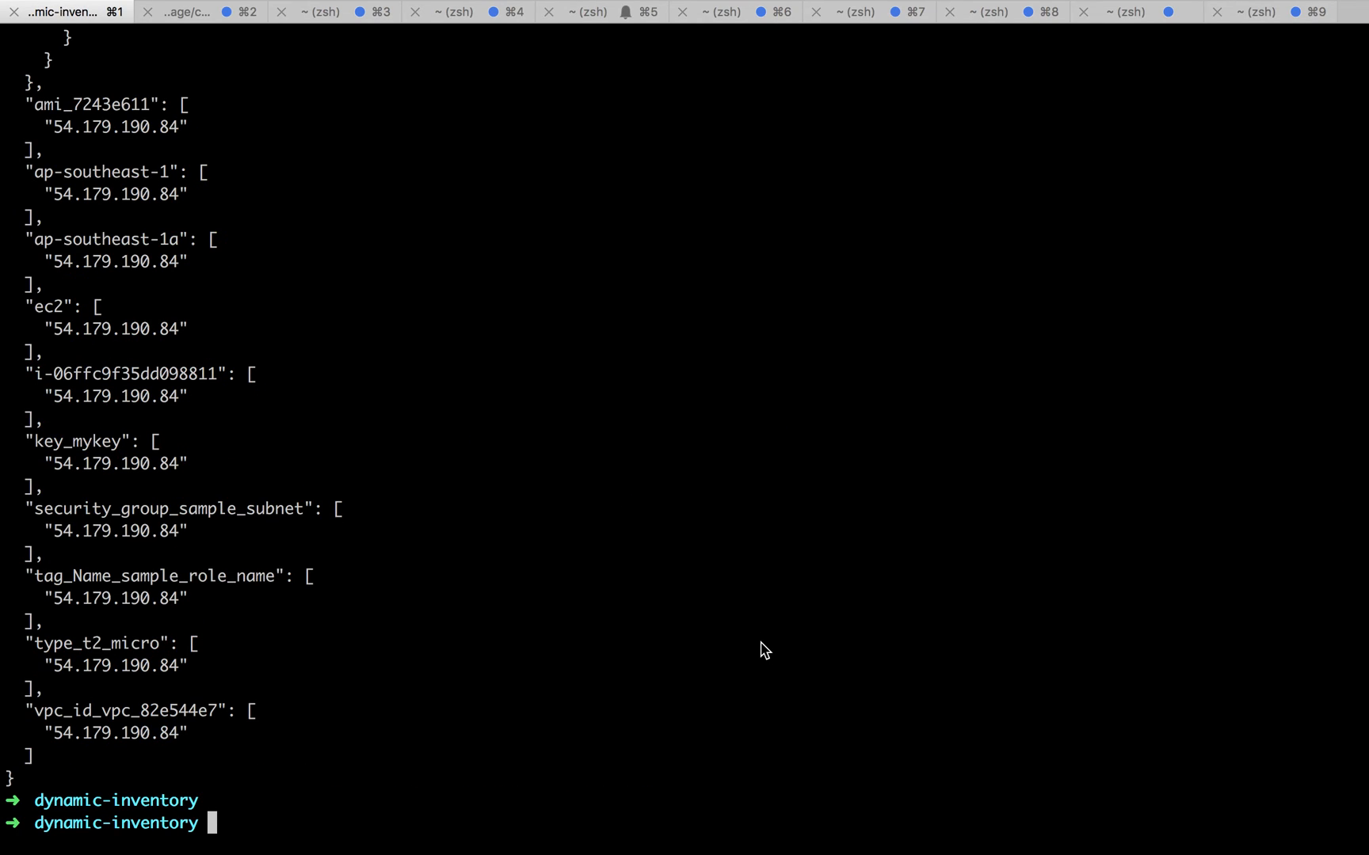
- Inspect the refreshed inventory JSON, highlighting new instance IP 54.179.190.84, then return to Chrome
scroll("up", 3)
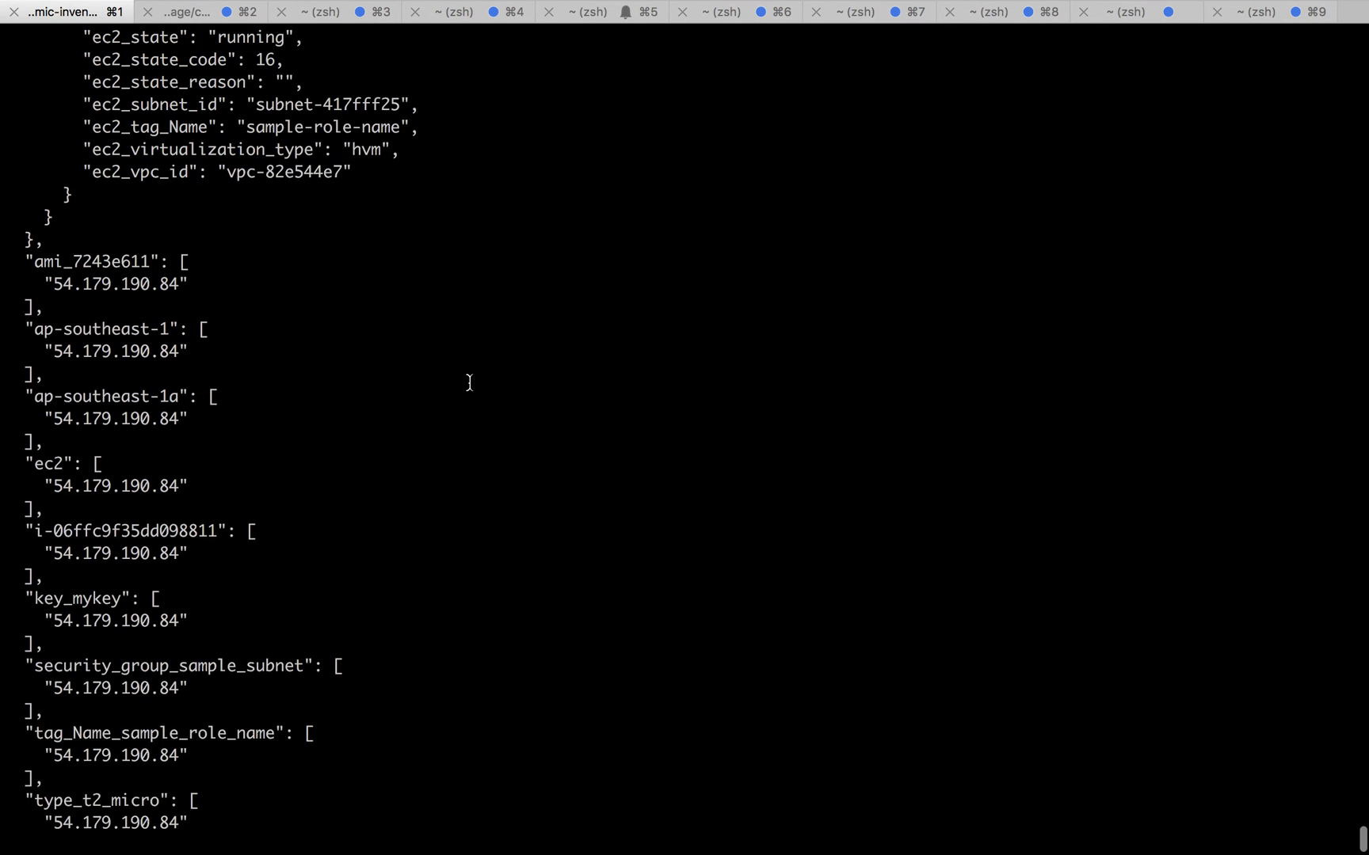
scroll("up", 3)
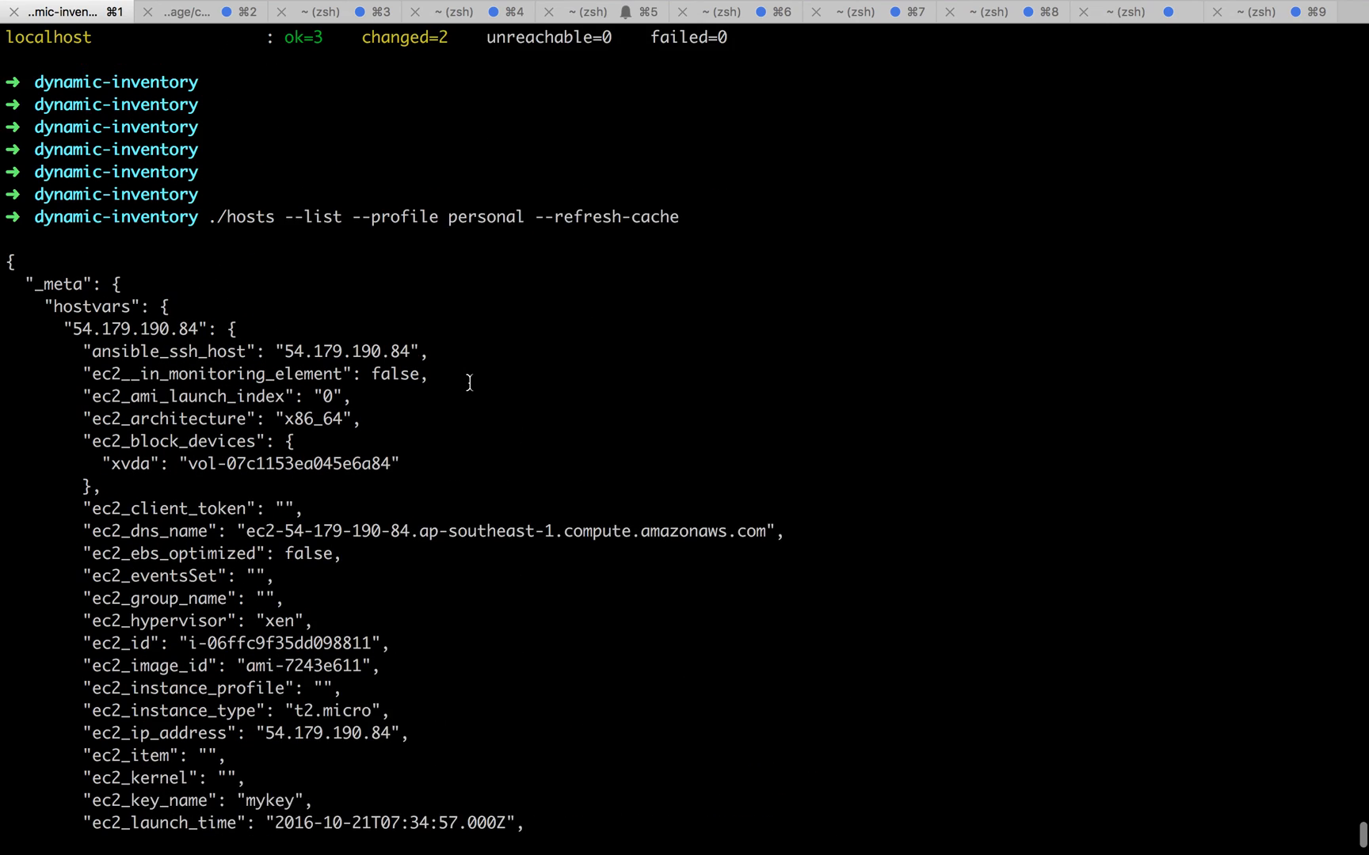
scroll("up", 3)
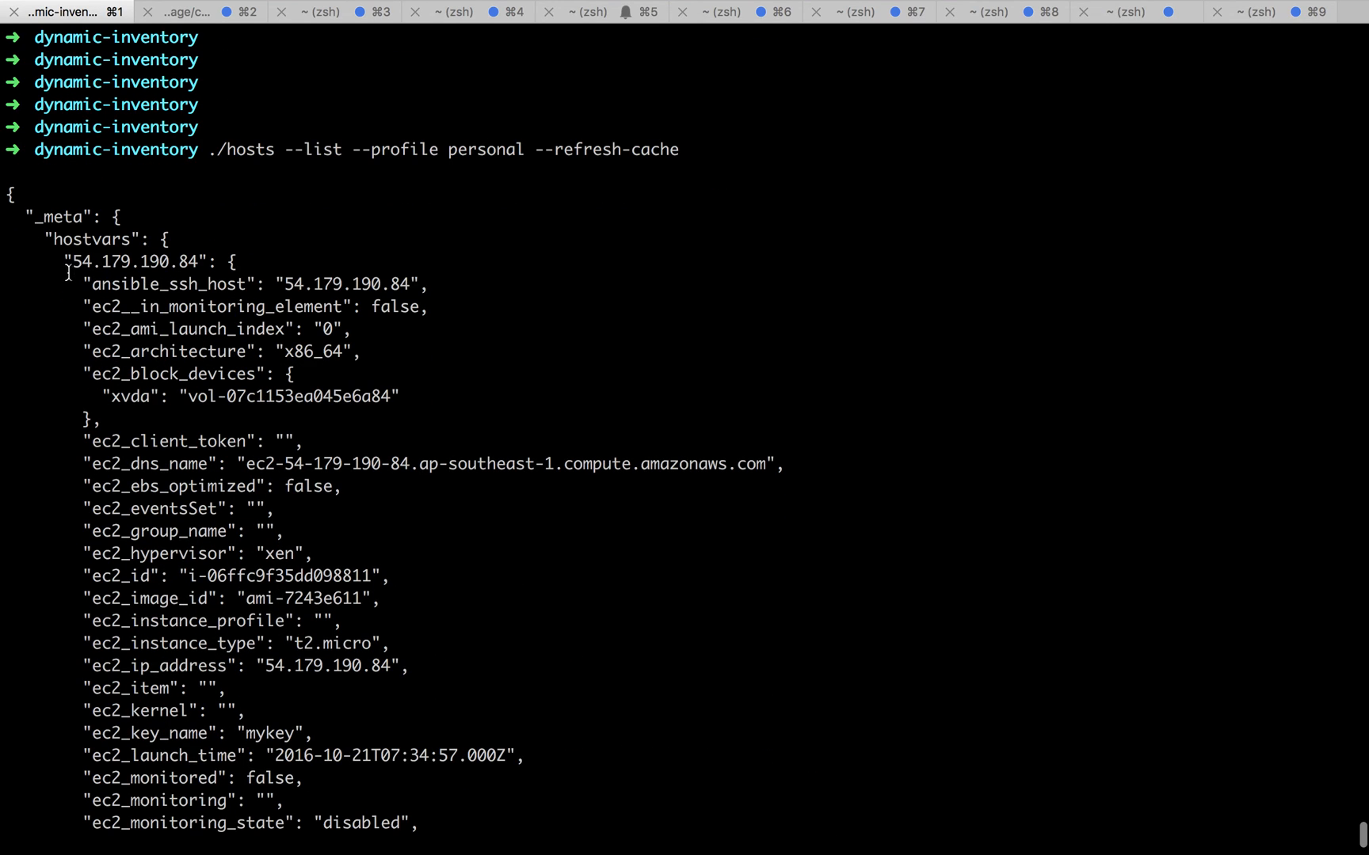
double_click(144, 261)
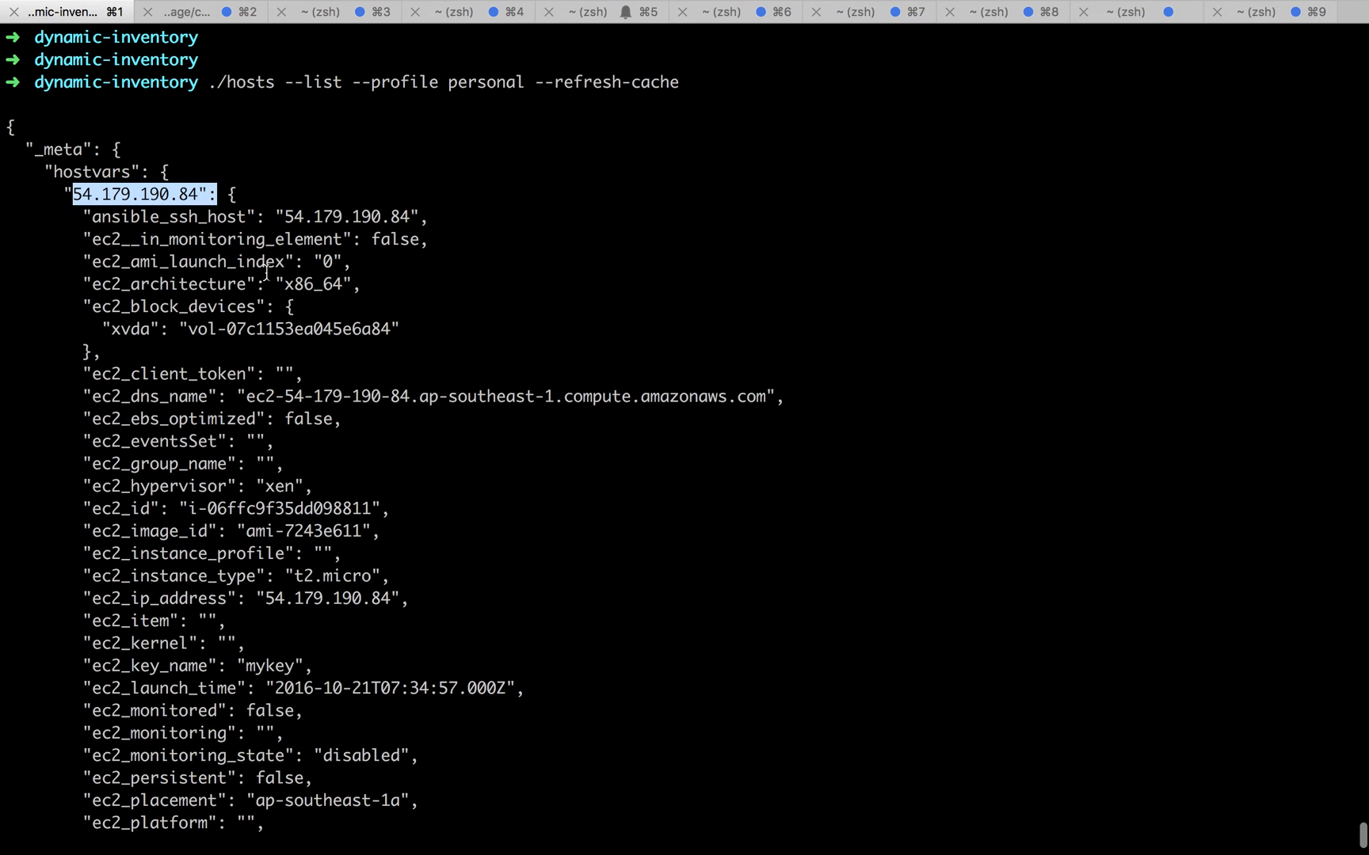
scroll("down", 3)
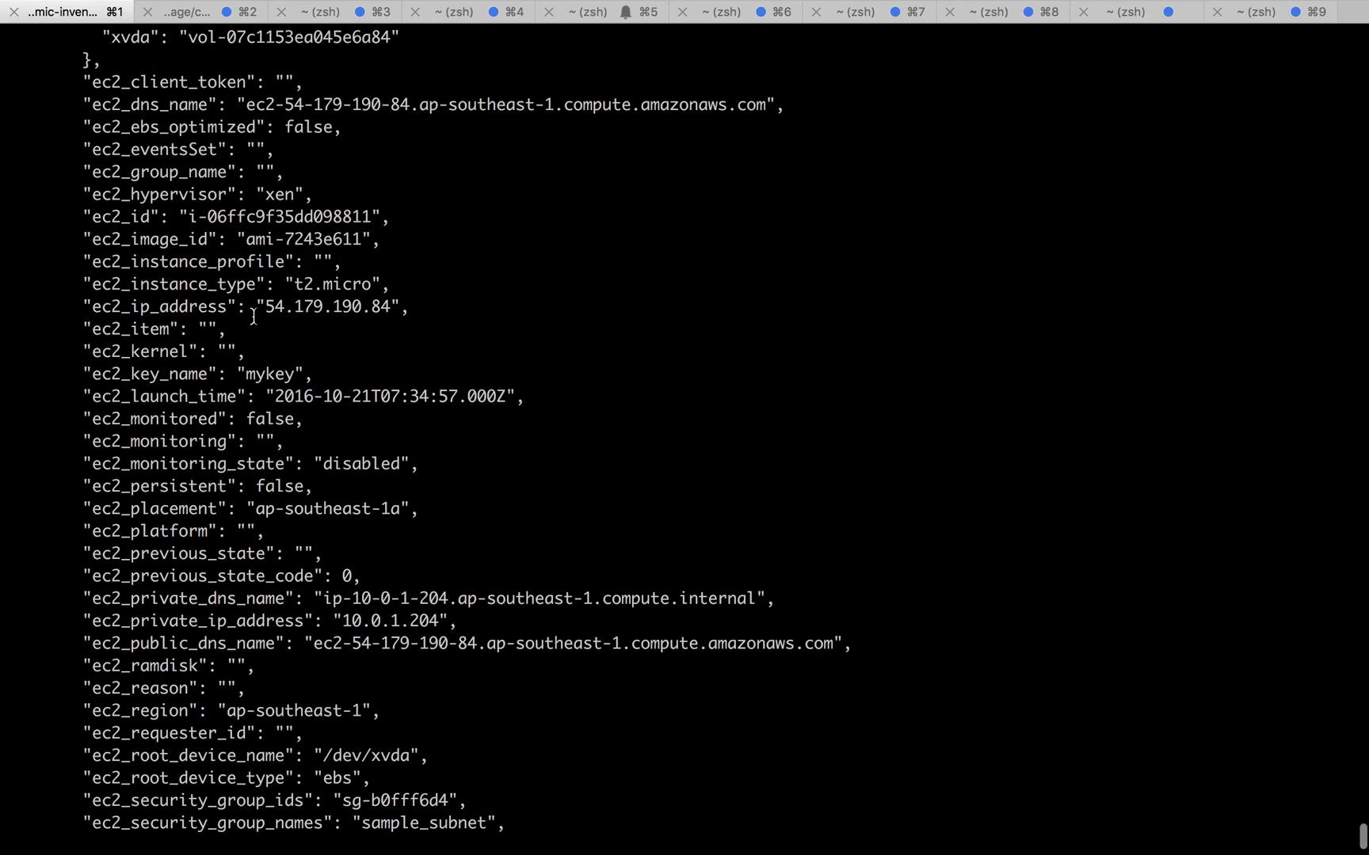
scroll("down", 3)
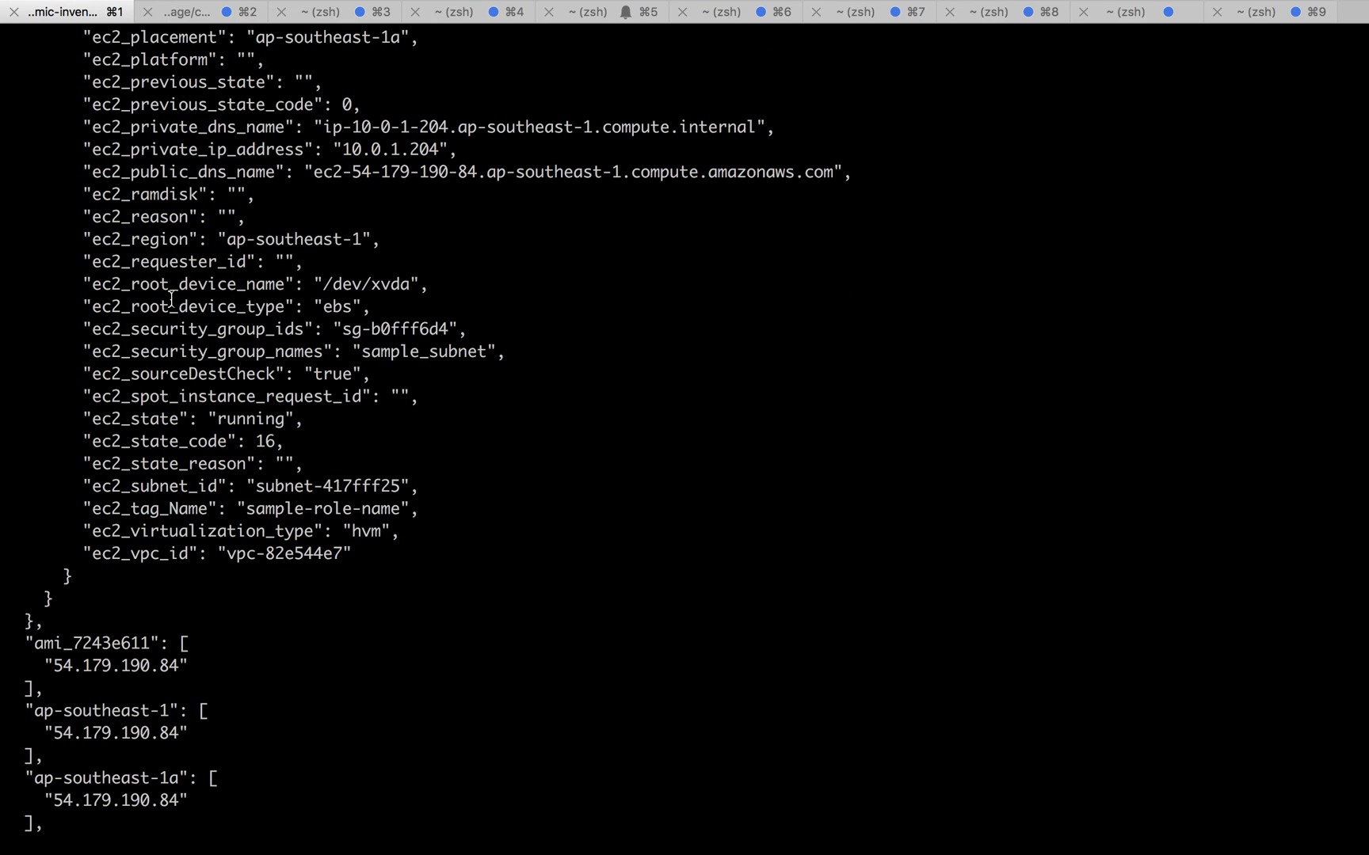
scroll("down", 3)
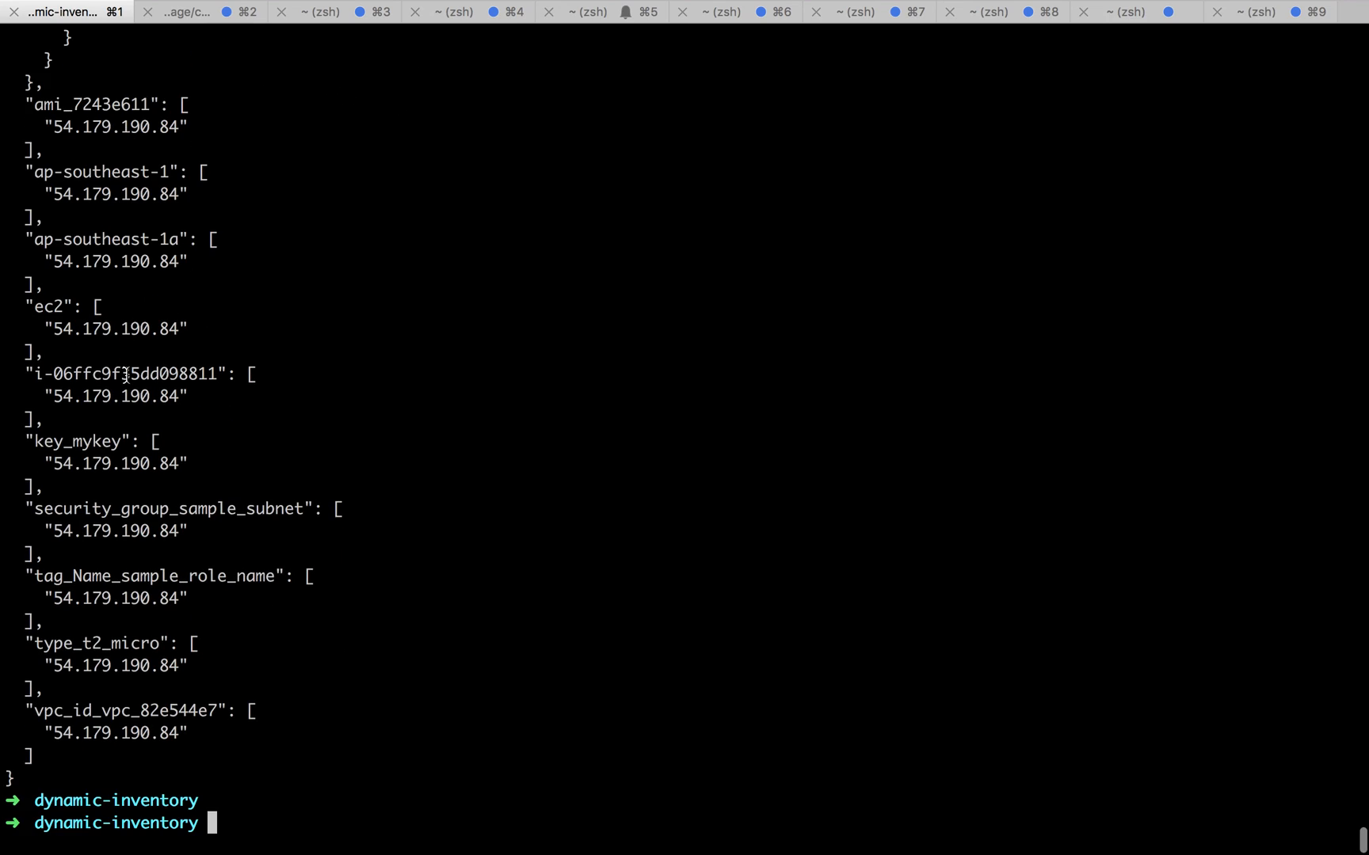
mouse_move(147, 328)
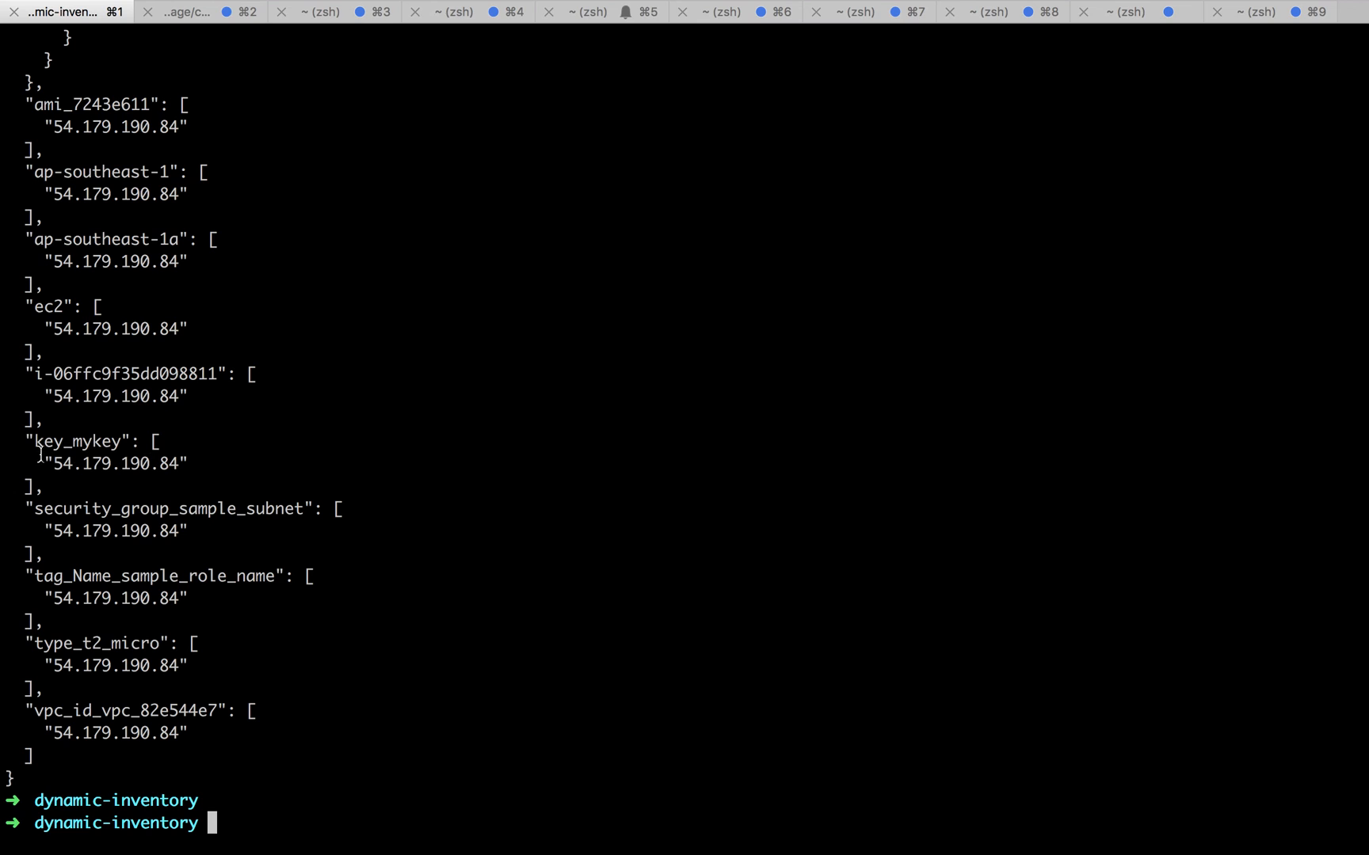
mouse_move(396, 553)
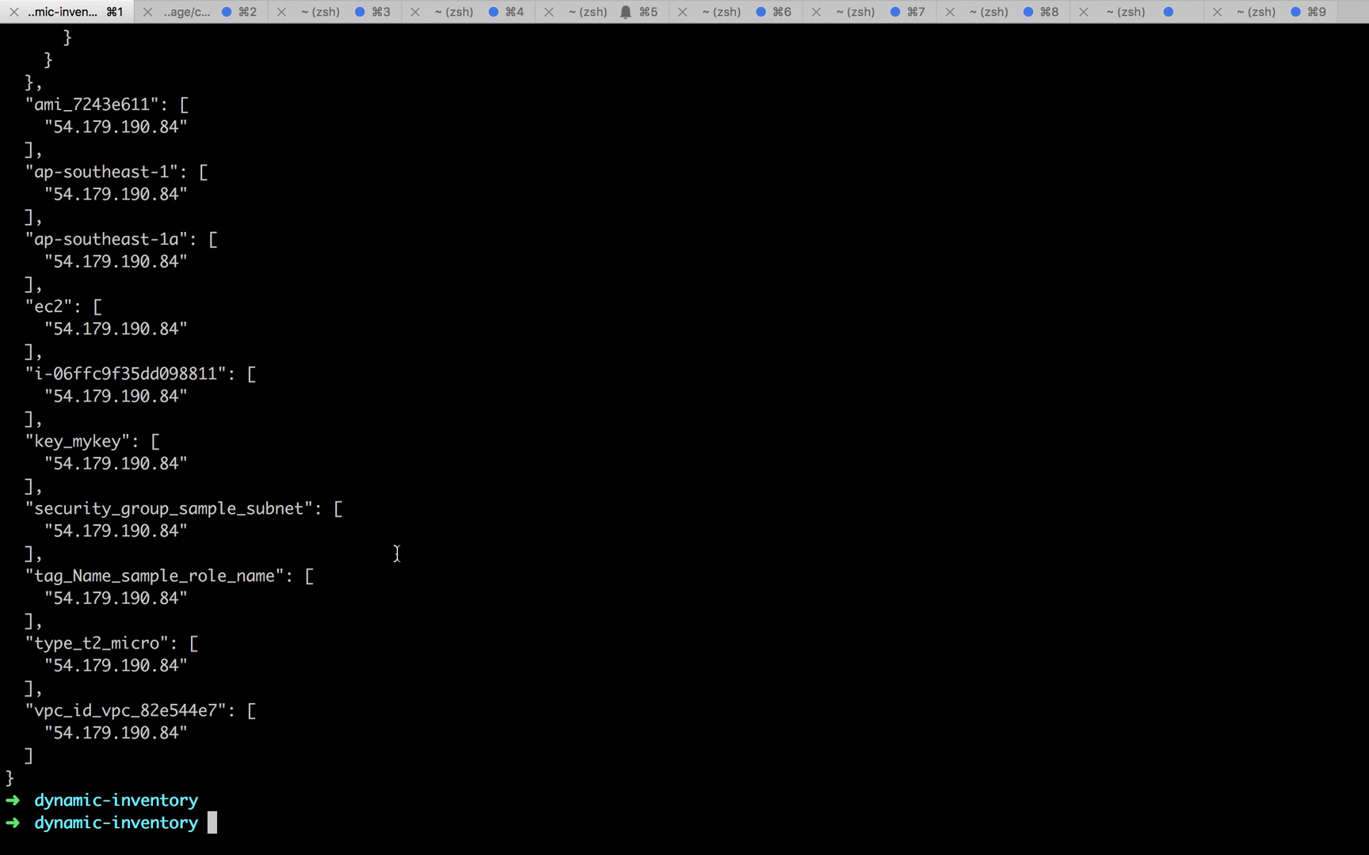
mouse_move(374, 639)
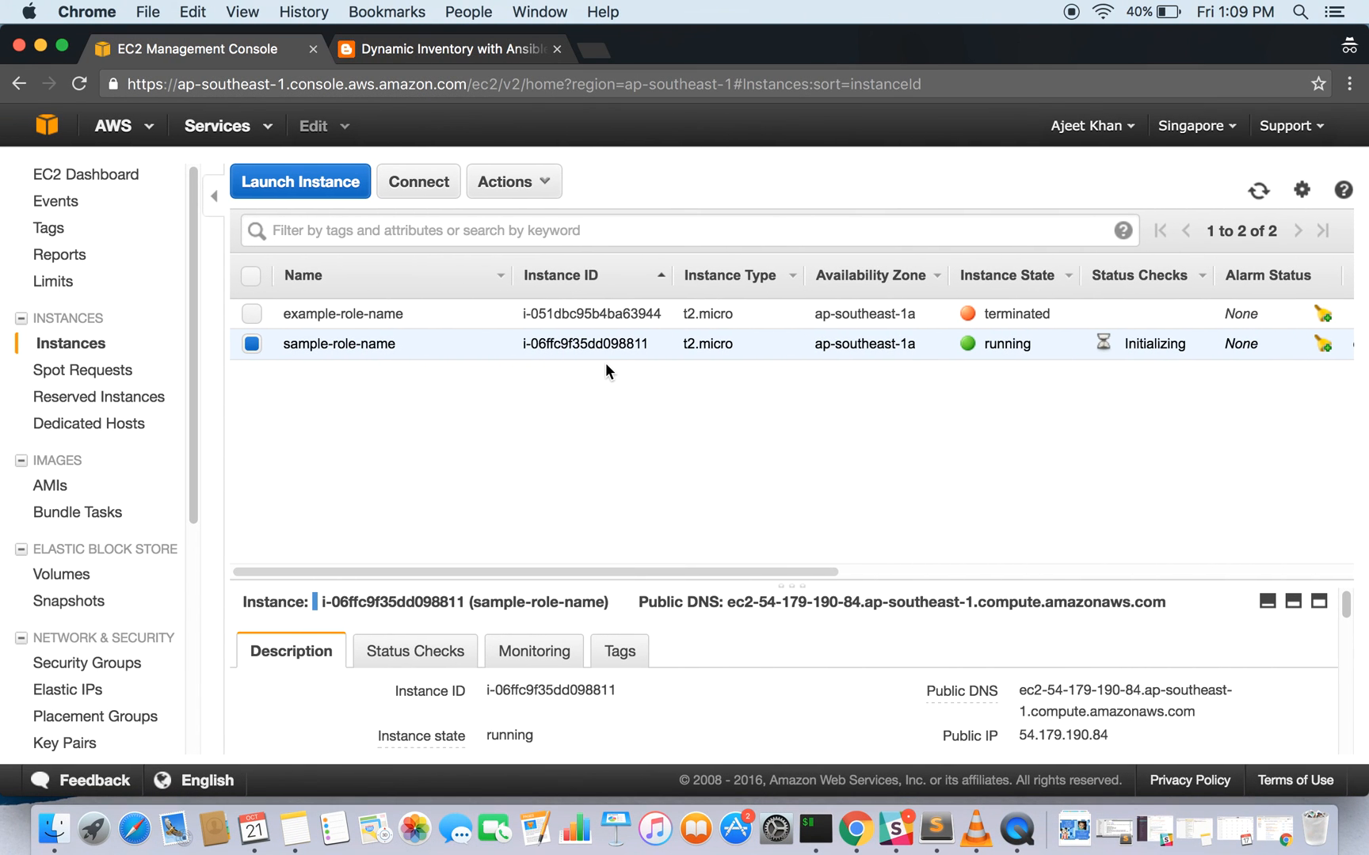
mouse_move(613, 425)
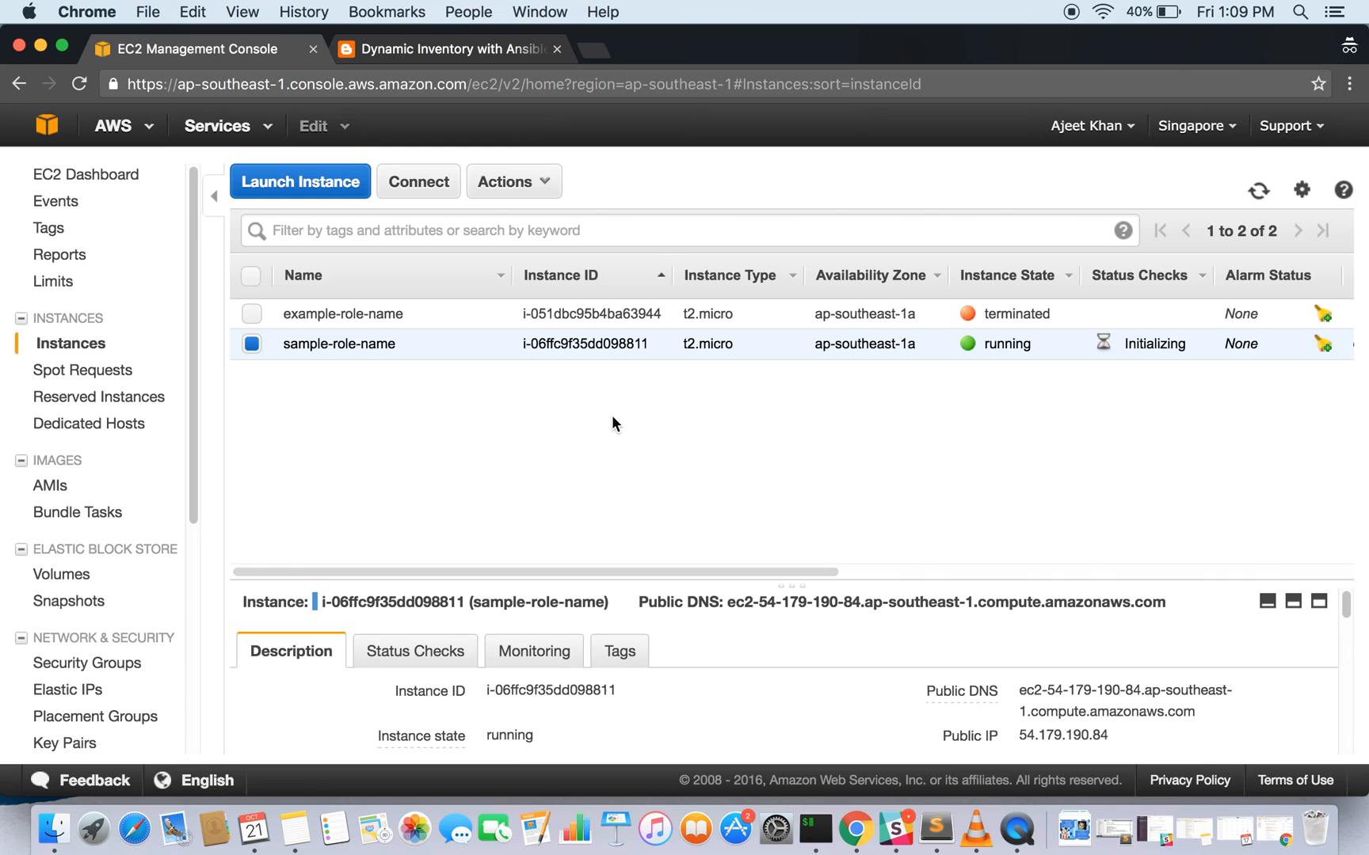
left_click(446, 49)
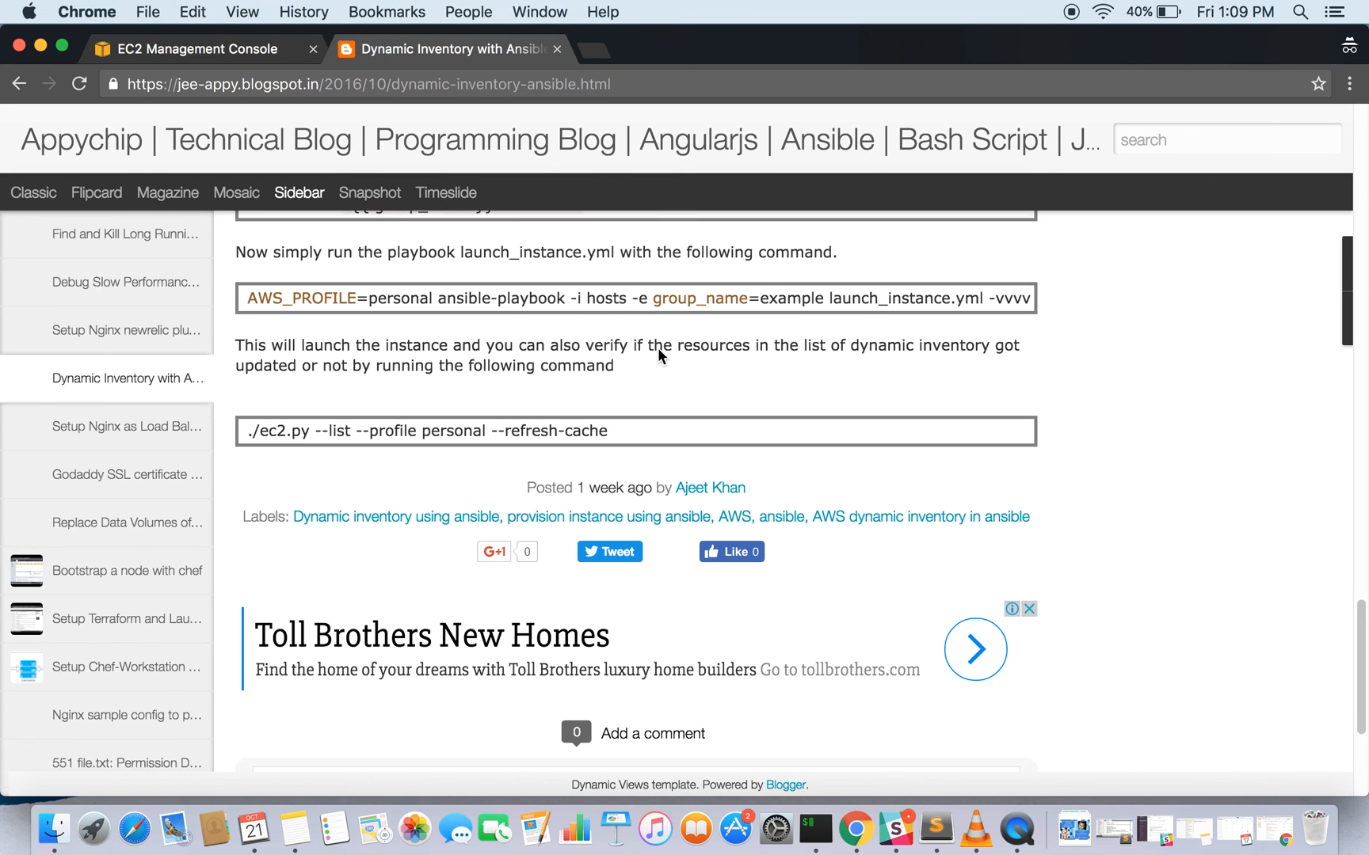
- Scroll the tutorial back to its title, prerequisites and Initial Setup steps
scroll("up", 3)
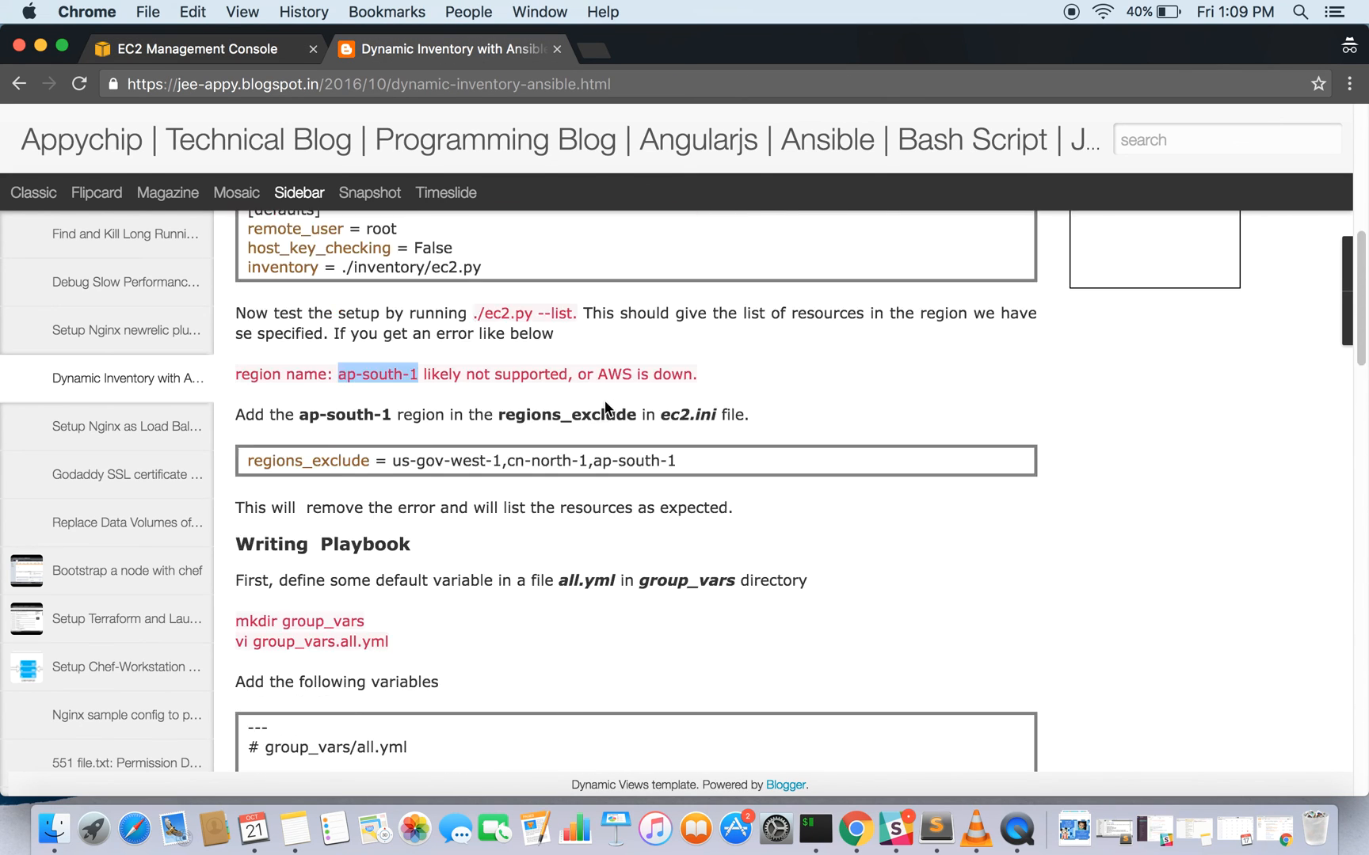
scroll("up", 3)
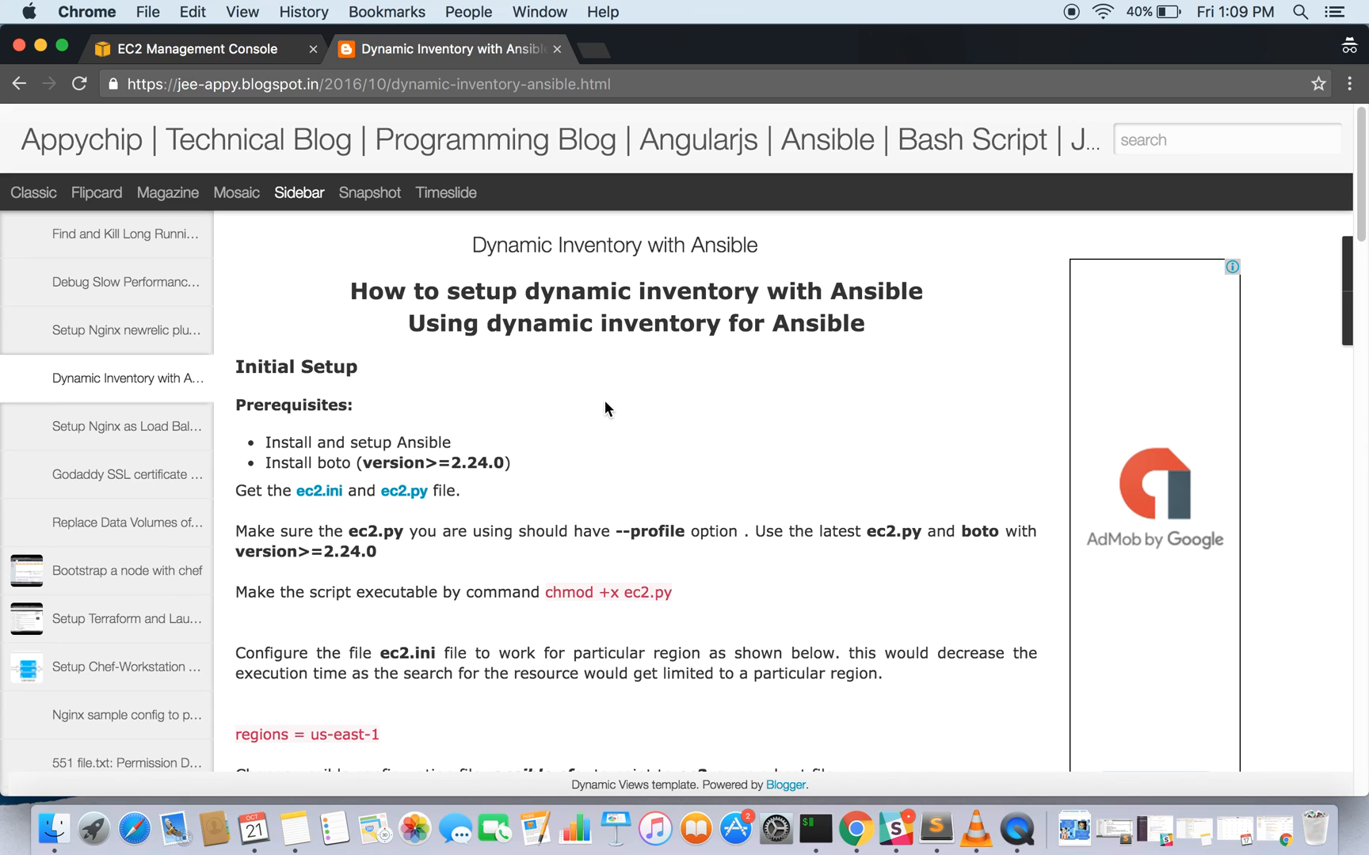
mouse_move(465, 451)
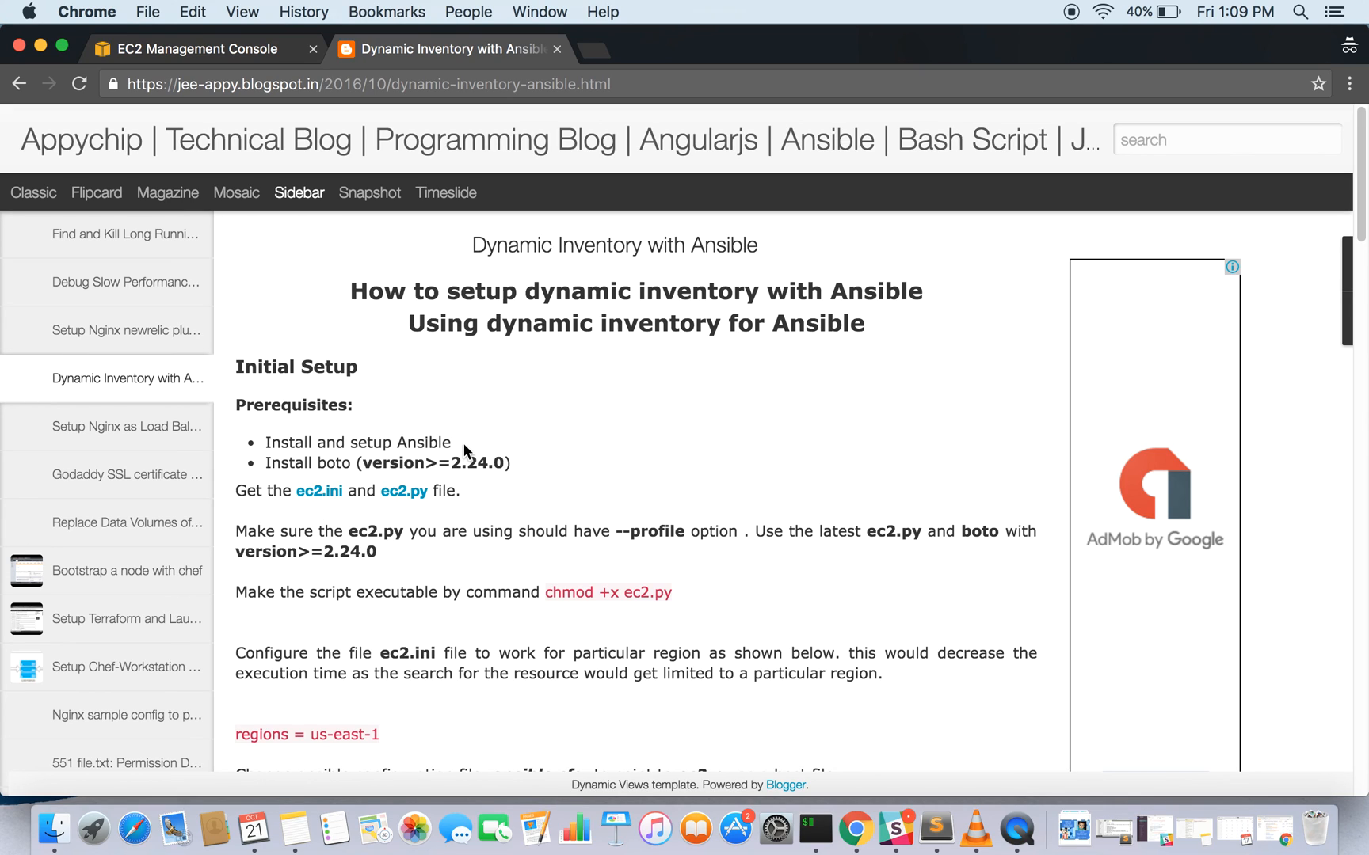
mouse_move(240, 297)
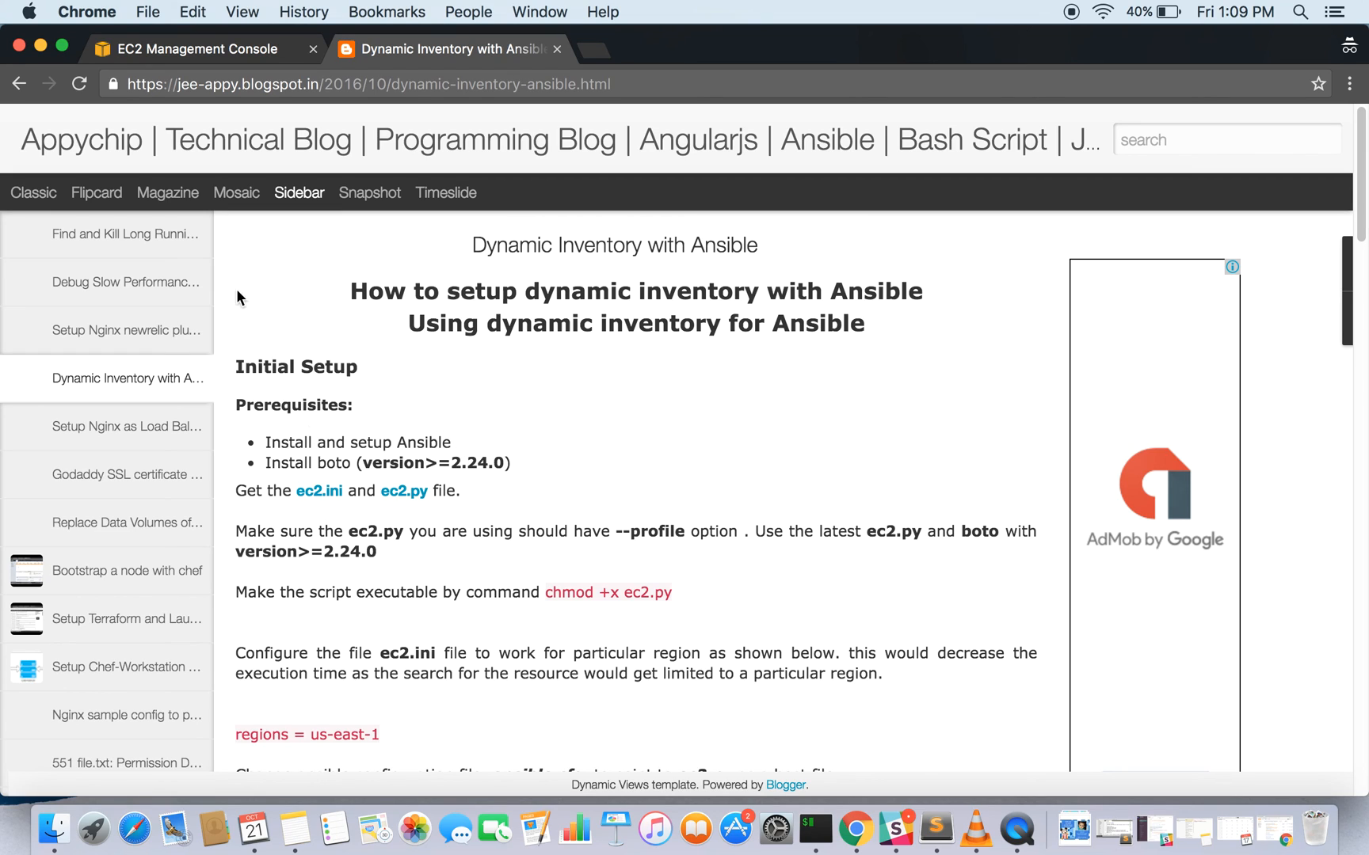
mouse_move(254, 84)
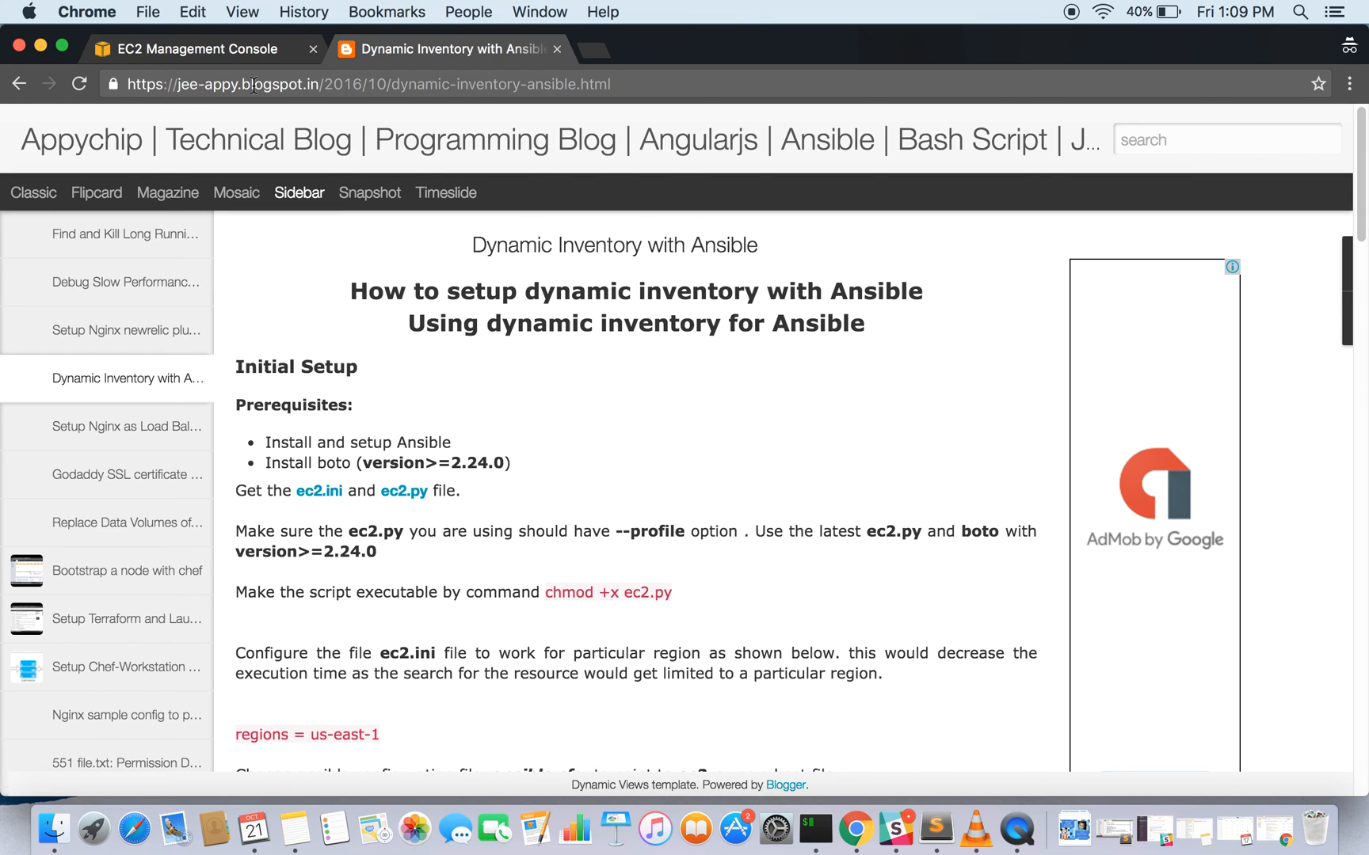
mouse_move(552, 437)
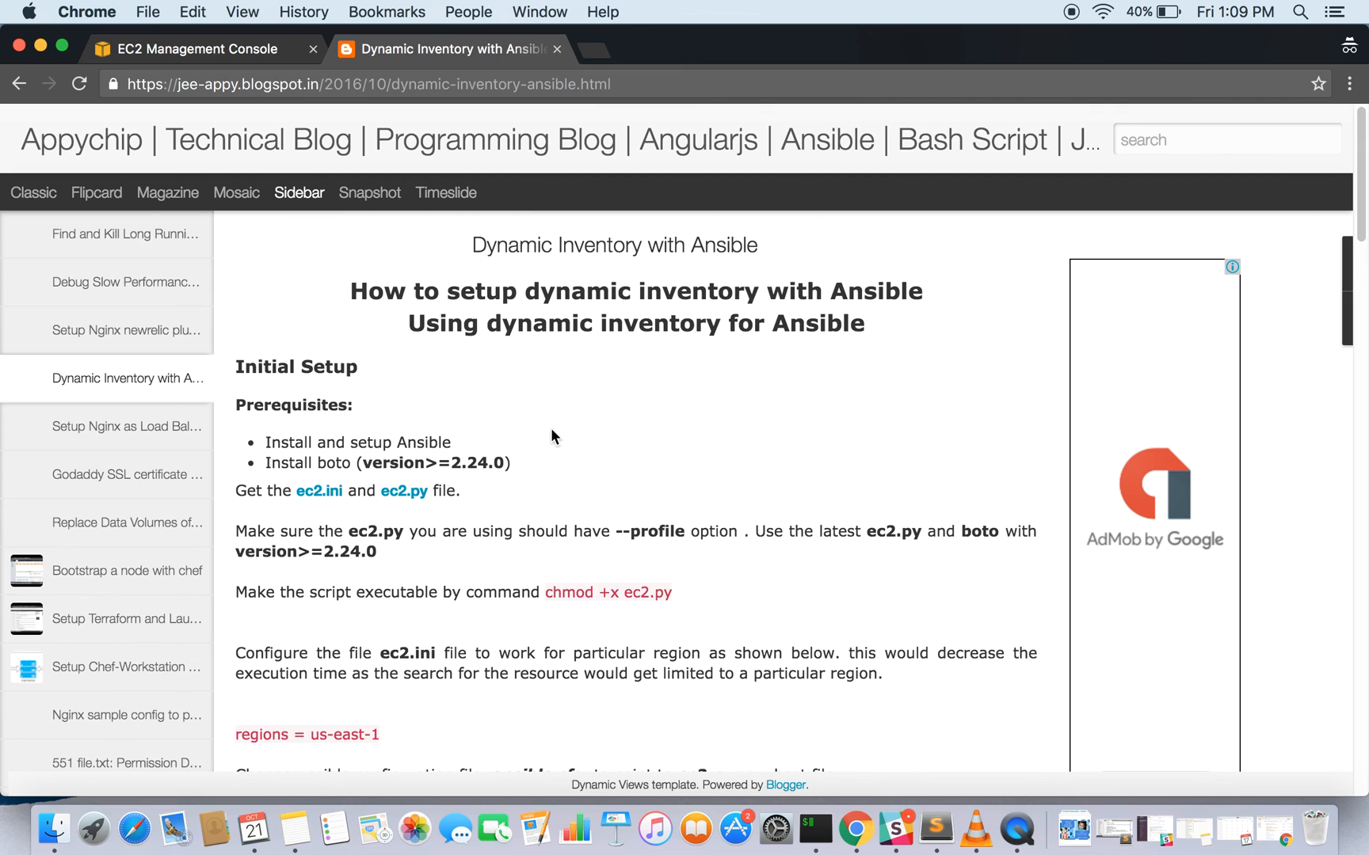
mouse_move(602, 352)
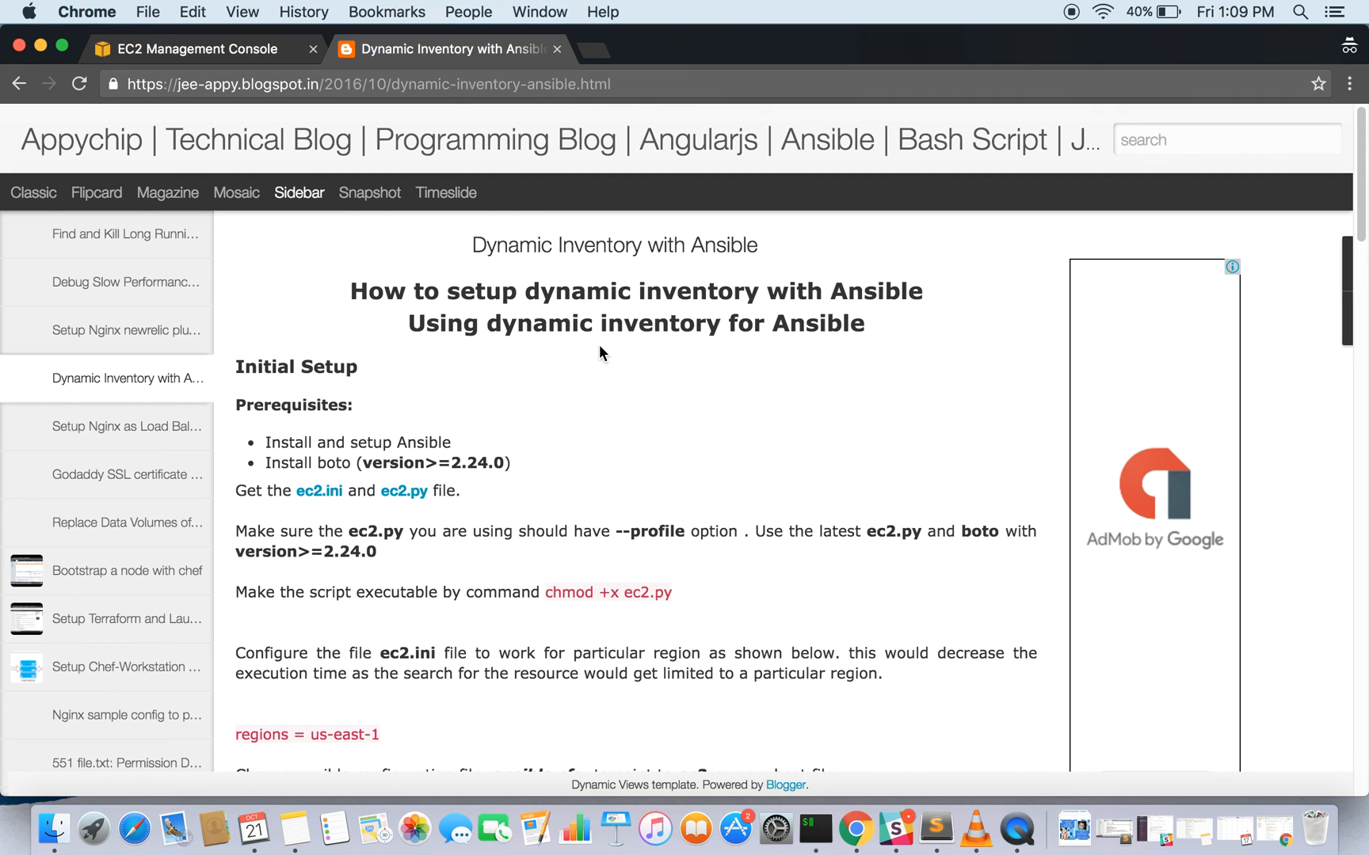
scroll("down", 3)
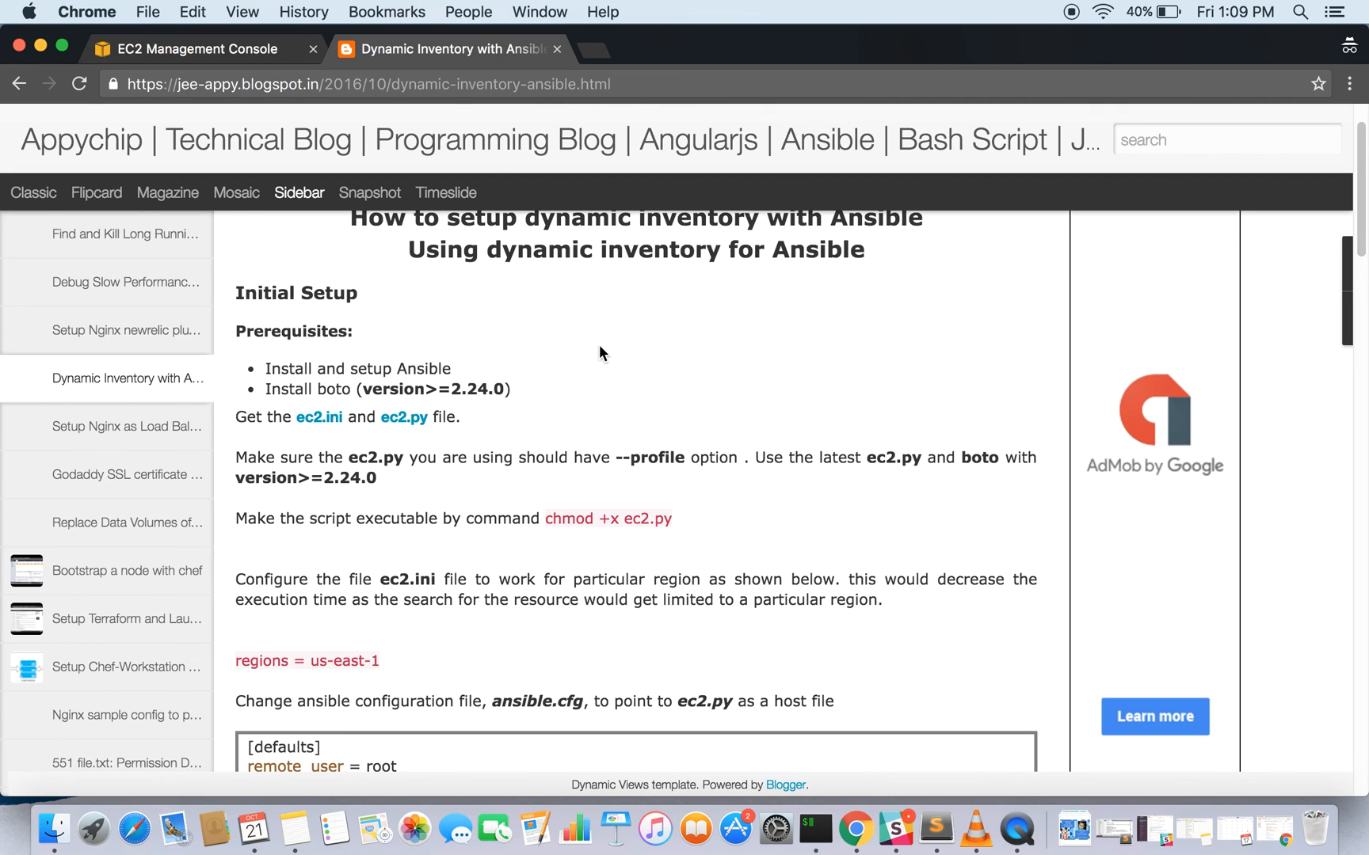